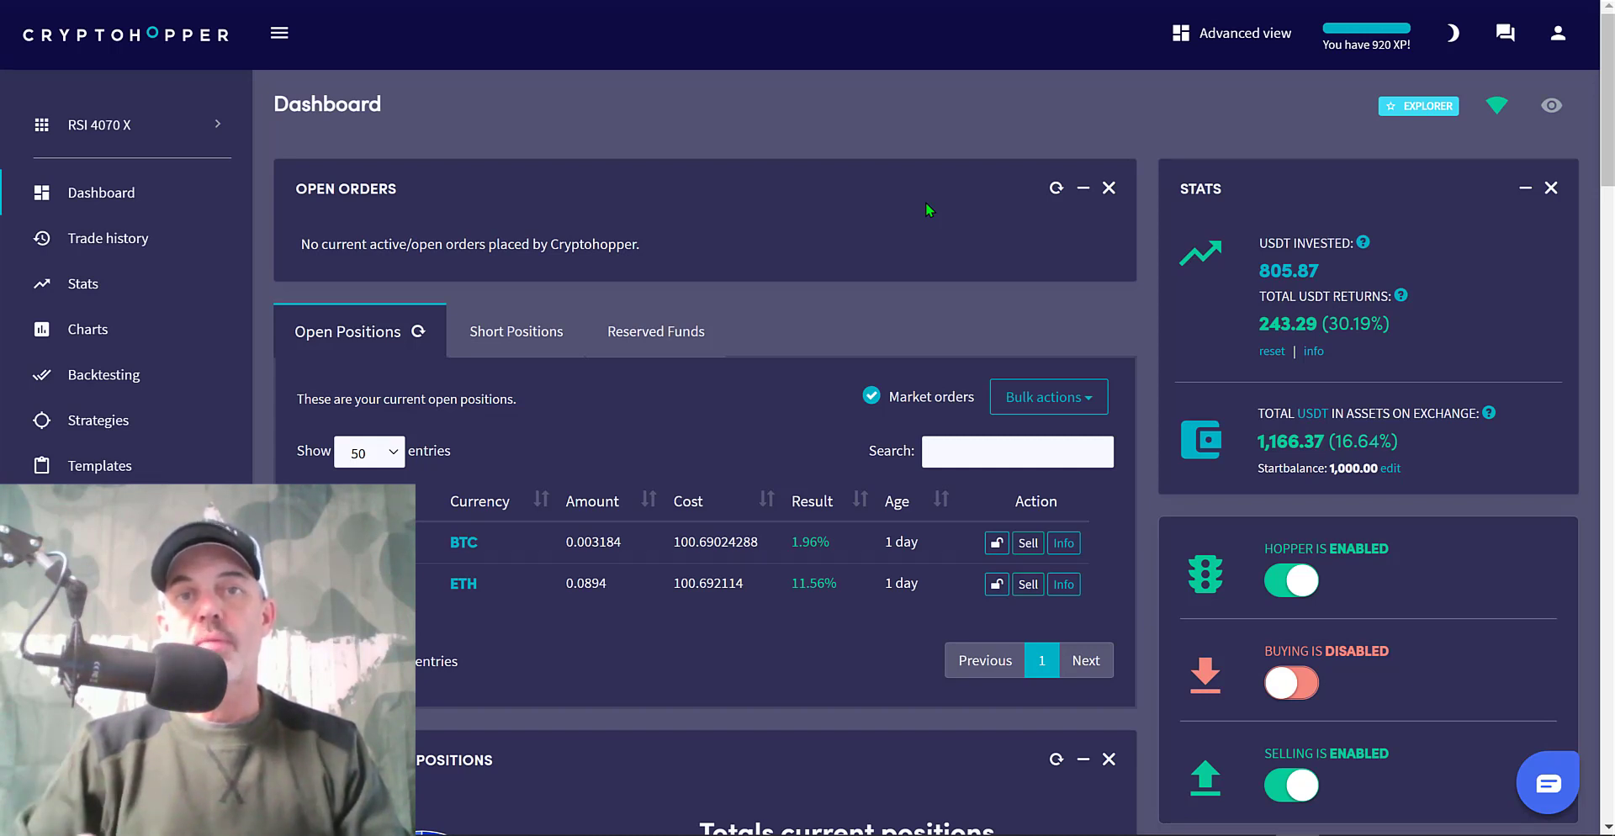
{"action": "mouse_move", "coordinate": [859, 177]}
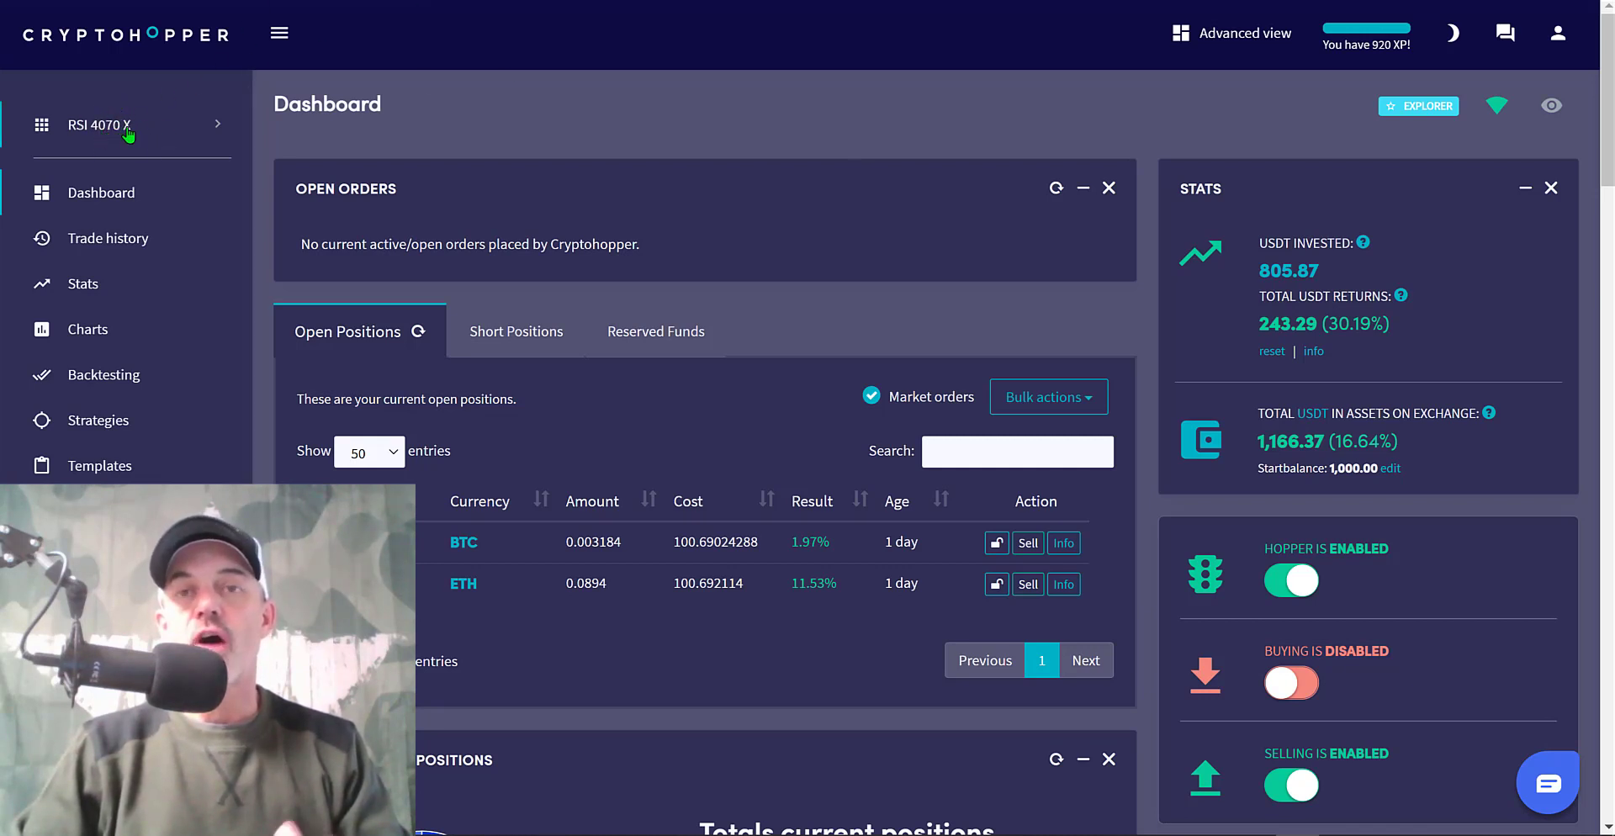
{"action": "mouse_move", "coordinate": [905, 195]}
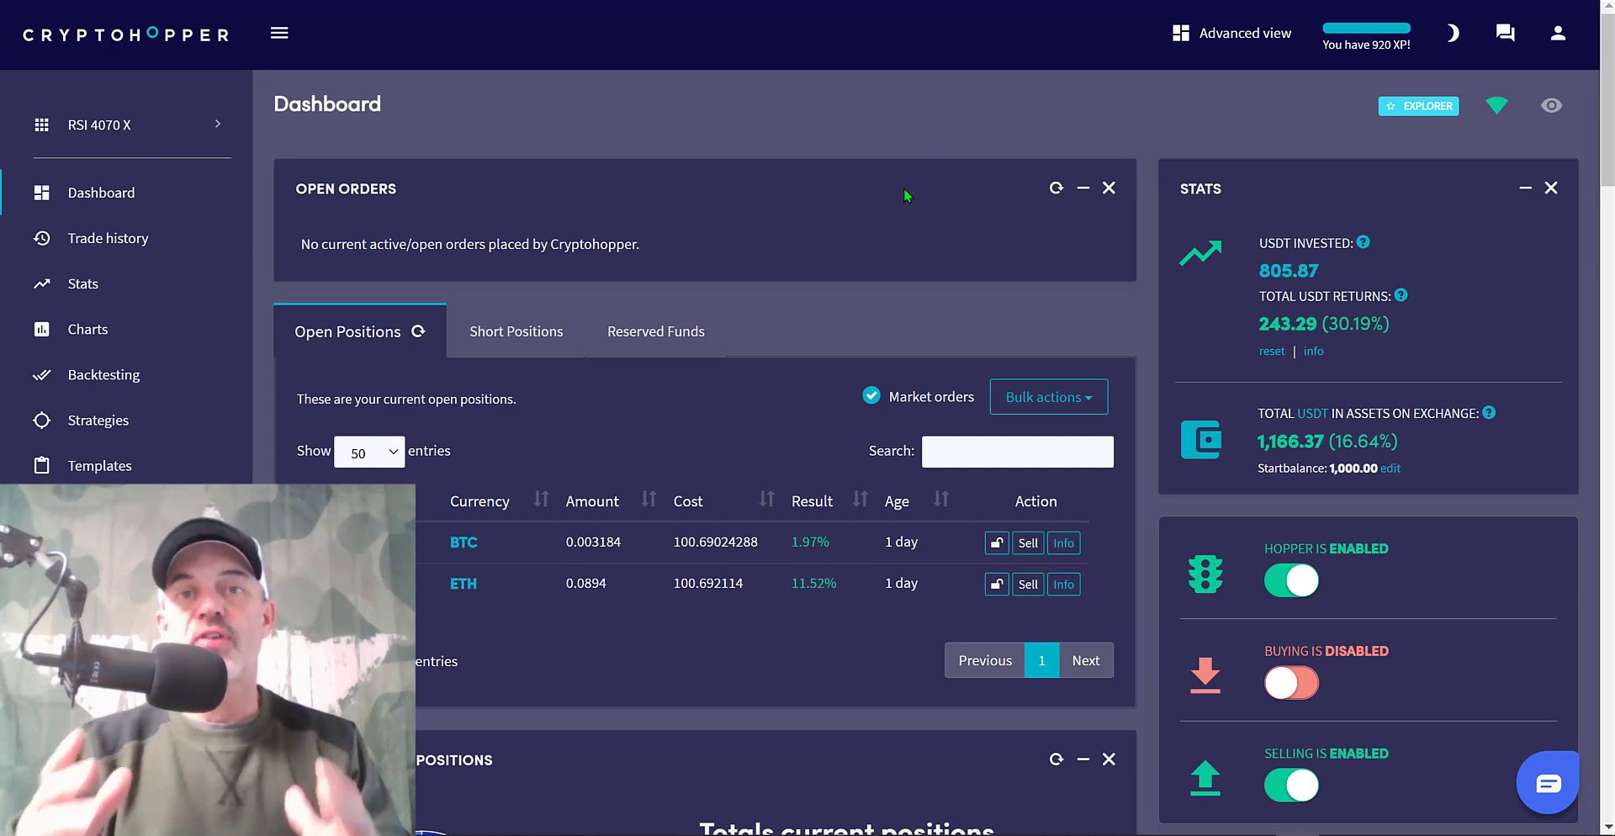
{"action": "mouse_move", "coordinate": [792, 140]}
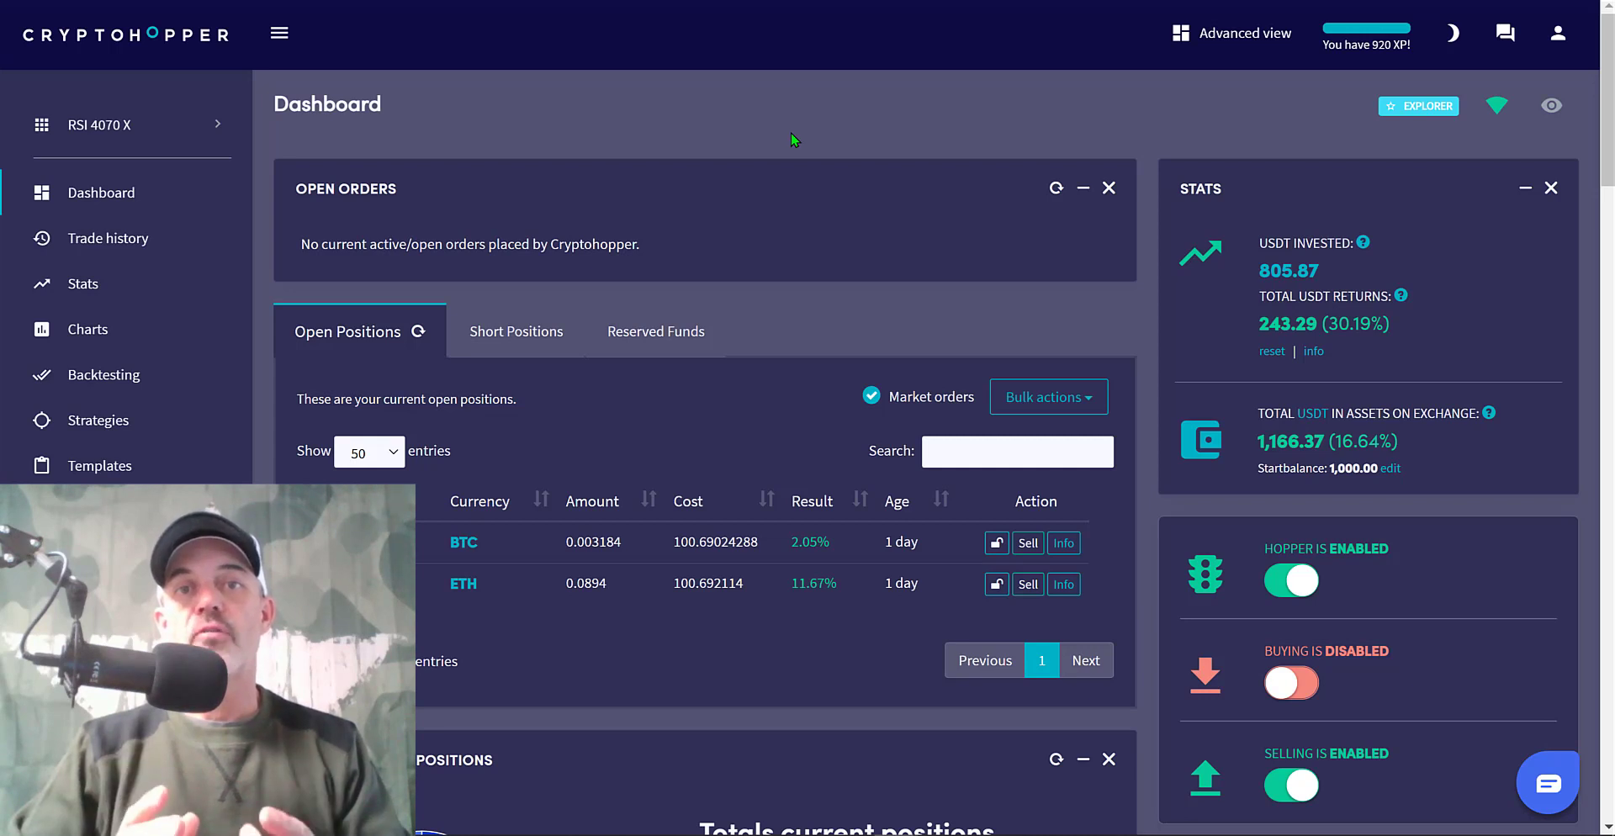
{"action": "mouse_move", "coordinate": [767, 113]}
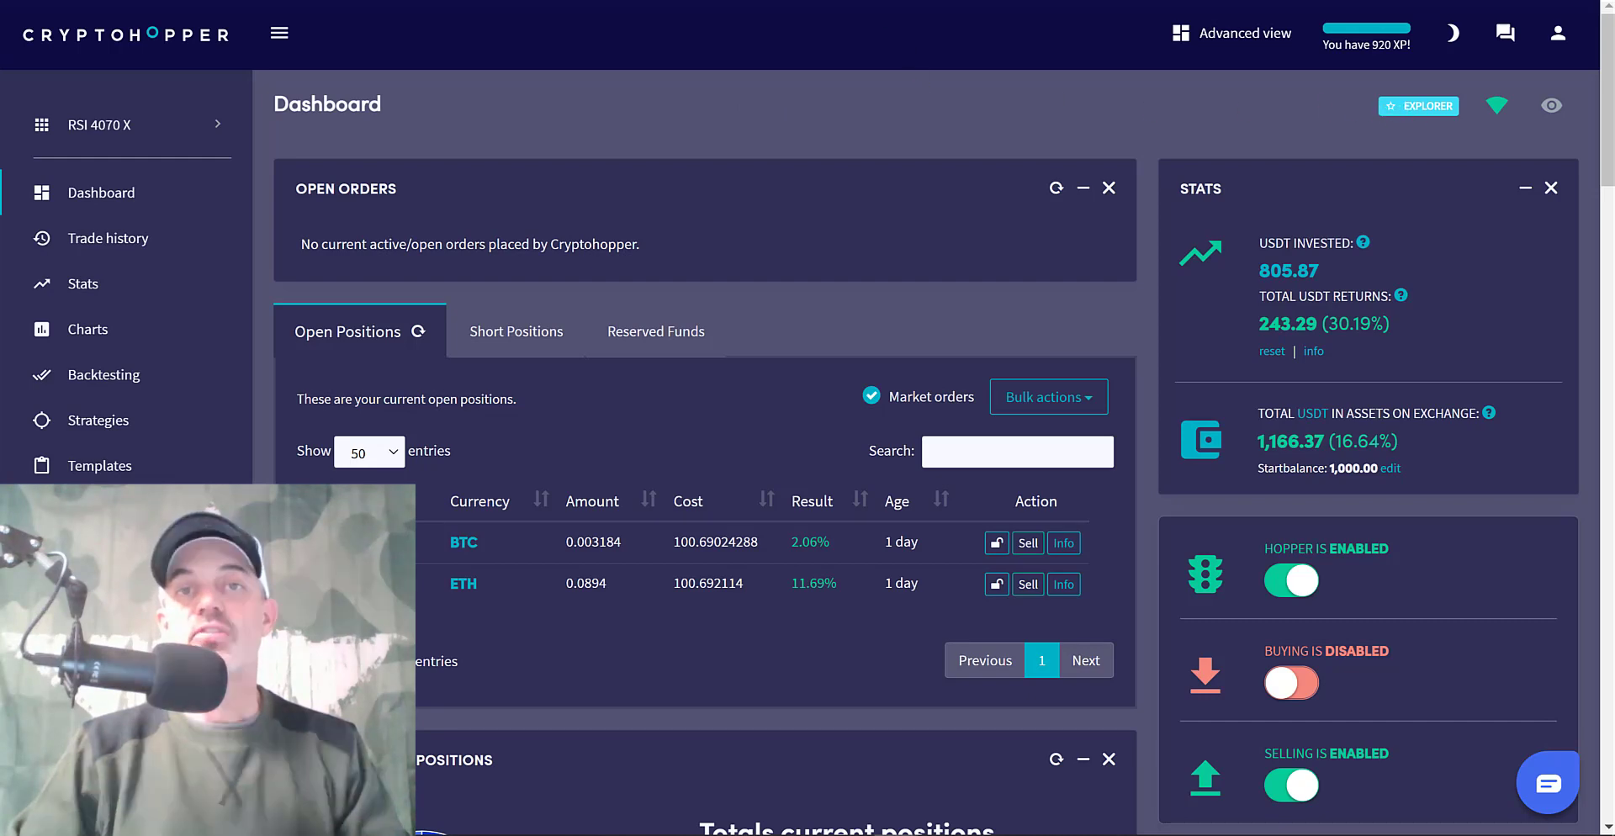
Show the Pricing page's plan table: Pioneer free, Explorer $19, Adventurer $49, Hero $99, highlighting Explorer's simulated bot
{"action": "left_click", "coordinate": [974, 33]}
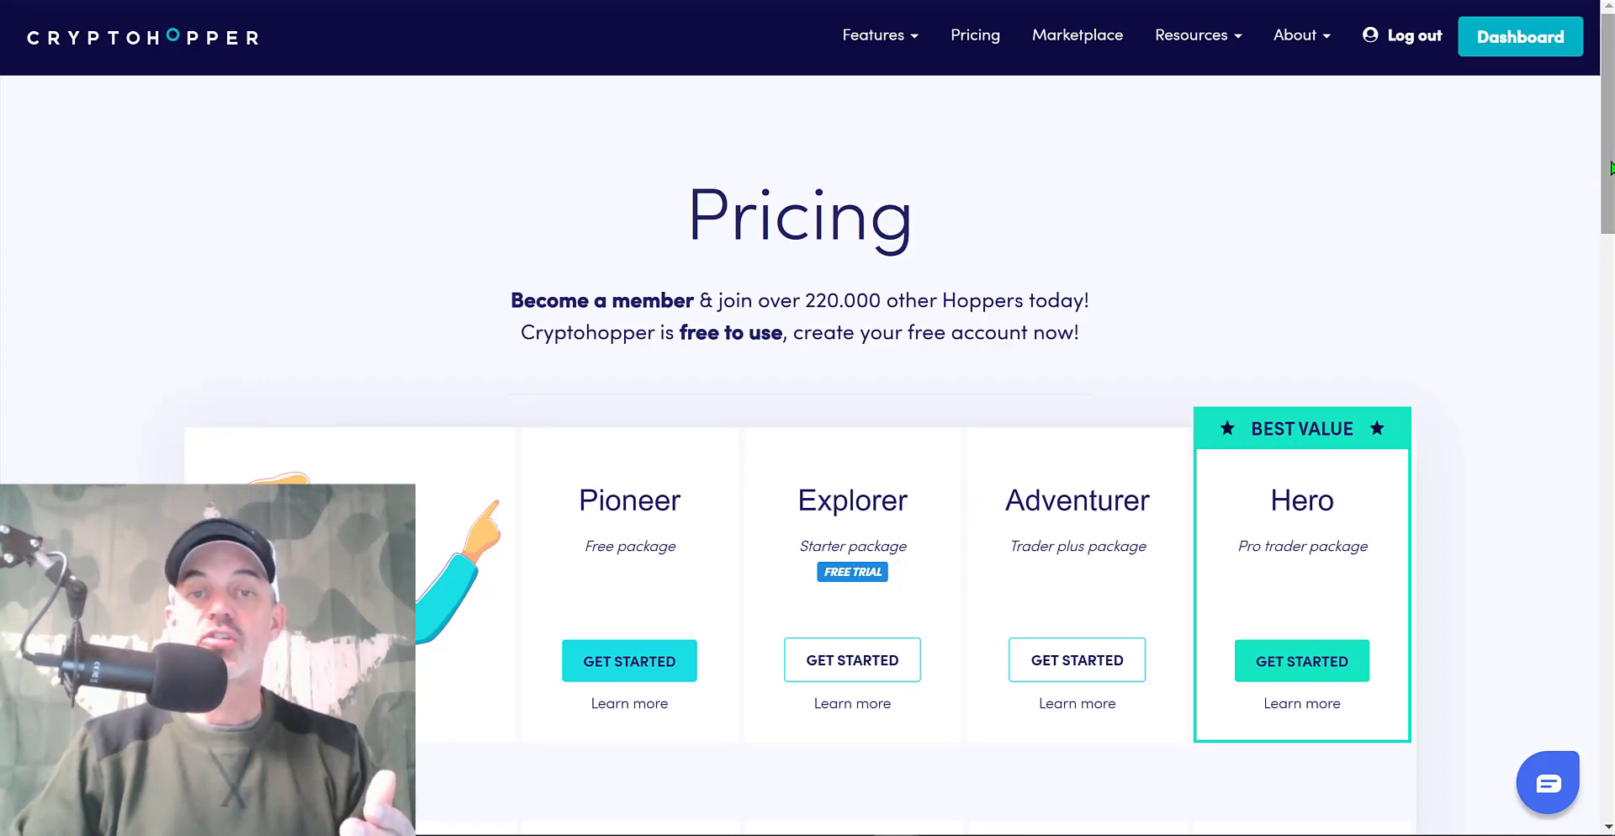
{"action": "scroll", "scroll_direction": "down", "scroll_amount": 3}
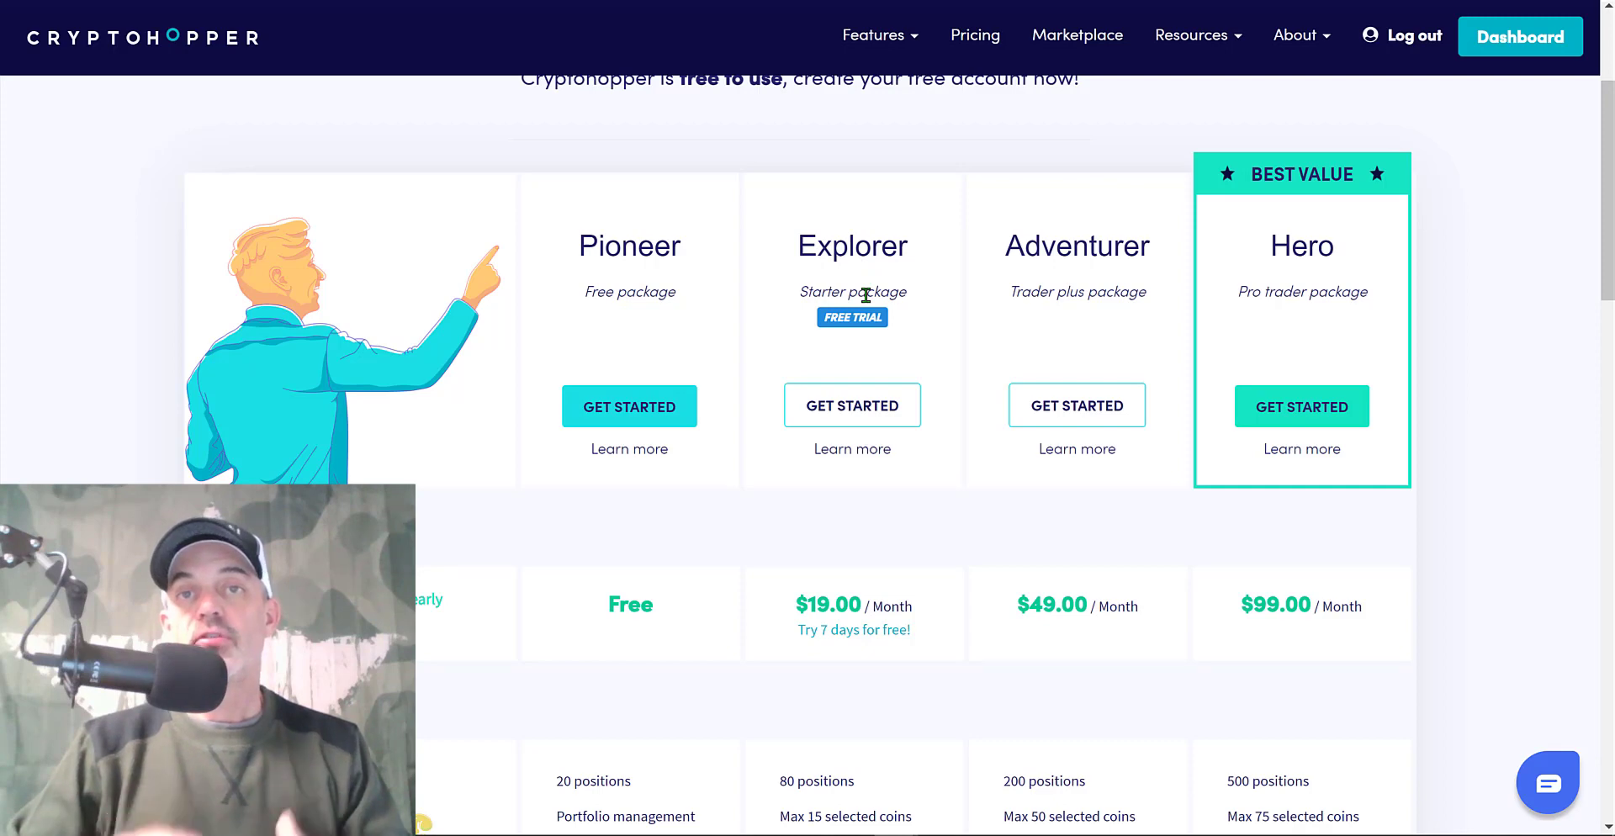
{"action": "scroll", "scroll_direction": "down", "scroll_amount": 3}
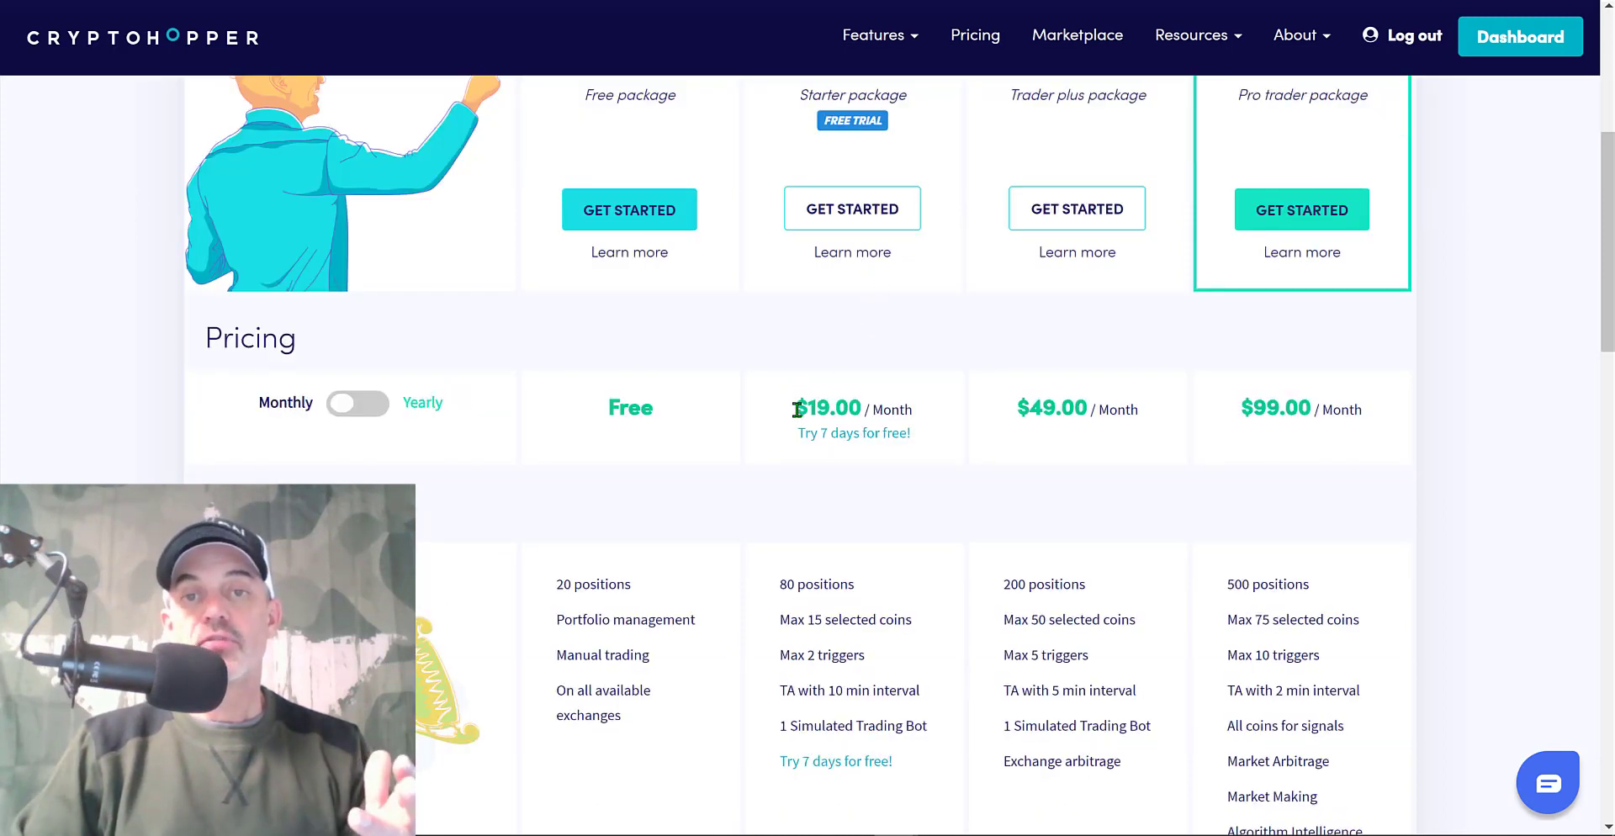
{"action": "mouse_move", "coordinate": [922, 369]}
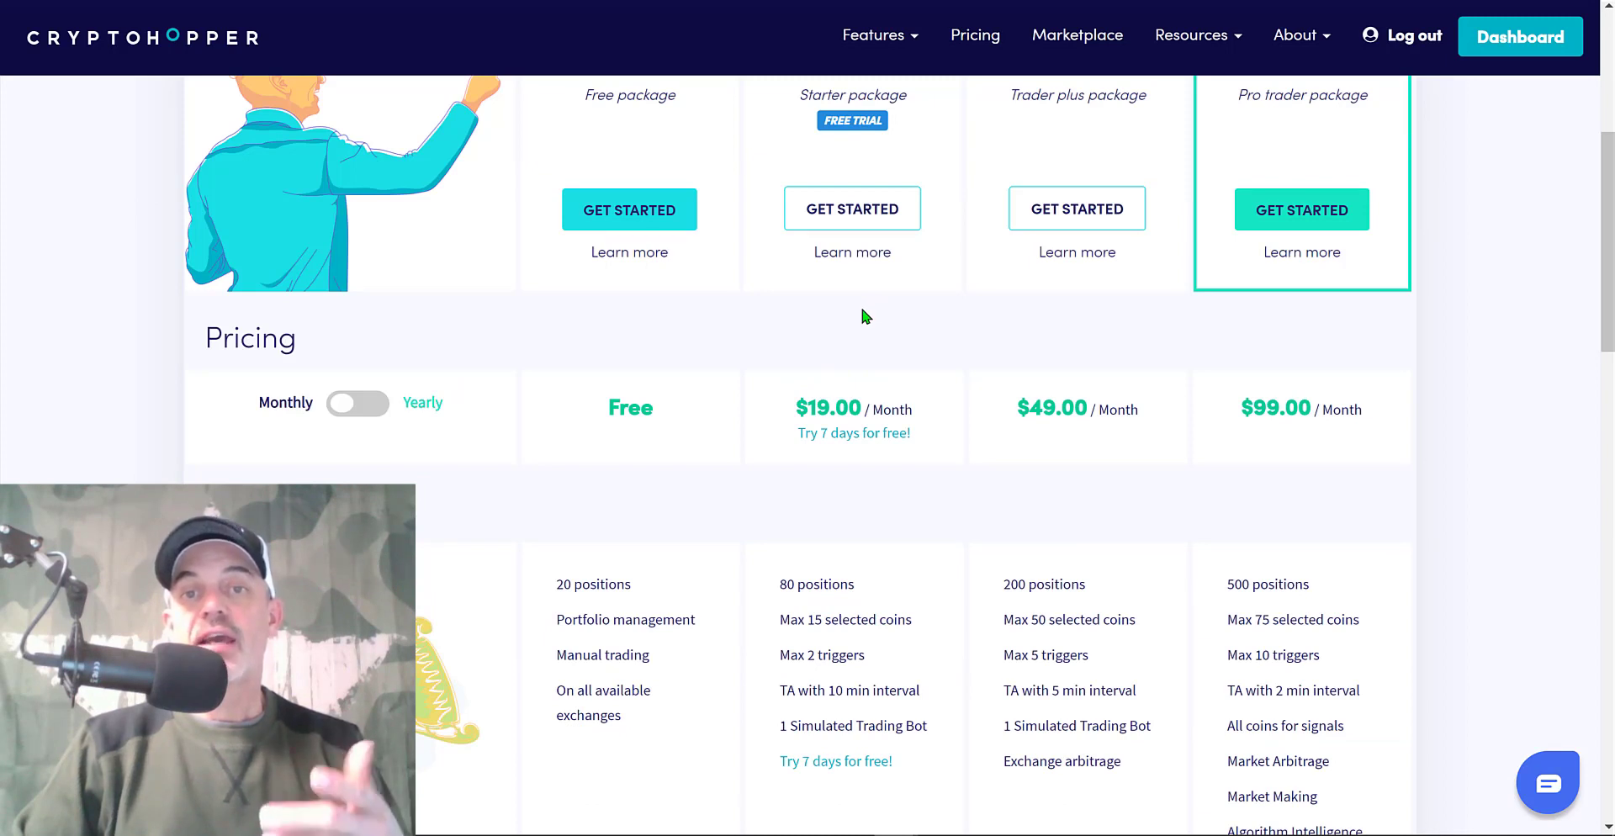
{"action": "mouse_move", "coordinate": [875, 430]}
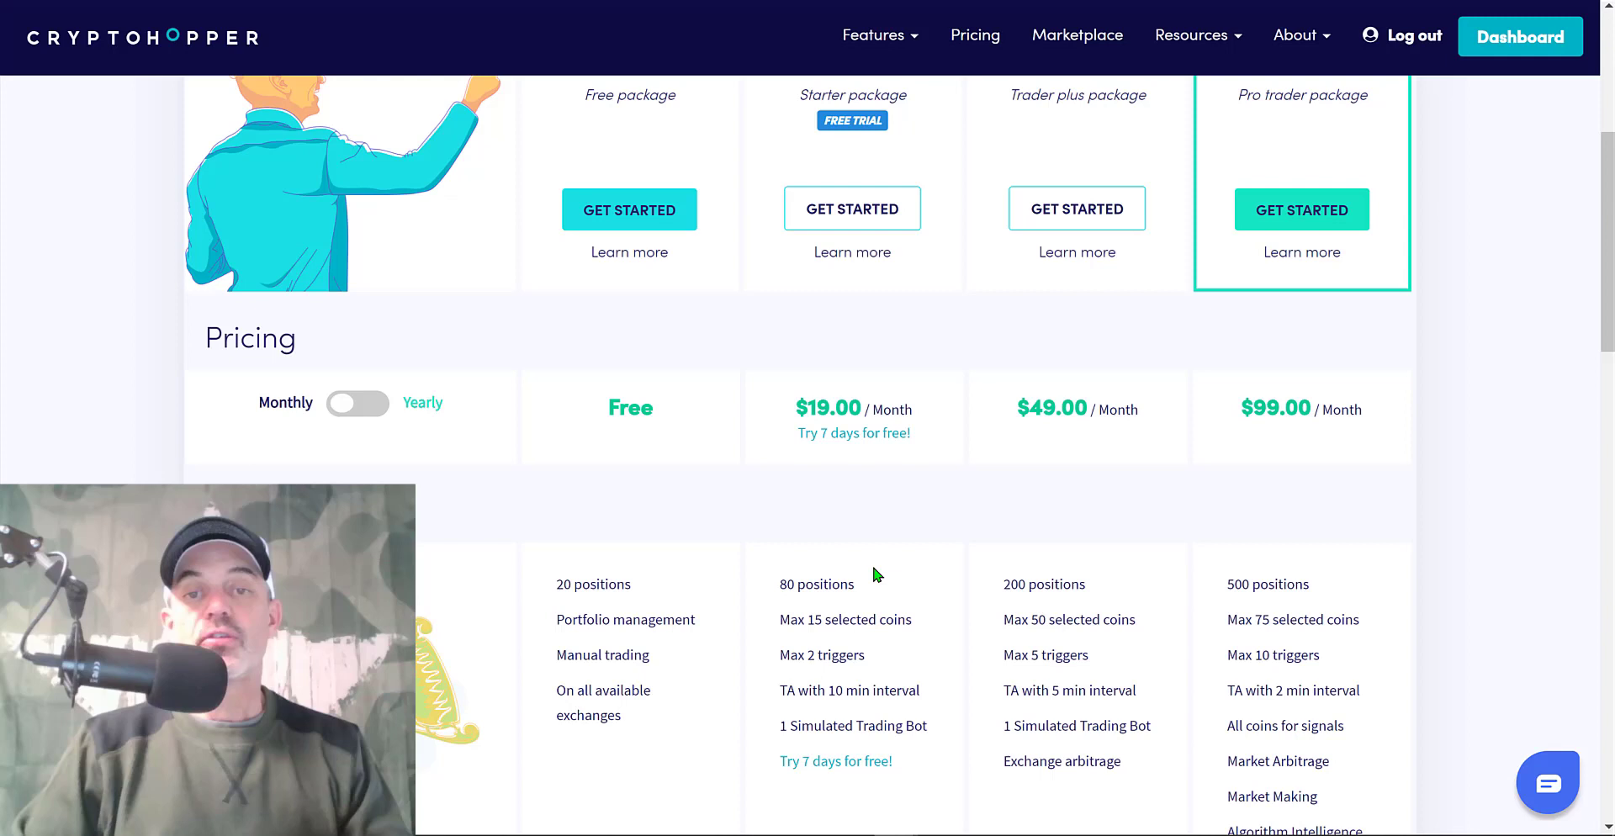
{"action": "double_click", "coordinate": [814, 584]}
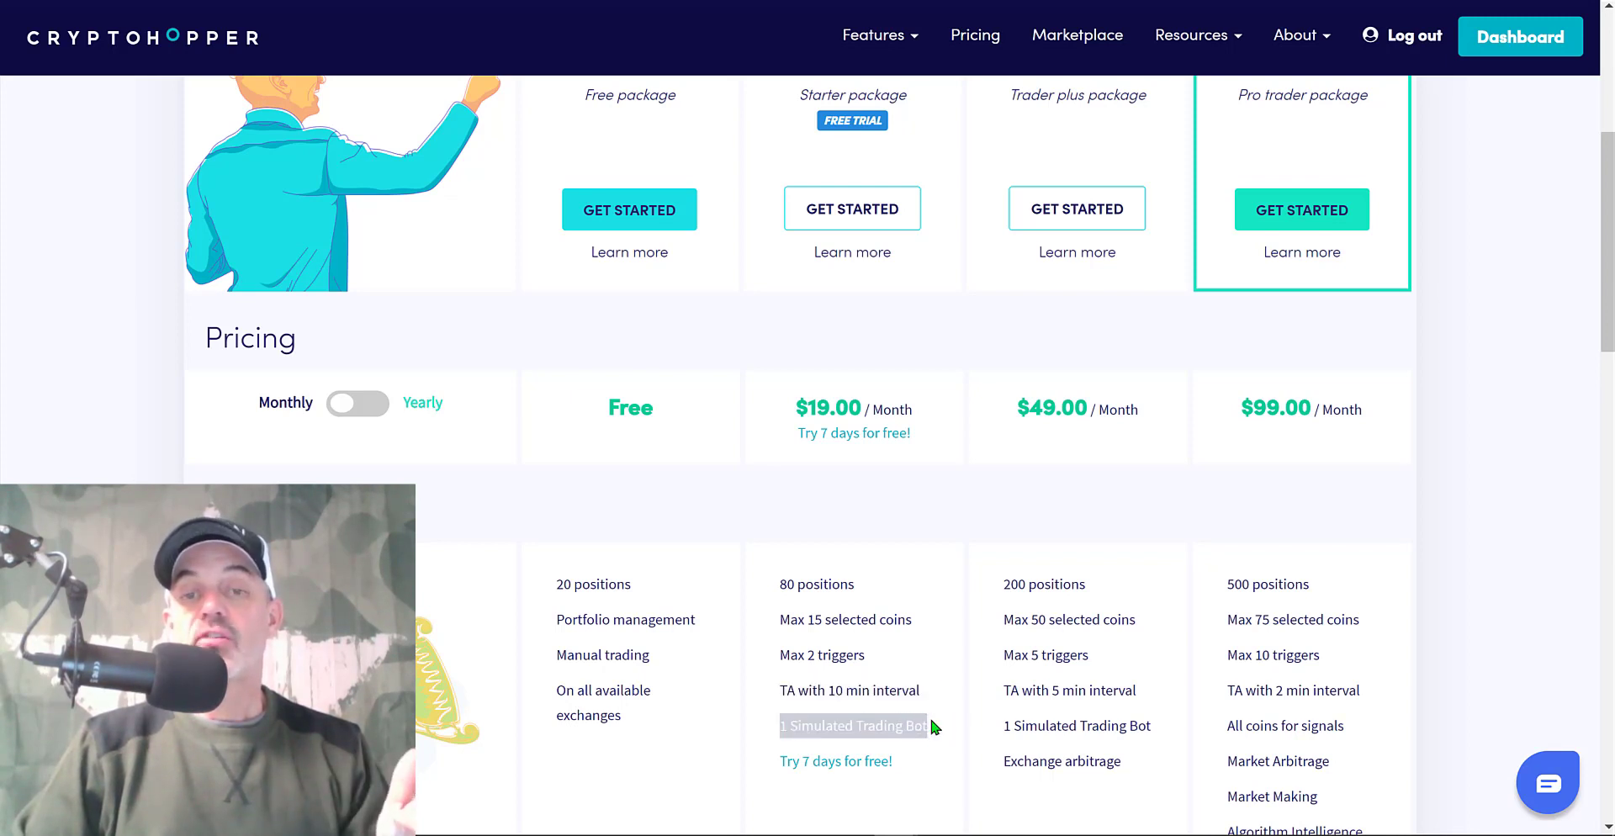
Return to the RSI 4070 X dashboard showing 805.87 USDT invested and about 30% returns
{"action": "left_click", "coordinate": [1519, 35]}
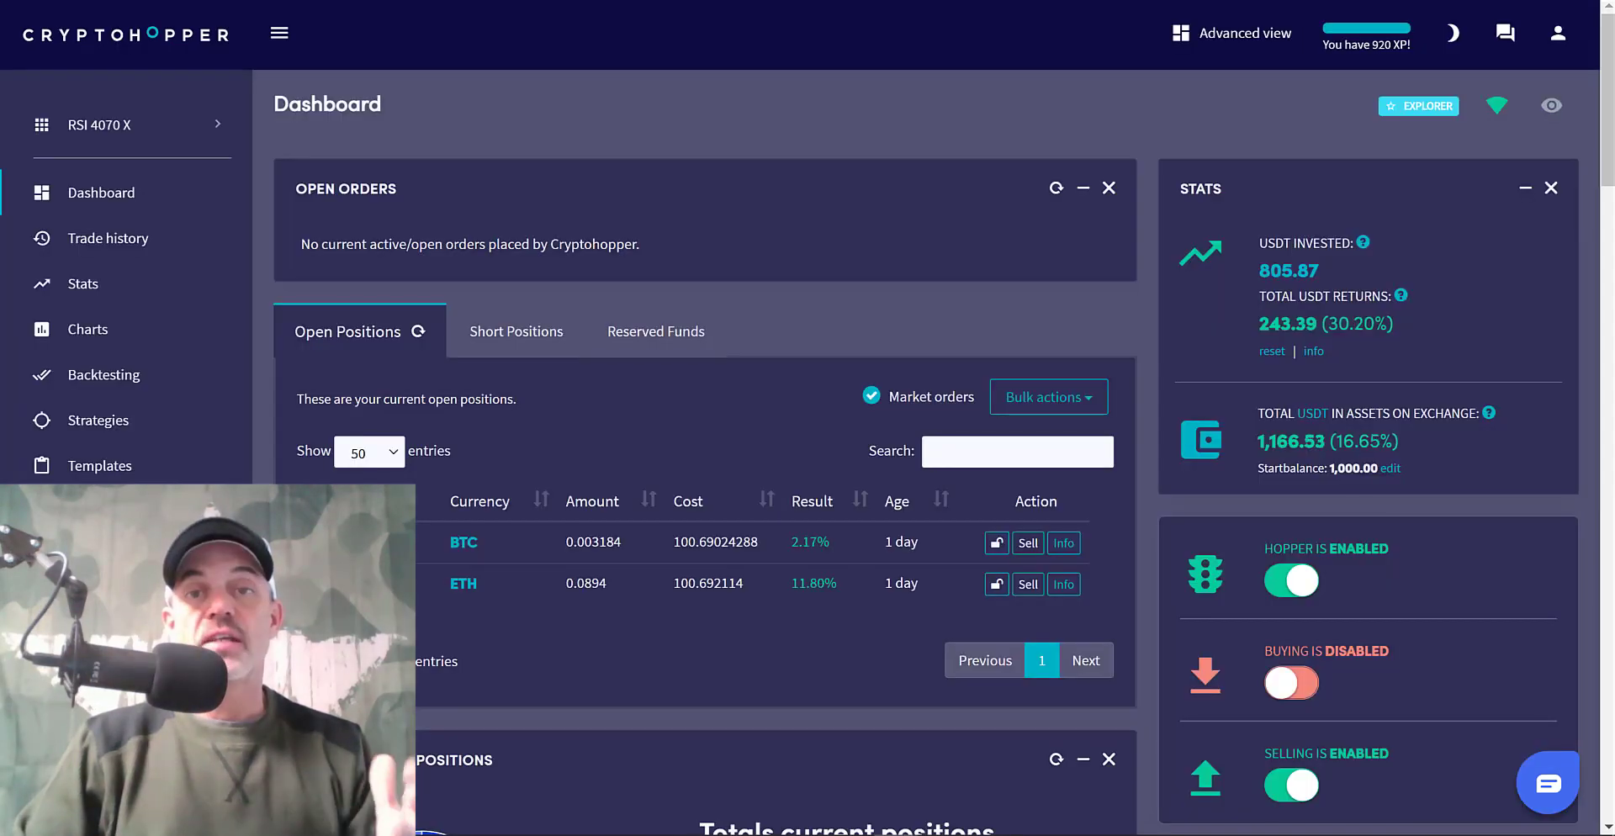
{"action": "mouse_move", "coordinate": [809, 153]}
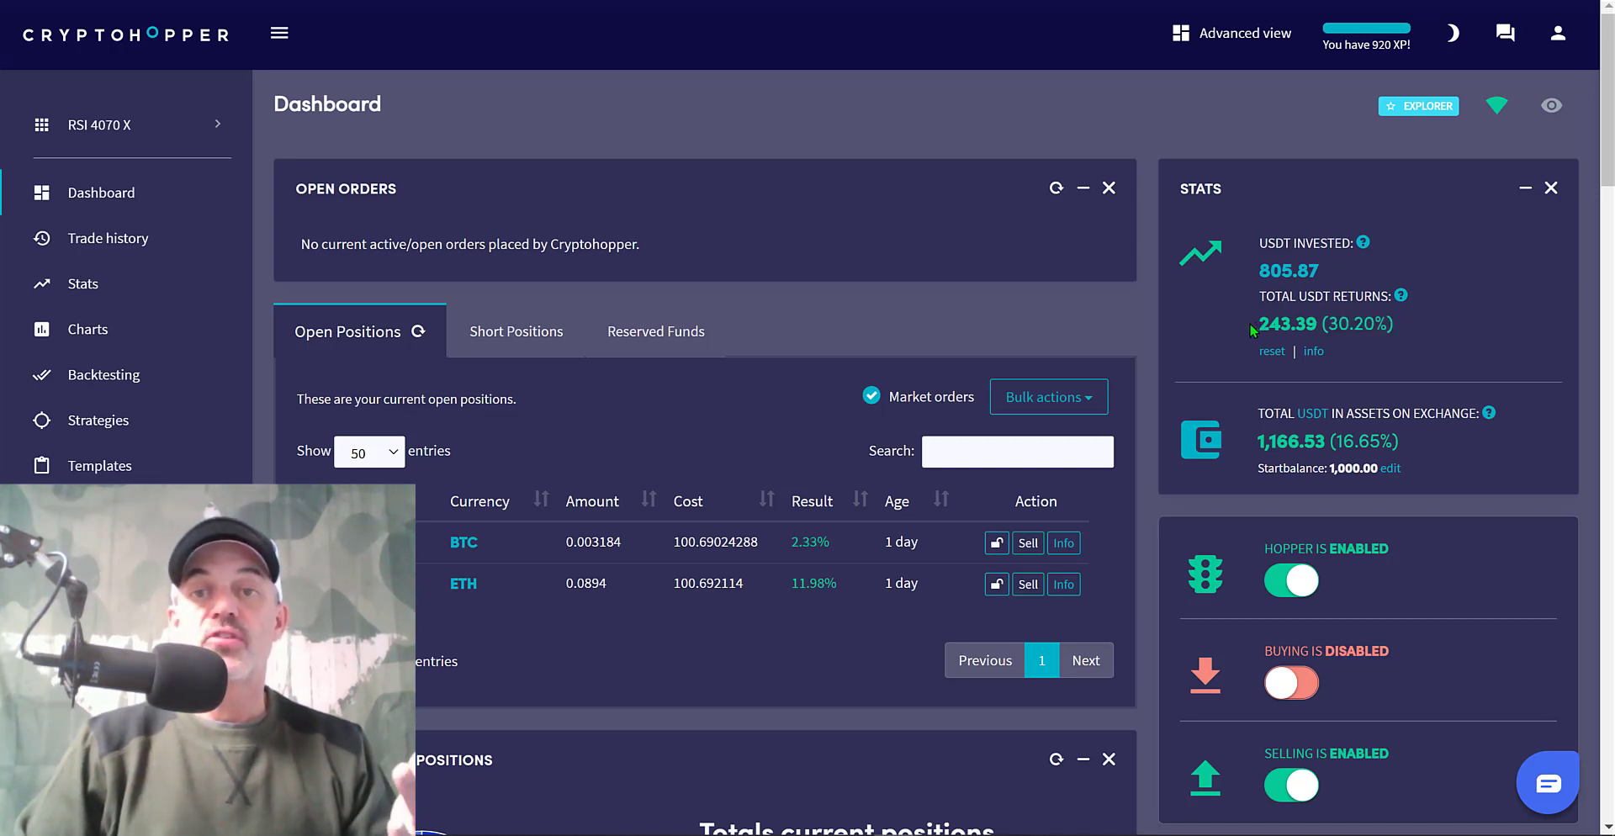
{"action": "double_click", "coordinate": [1282, 323]}
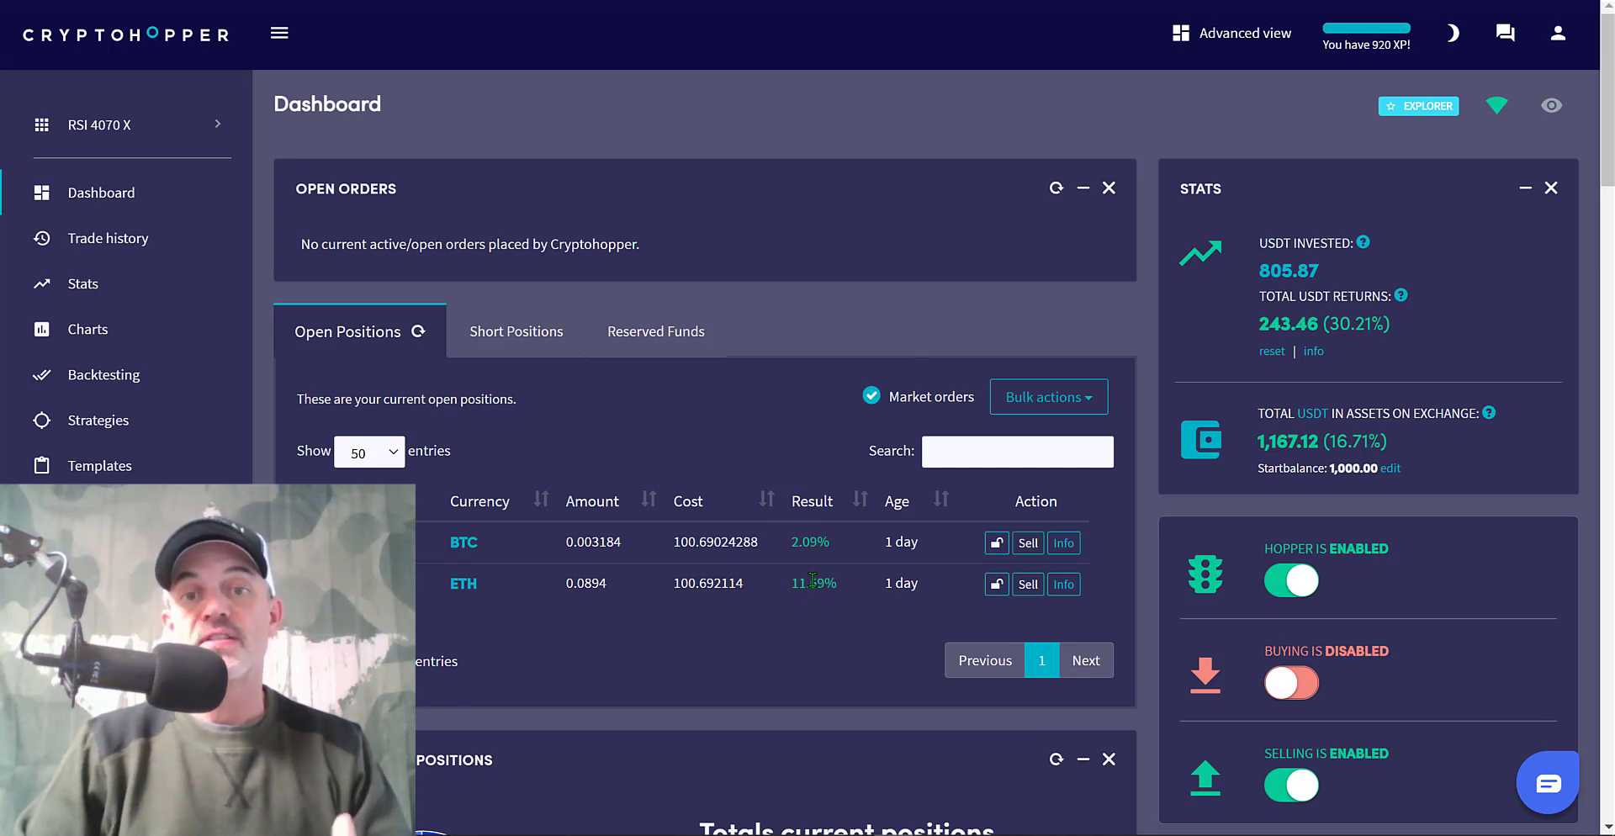
{"action": "mouse_move", "coordinate": [828, 604]}
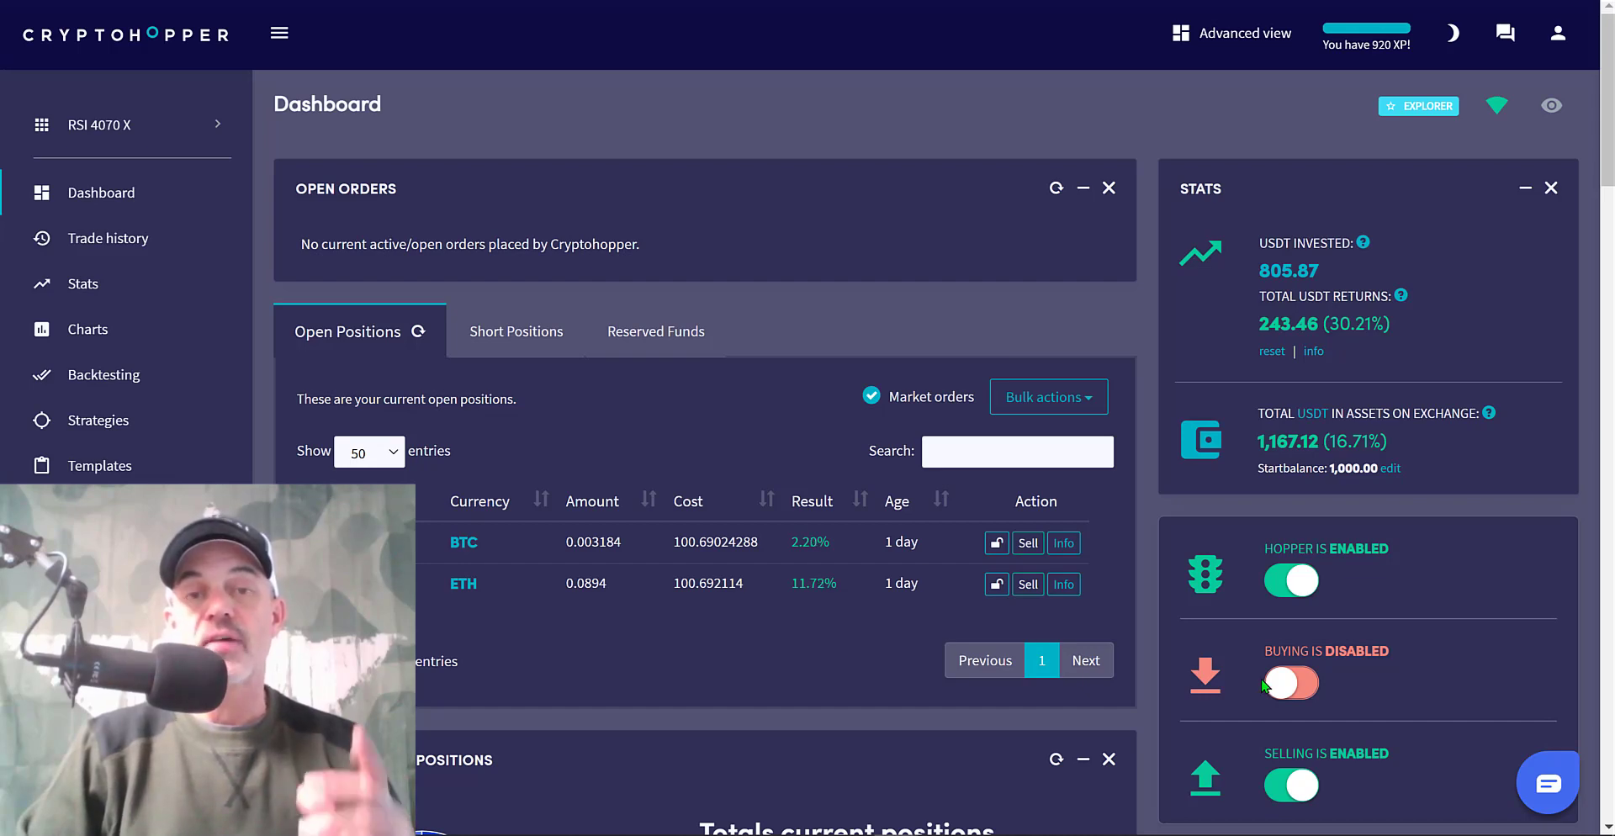
Go past the Latest 5 Sells to the full trade history of December 2020 BTC/ETH trades
{"action": "scroll", "scroll_direction": "down", "scroll_amount": 3}
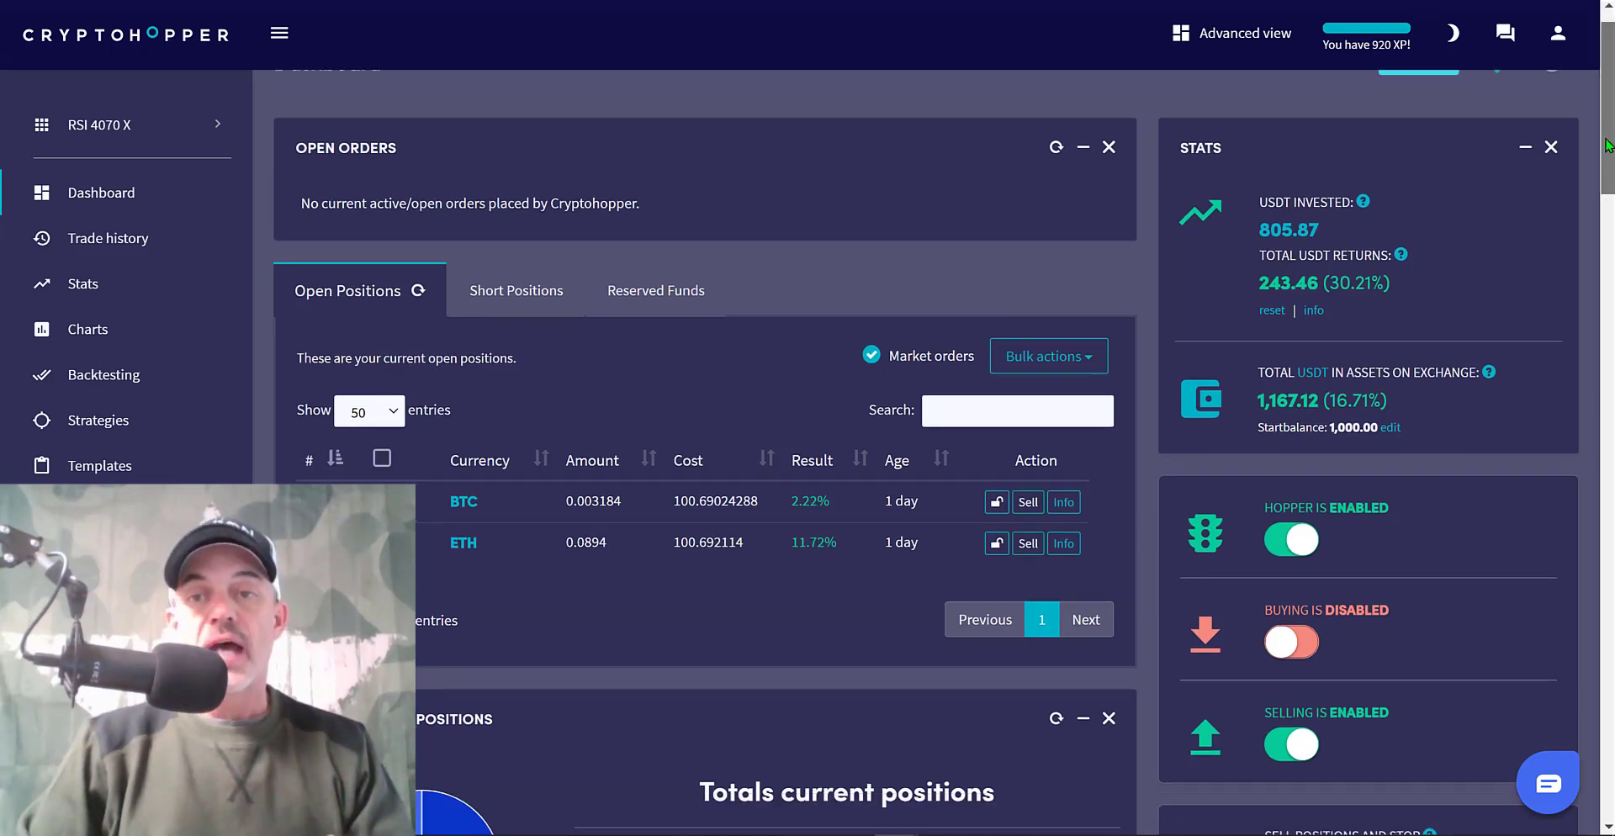
{"action": "scroll", "scroll_direction": "down", "scroll_amount": 3}
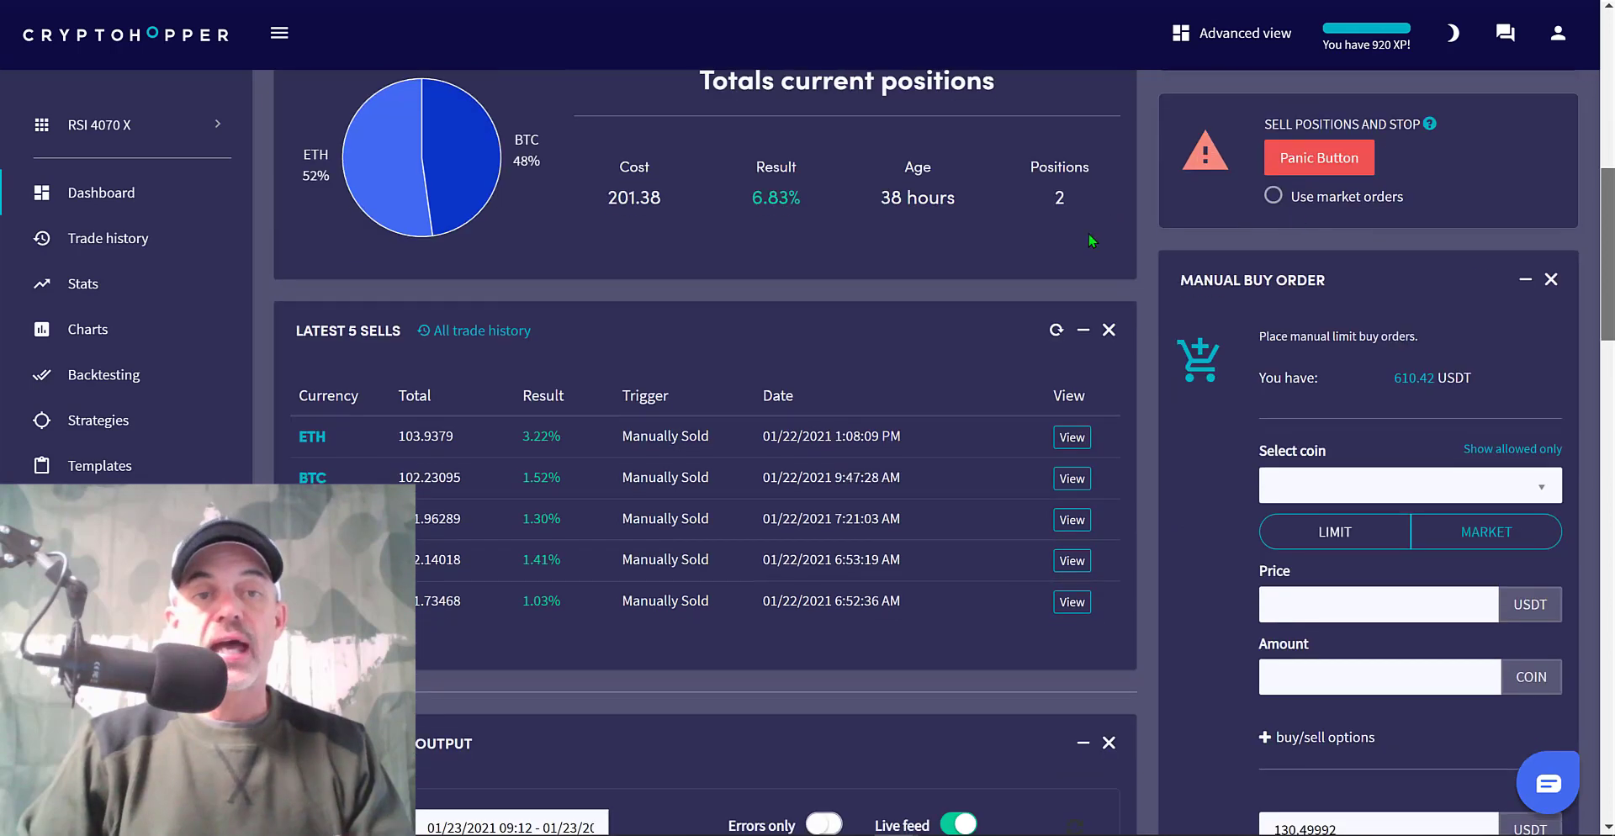
{"action": "left_click", "coordinate": [107, 237]}
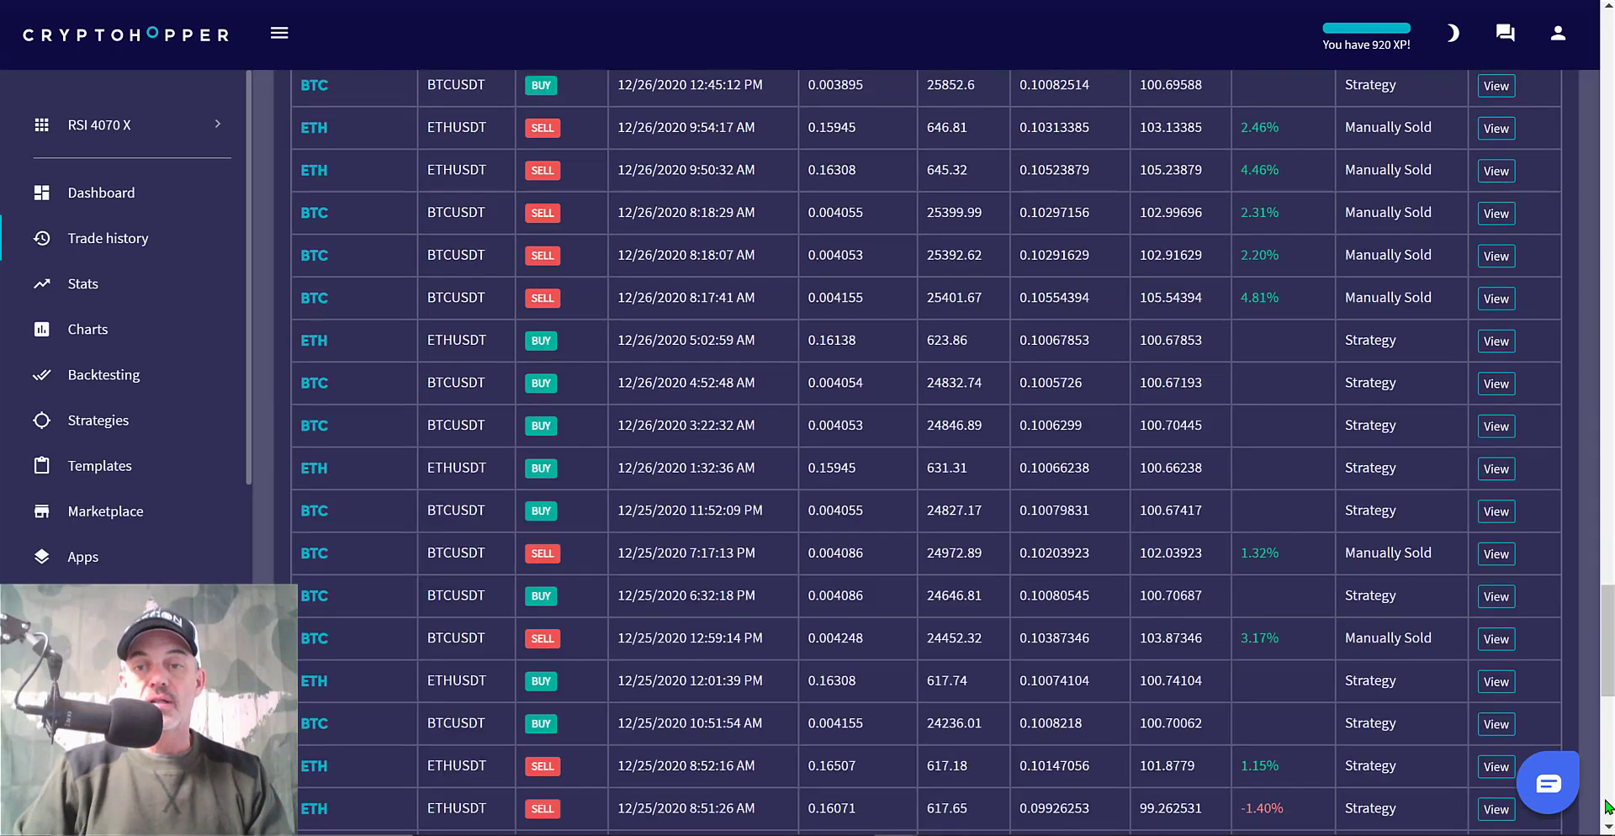
{"action": "scroll", "scroll_direction": "down", "scroll_amount": 3}
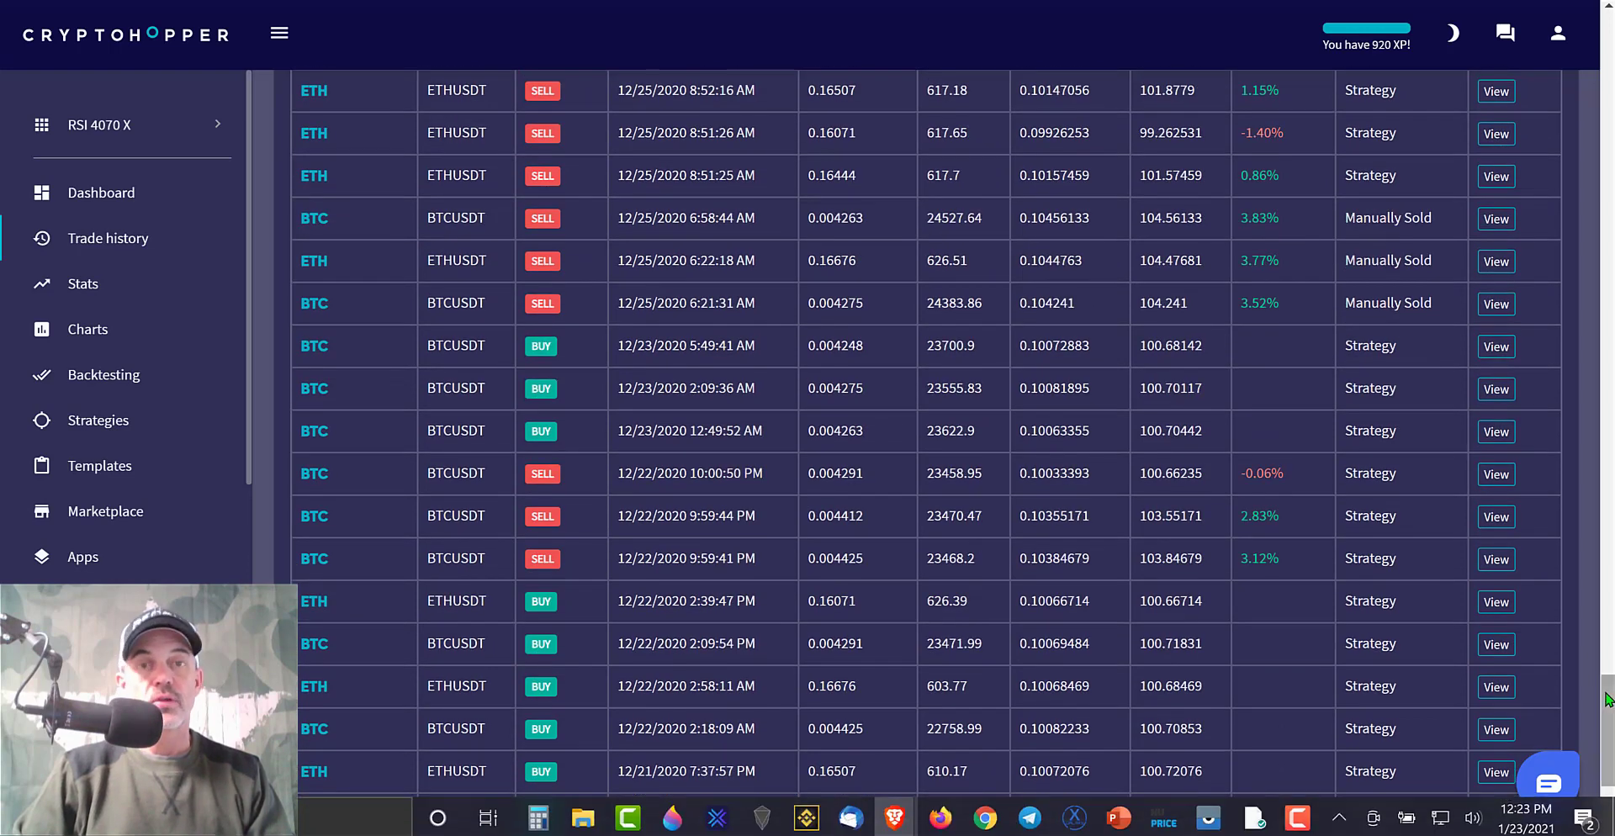
{"action": "scroll", "scroll_direction": "down", "scroll_amount": 3}
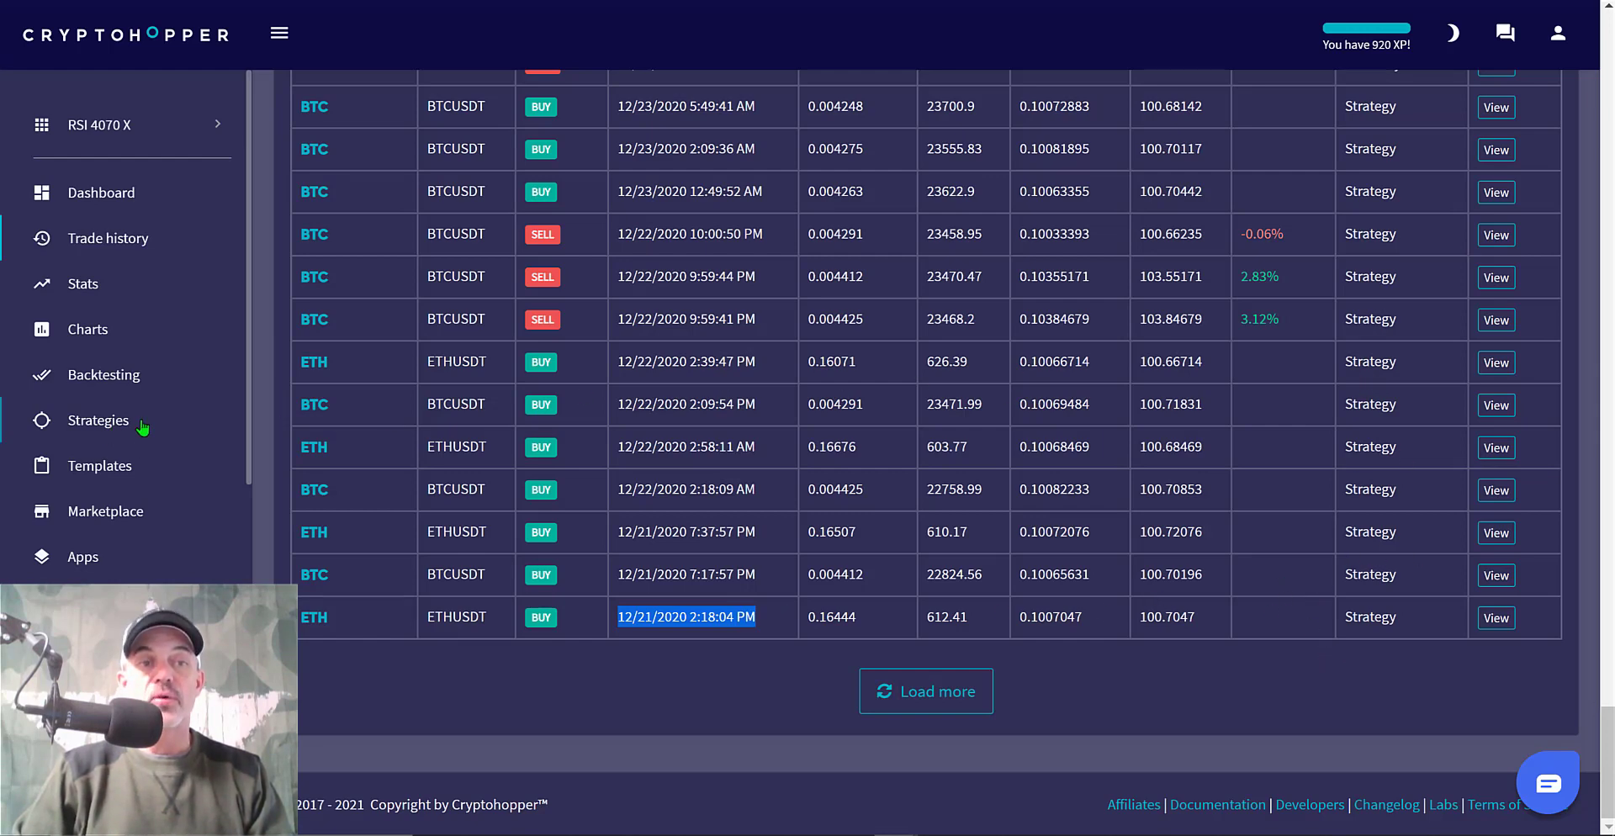
{"action": "mouse_move", "coordinate": [612, 485]}
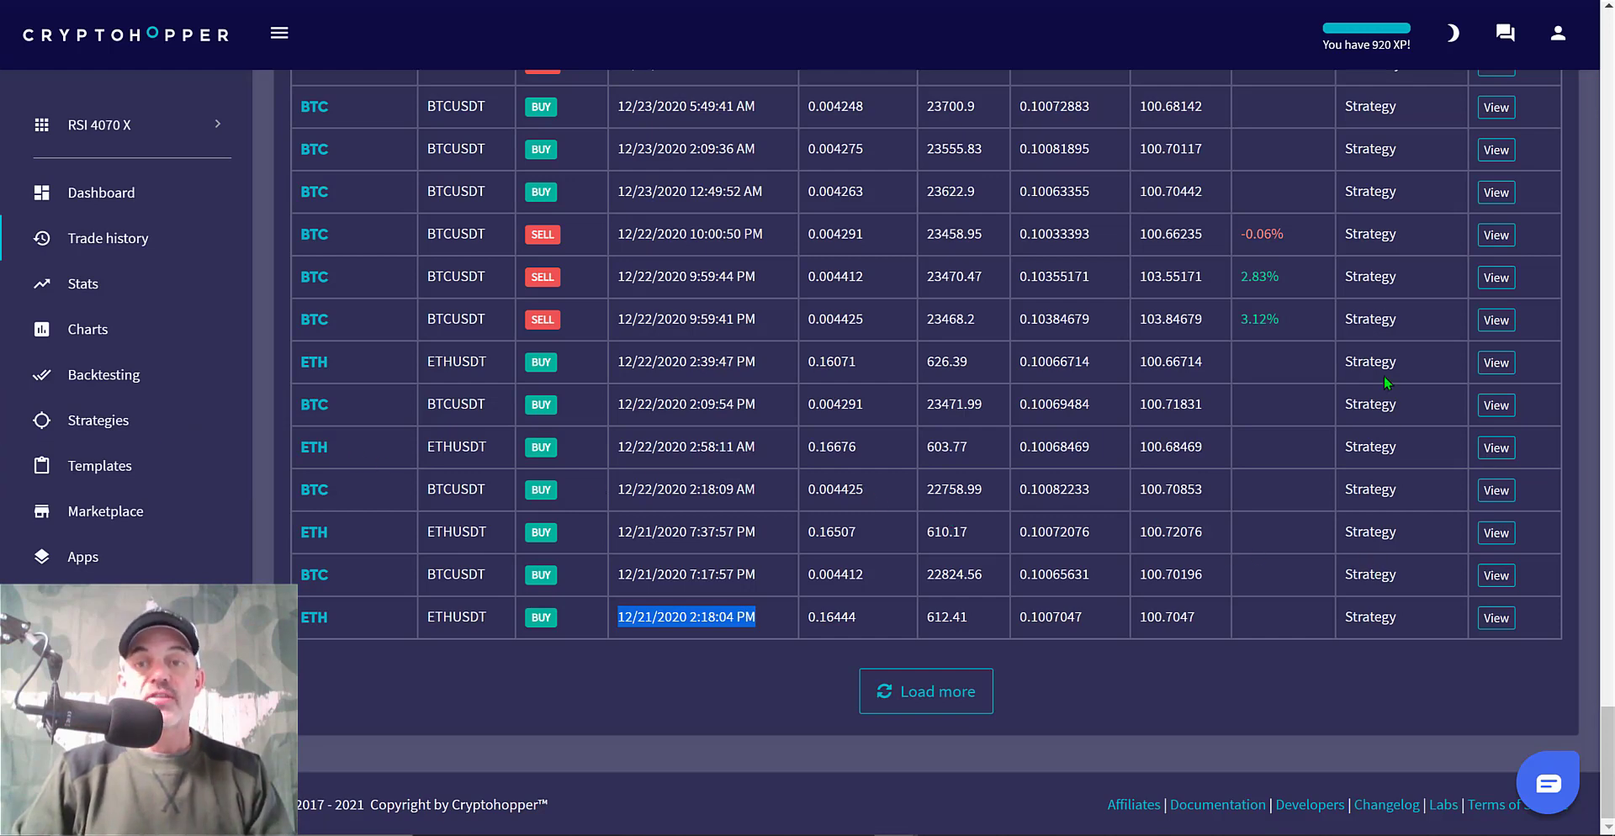
{"action": "mouse_move", "coordinate": [1359, 476]}
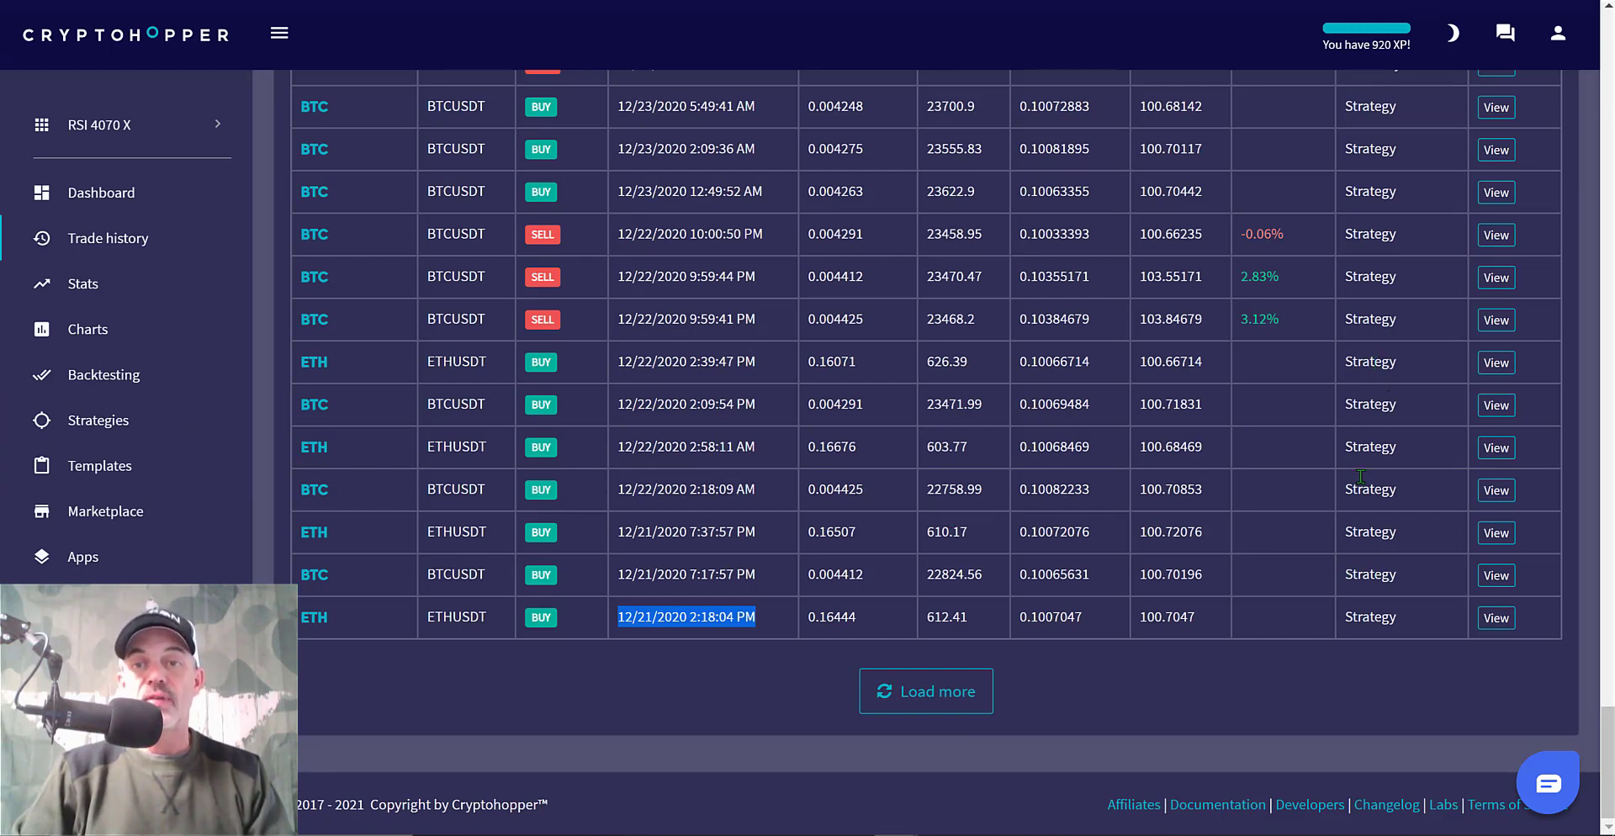
{"action": "mouse_move", "coordinate": [1358, 341]}
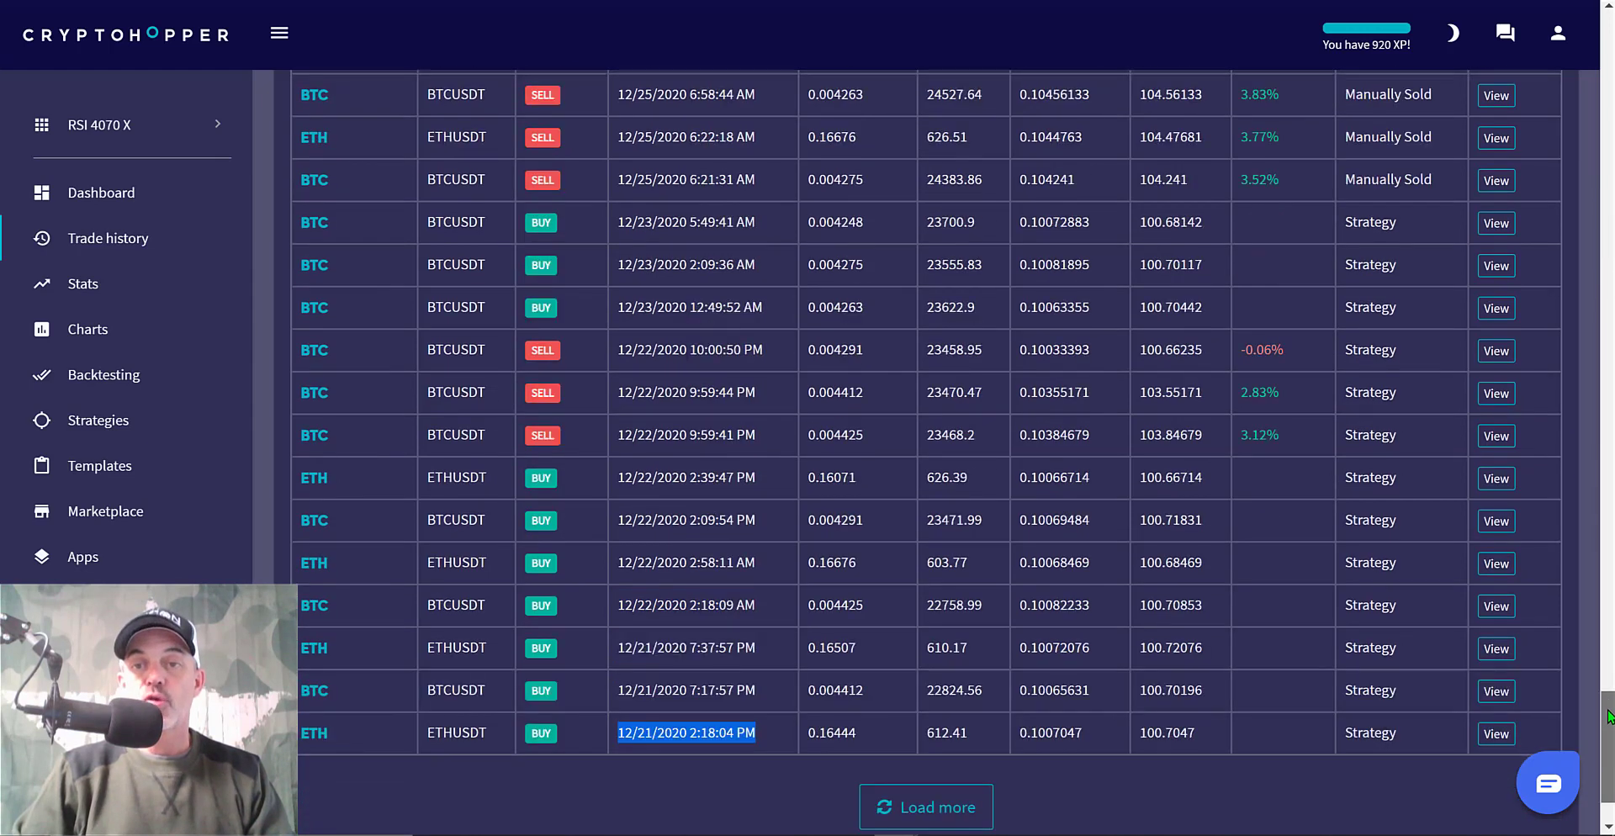
{"action": "scroll", "scroll_direction": "up", "scroll_amount": 3}
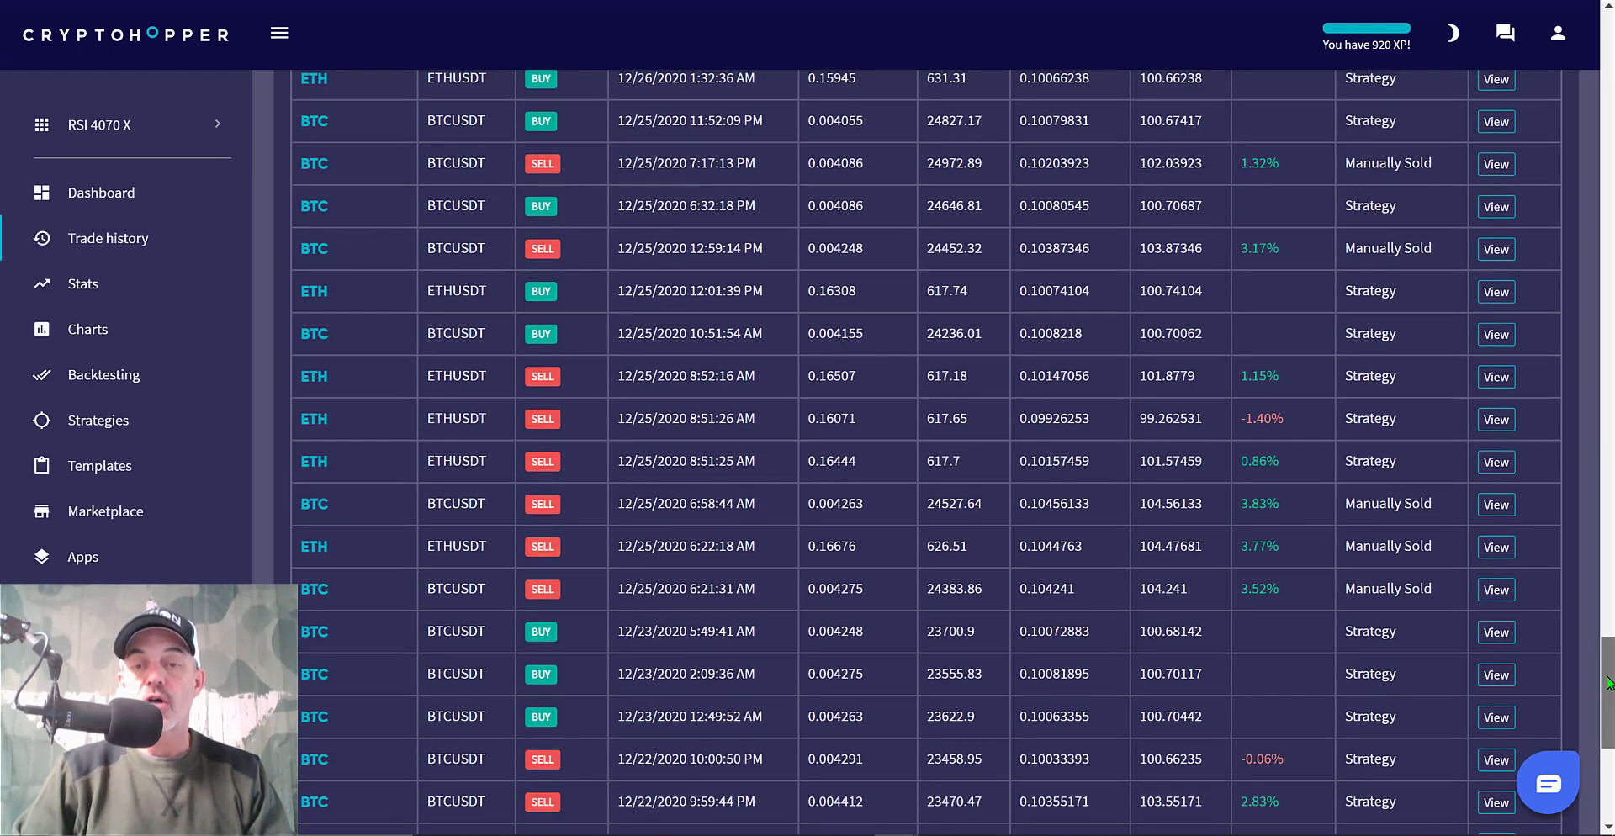
{"action": "mouse_move", "coordinate": [1349, 616]}
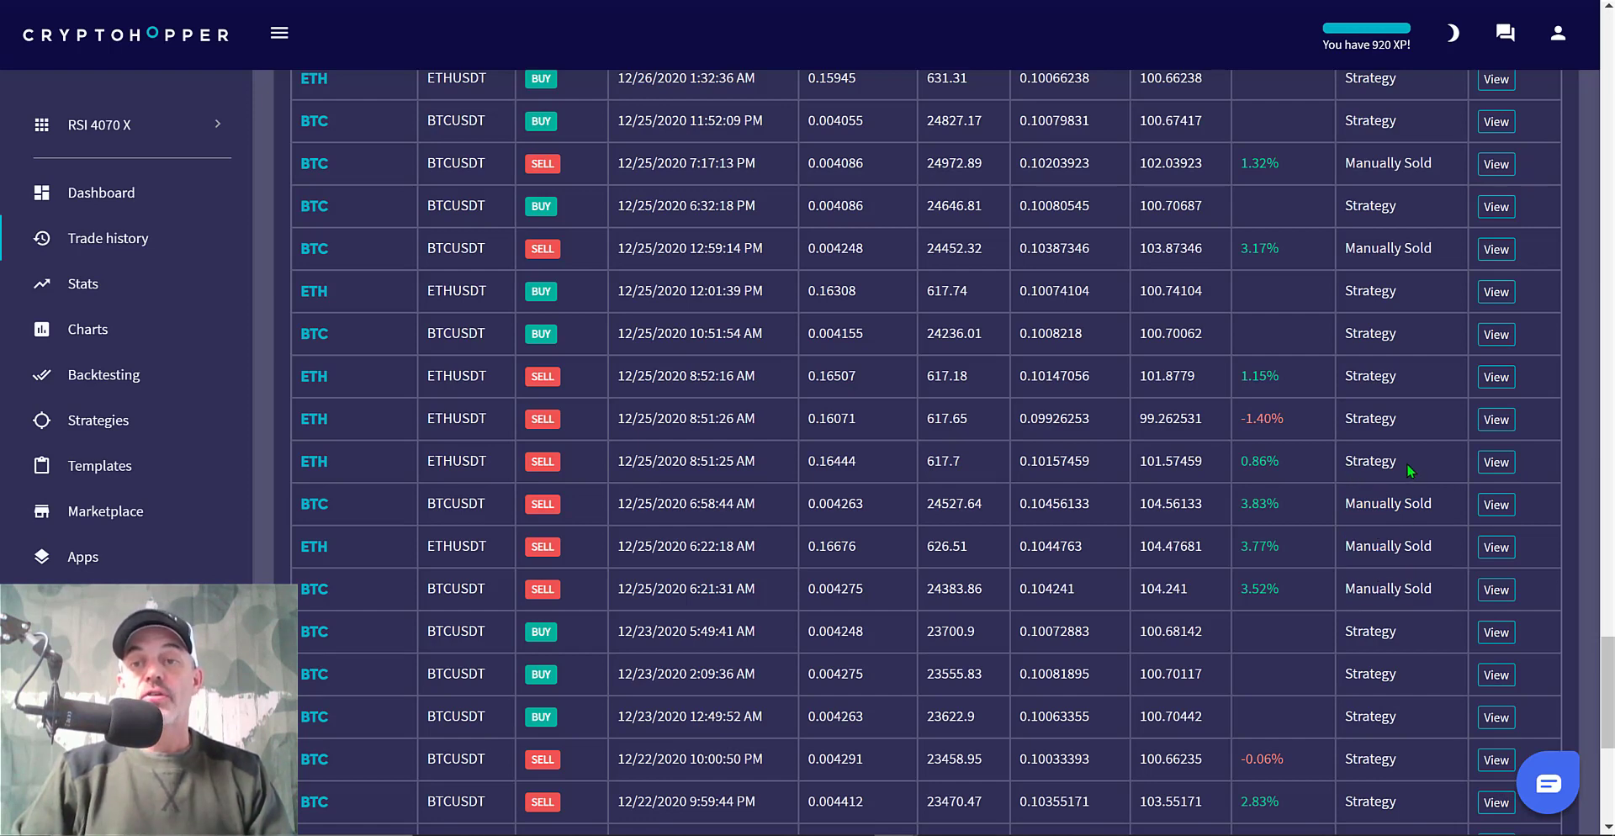
Highlight the 12/25/2020 ETH sell results, including the 0.86% trade, in the trade history
{"action": "double_click", "coordinate": [1369, 461]}
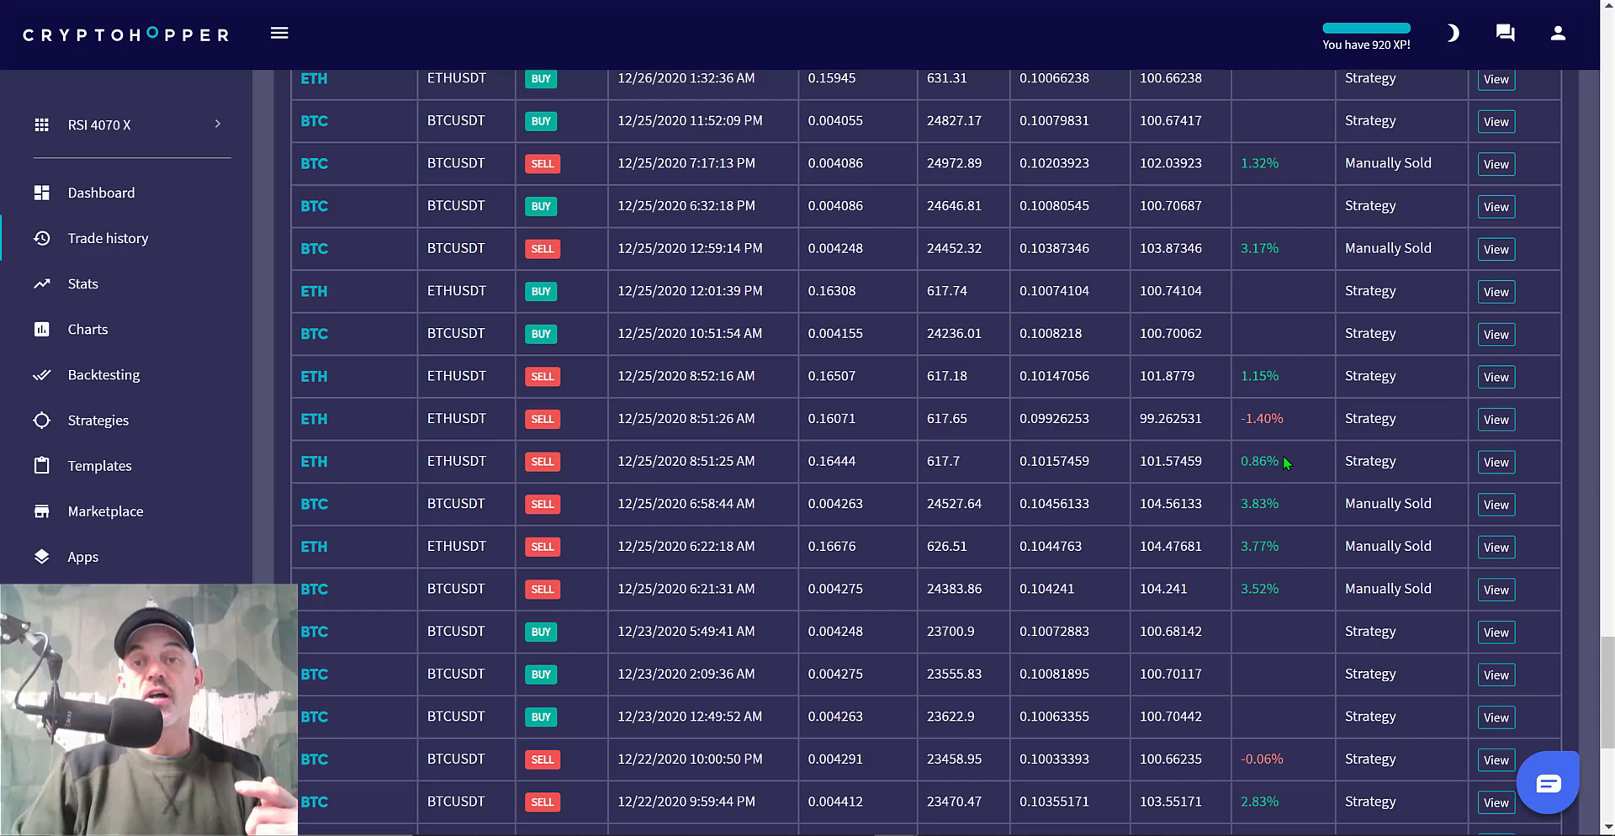
{"action": "double_click", "coordinate": [1259, 461]}
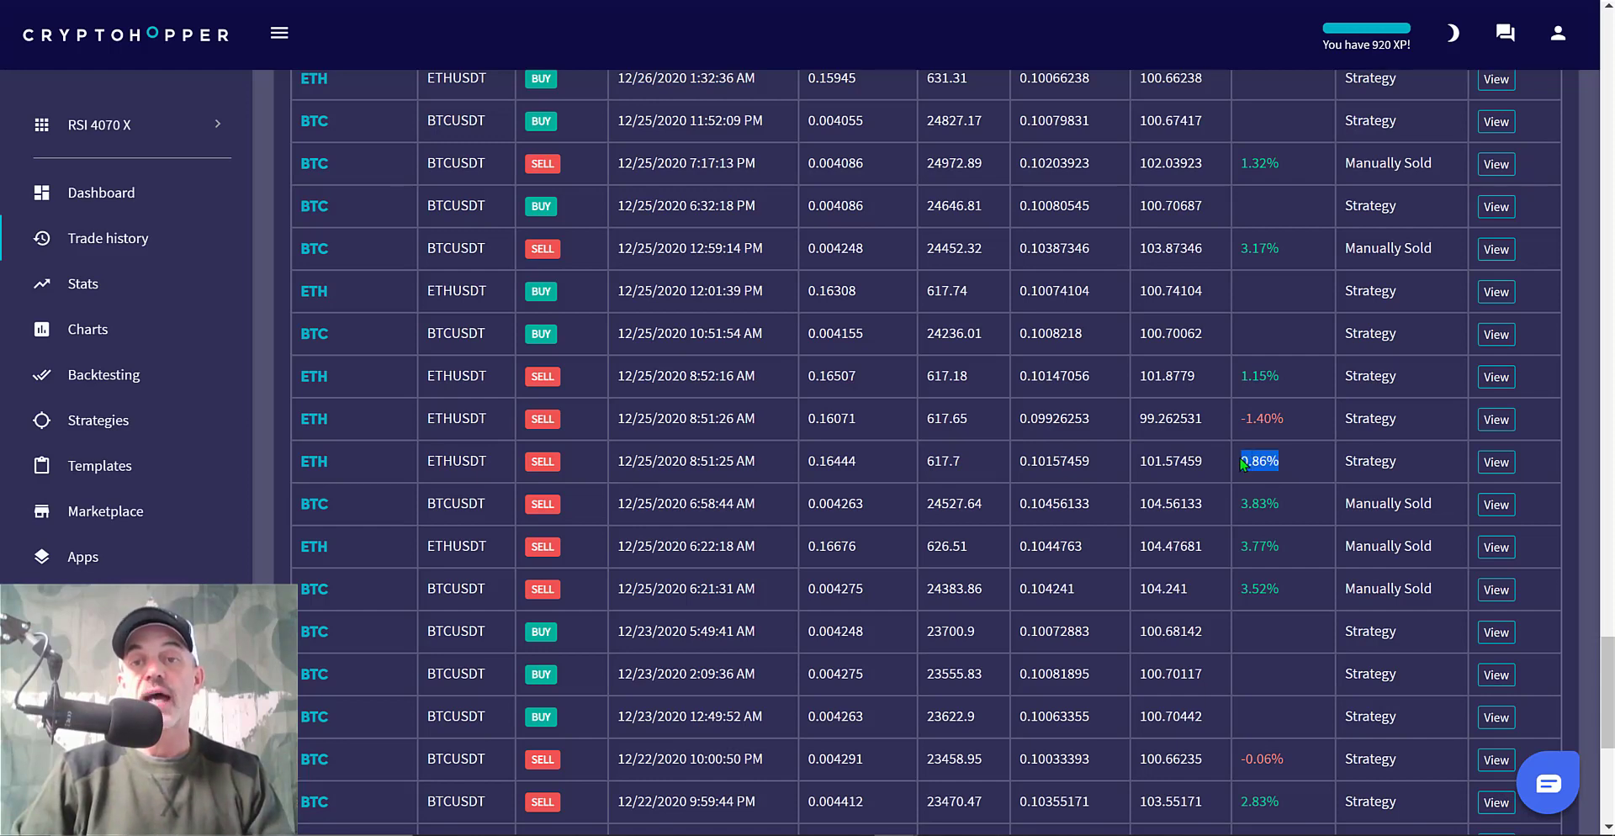
{"action": "mouse_move", "coordinate": [1361, 461]}
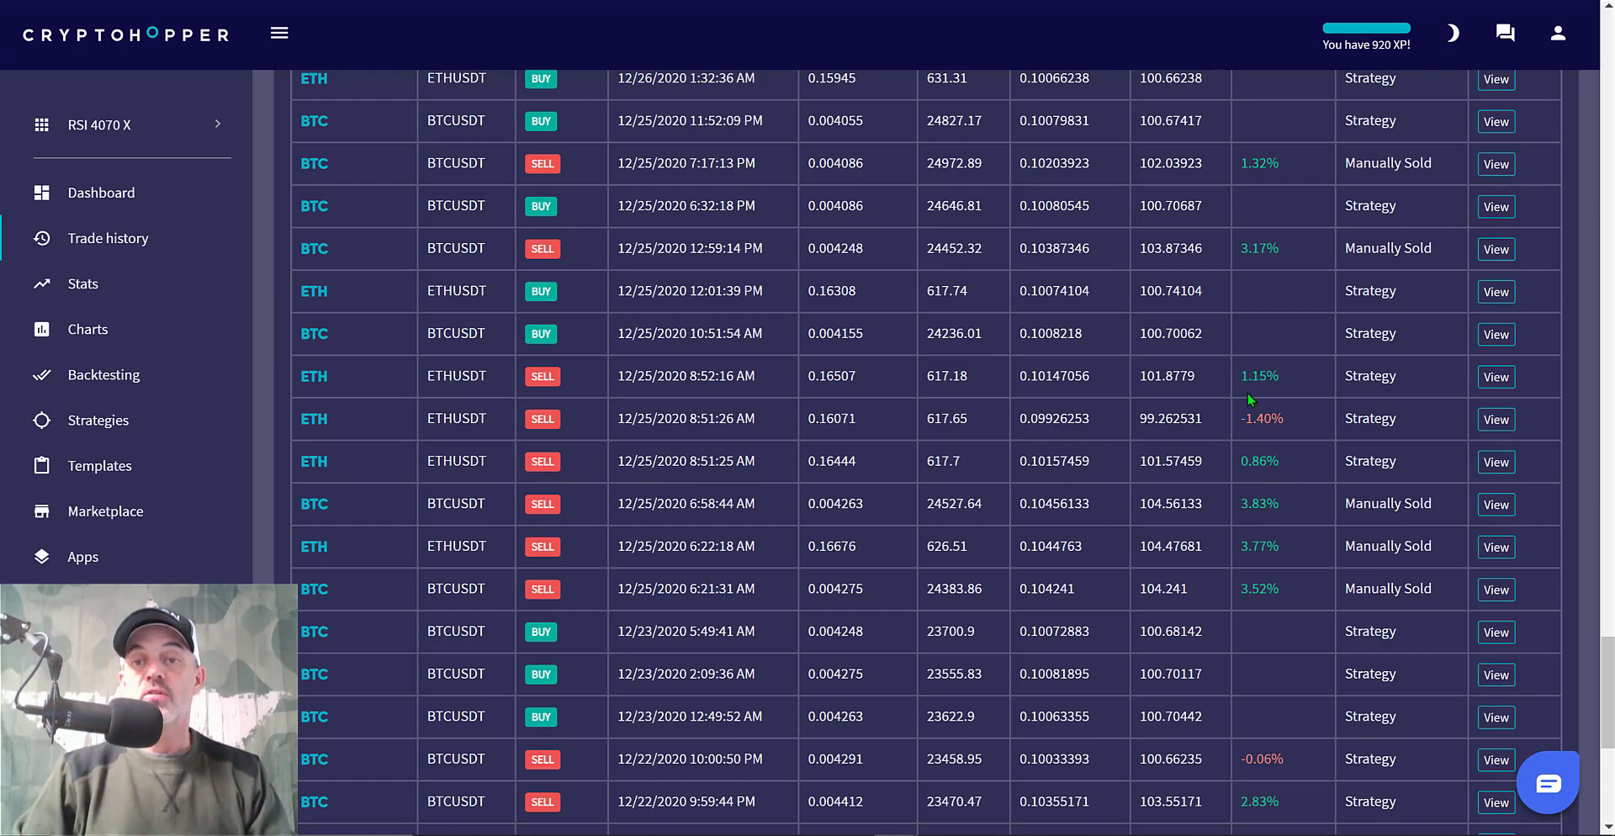
{"action": "mouse_move", "coordinate": [1297, 520]}
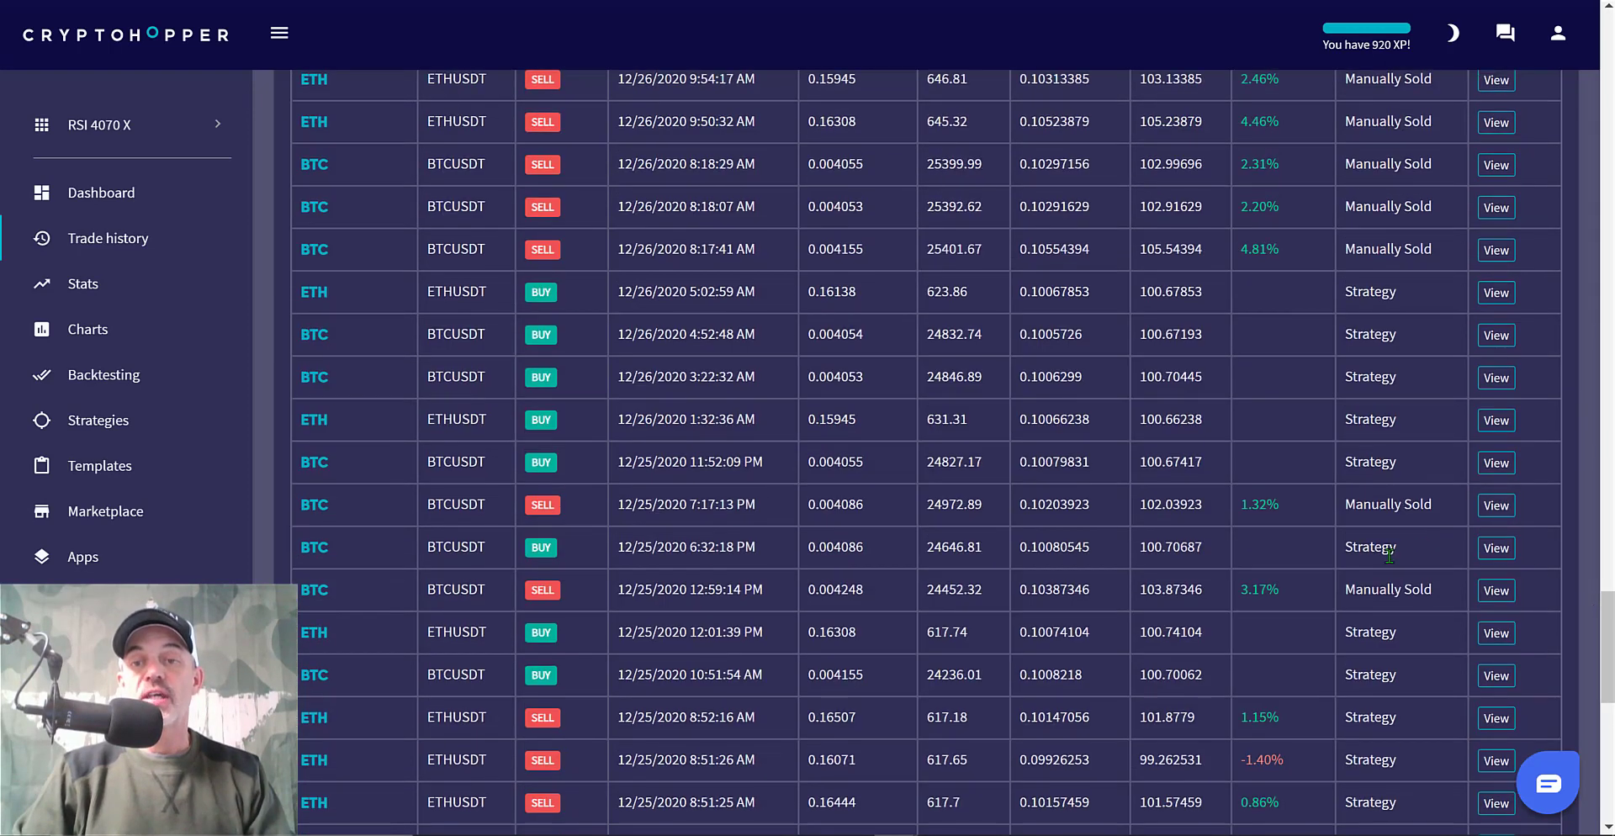
{"action": "double_click", "coordinate": [1259, 589]}
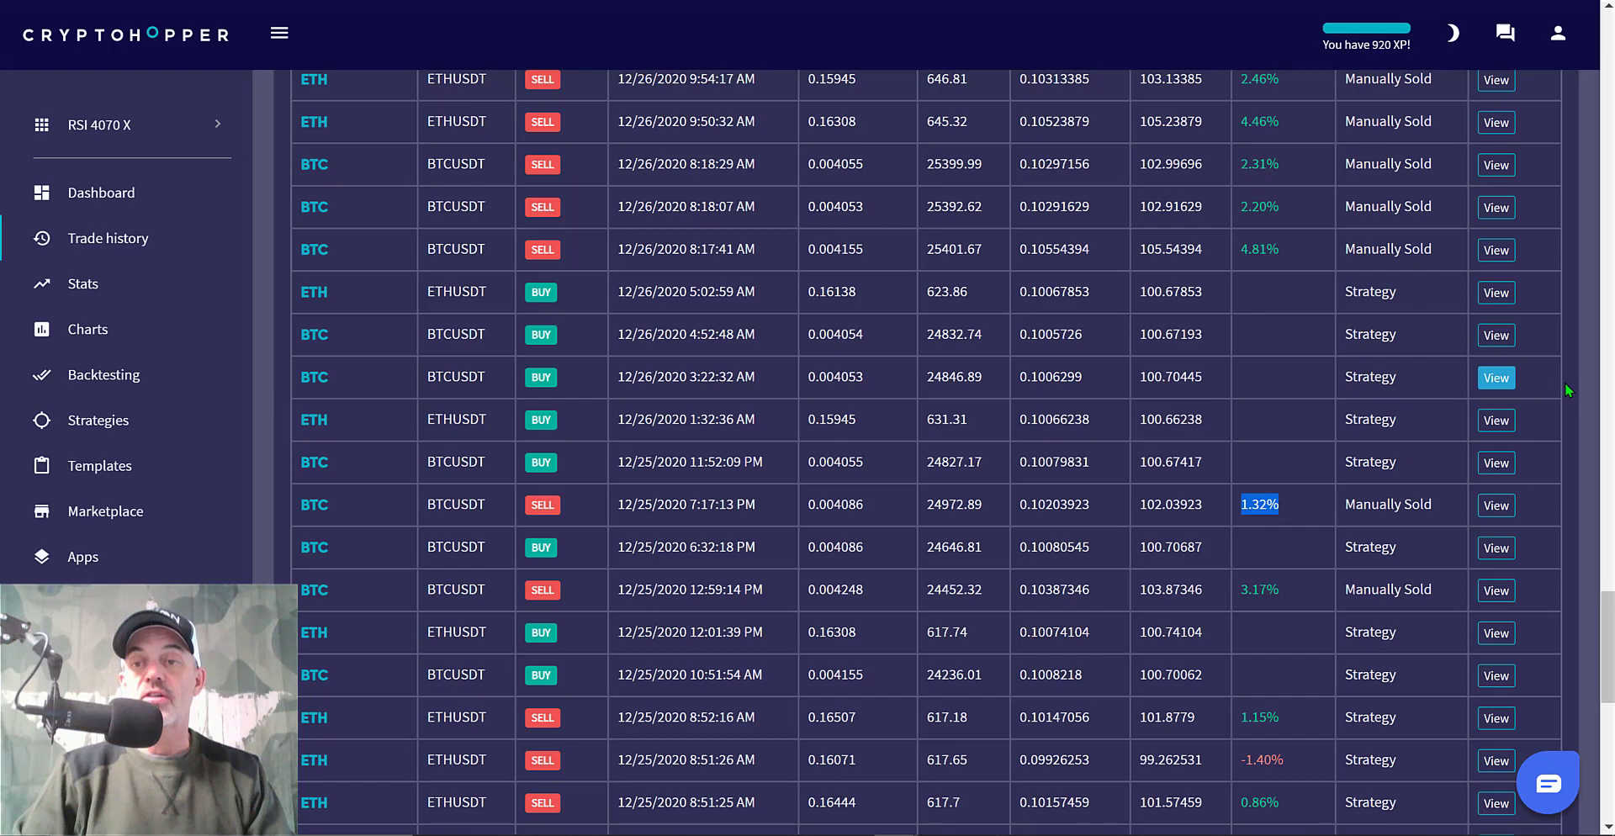
{"action": "scroll", "scroll_direction": "up", "scroll_amount": 3}
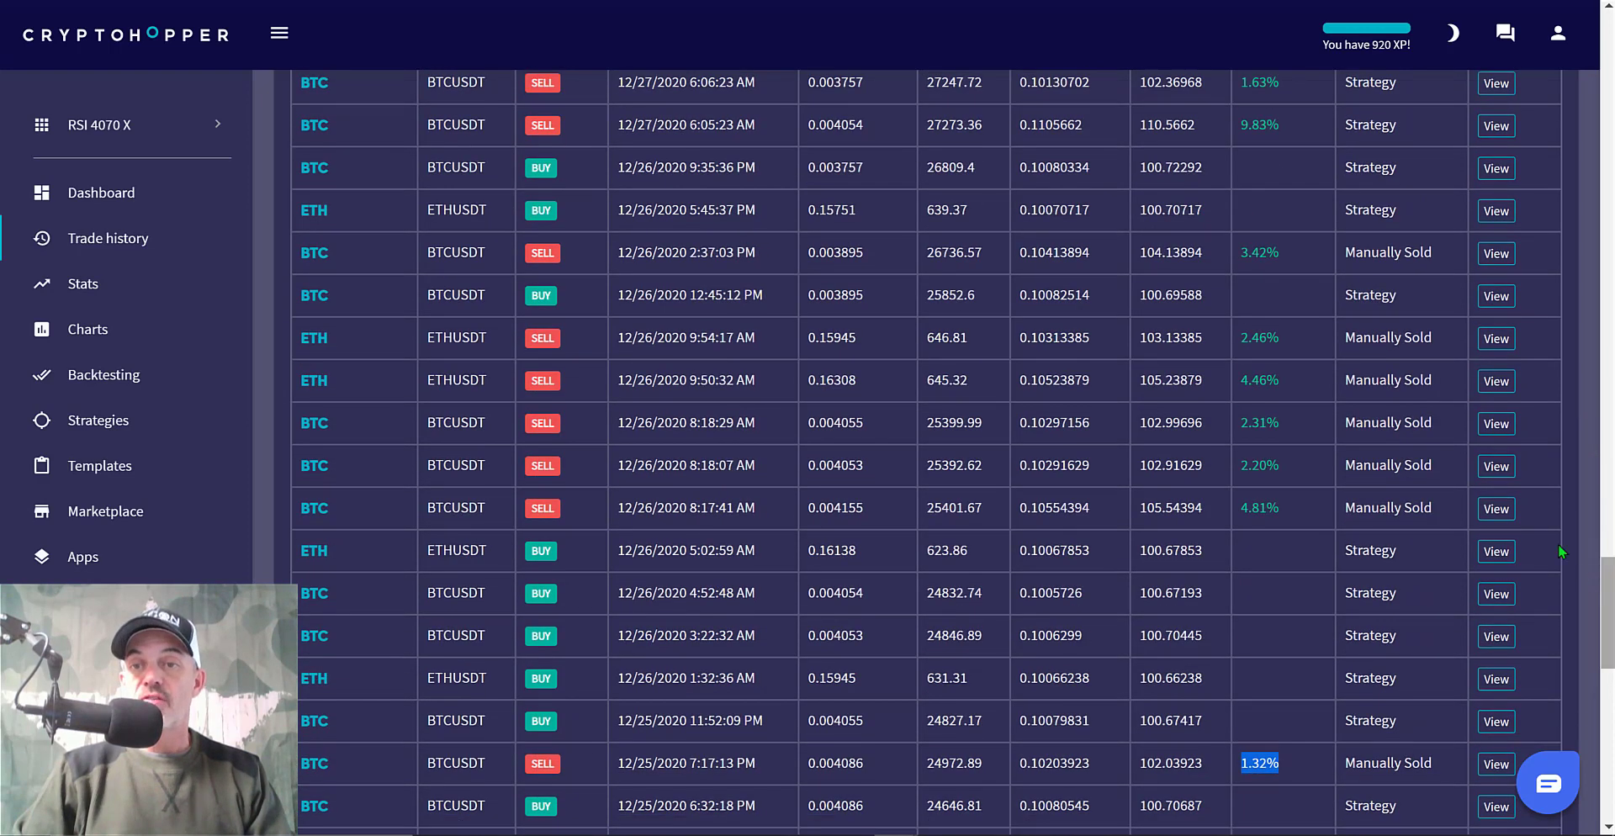
{"action": "mouse_move", "coordinate": [1282, 460]}
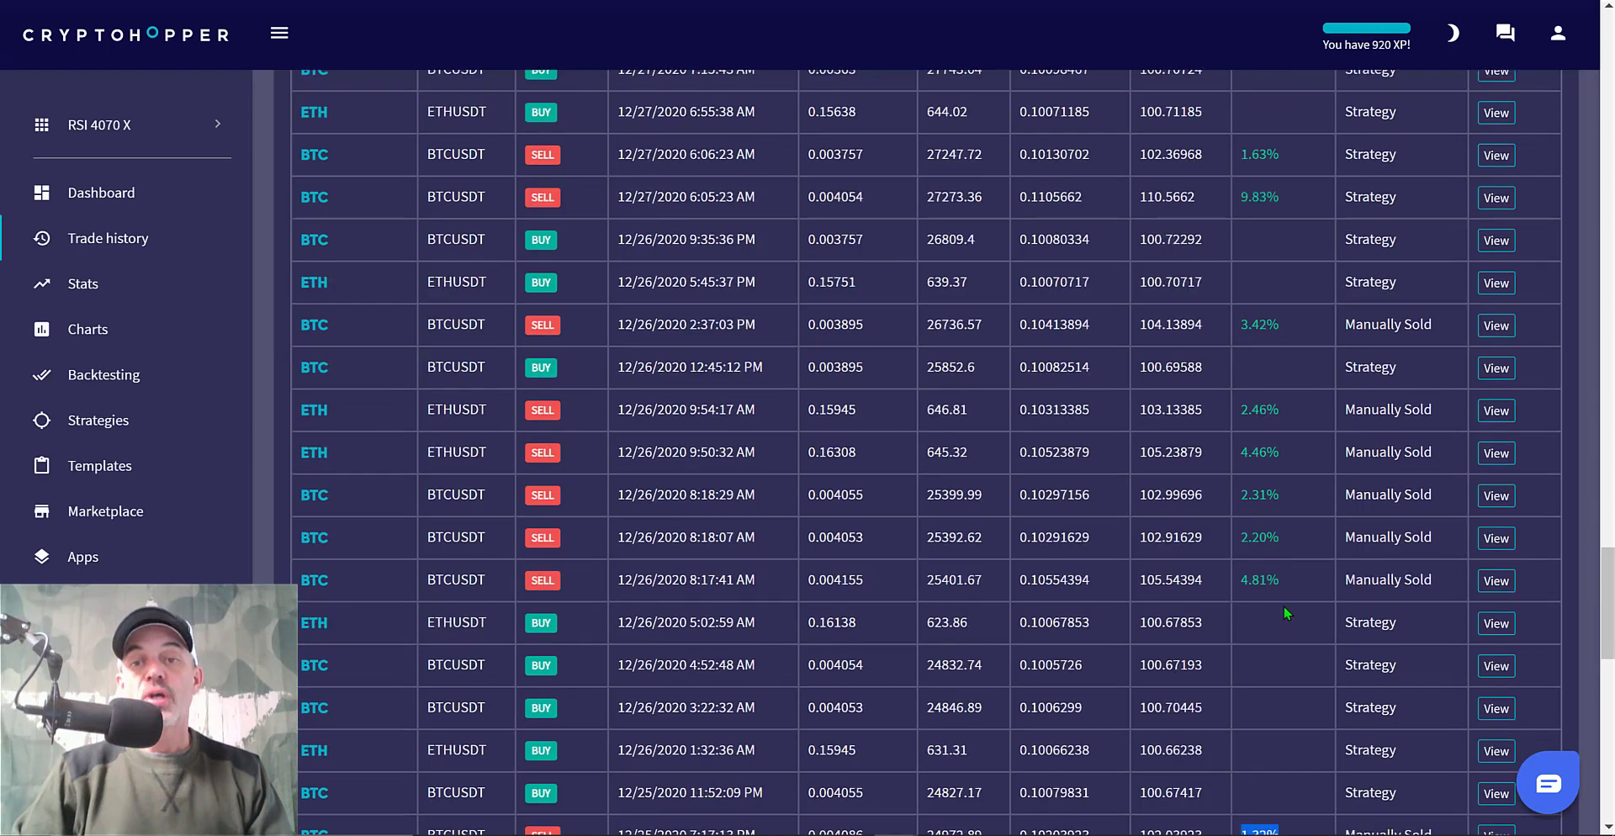
{"action": "mouse_move", "coordinate": [1259, 444]}
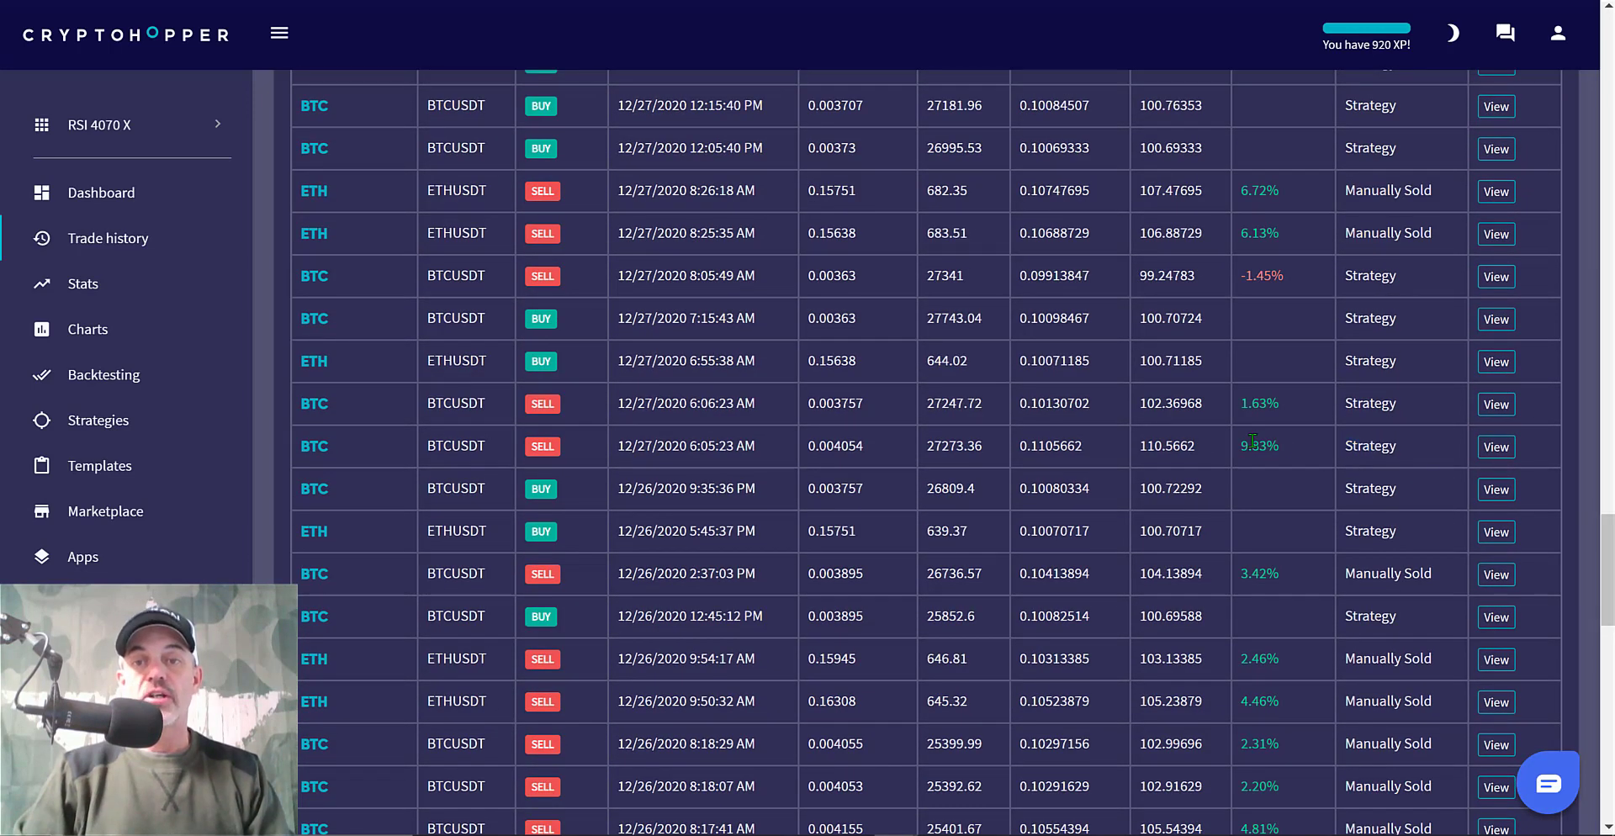
{"action": "left_click_drag", "start_coordinate": [1244, 402], "coordinate": [1397, 402]}
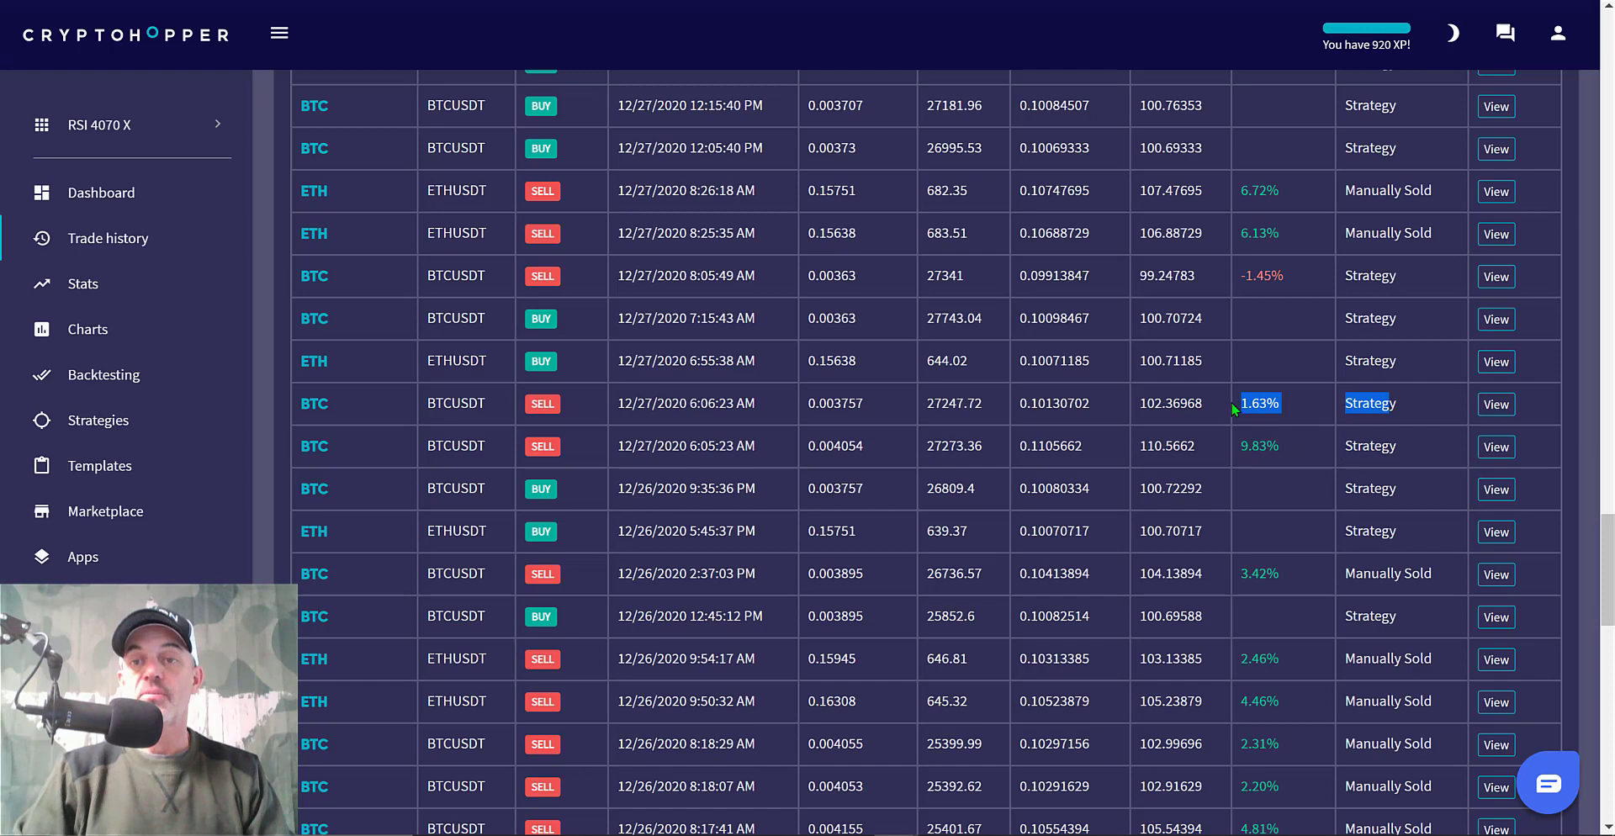
{"action": "mouse_move", "coordinate": [1278, 281]}
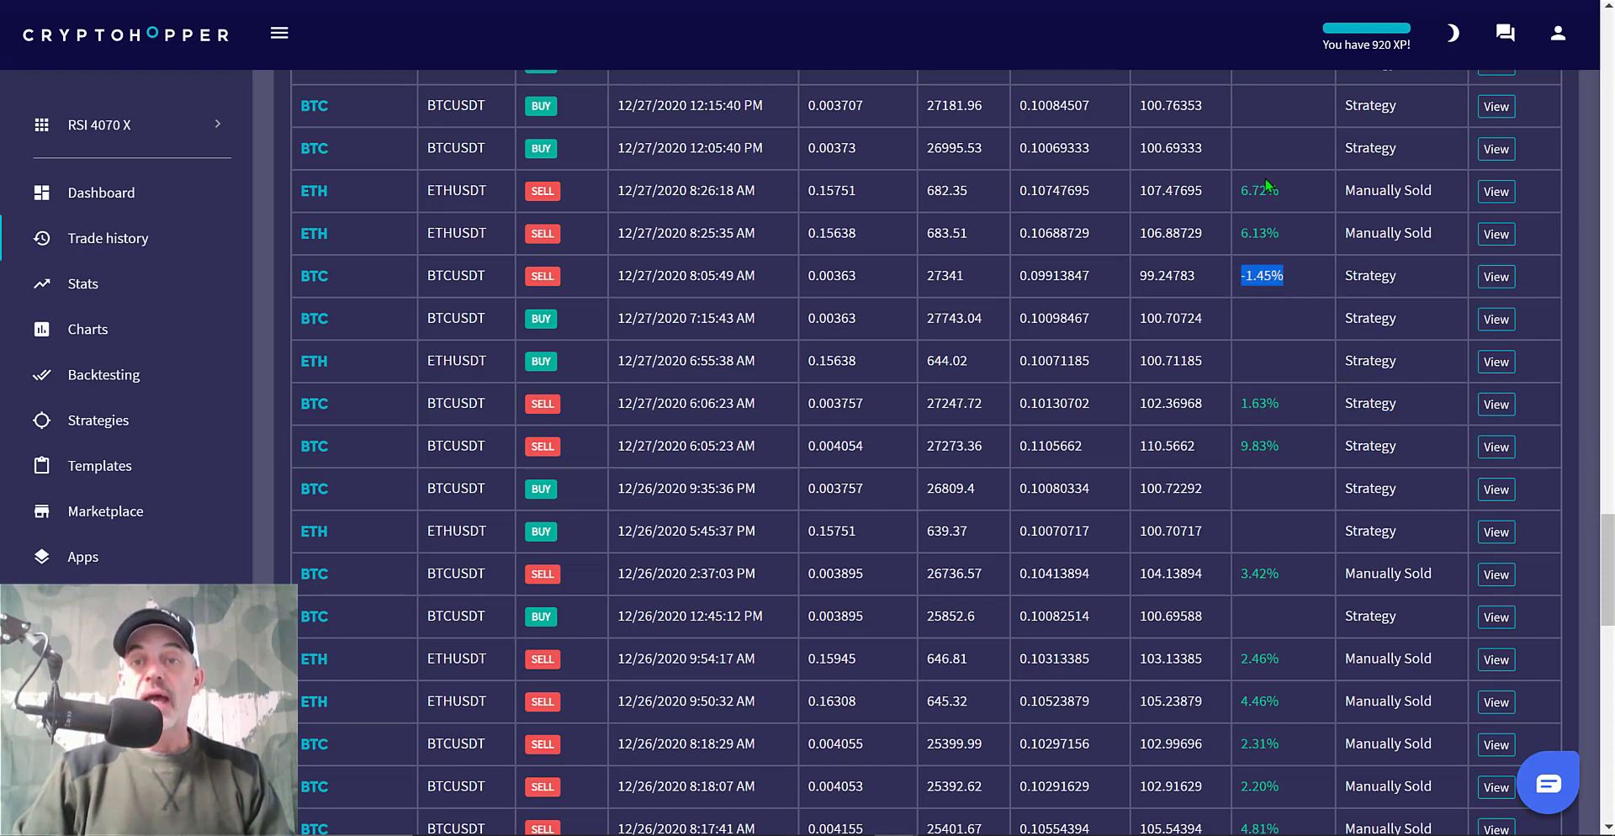
{"action": "scroll", "scroll_direction": "down", "scroll_amount": 3}
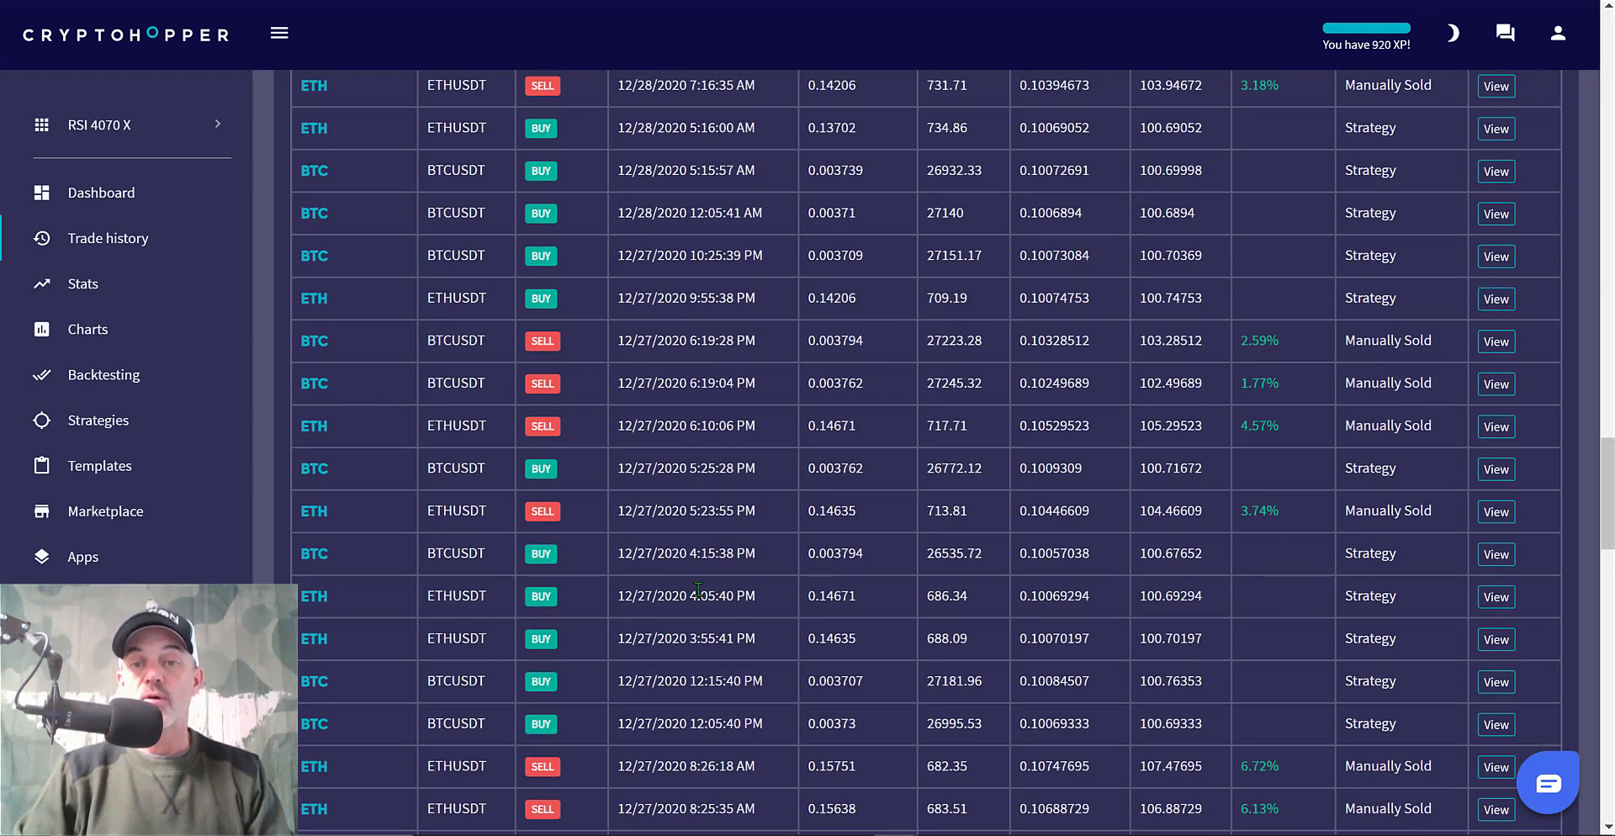
{"action": "mouse_move", "coordinate": [1295, 523]}
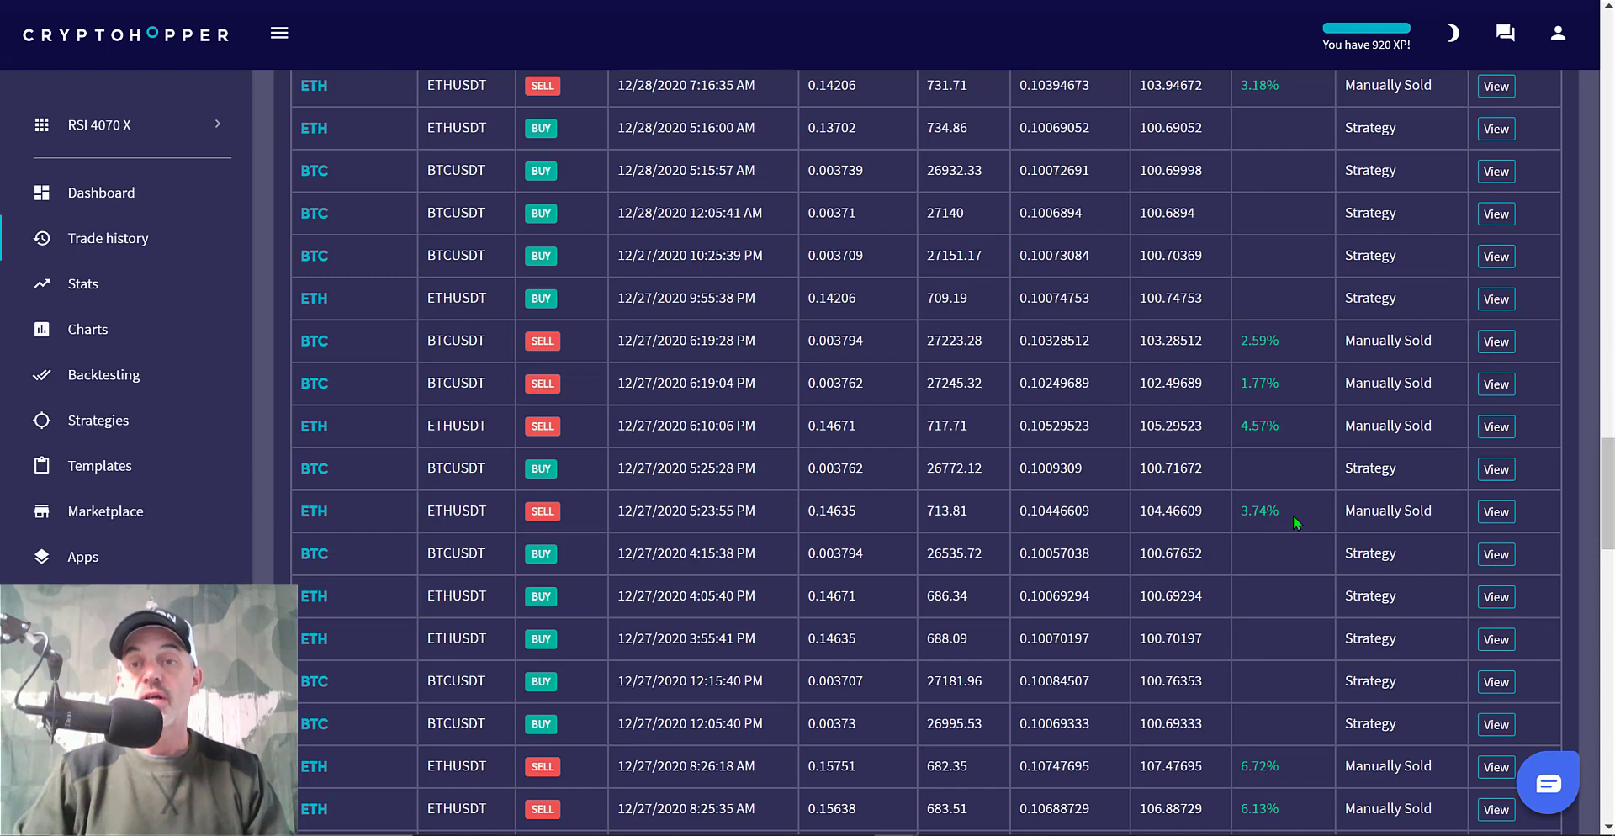
{"action": "mouse_move", "coordinate": [1460, 376]}
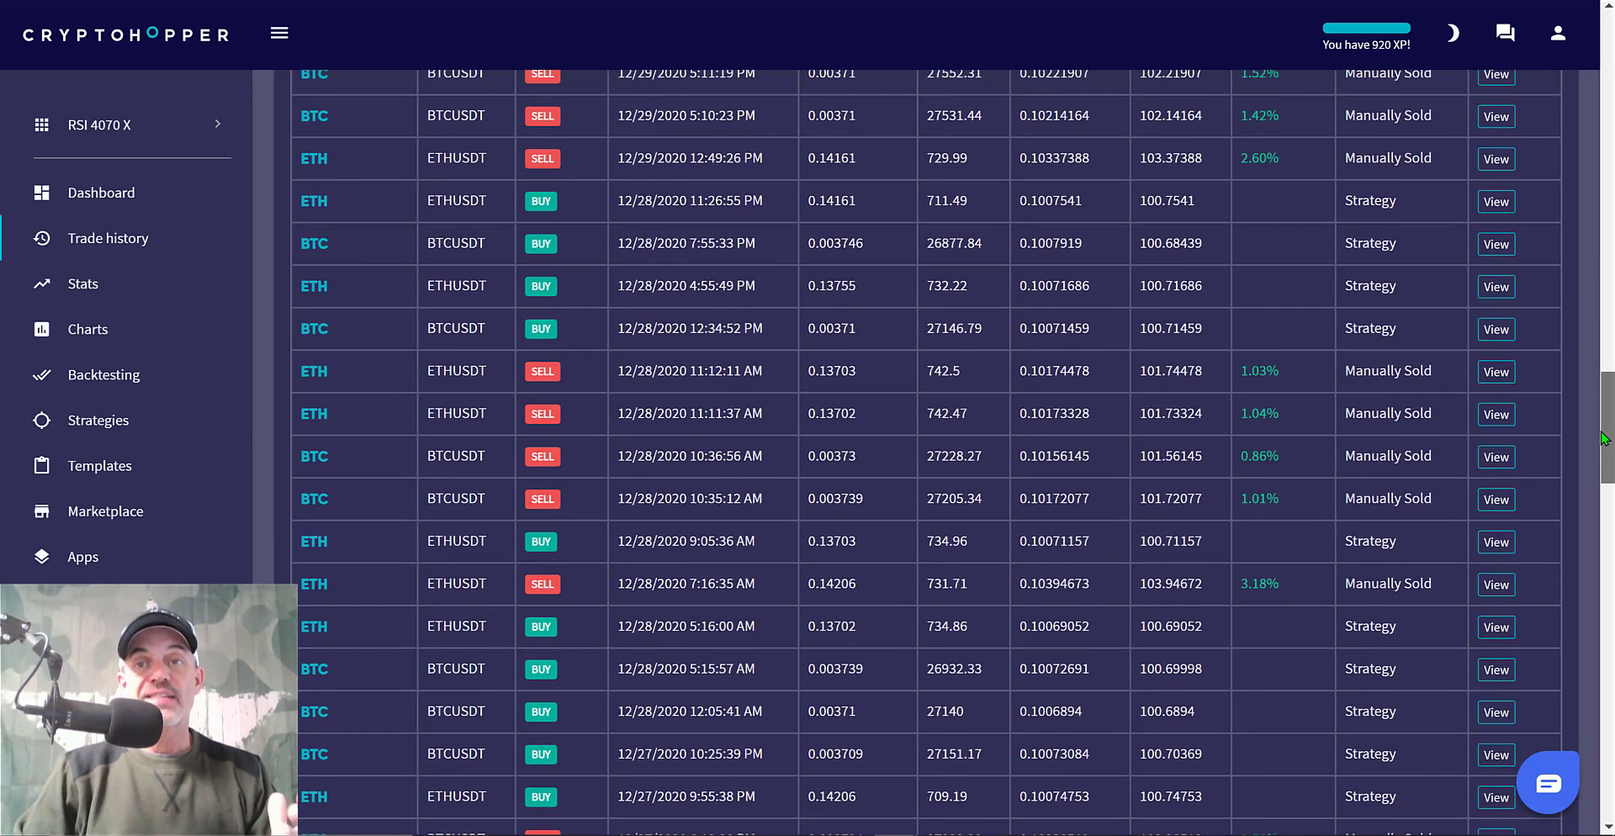
{"action": "scroll", "scroll_direction": "up", "scroll_amount": 3}
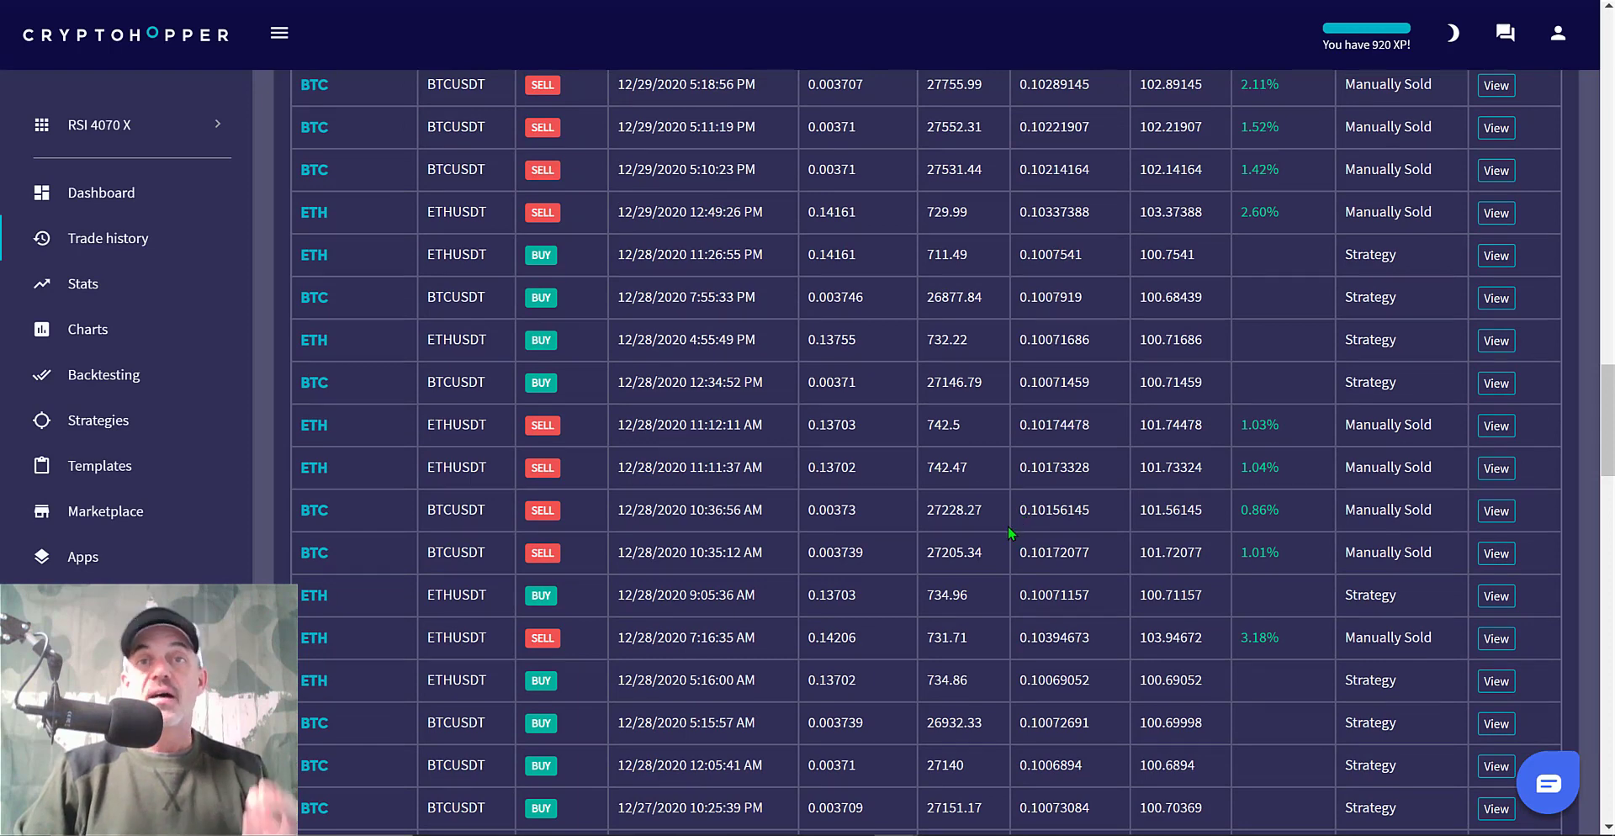
{"action": "mouse_move", "coordinate": [1332, 336]}
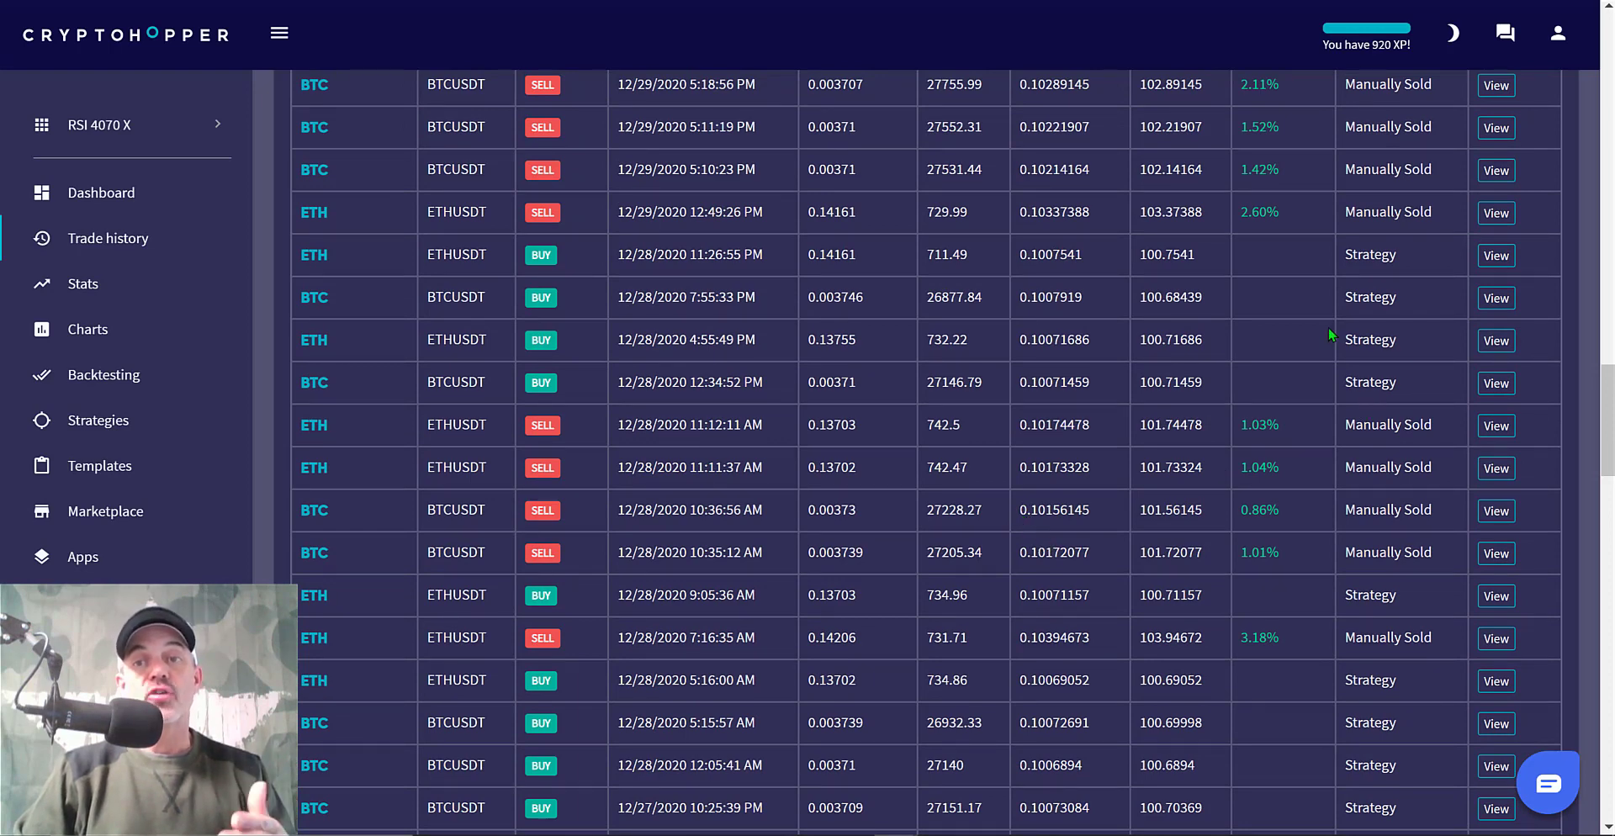
{"action": "mouse_move", "coordinate": [1087, 373]}
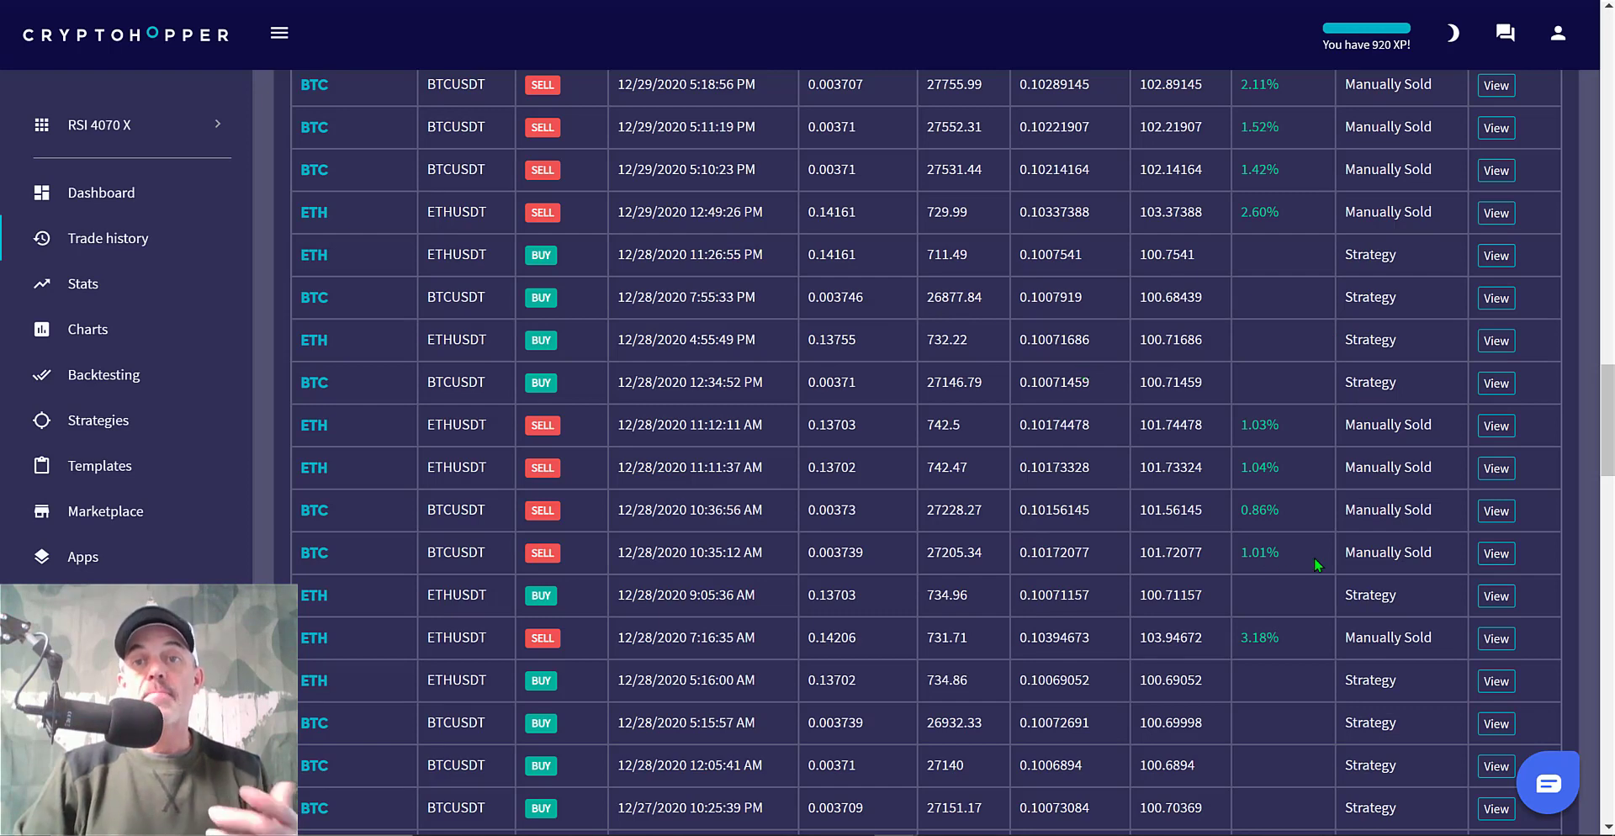
{"action": "mouse_move", "coordinate": [1416, 354]}
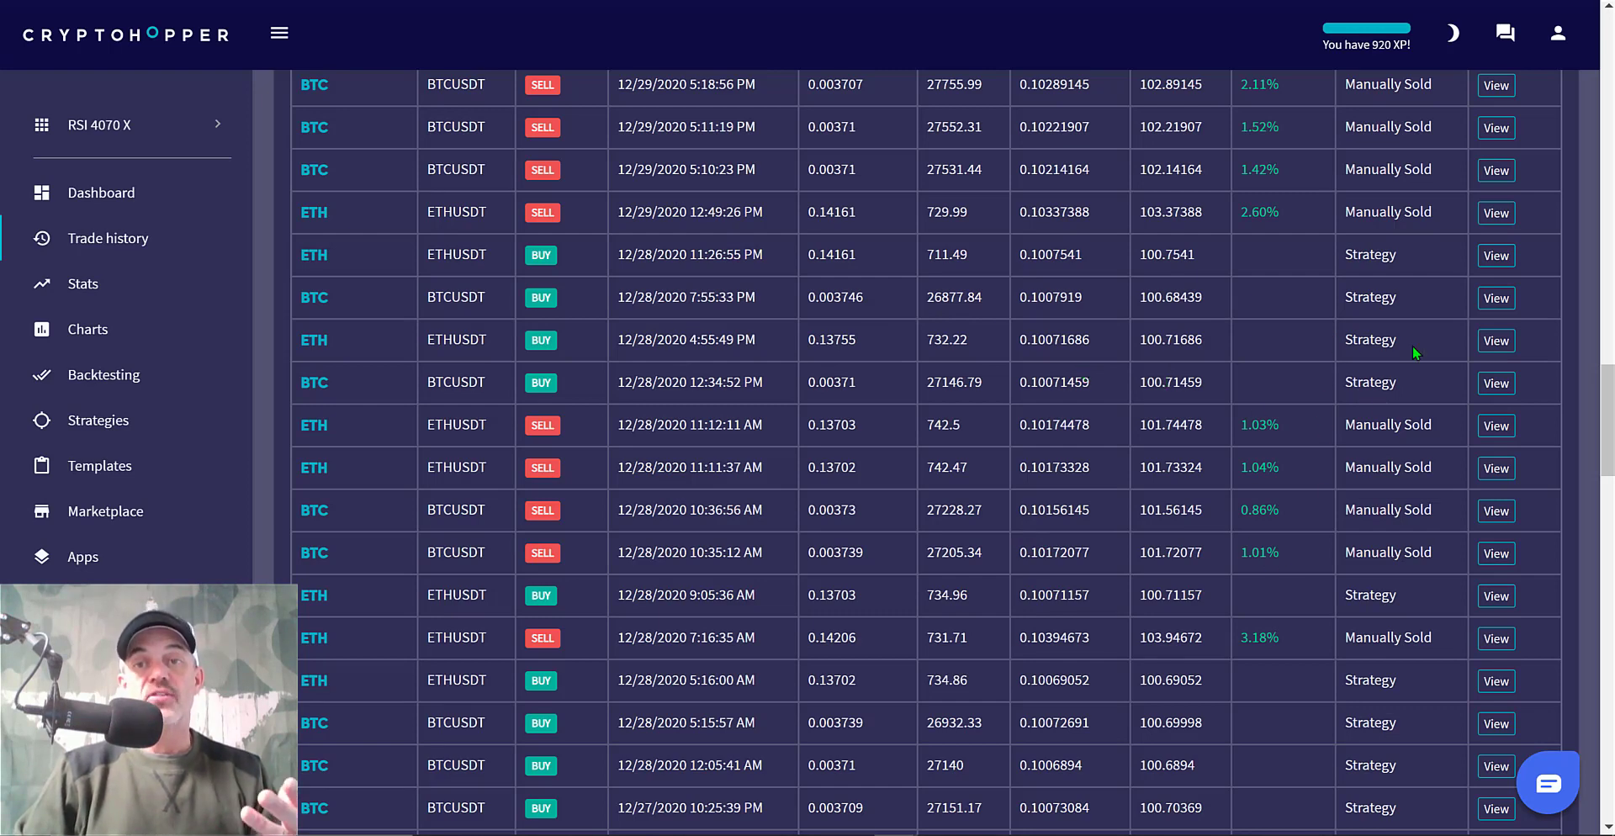
{"action": "mouse_move", "coordinate": [1294, 683]}
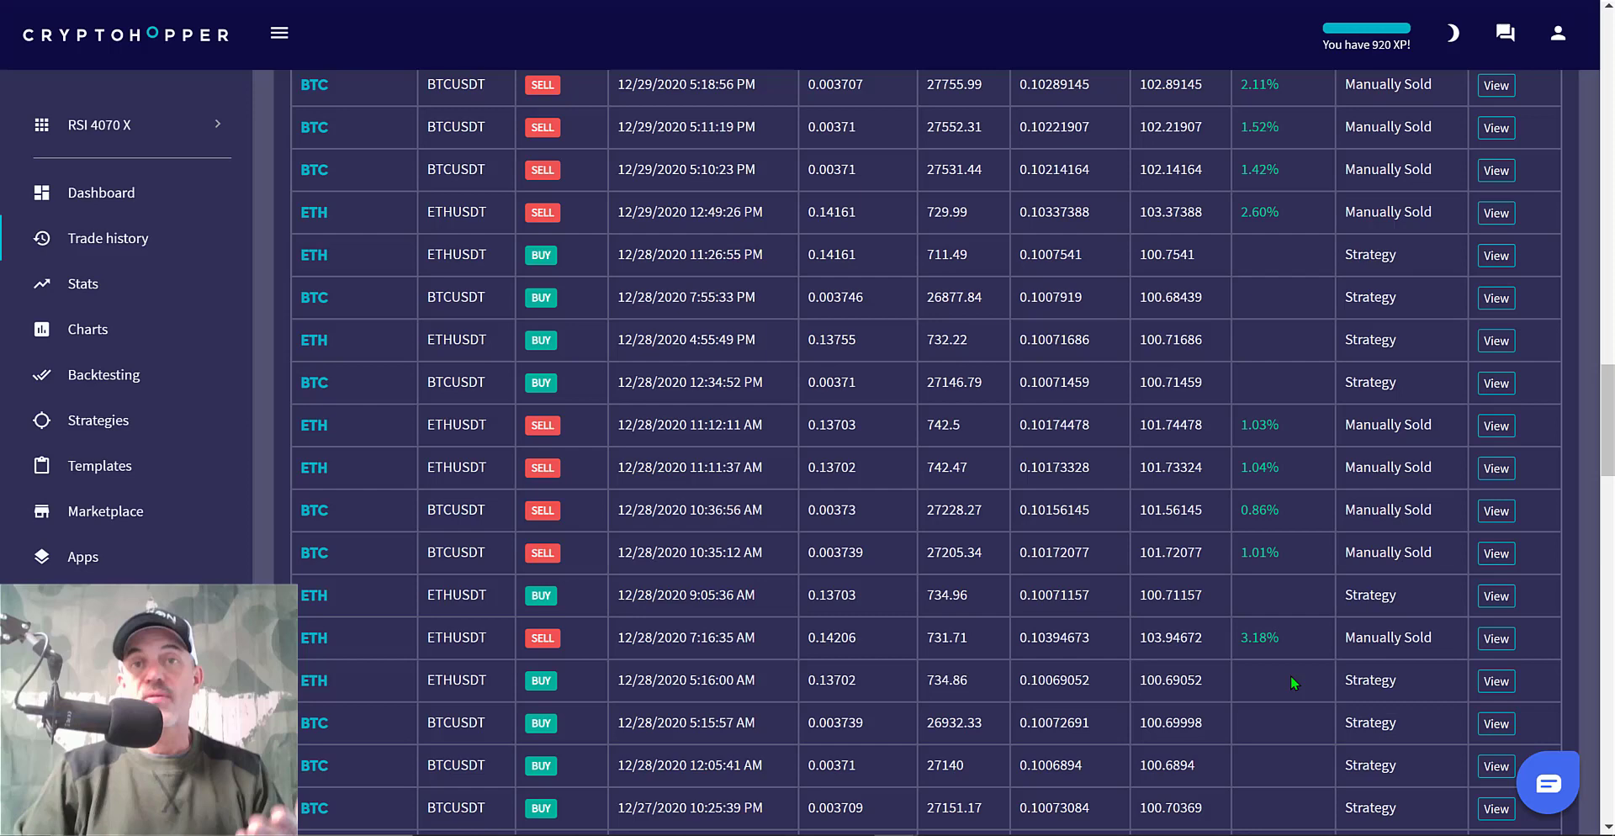
{"action": "mouse_move", "coordinate": [1595, 520]}
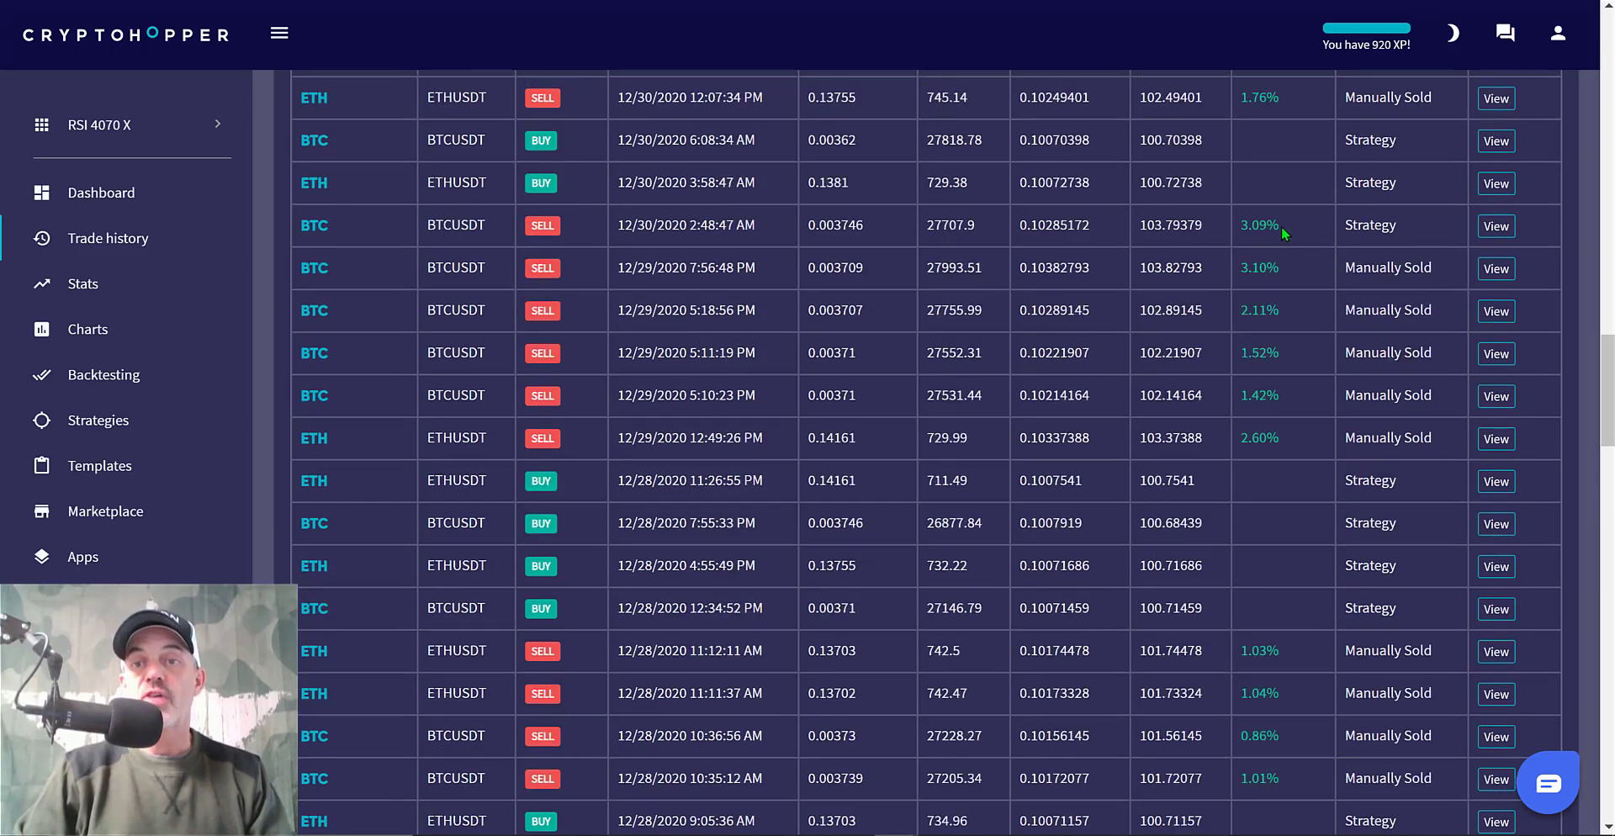
{"action": "double_click", "coordinate": [1258, 224]}
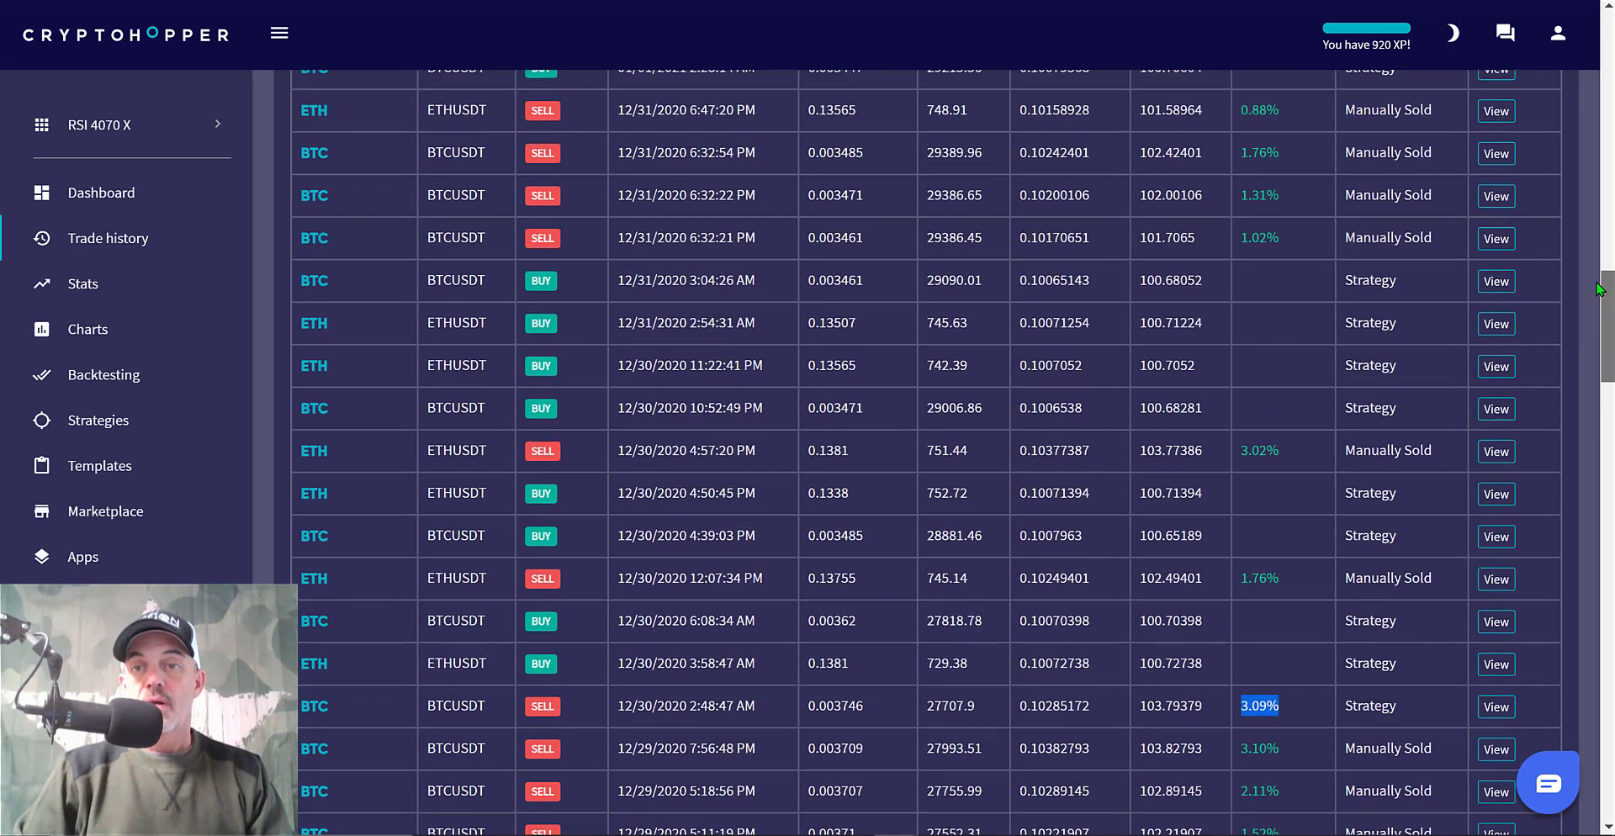
{"action": "scroll", "scroll_direction": "down", "scroll_amount": 3}
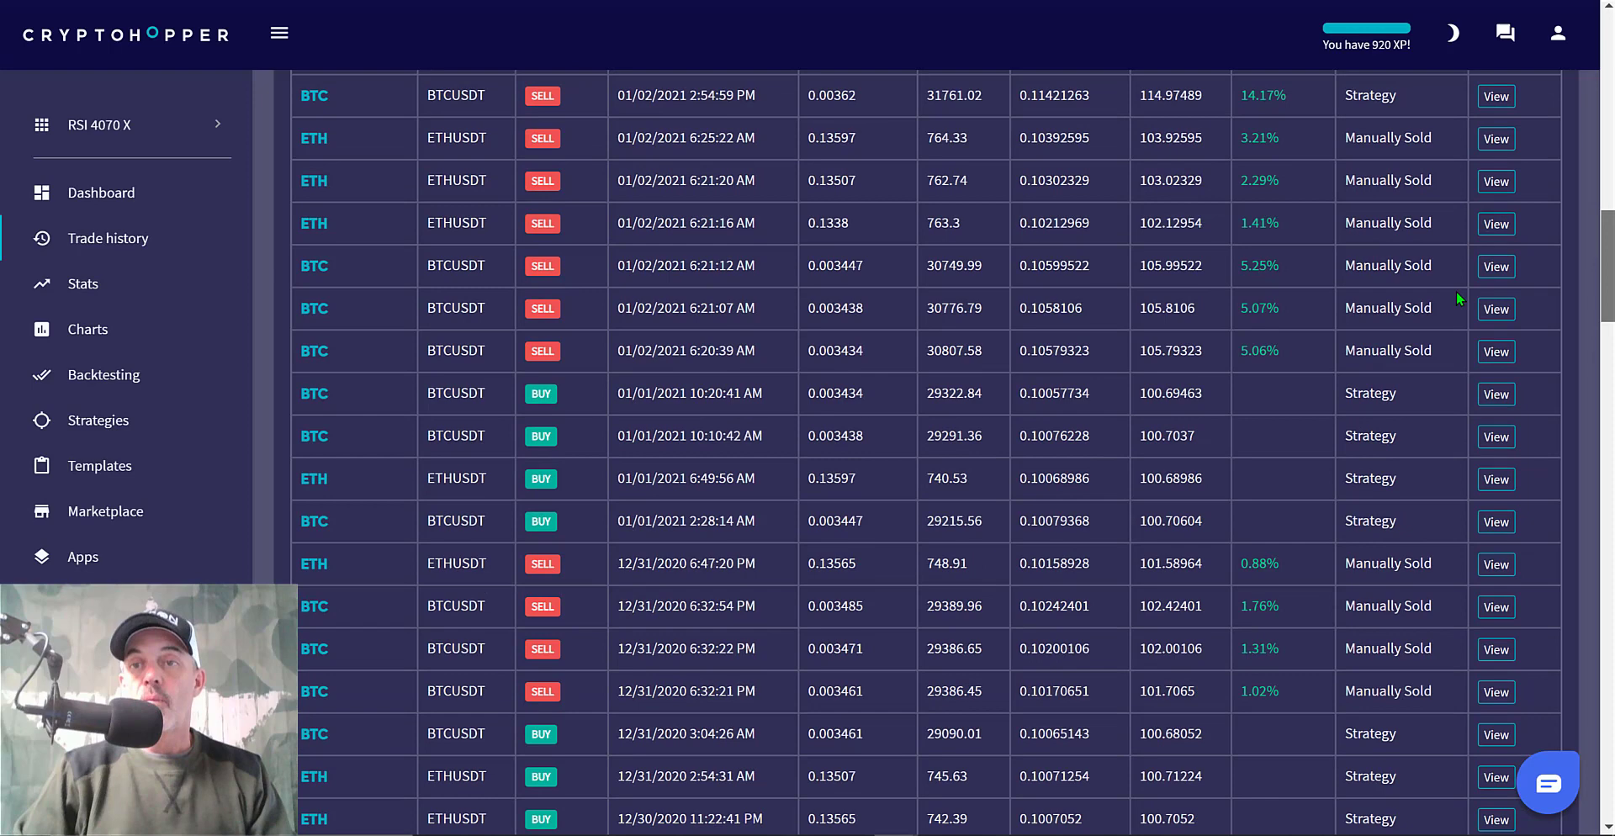
{"action": "left_click_drag", "start_coordinate": [1364, 134], "coordinate": [1401, 350]}
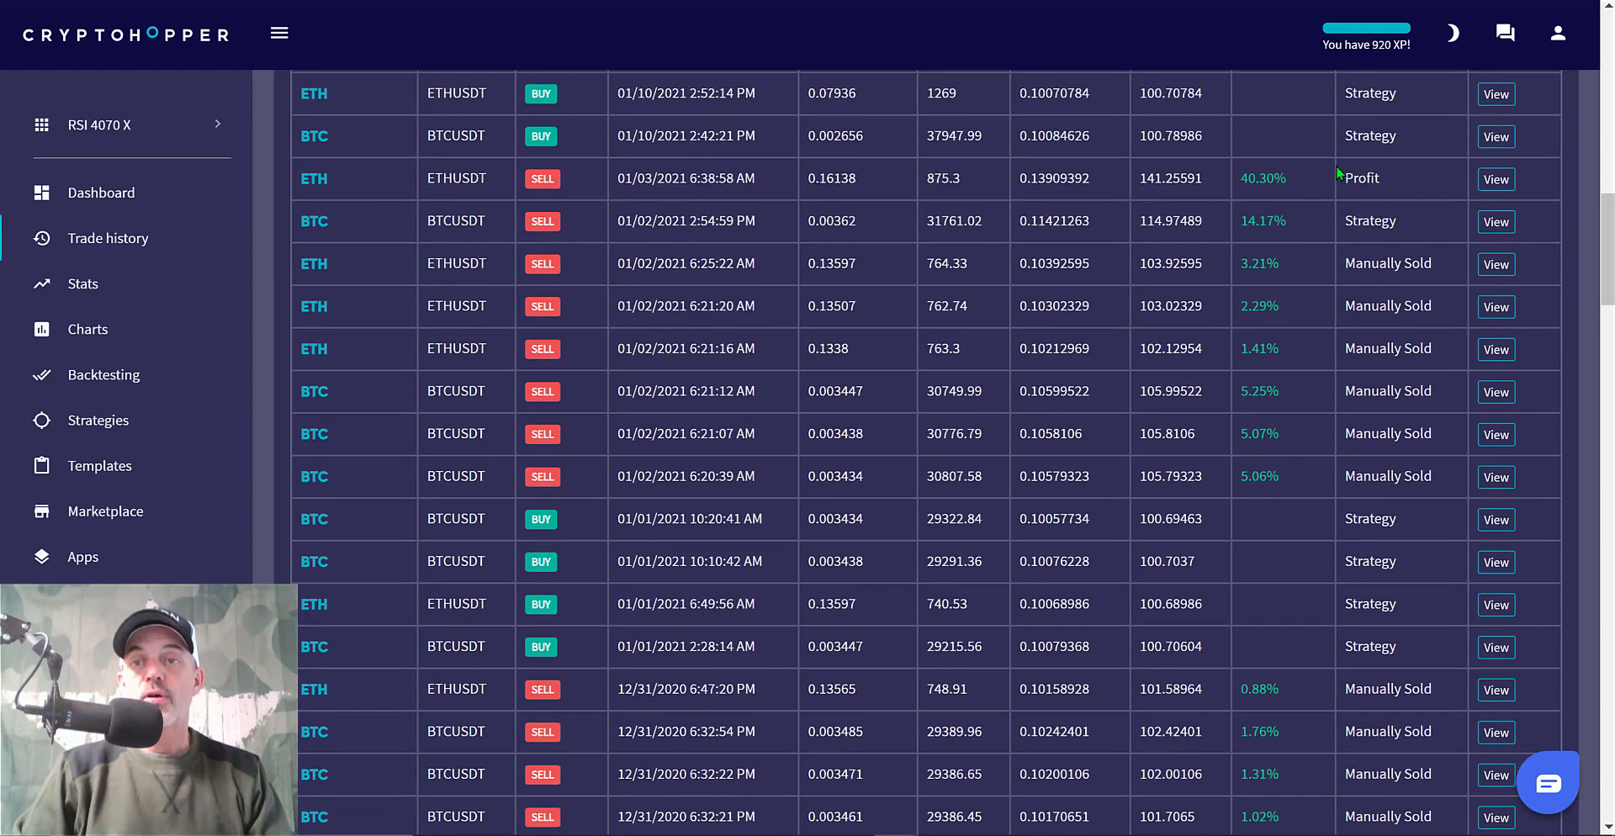
{"action": "double_click", "coordinate": [1359, 178]}
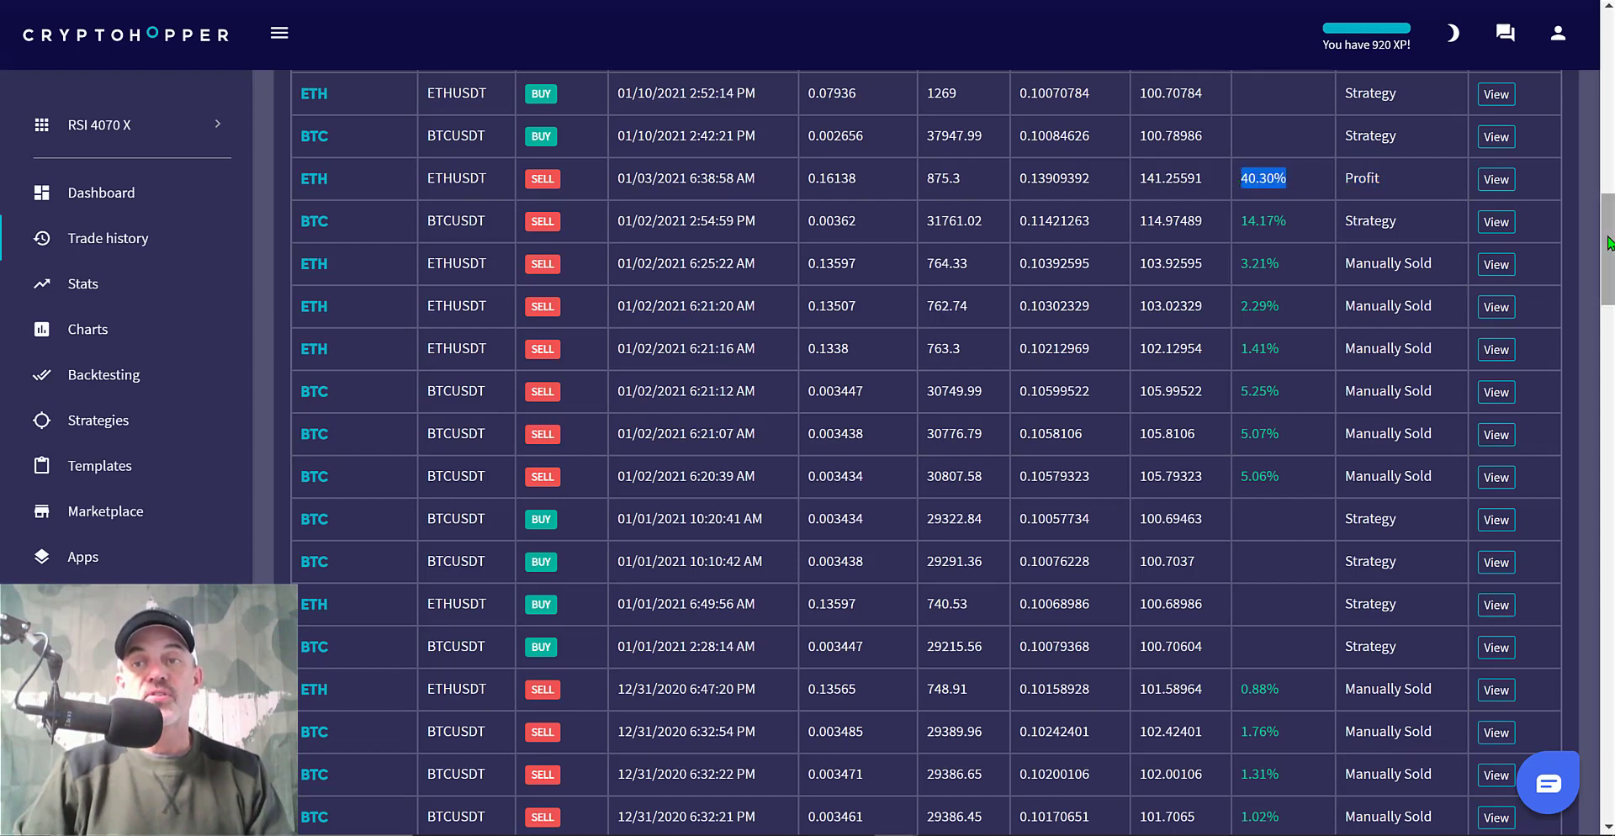
{"action": "scroll", "scroll_direction": "up", "scroll_amount": 3}
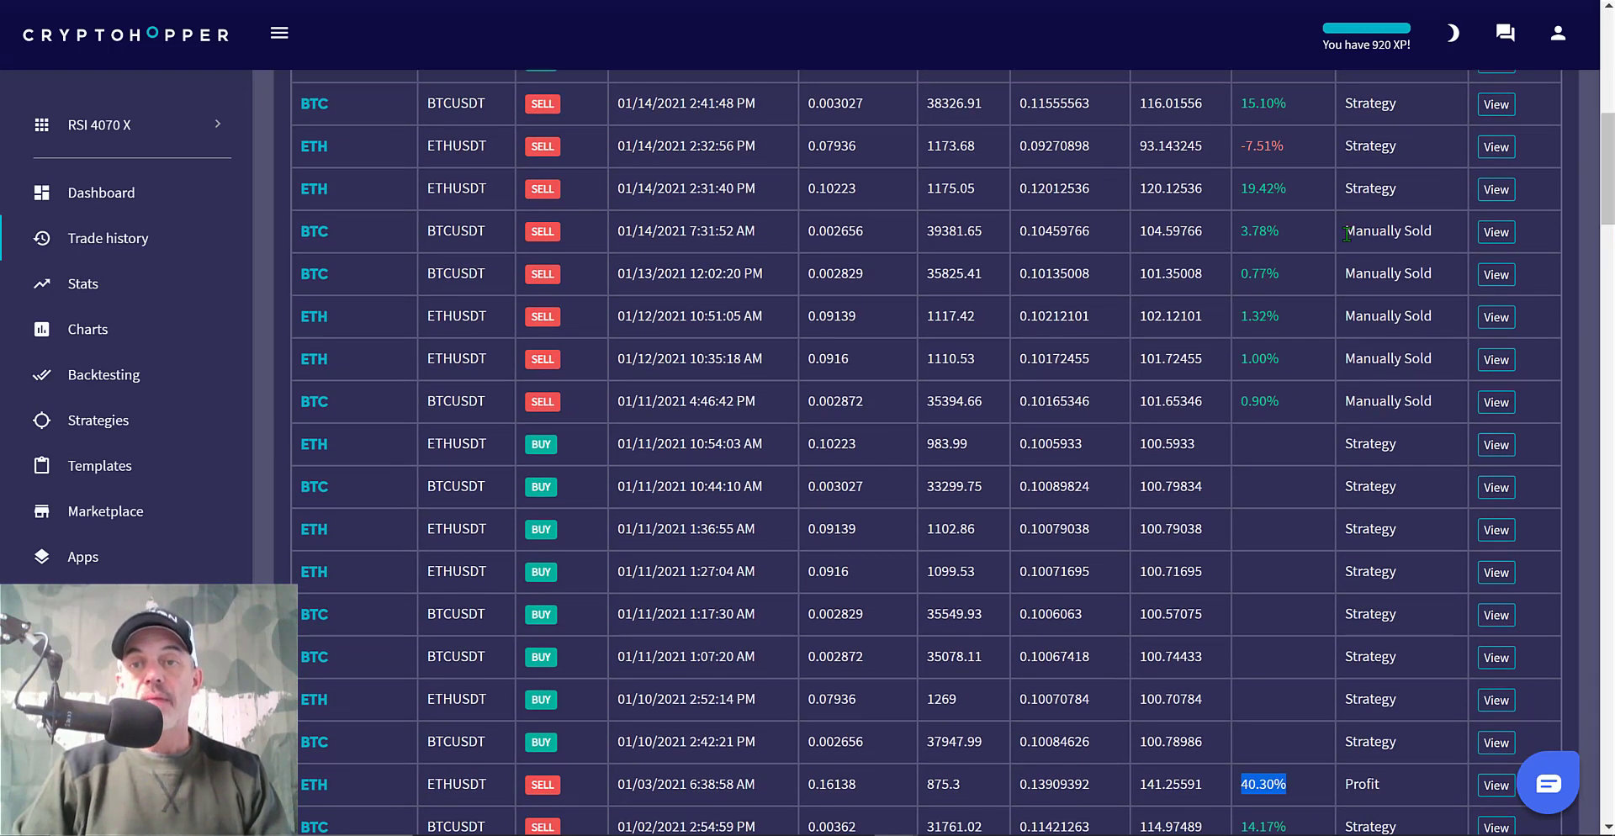
{"action": "mouse_move", "coordinate": [1391, 293]}
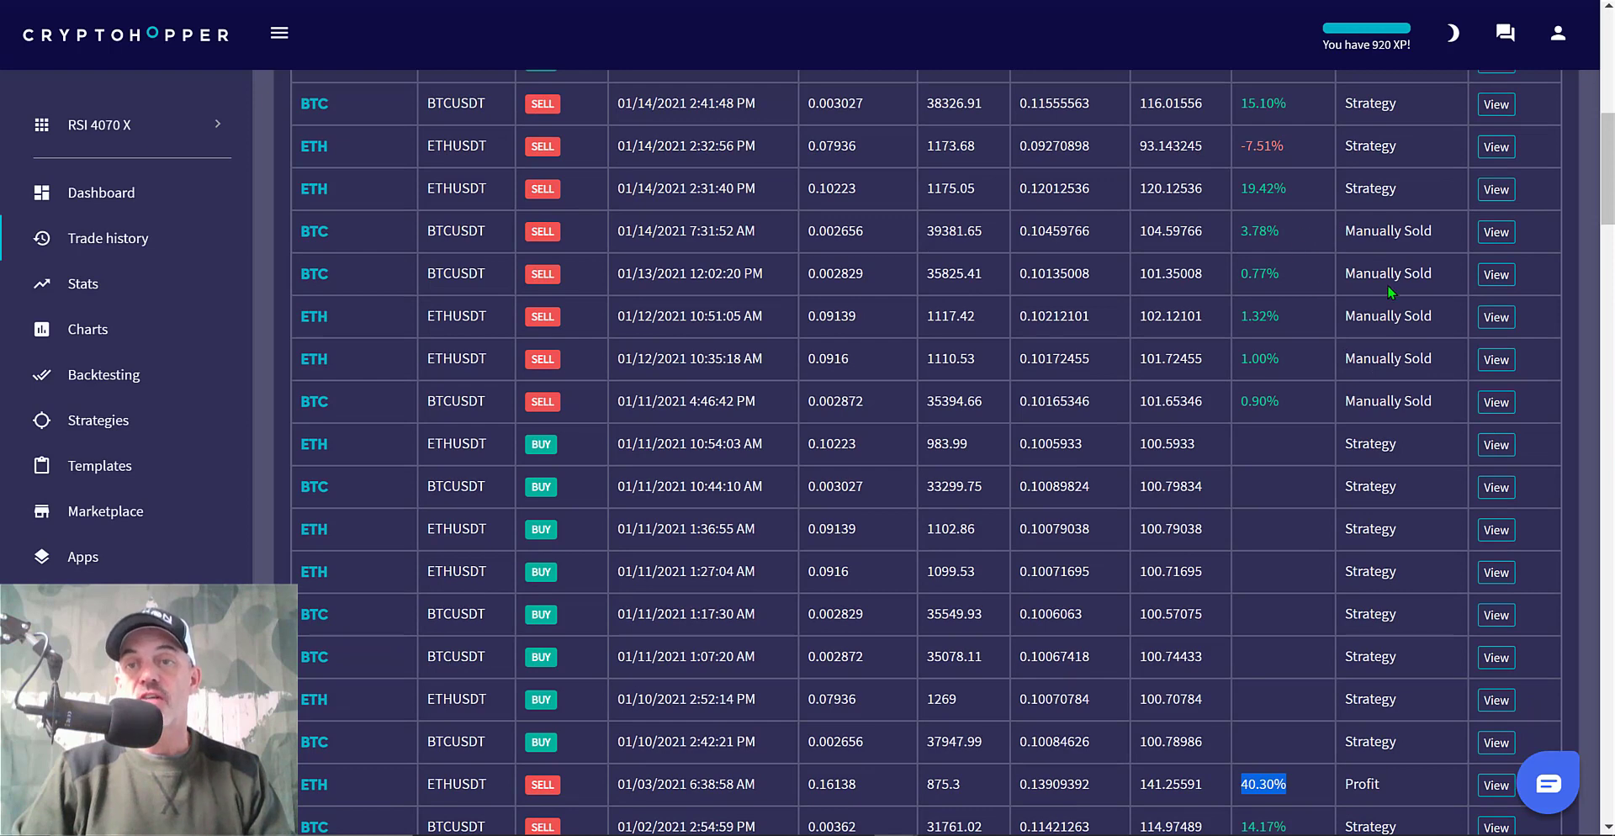
{"action": "mouse_move", "coordinate": [1396, 185]}
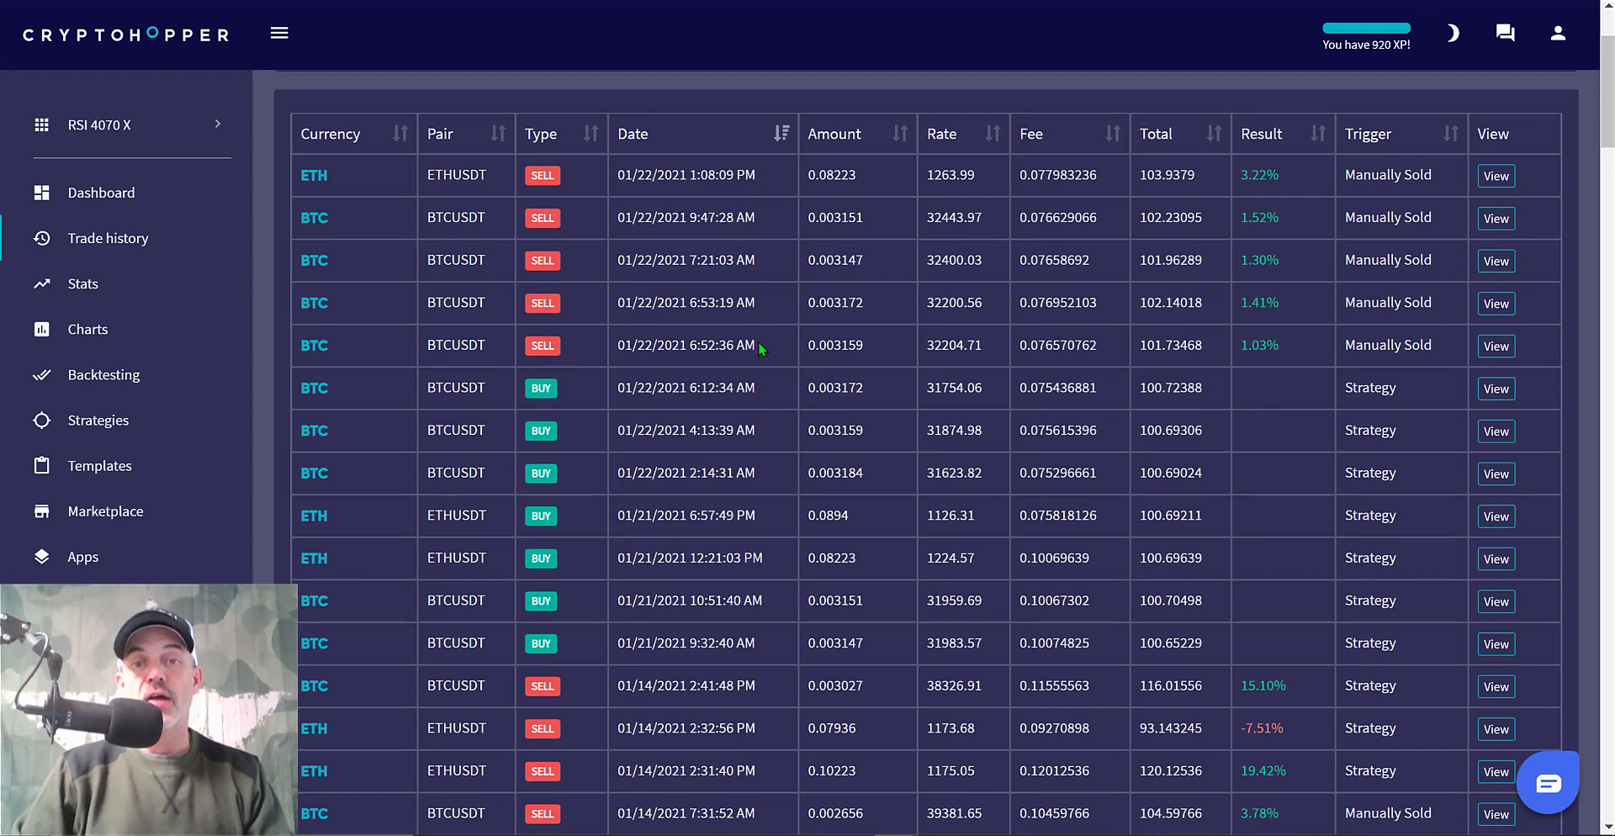
{"action": "mouse_move", "coordinate": [1279, 291]}
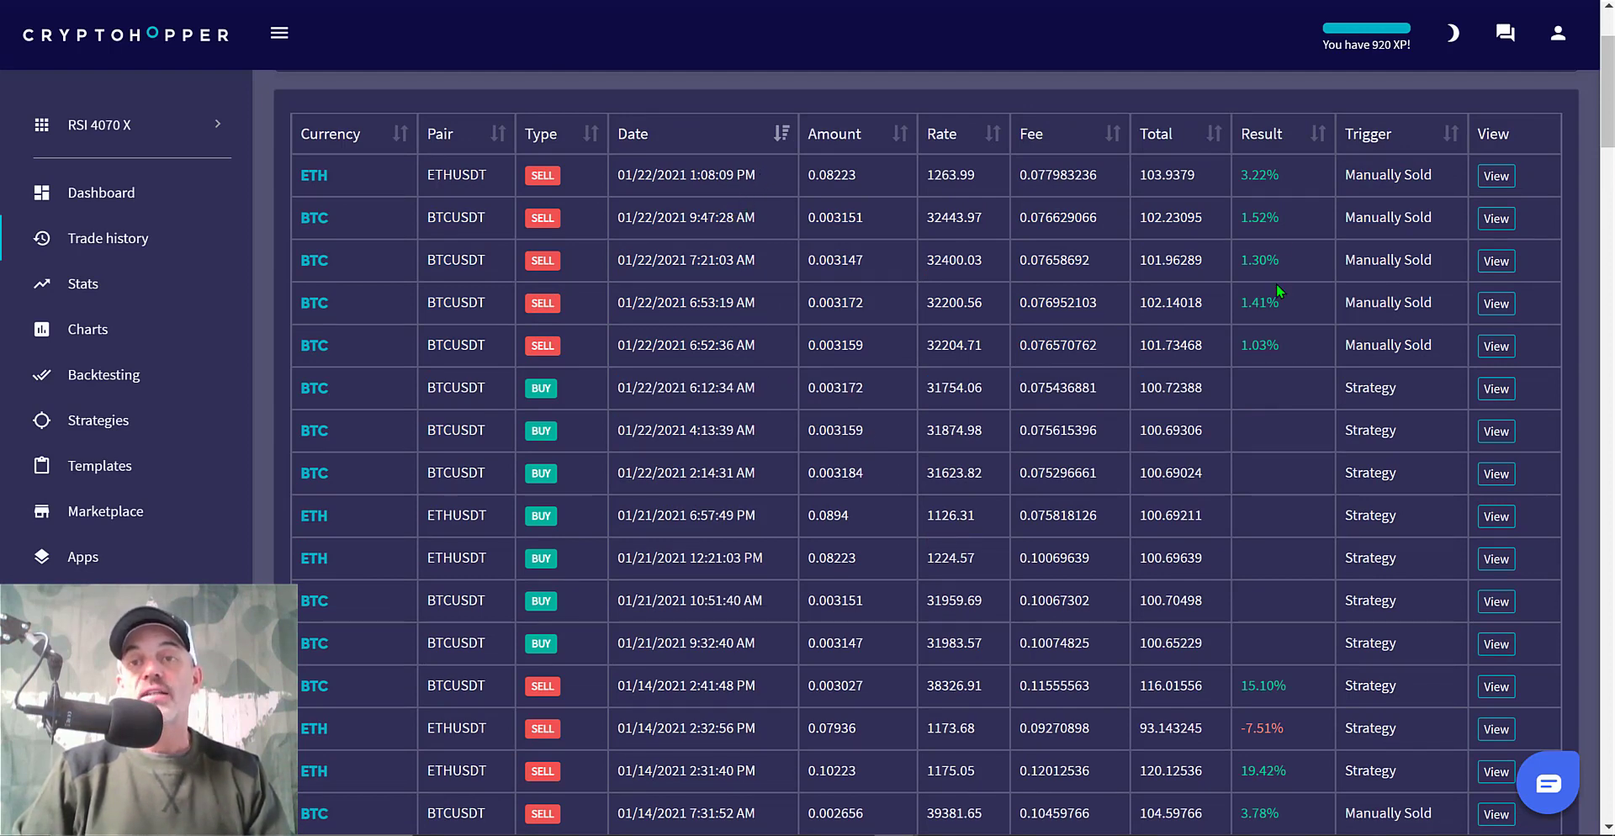
{"action": "mouse_move", "coordinate": [1193, 242]}
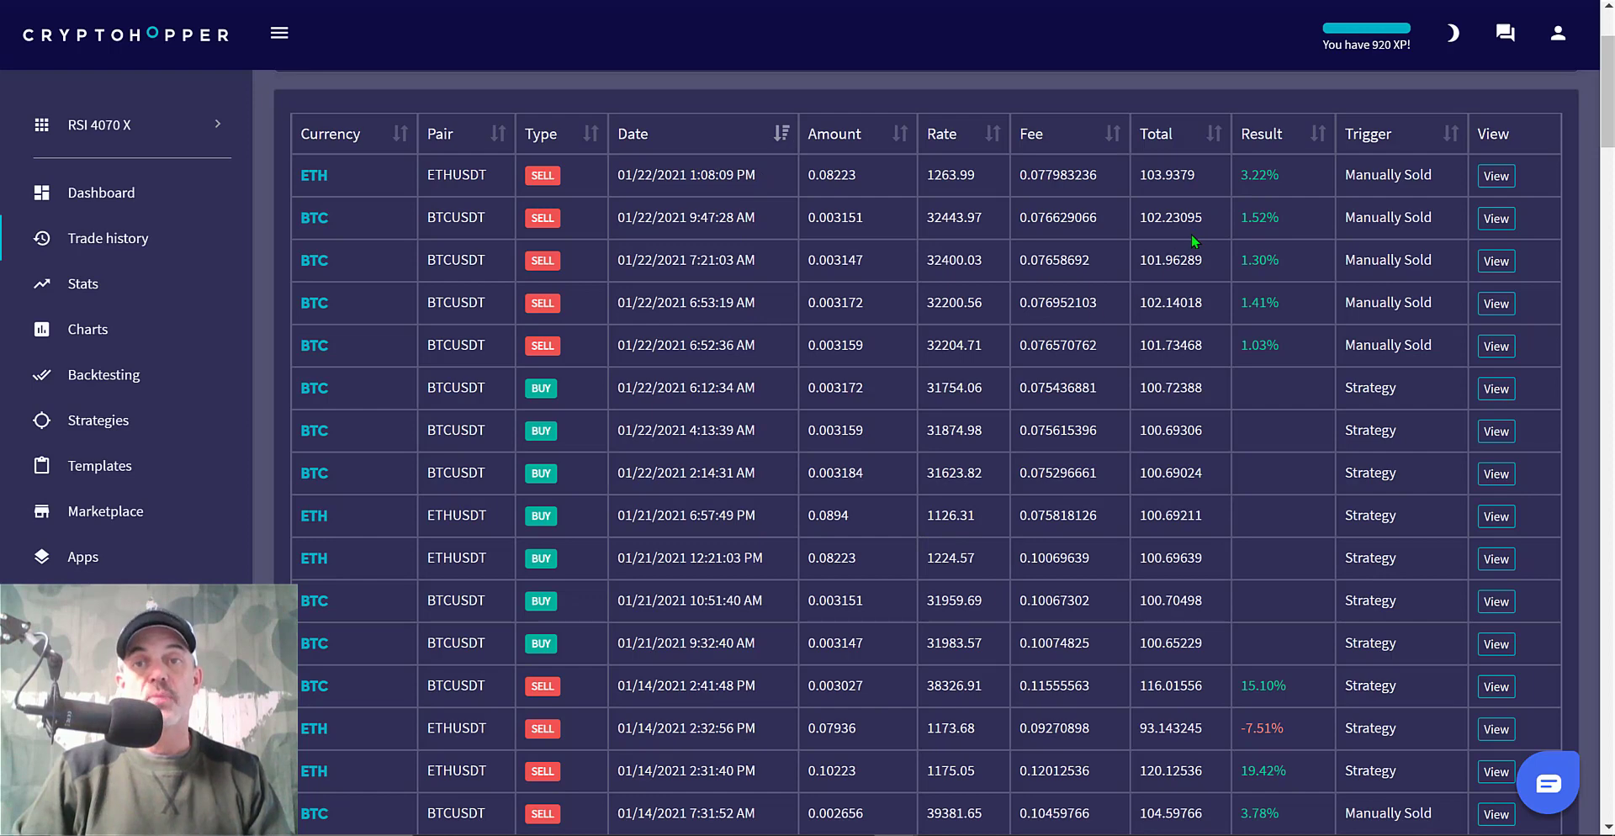
{"action": "mouse_move", "coordinate": [1603, 113]}
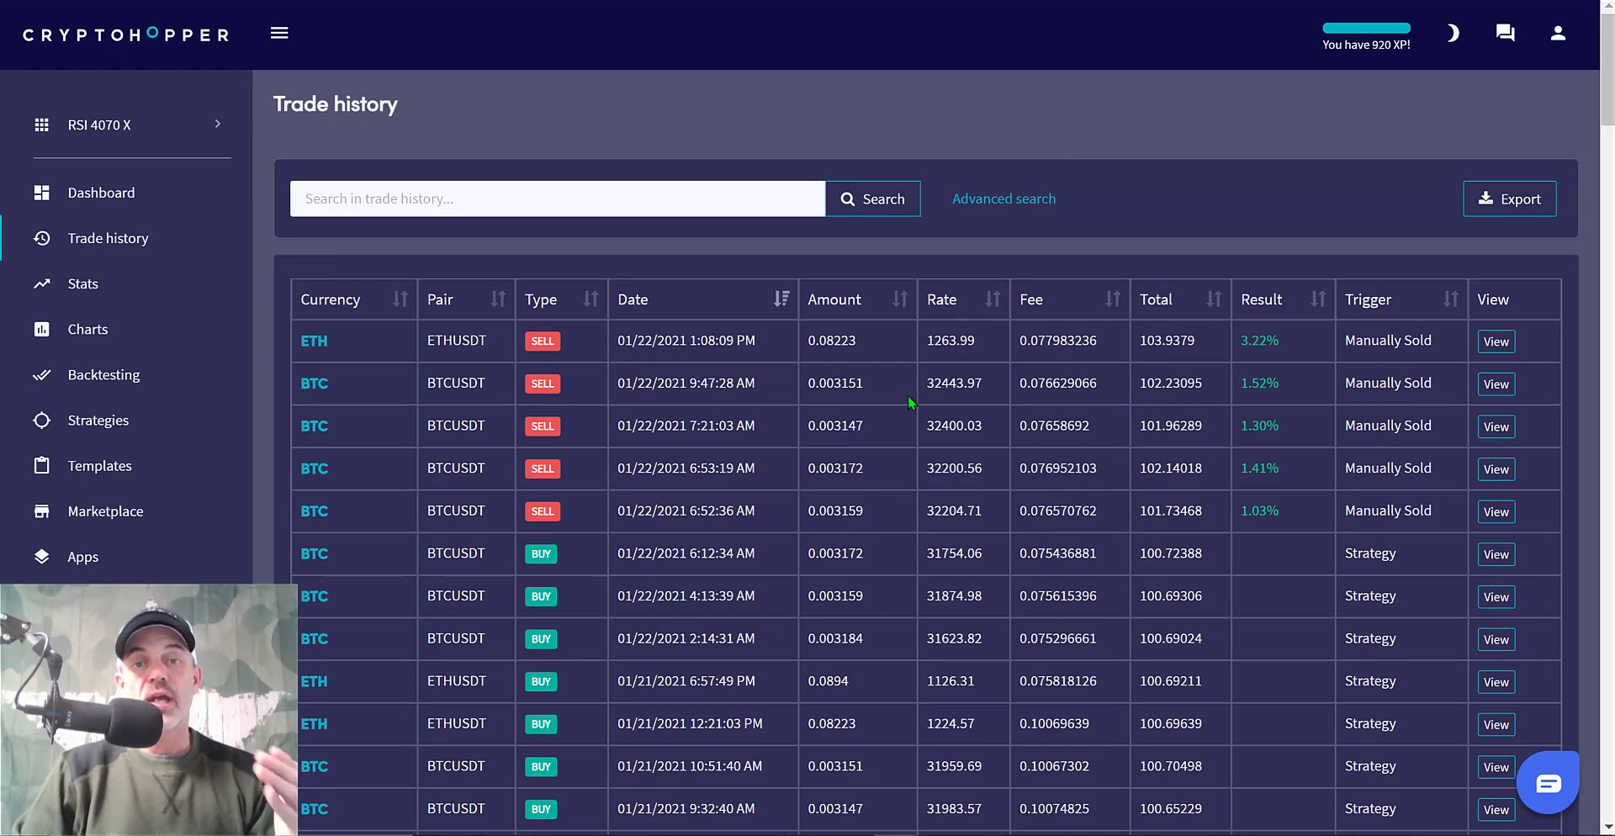
{"action": "mouse_move", "coordinate": [1072, 557]}
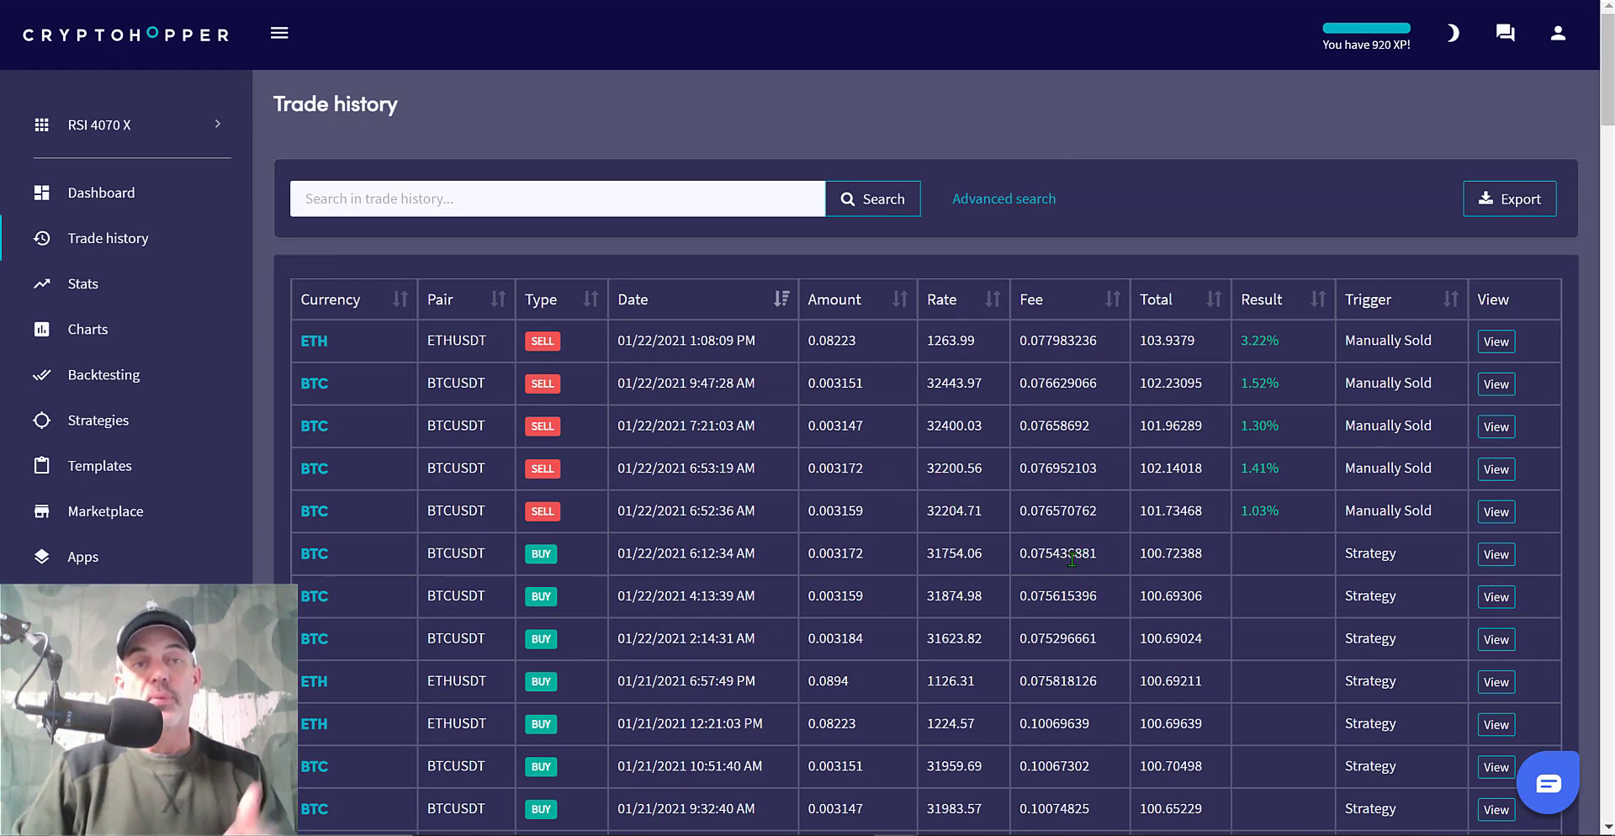
{"action": "mouse_move", "coordinate": [636, 402]}
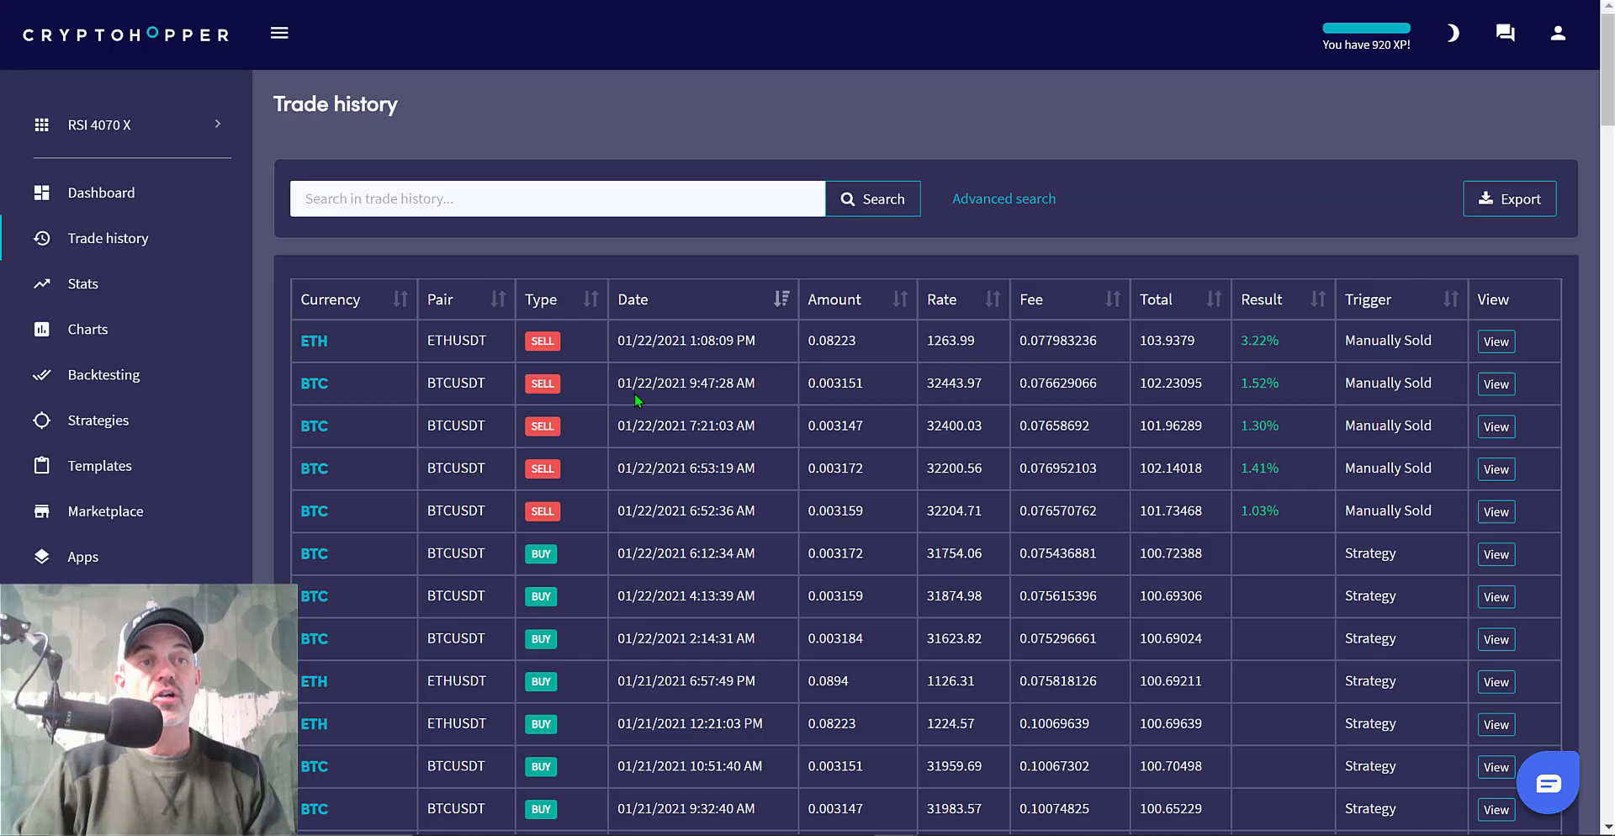
{"action": "mouse_move", "coordinate": [721, 432]}
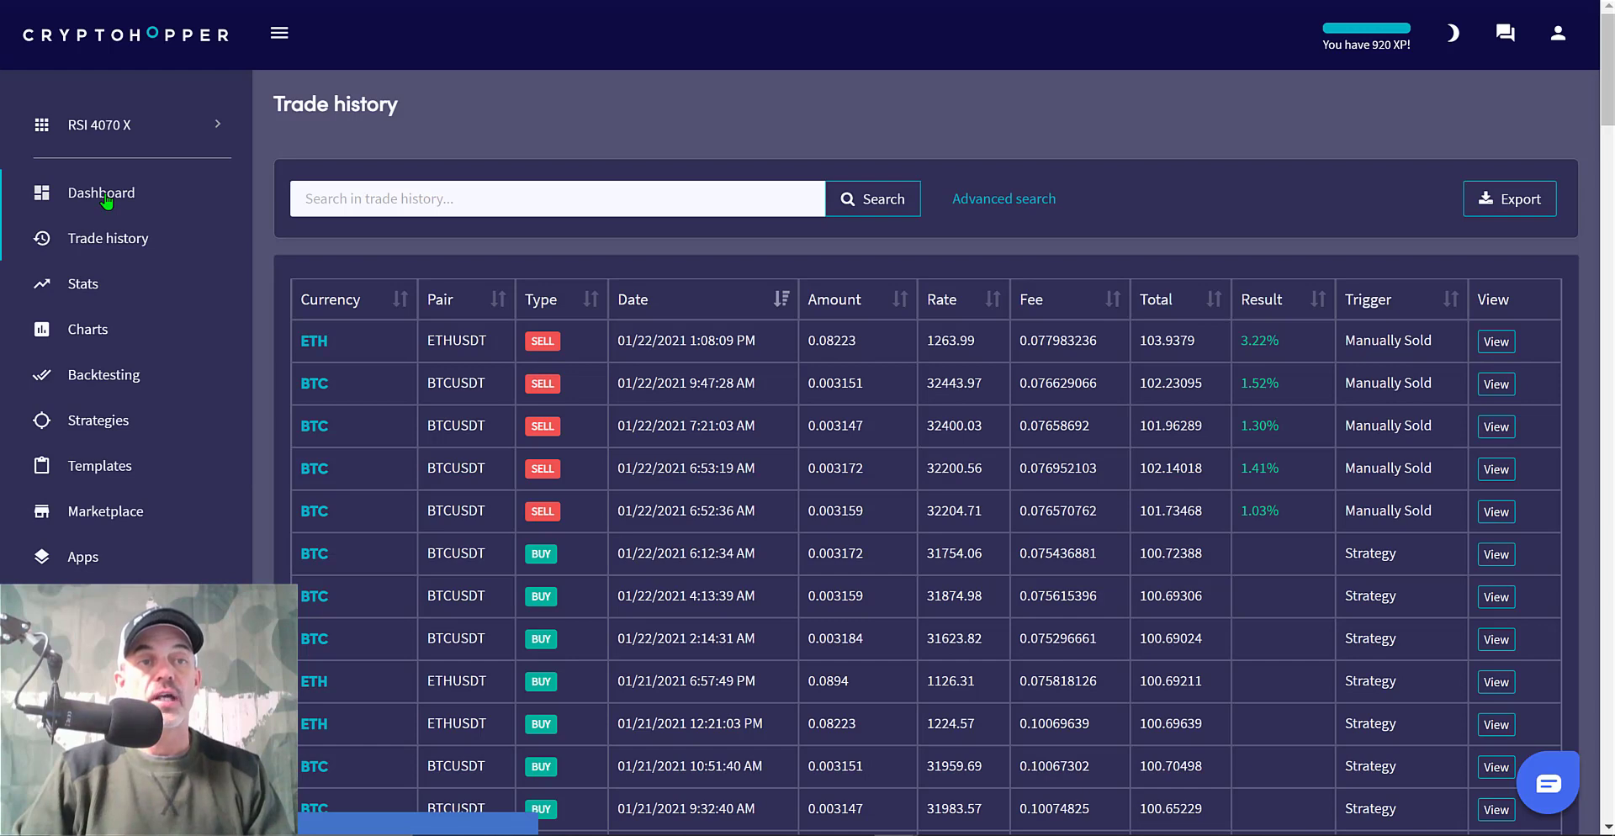
On the dashboard, check the empty Short Positions and Reserved Funds, then return to Open Positions at 2.09% and 11.51%
{"action": "left_click", "coordinate": [101, 192]}
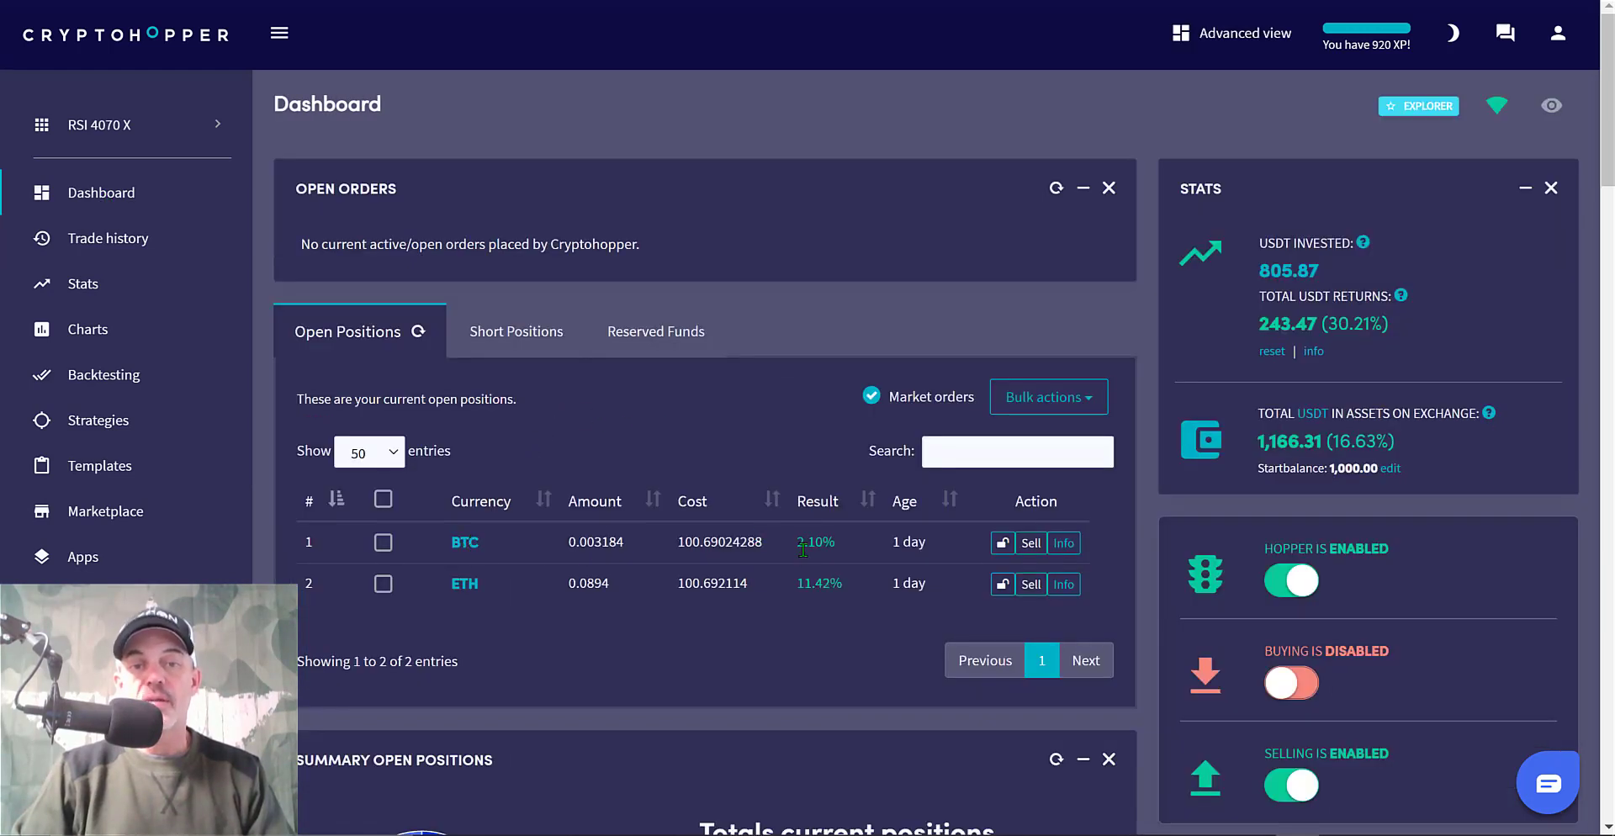
{"action": "mouse_move", "coordinate": [783, 607]}
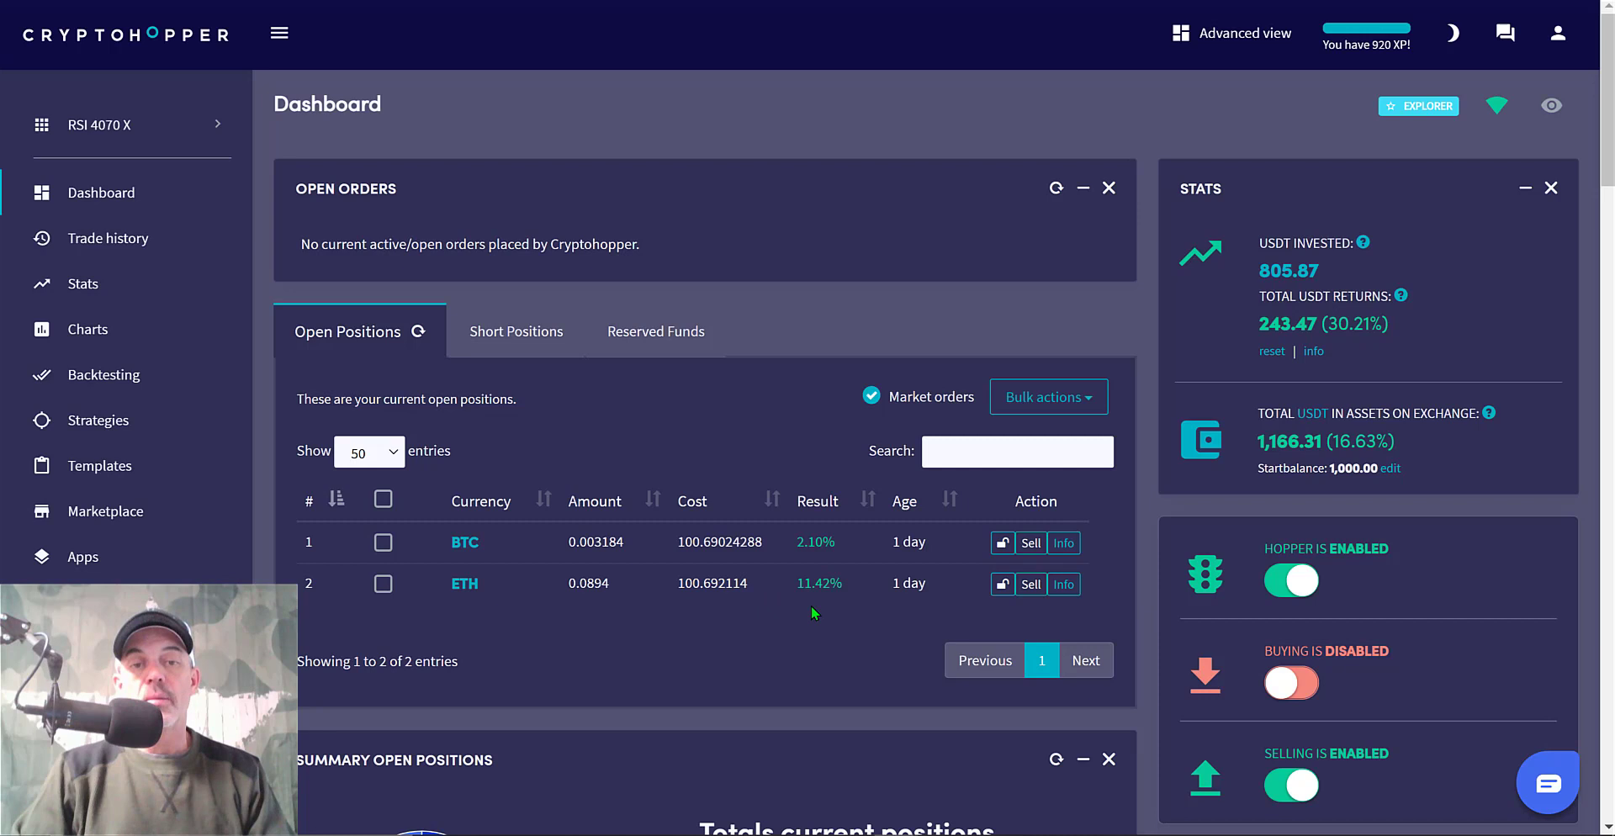
{"action": "mouse_move", "coordinate": [841, 584]}
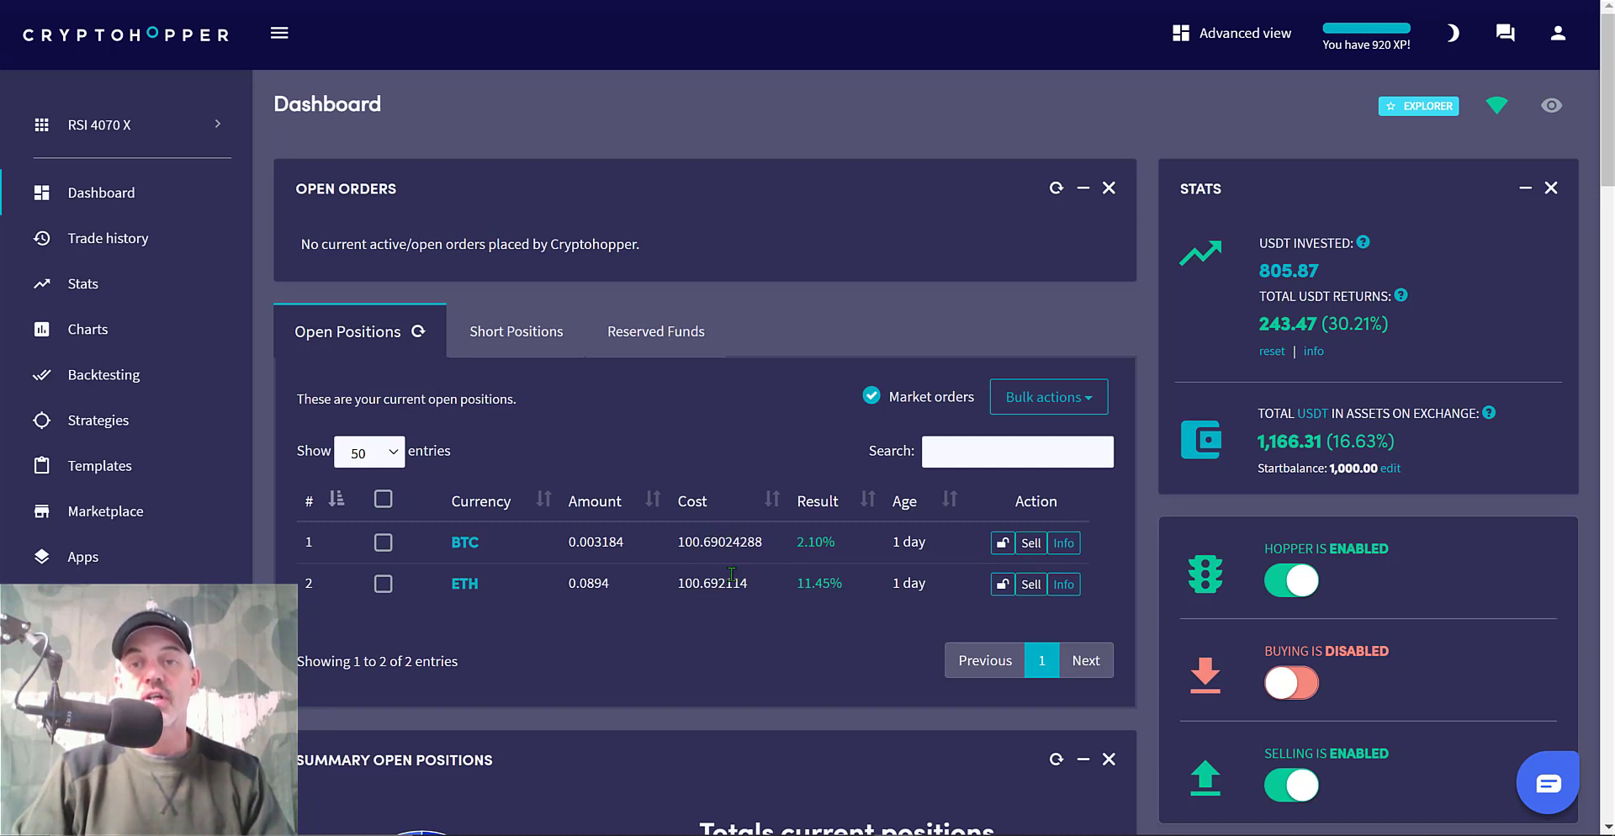
{"action": "left_click", "coordinate": [484, 331]}
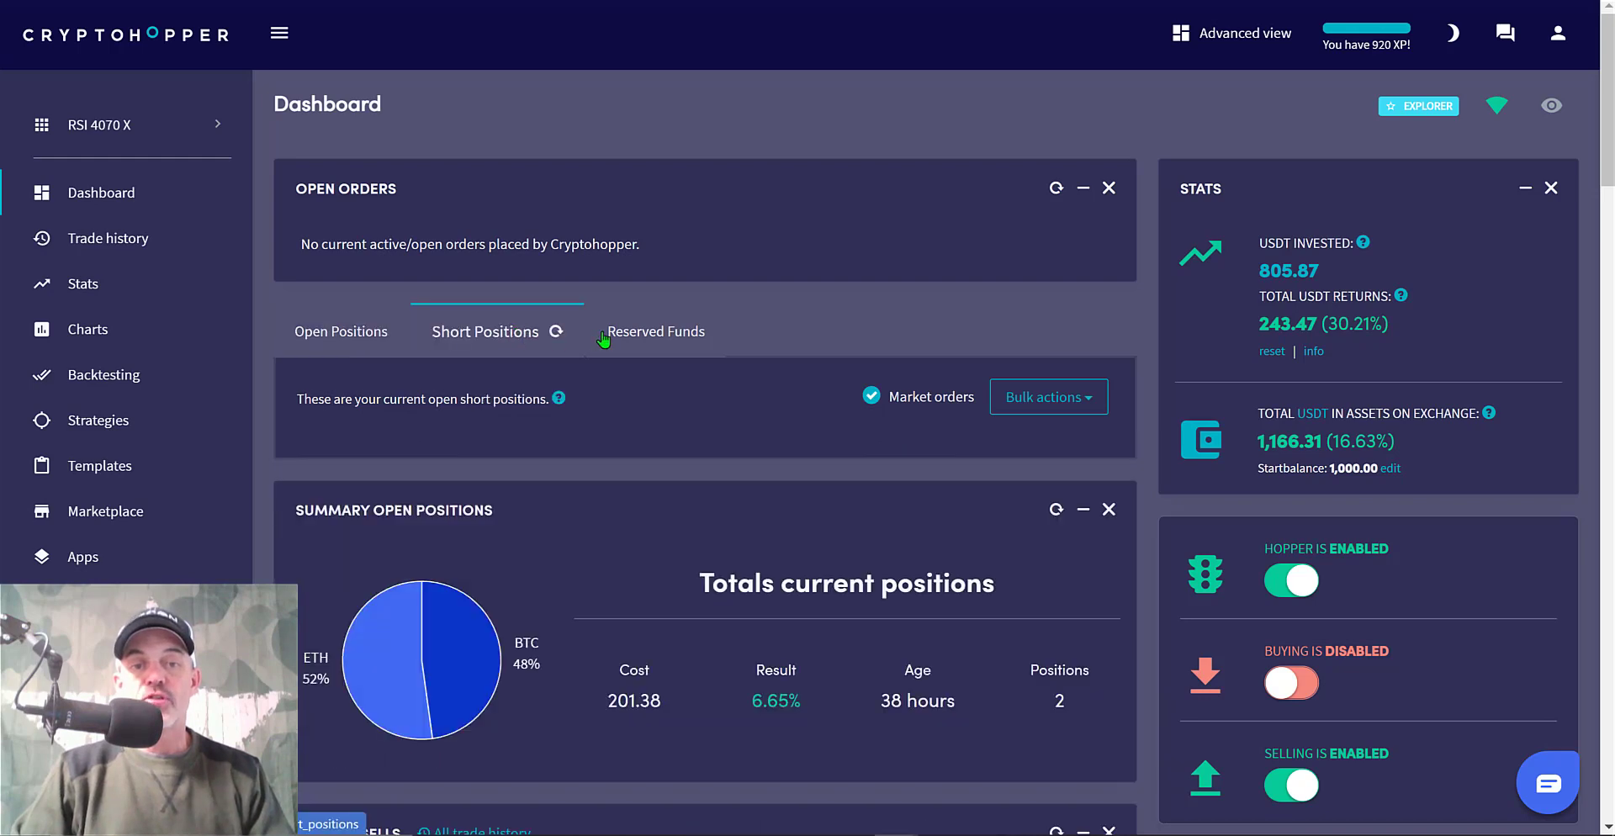
{"action": "left_click", "coordinate": [655, 330]}
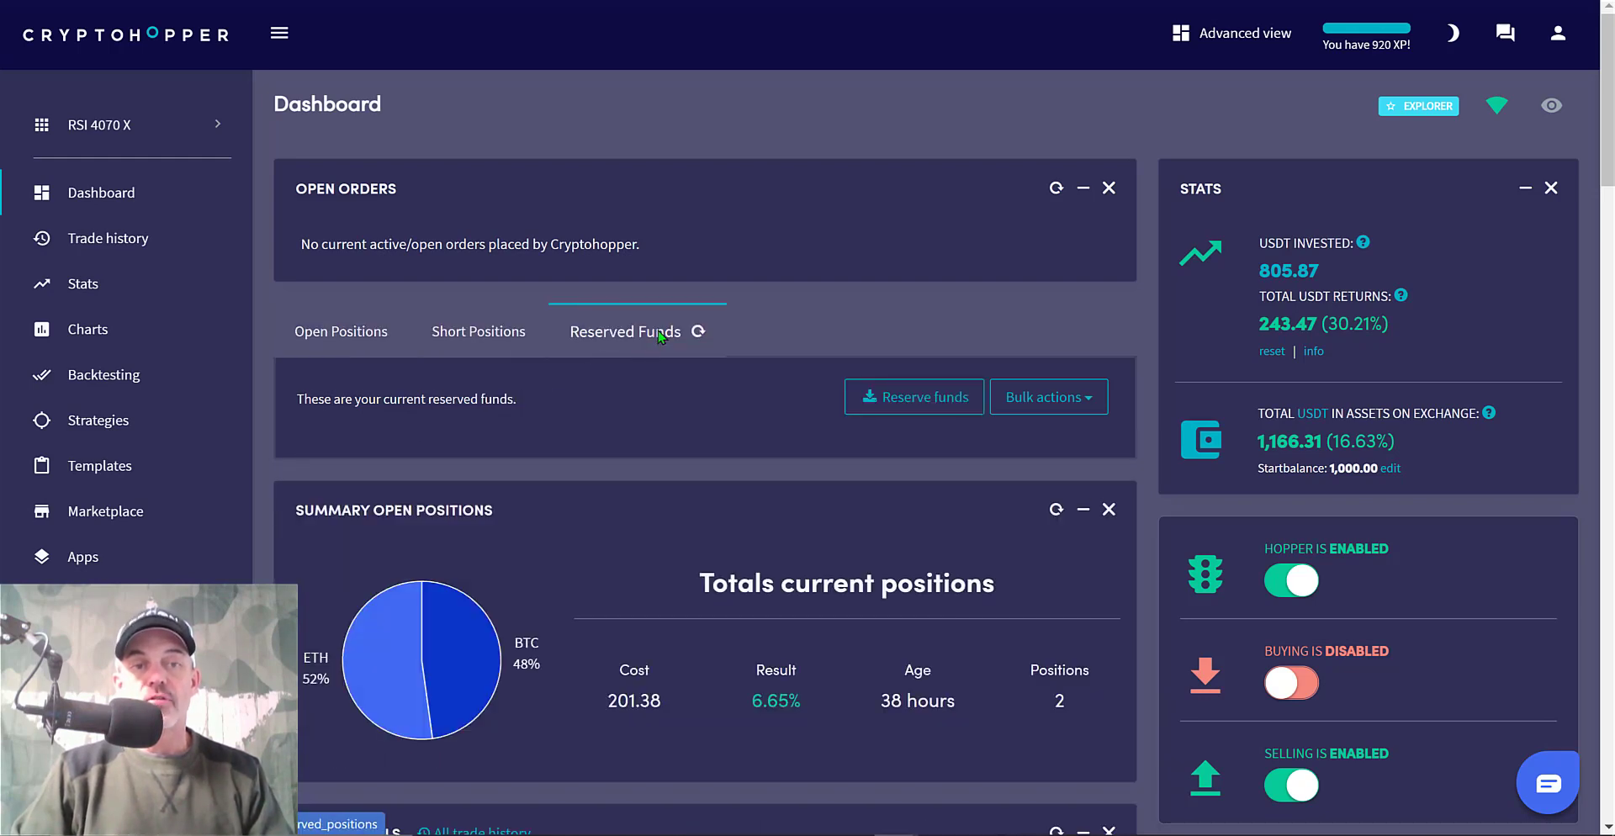
{"action": "left_click", "coordinate": [342, 330]}
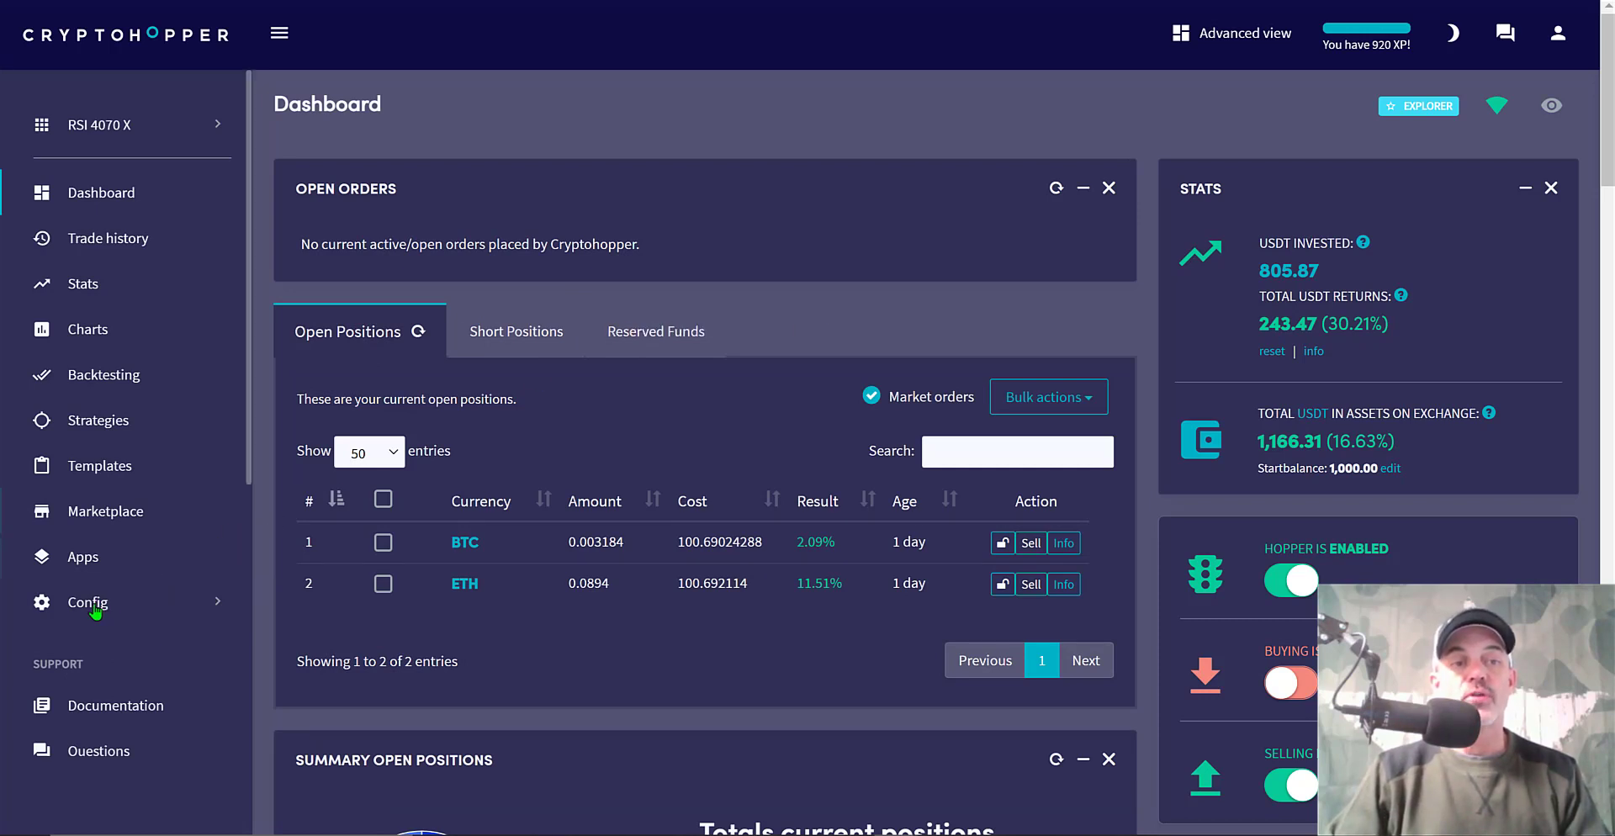
In Baseconfig, review Basic settings with the hopper name, the live Binance exchange, and email notifications
{"action": "left_click", "coordinate": [86, 602]}
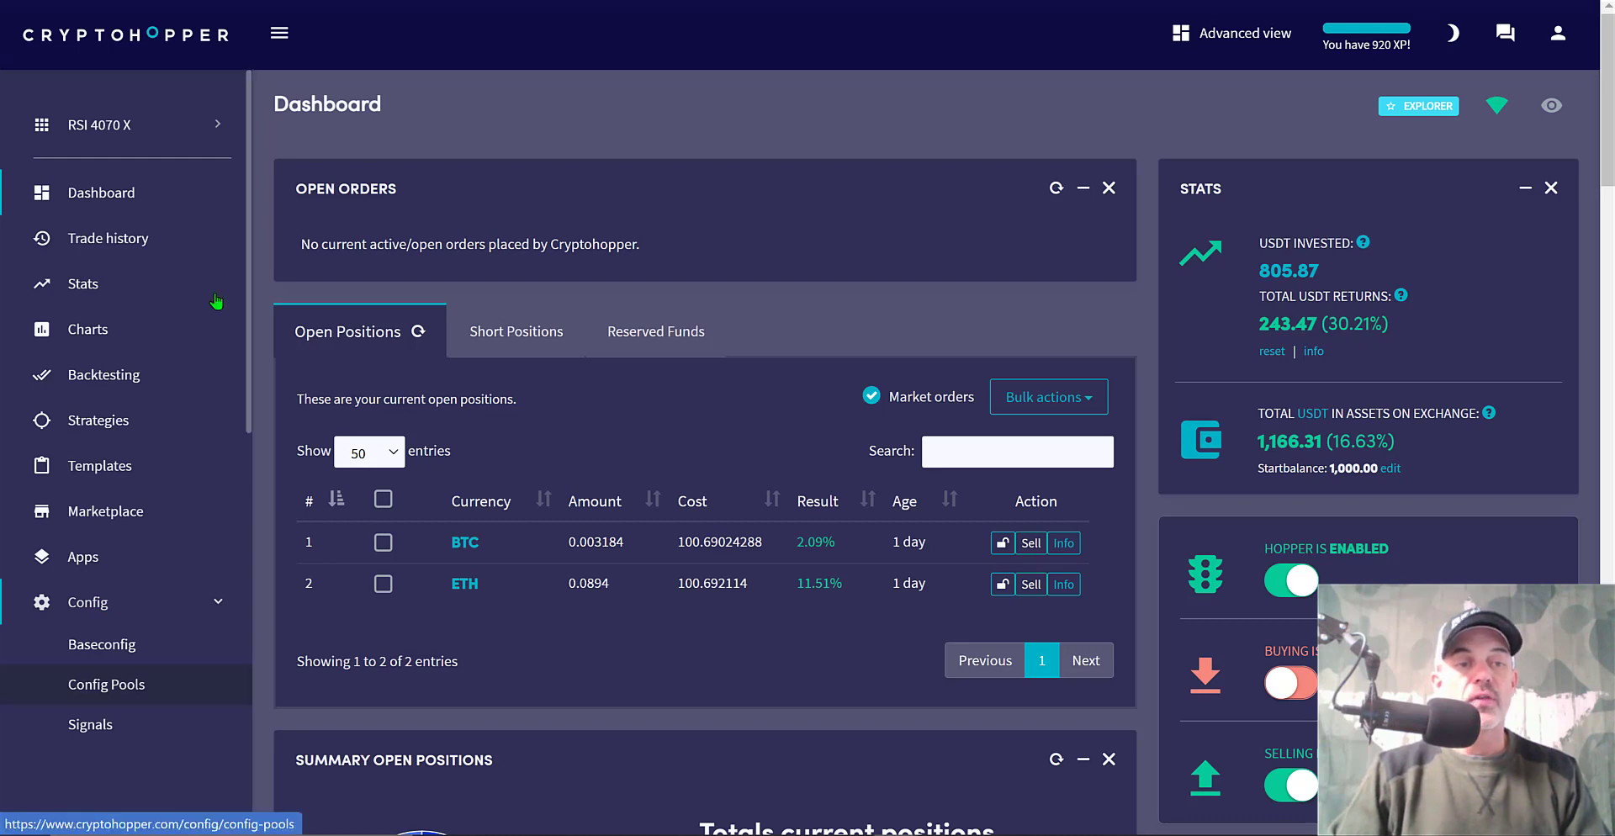
{"action": "left_click", "coordinate": [102, 644]}
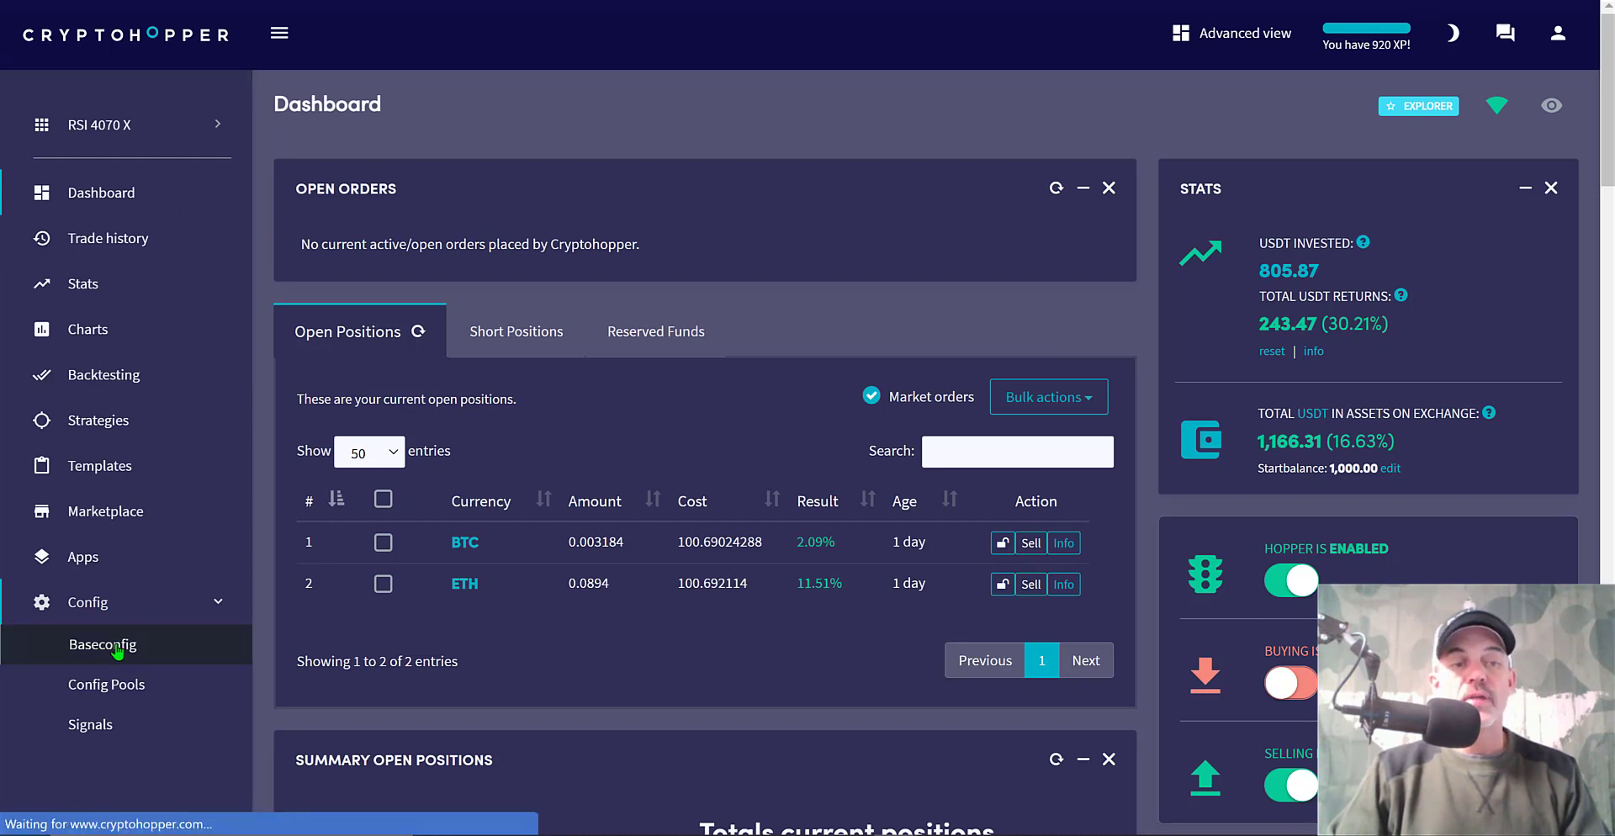
{"action": "left_click", "coordinate": [102, 644]}
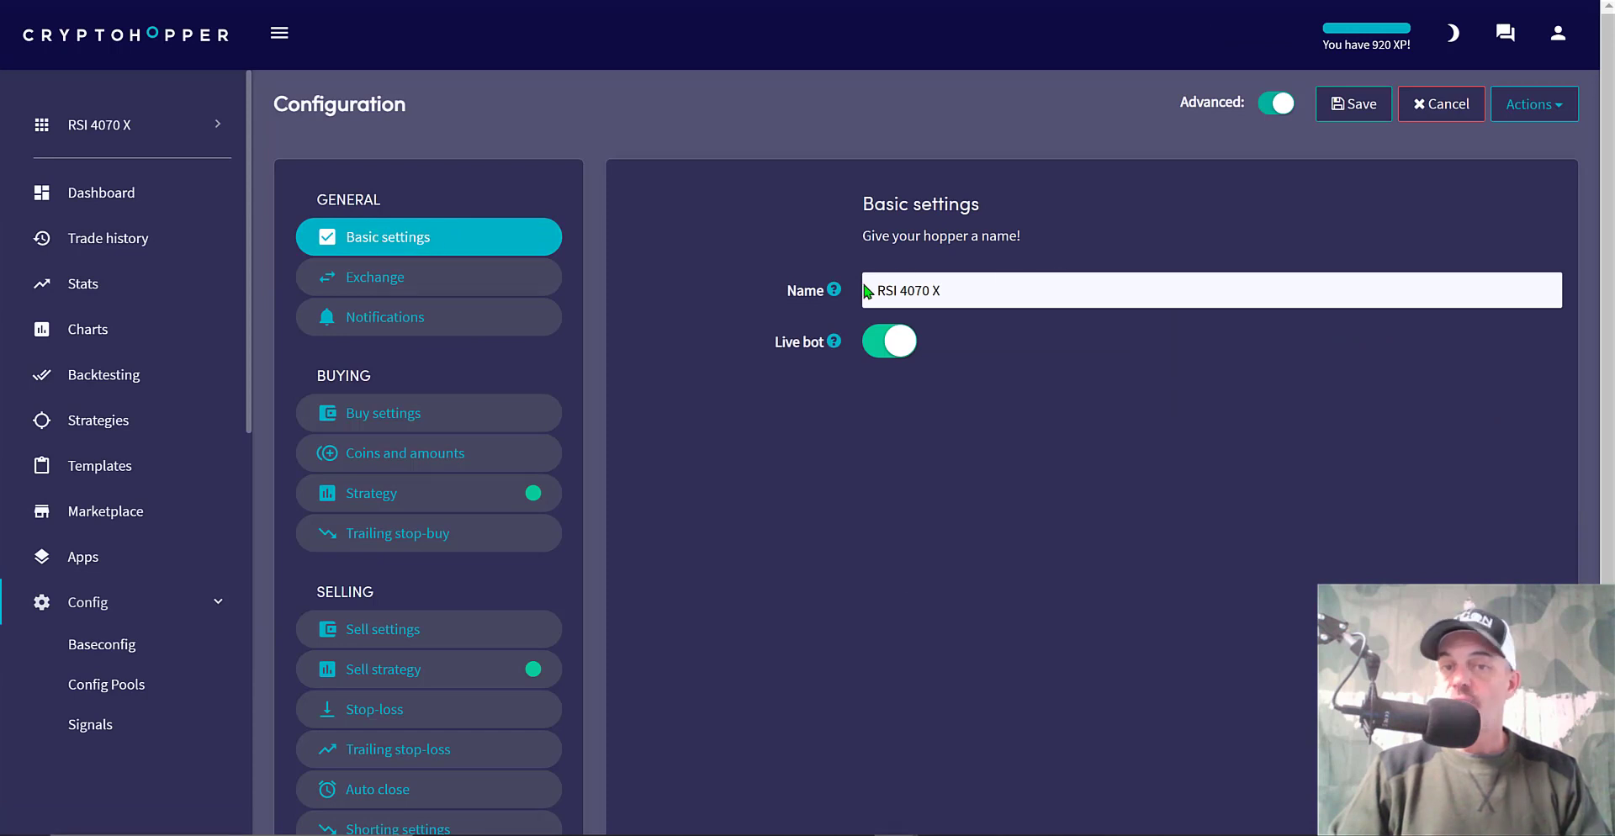
{"action": "double_click", "coordinate": [910, 291]}
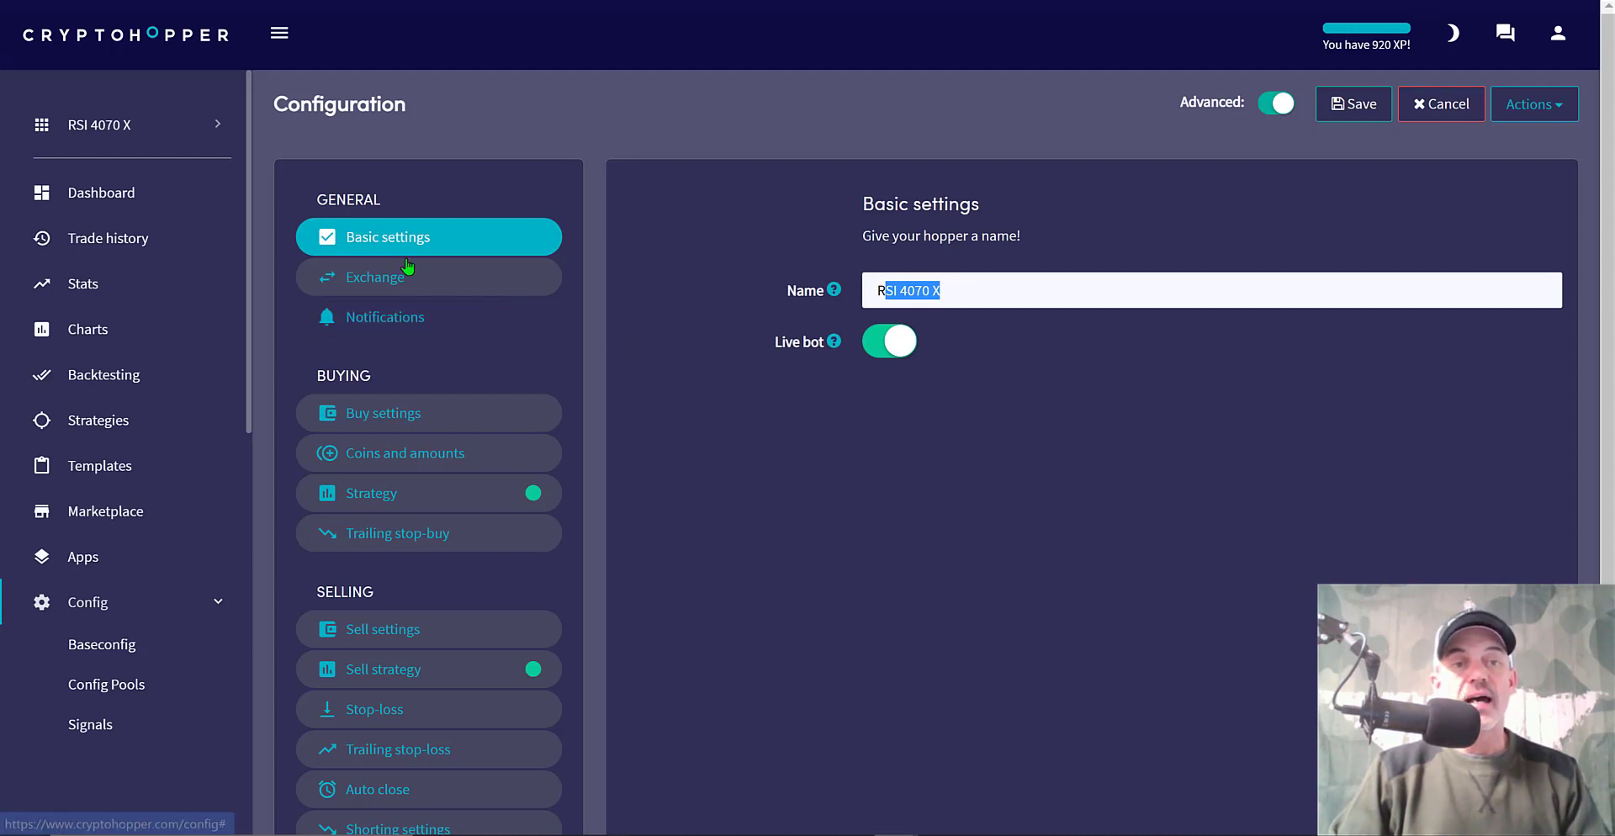
{"action": "left_click", "coordinate": [375, 276]}
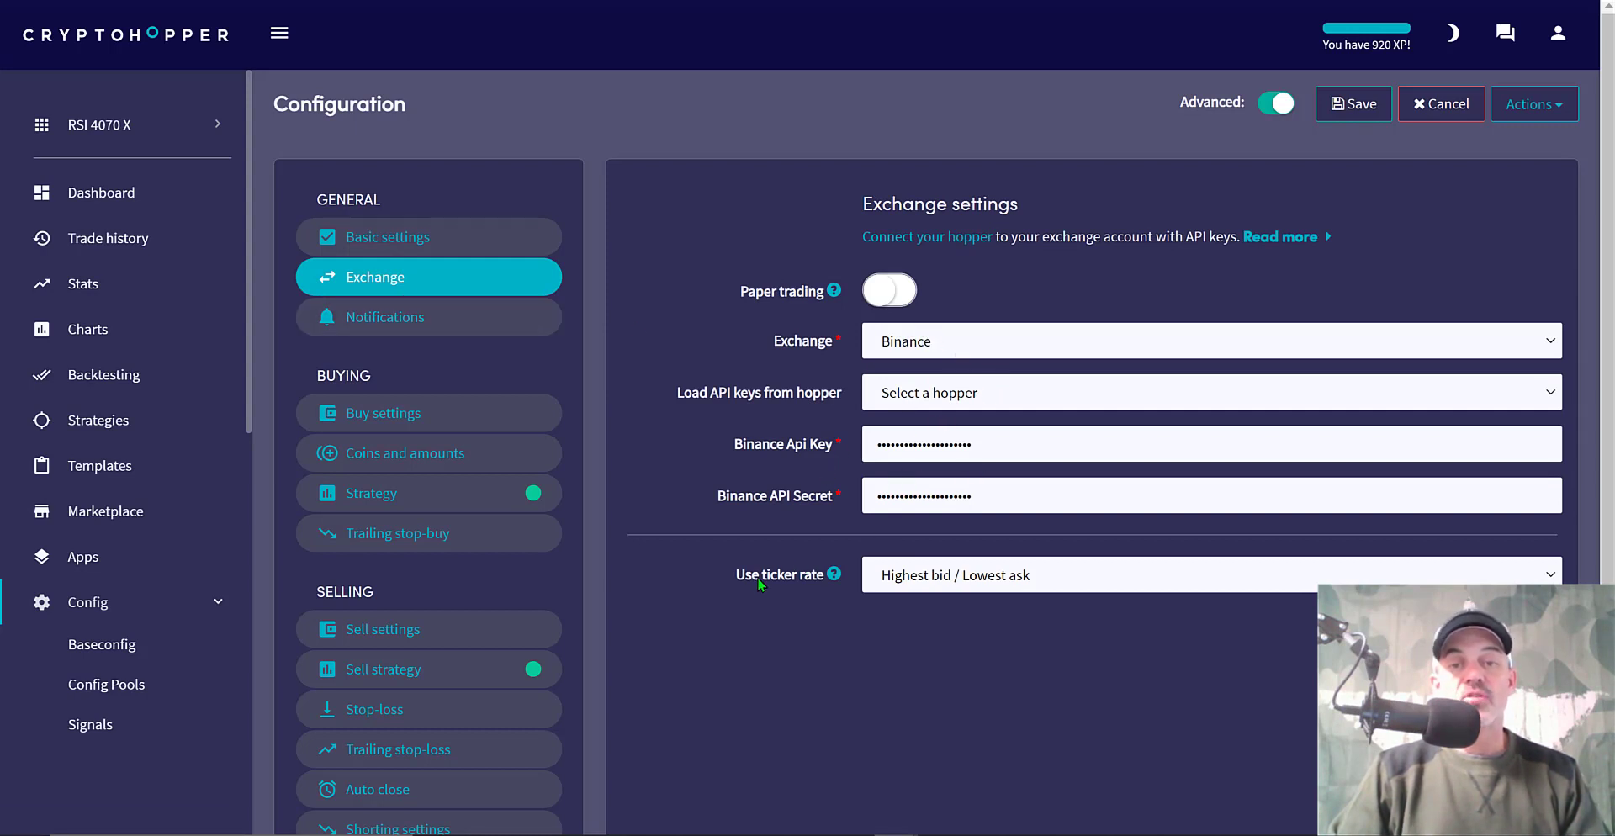
{"action": "mouse_move", "coordinate": [421, 318]}
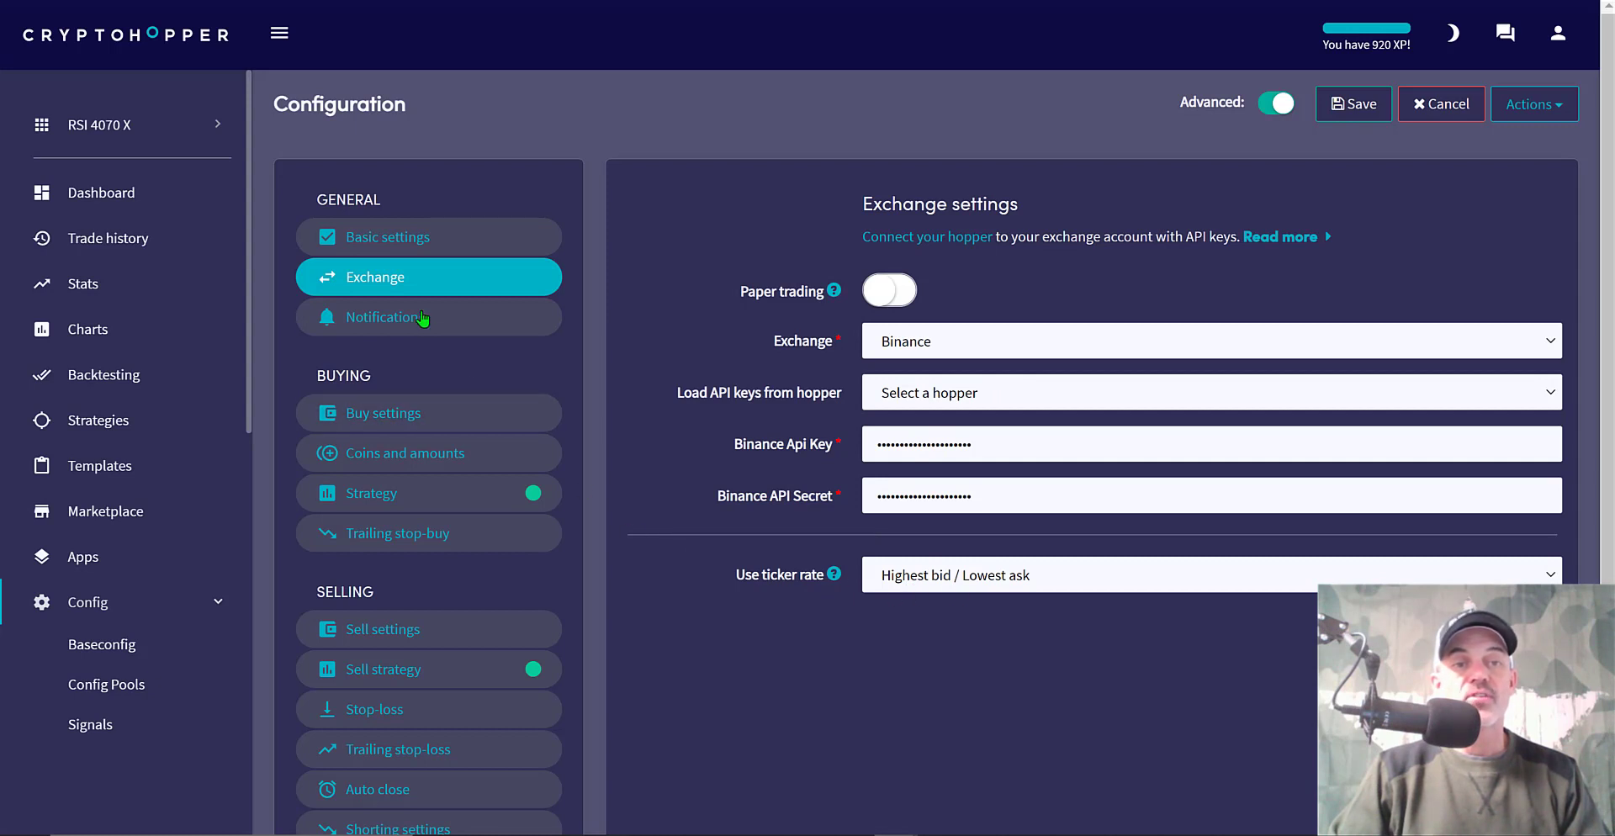
{"action": "left_click", "coordinate": [384, 316]}
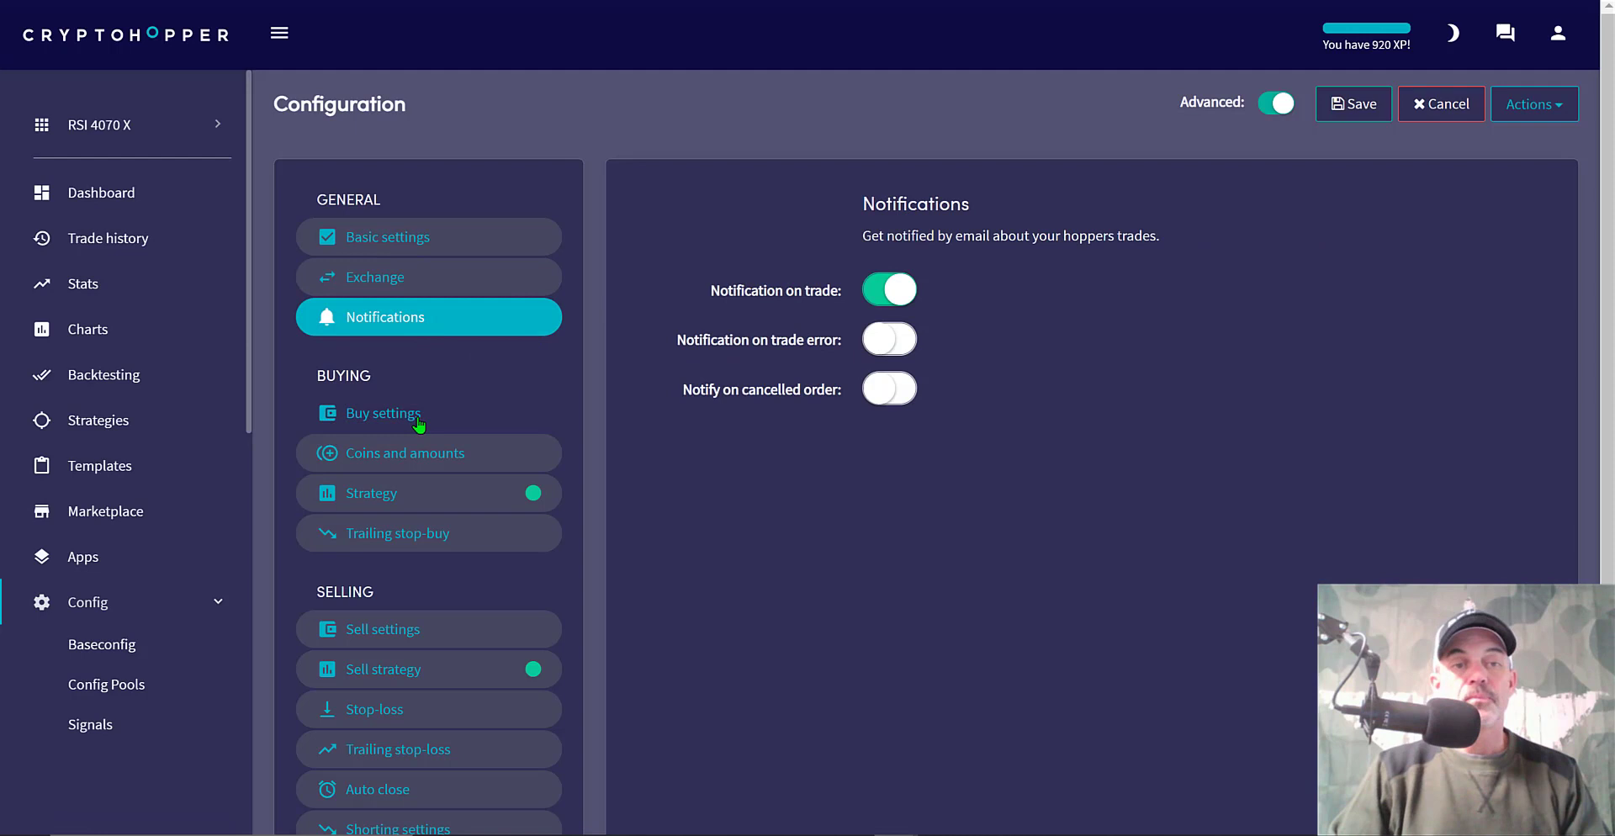
Review Buy settings: Market orders, max open time 3, 9 max positions, cooldown off
{"action": "left_click", "coordinate": [384, 412]}
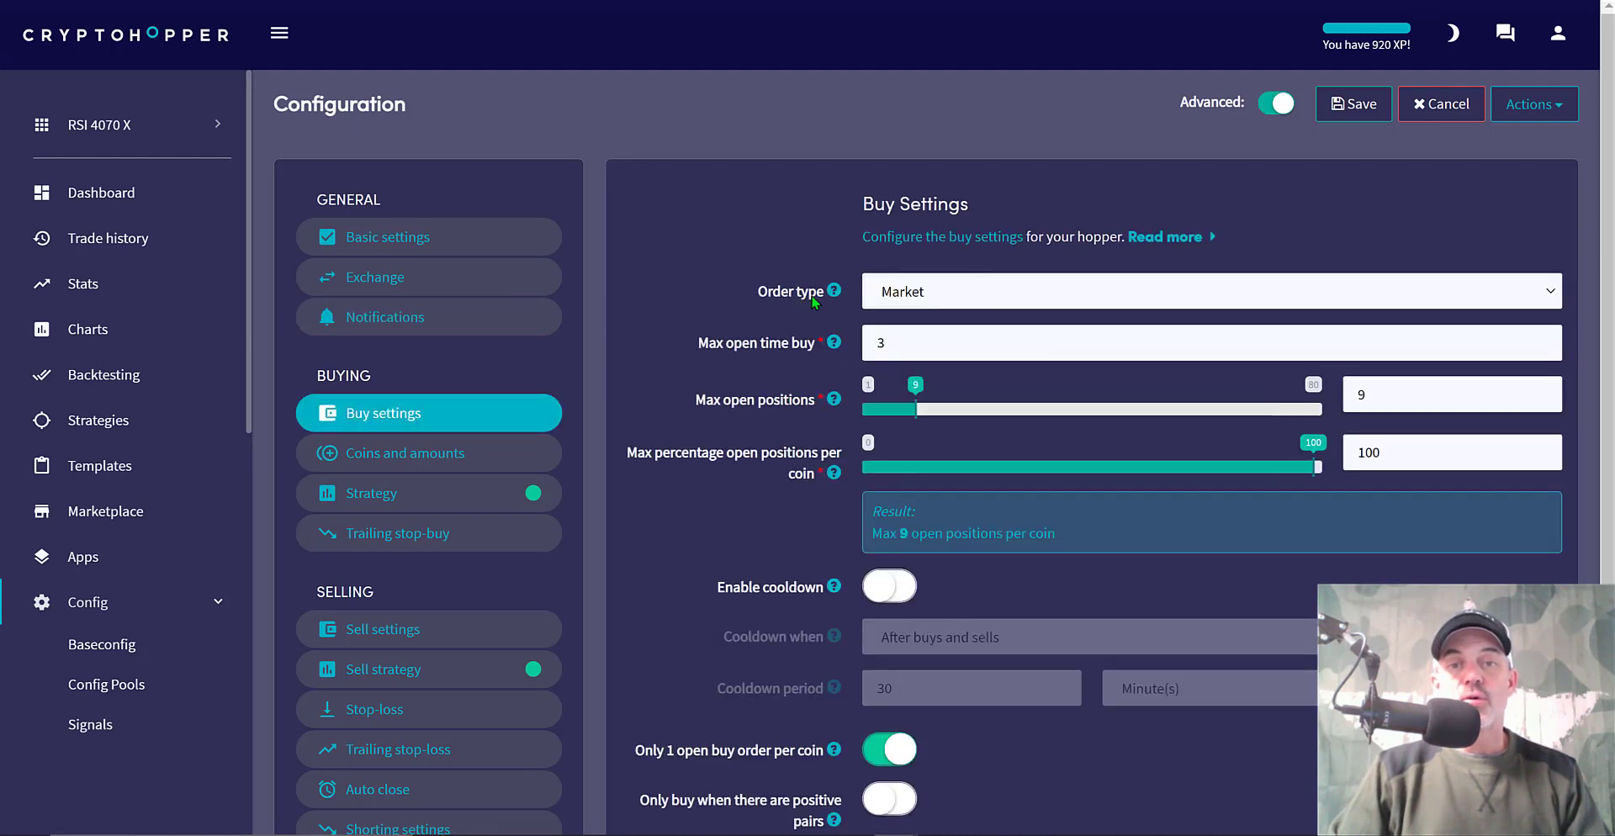
{"action": "mouse_move", "coordinate": [736, 353]}
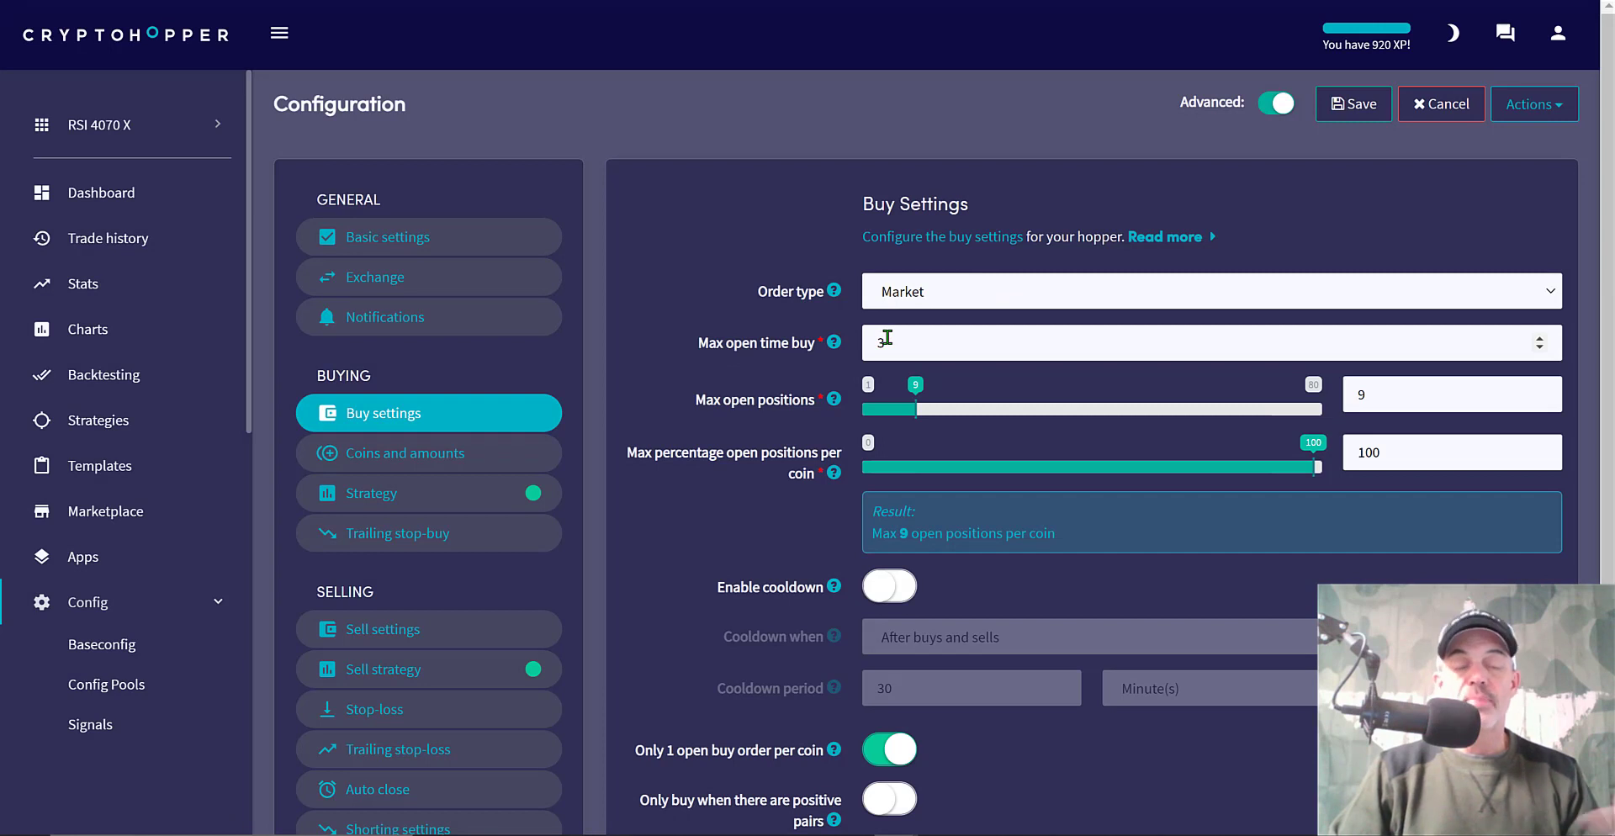
{"action": "type", "text": "3"}
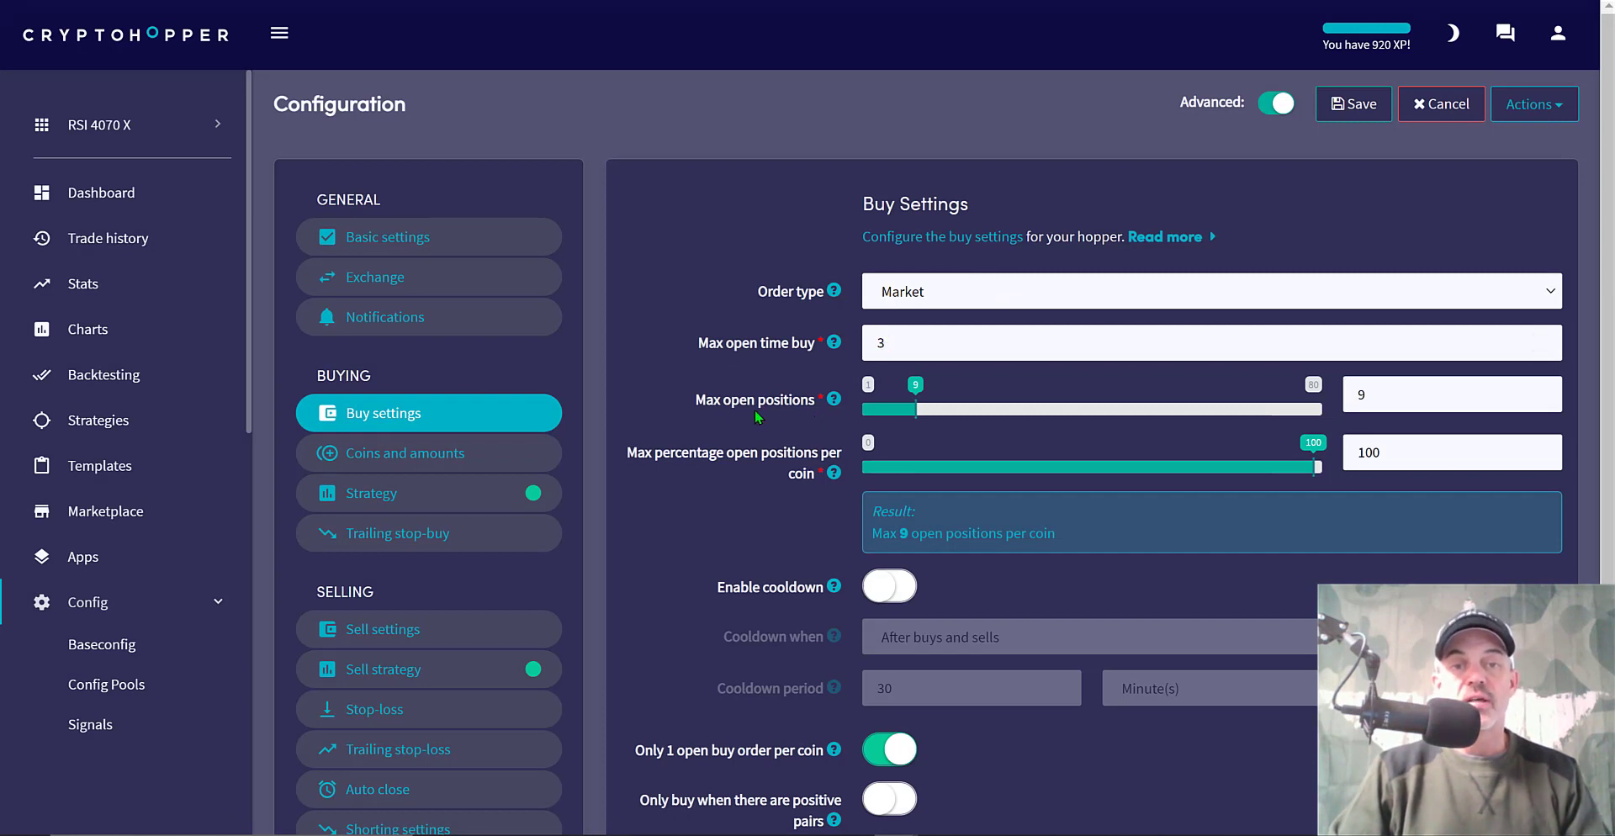
{"action": "mouse_move", "coordinate": [762, 407]}
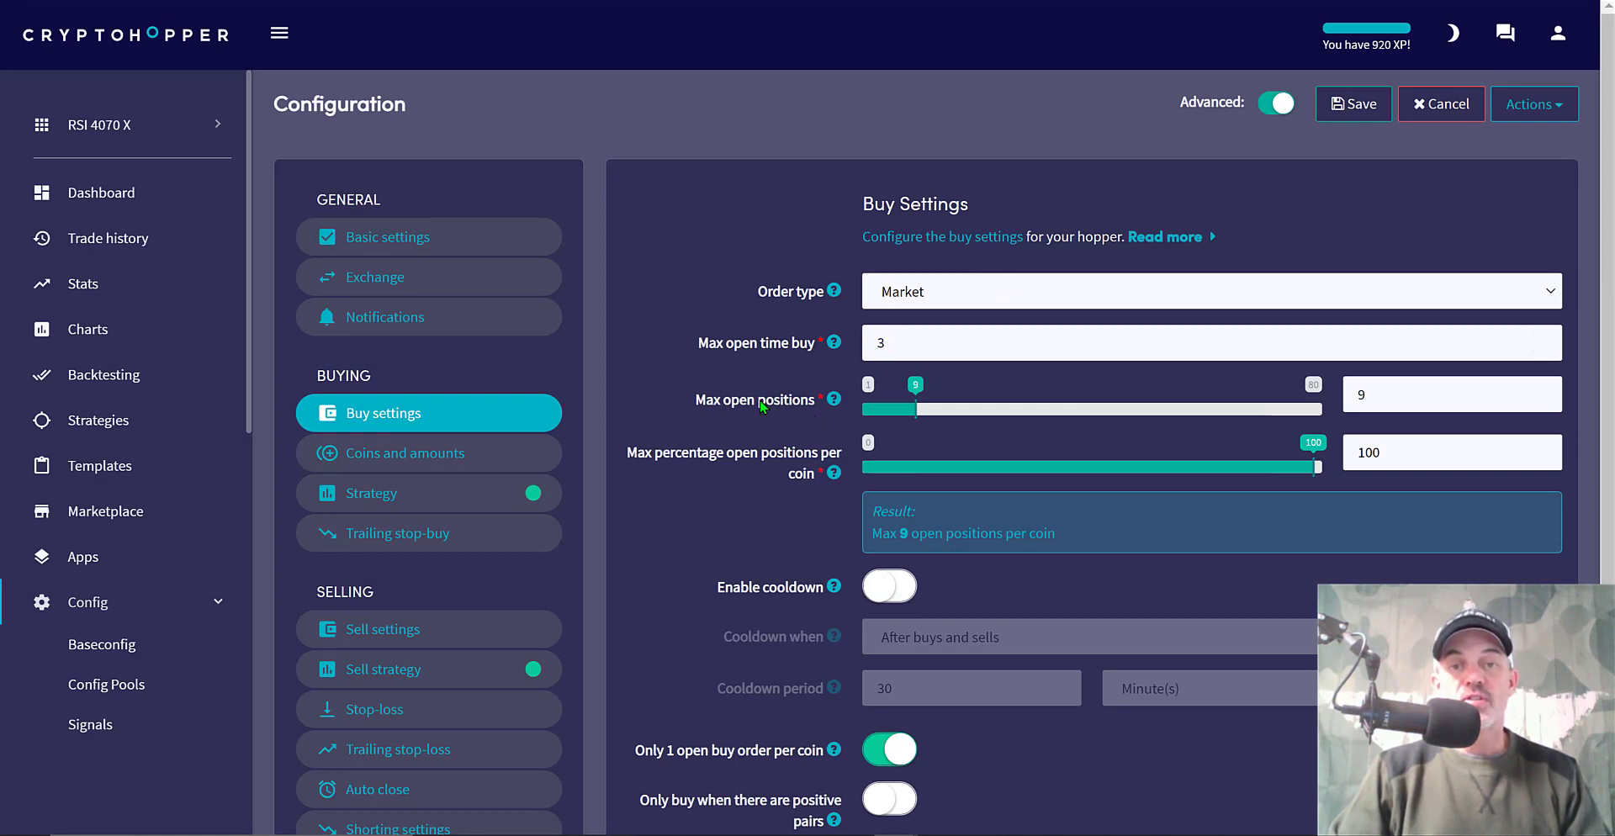
{"action": "mouse_move", "coordinate": [743, 458]}
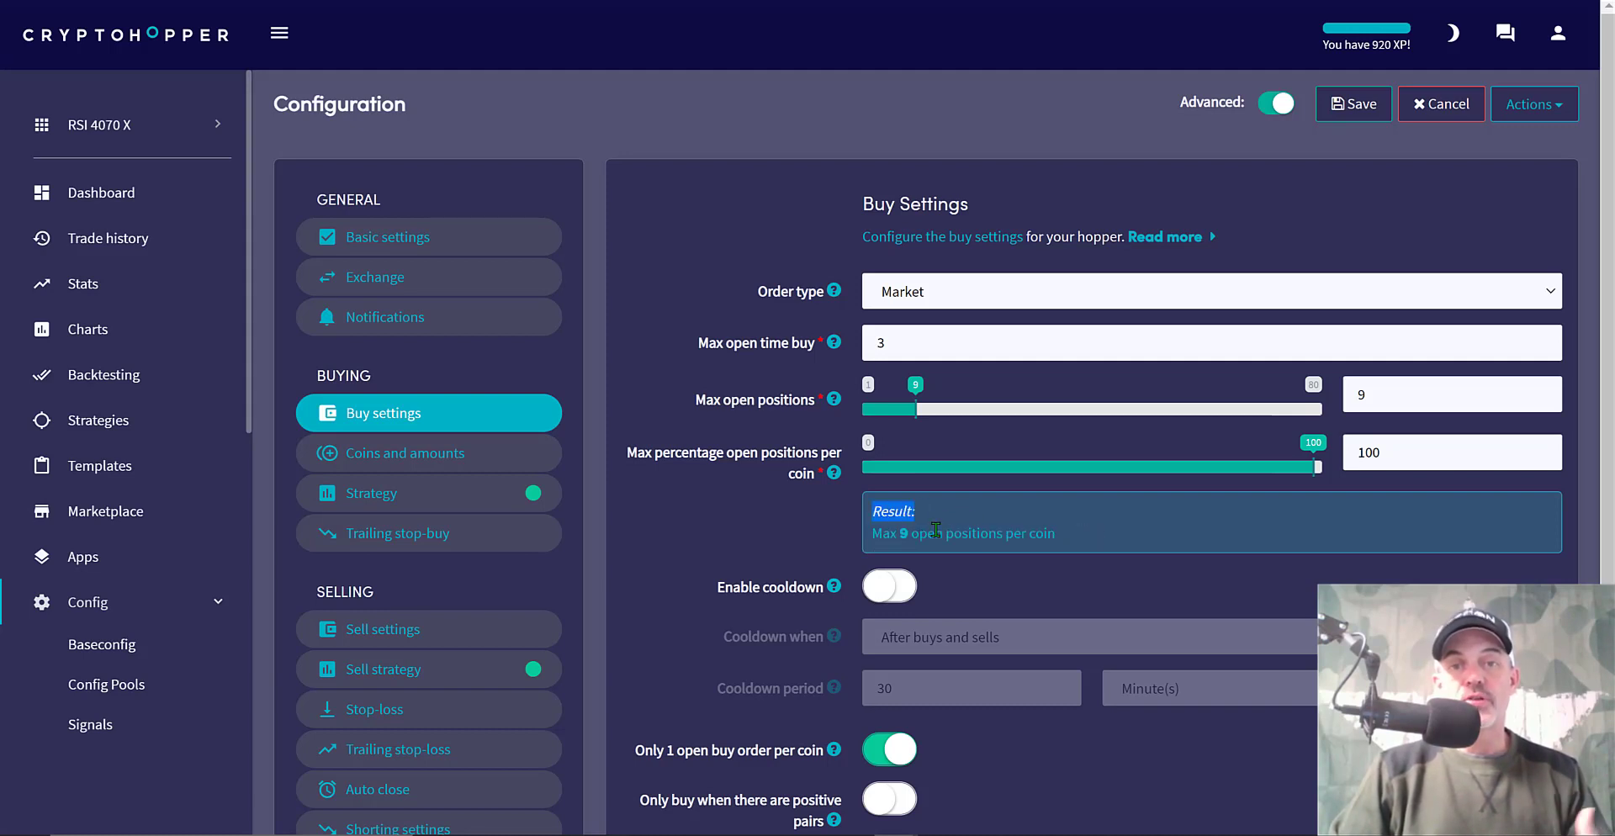
{"action": "scroll", "scroll_direction": "down", "scroll_amount": 3}
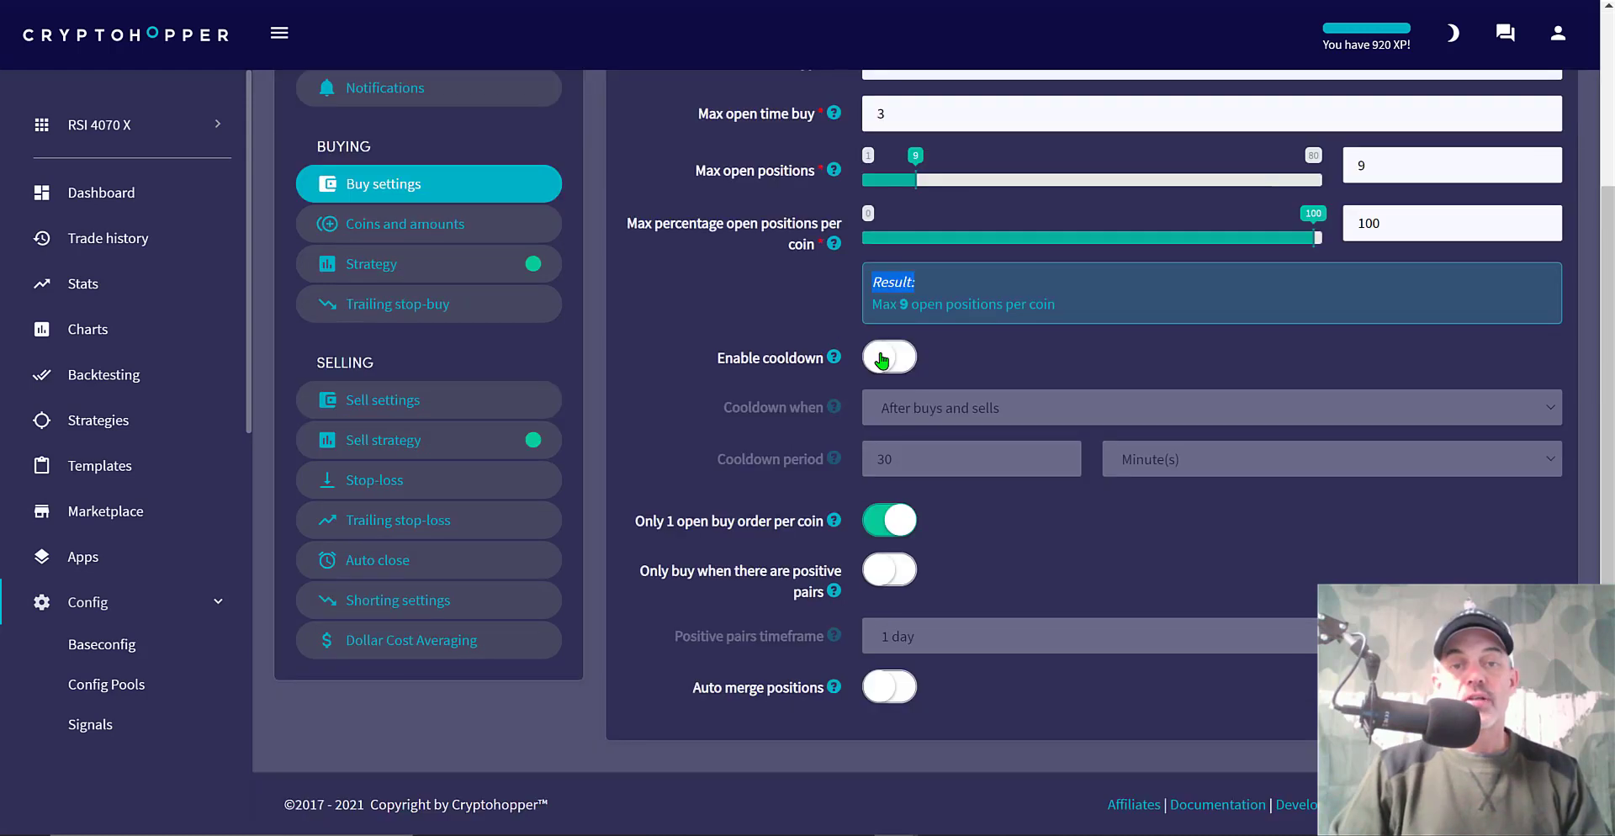
{"action": "left_click", "coordinate": [888, 357]}
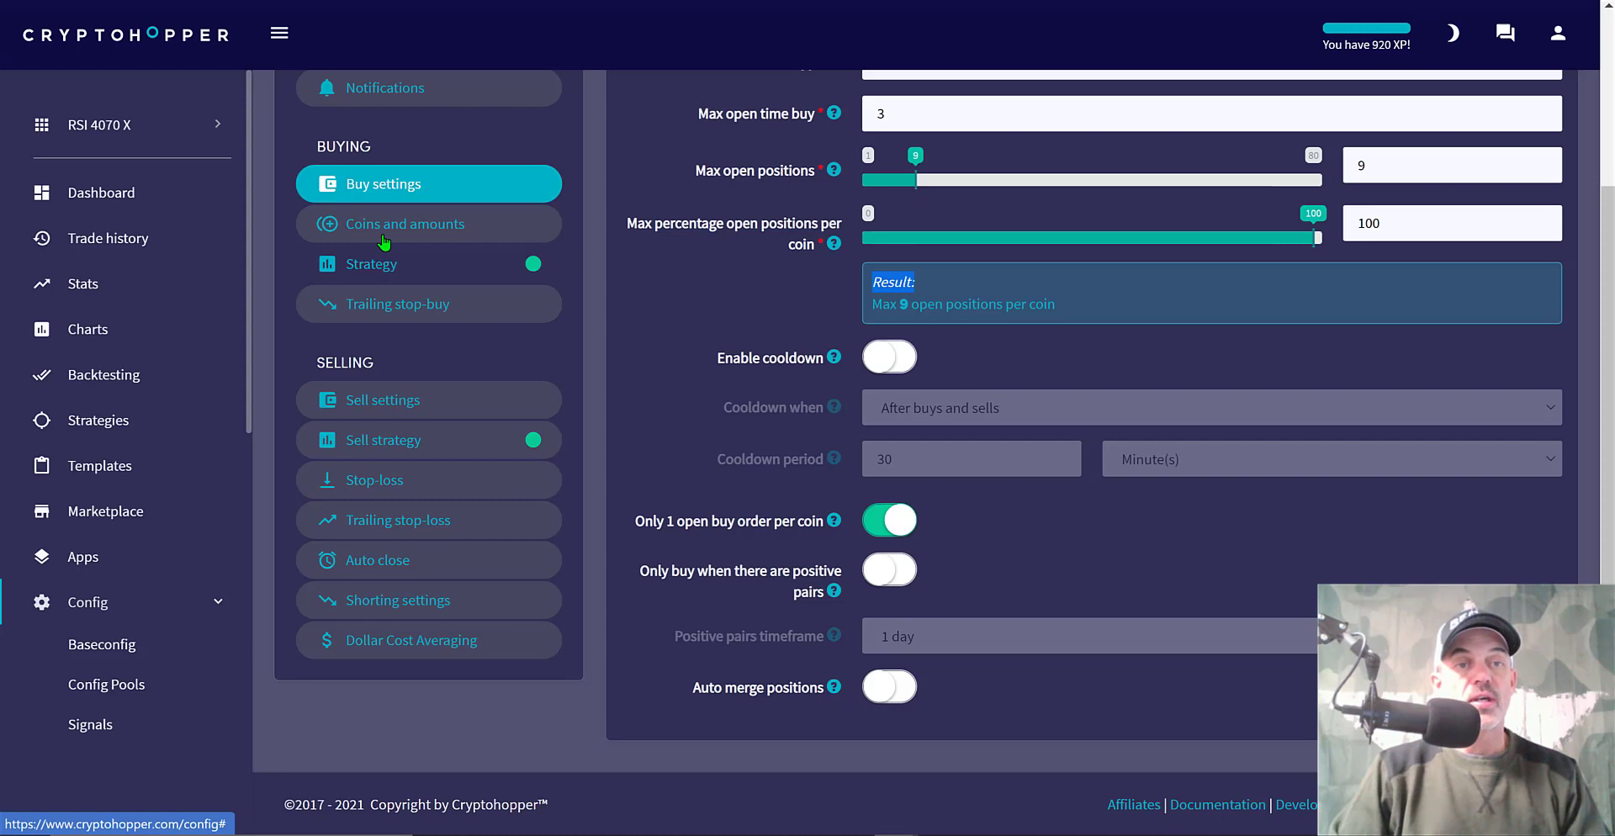
In Coins and amounts, review BTC and ETH as selected coins and set 900 USDT maximum allocated
{"action": "left_click", "coordinate": [407, 224]}
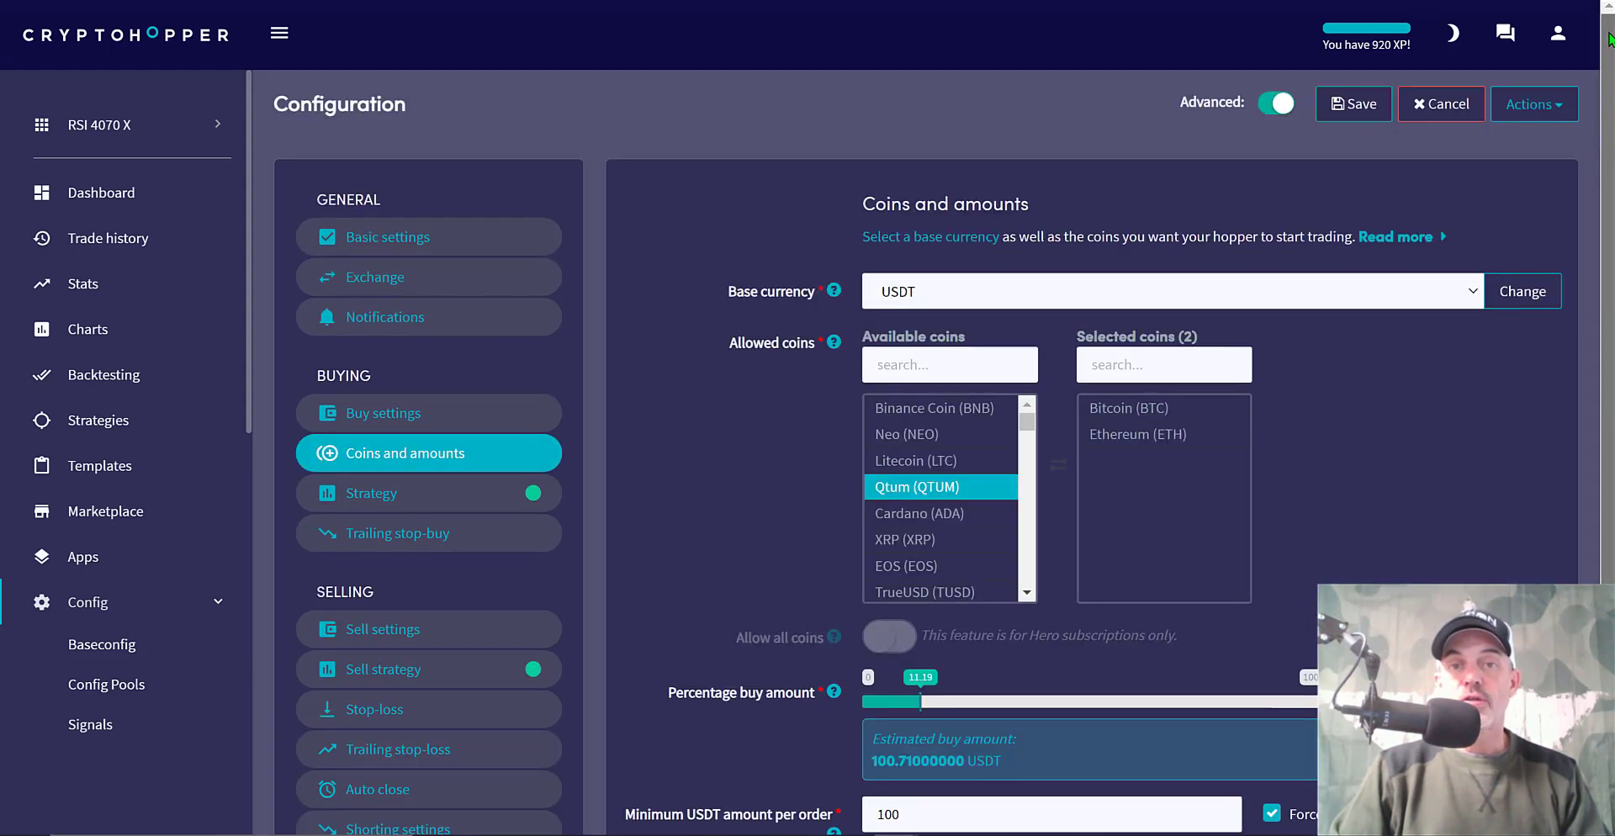
{"action": "mouse_move", "coordinate": [814, 282]}
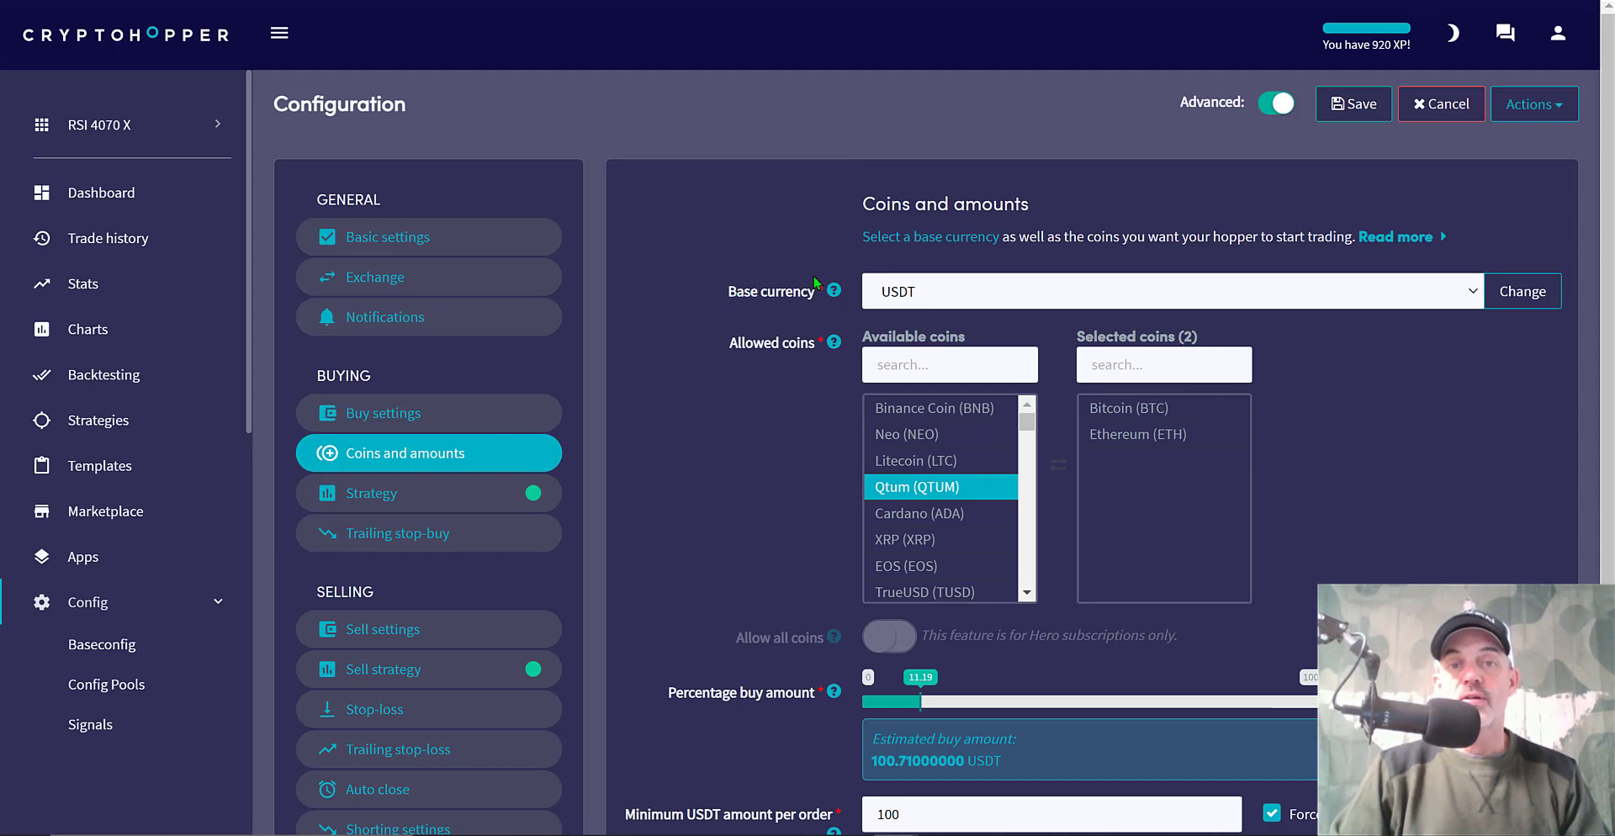
{"action": "mouse_move", "coordinate": [760, 299]}
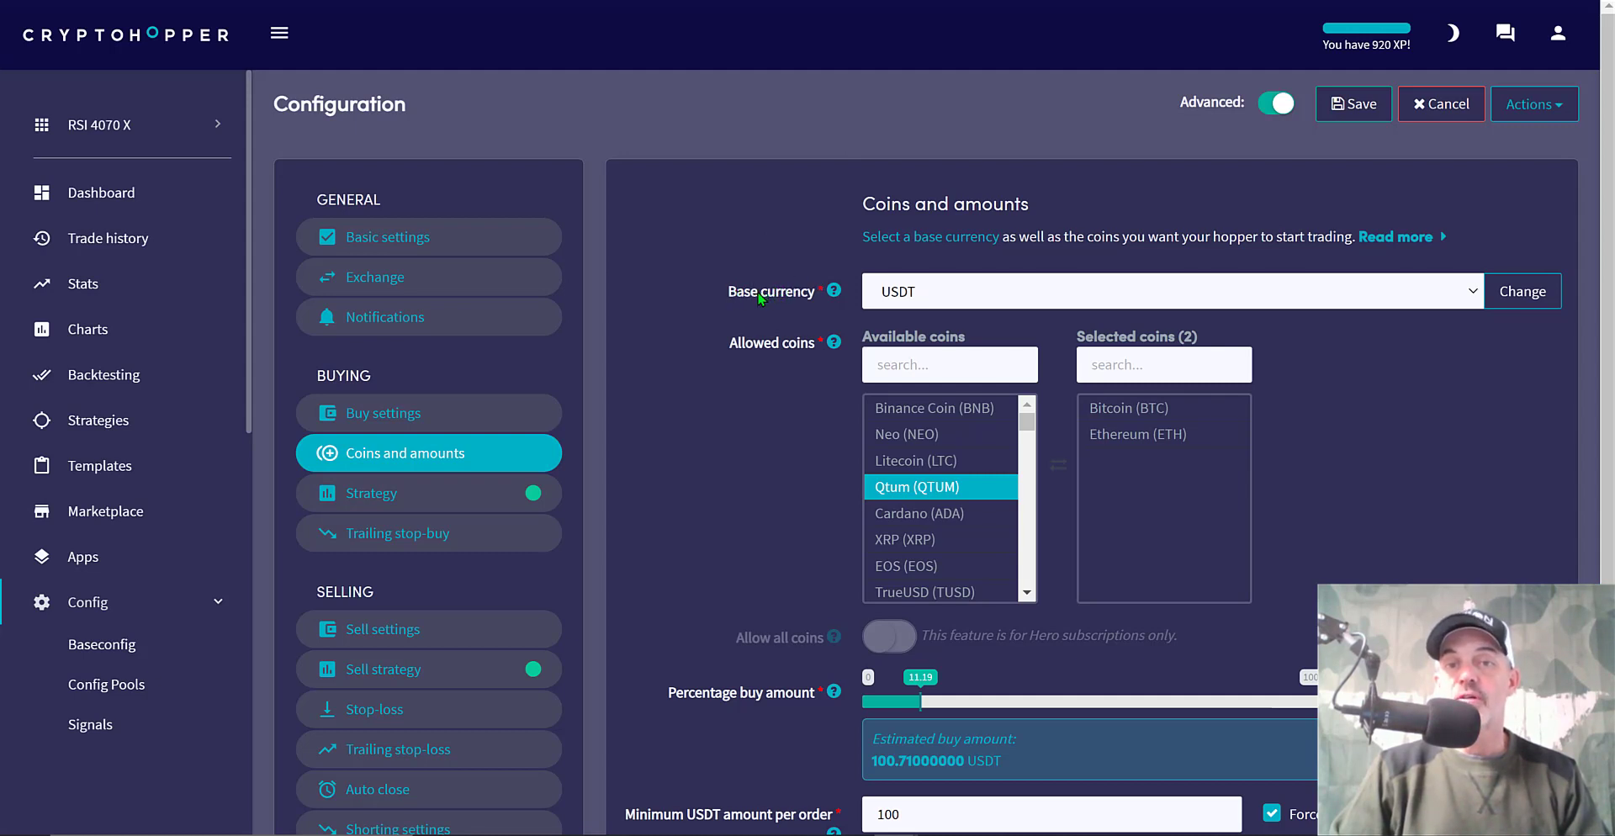
{"action": "mouse_move", "coordinate": [915, 296]}
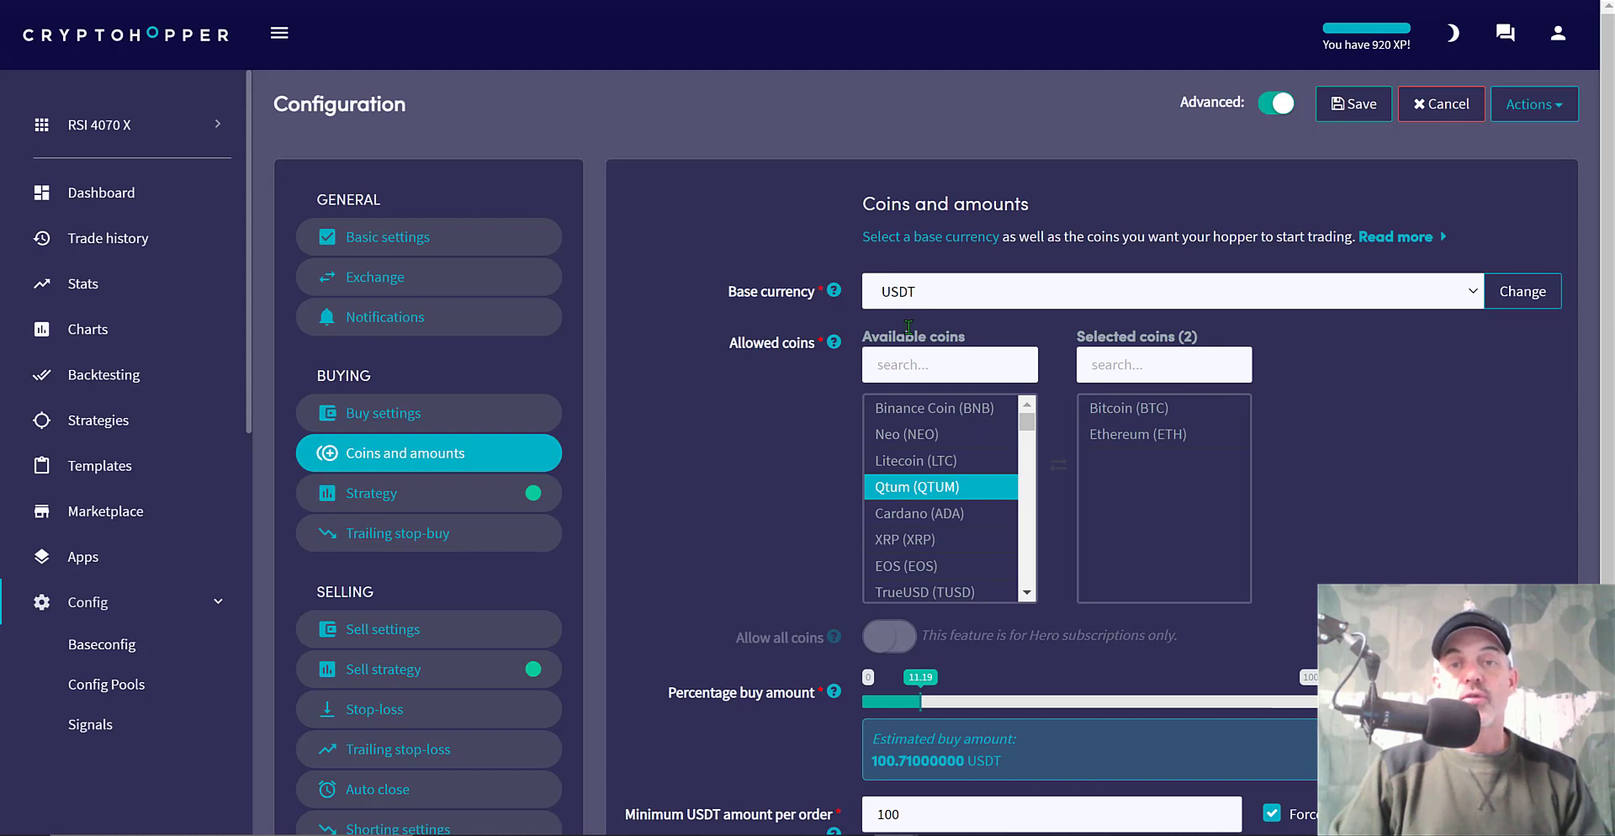
{"action": "left_click", "coordinate": [1162, 407]}
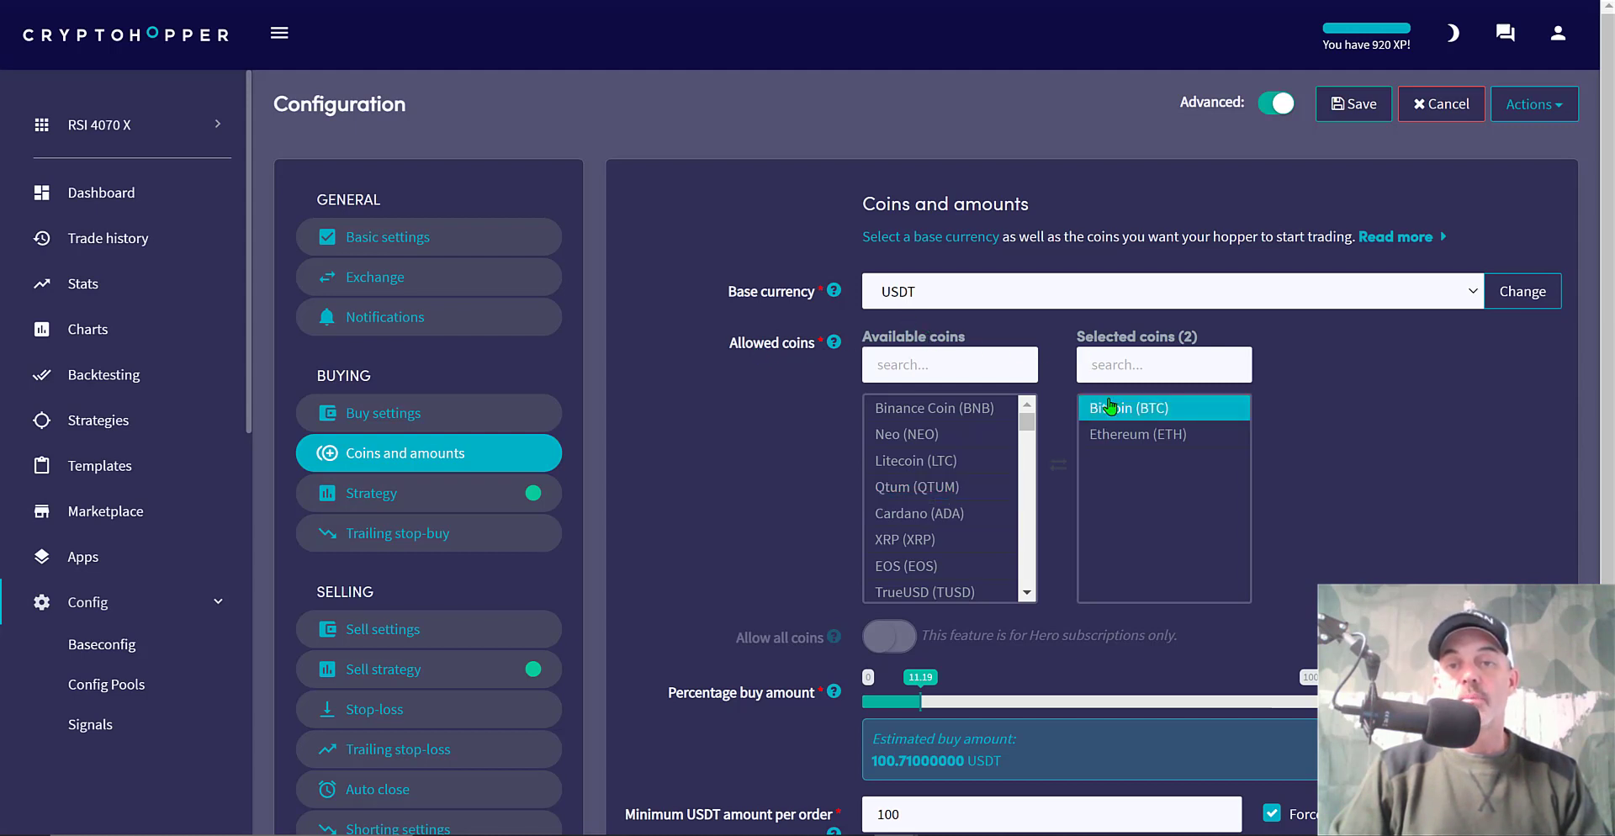
{"action": "left_click", "coordinate": [1135, 434]}
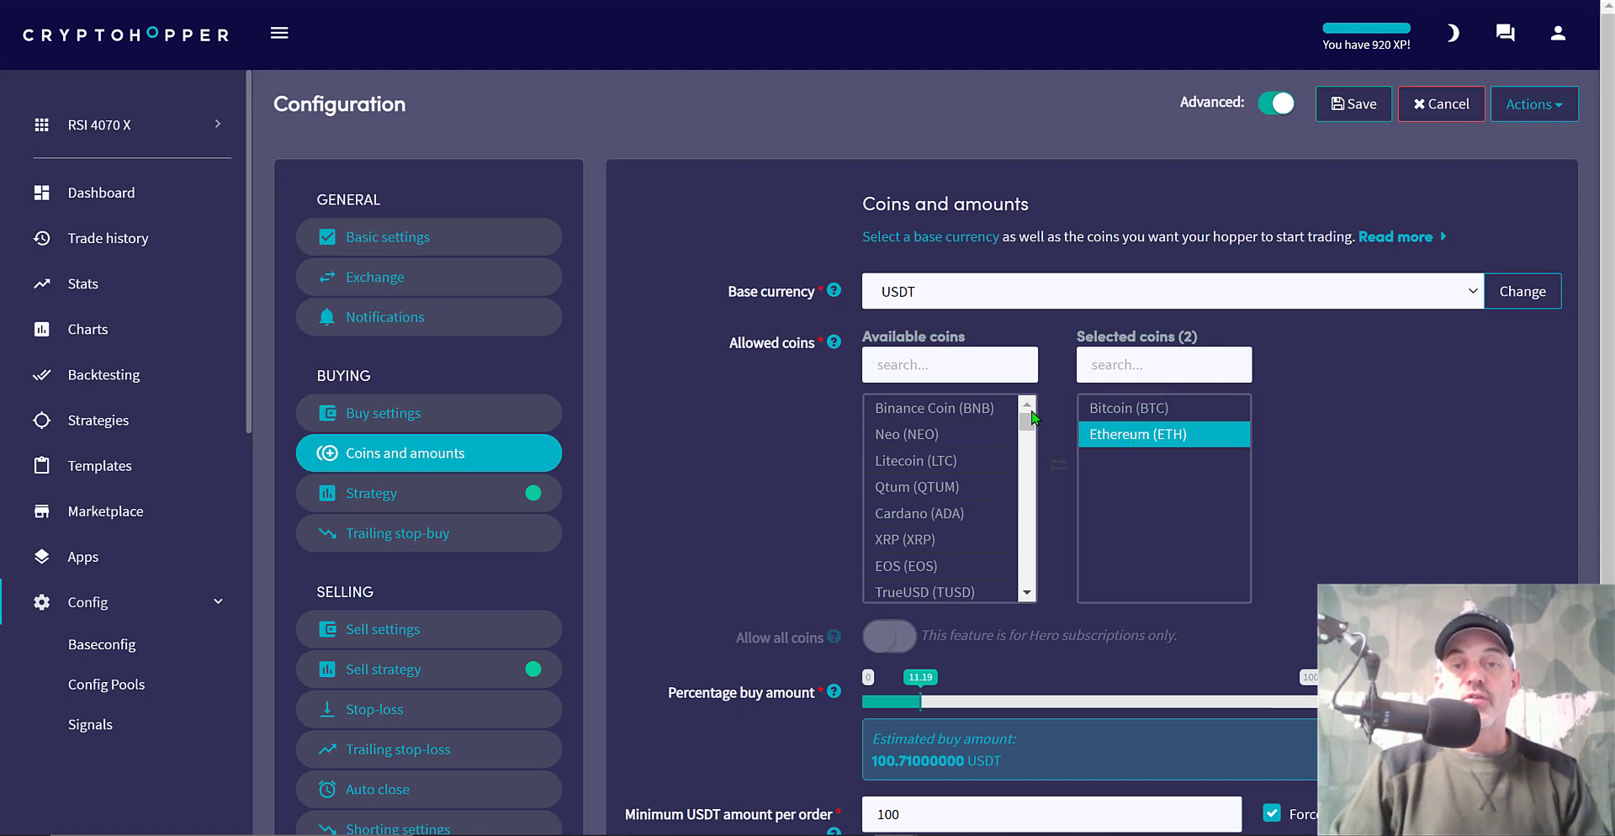
{"action": "scroll", "scroll_direction": "down", "scroll_amount": 3}
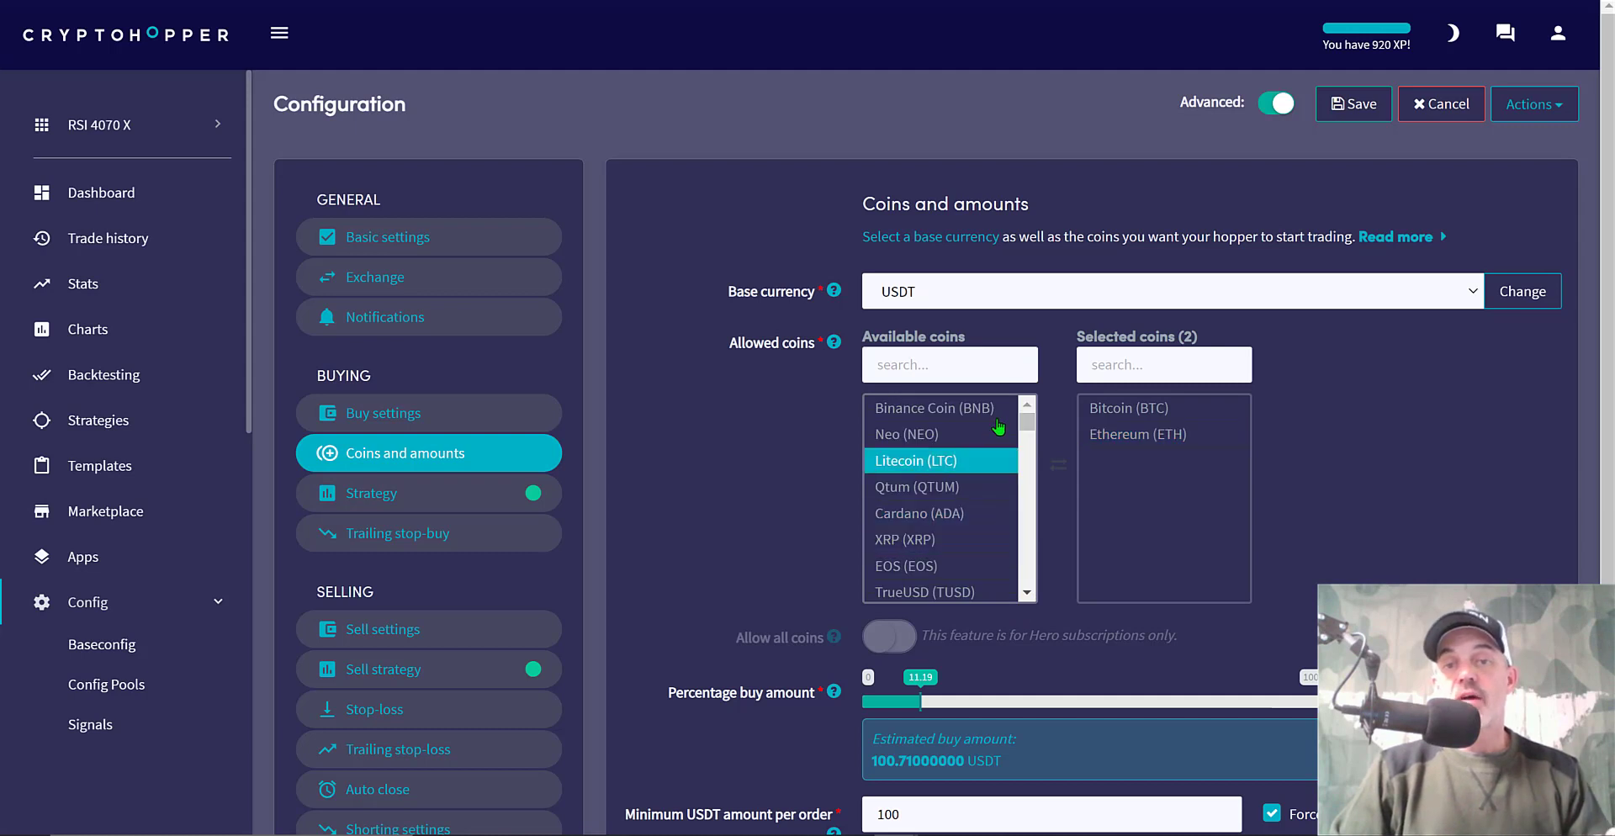
{"action": "left_click", "coordinate": [1131, 407]}
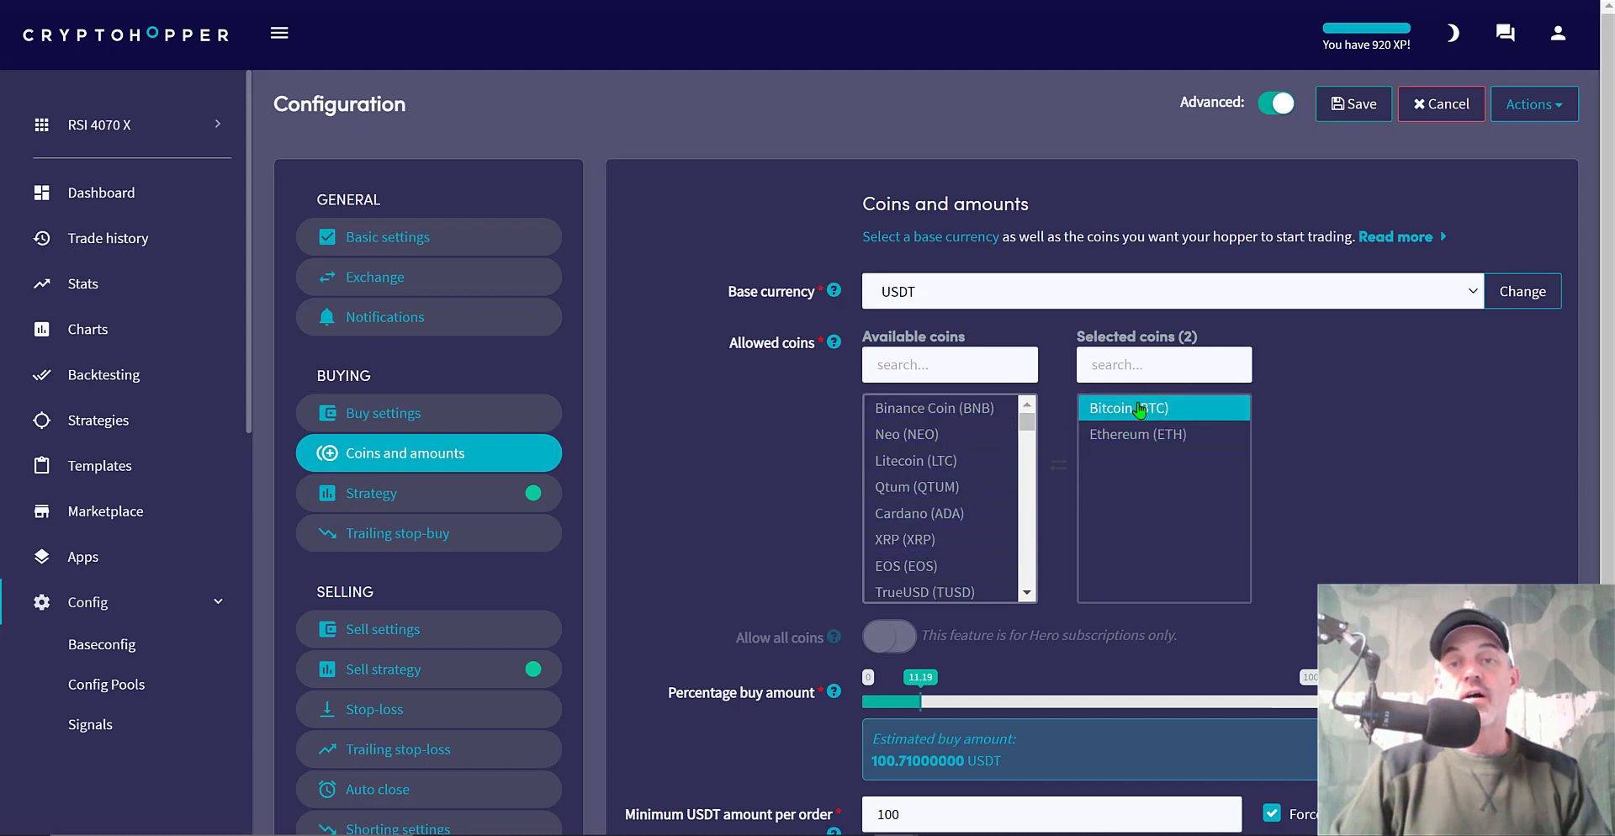
{"action": "mouse_move", "coordinate": [1599, 148]}
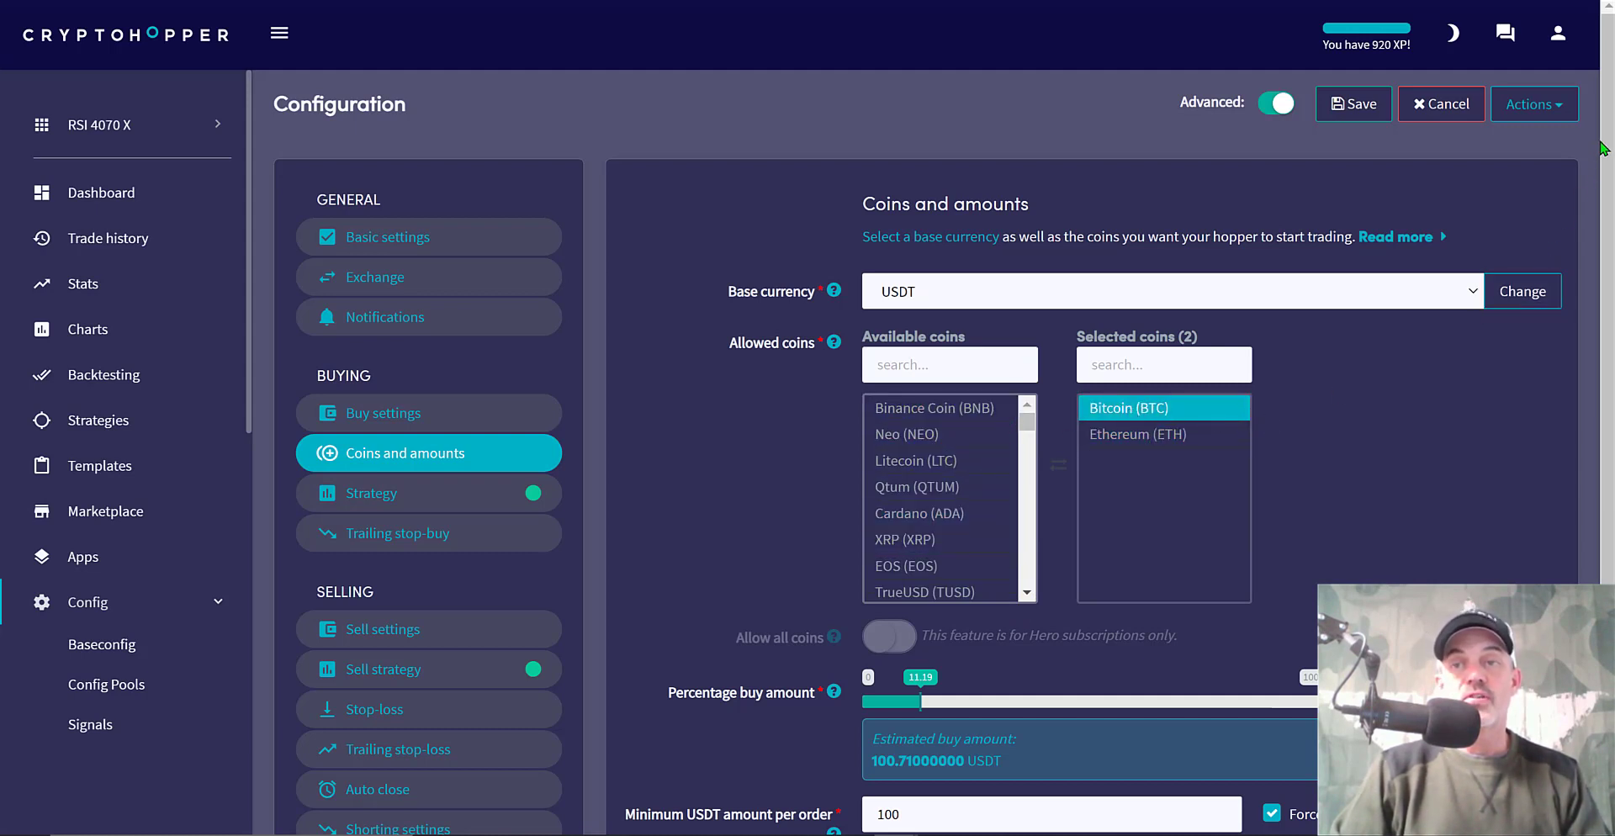
{"action": "scroll", "scroll_direction": "down", "scroll_amount": 3}
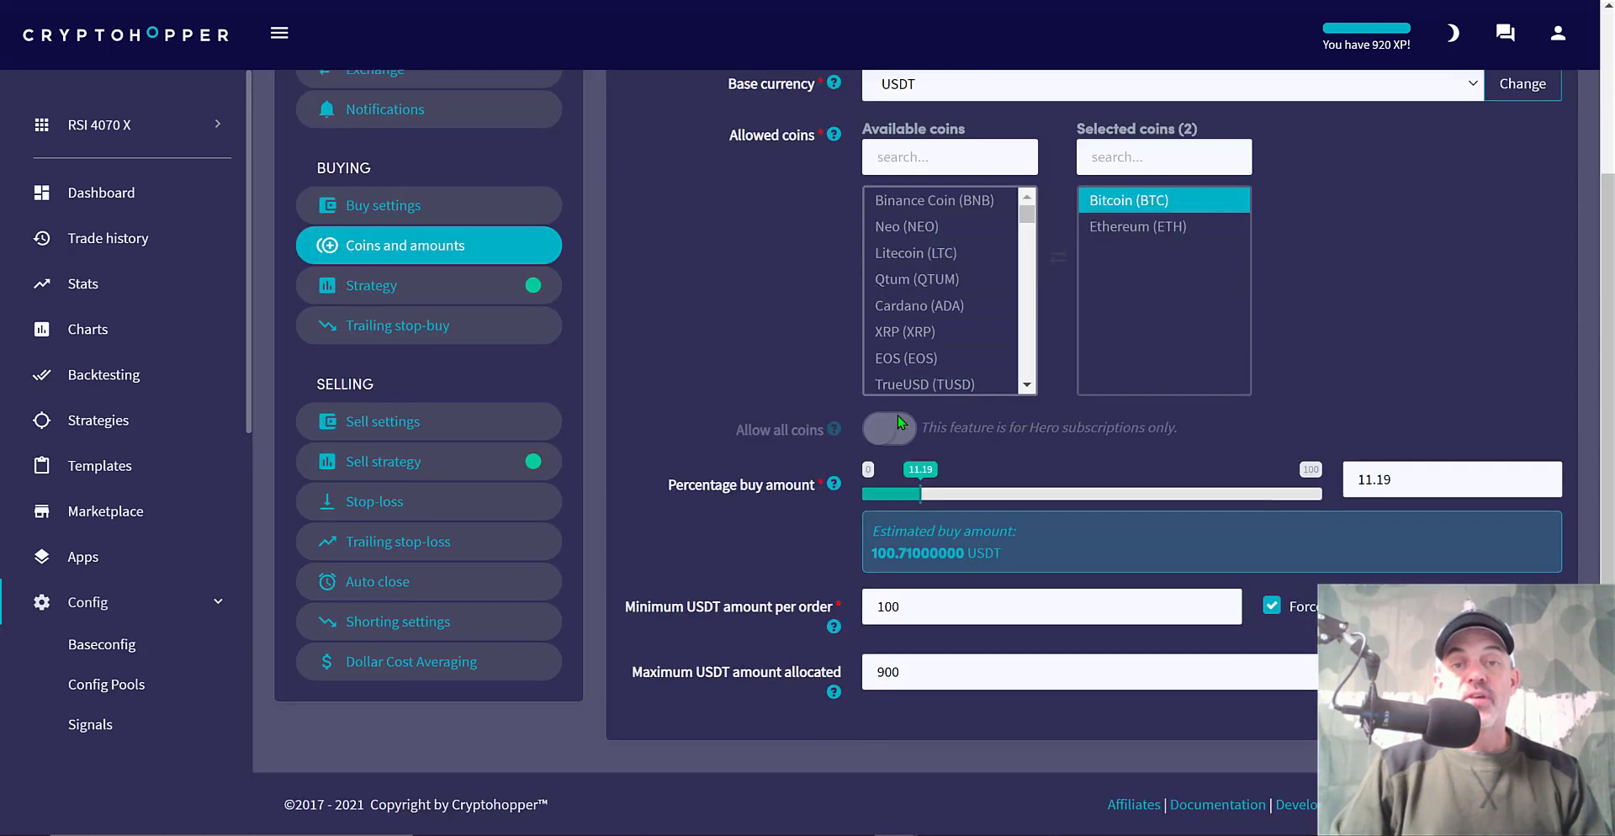
{"action": "mouse_move", "coordinate": [924, 477]}
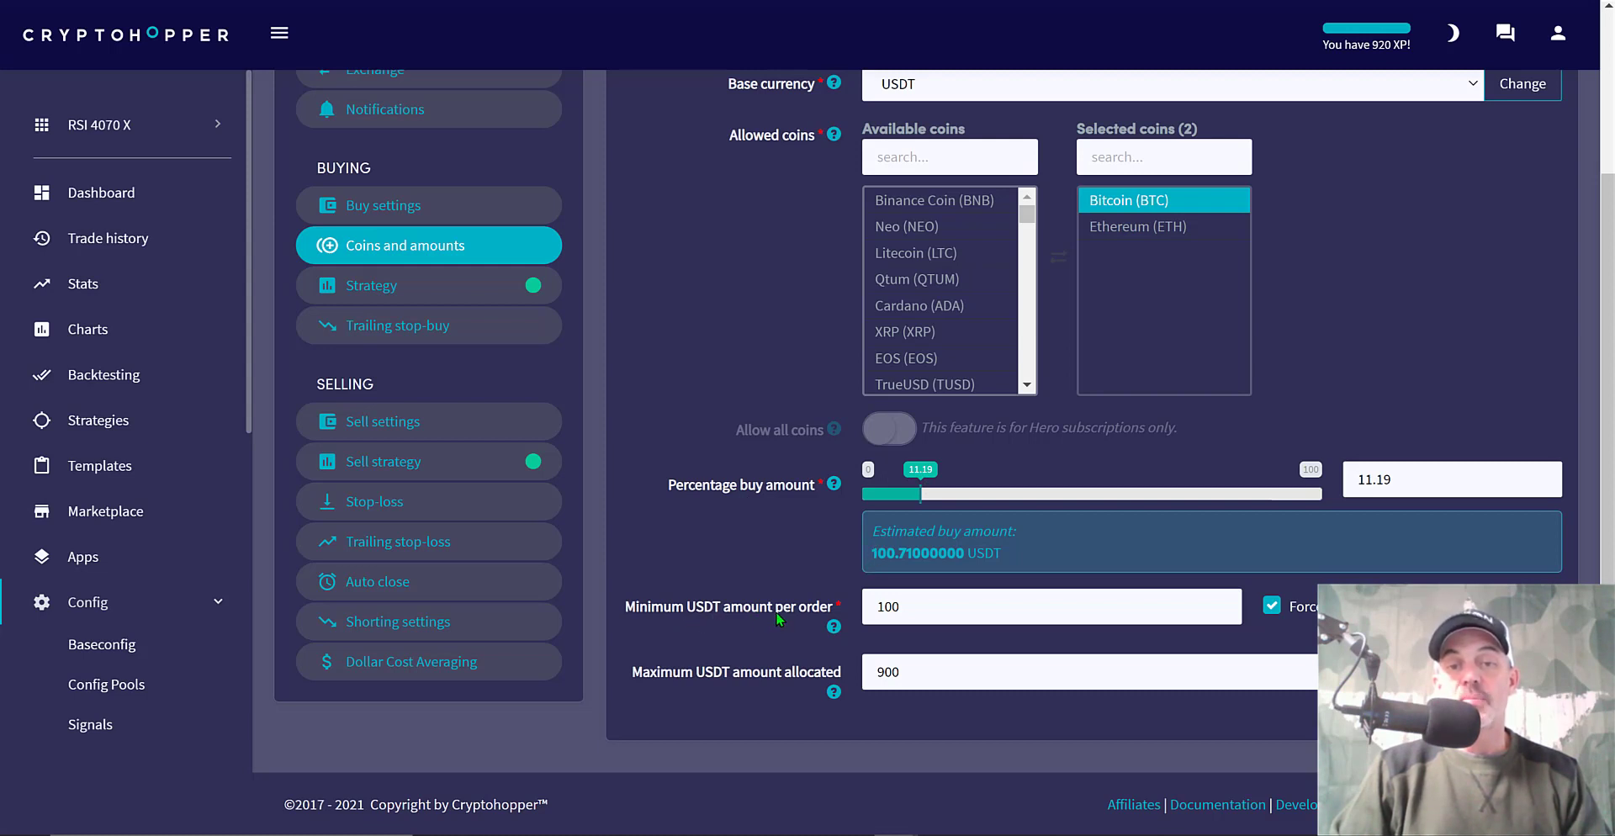
{"action": "left_click", "coordinate": [1049, 606]}
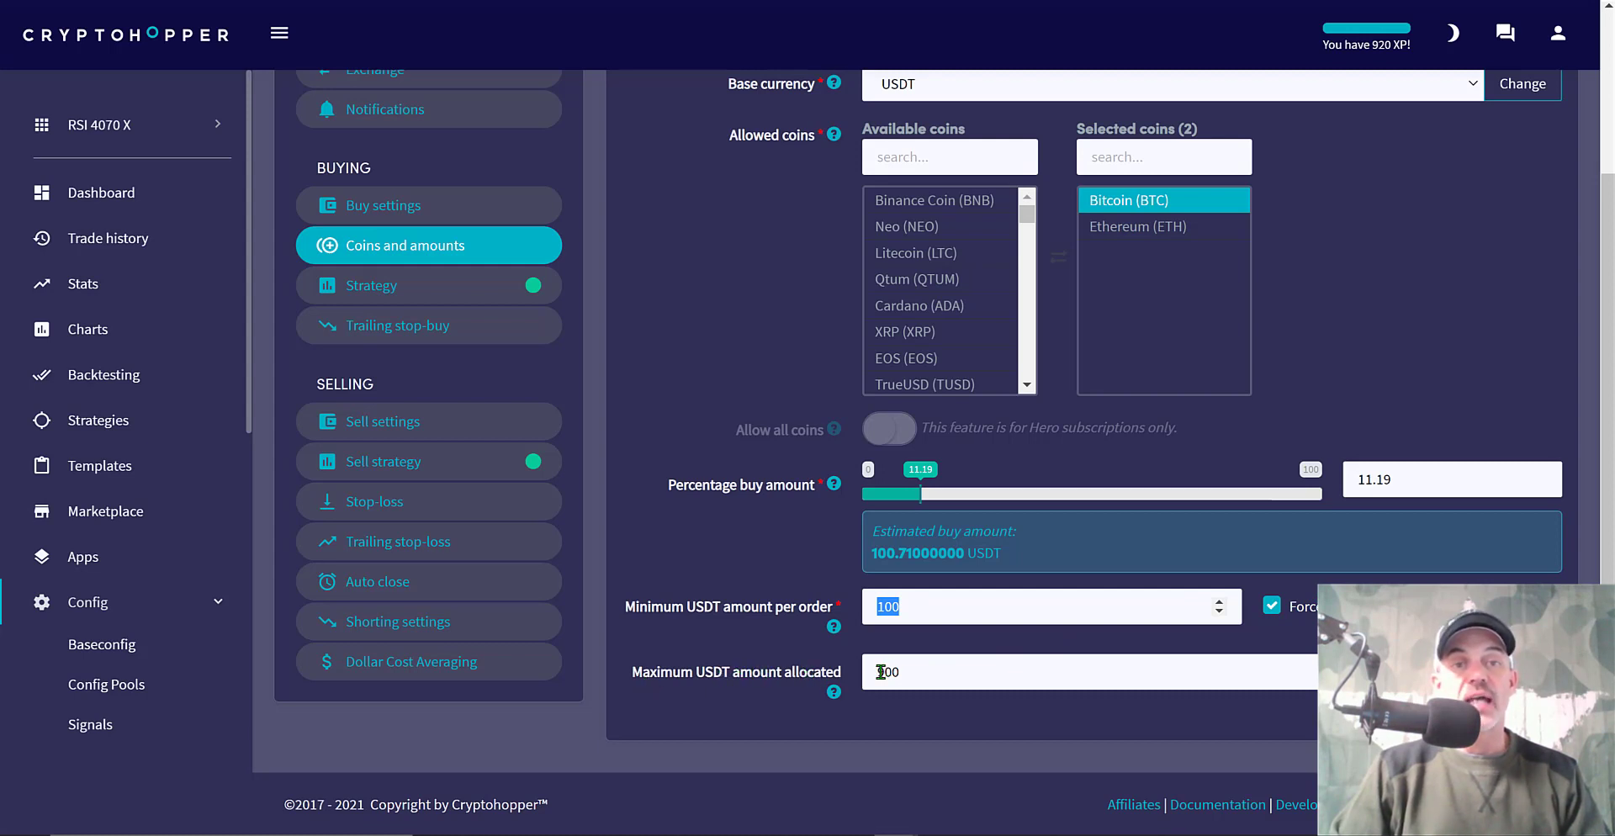
{"action": "type", "text": "900"}
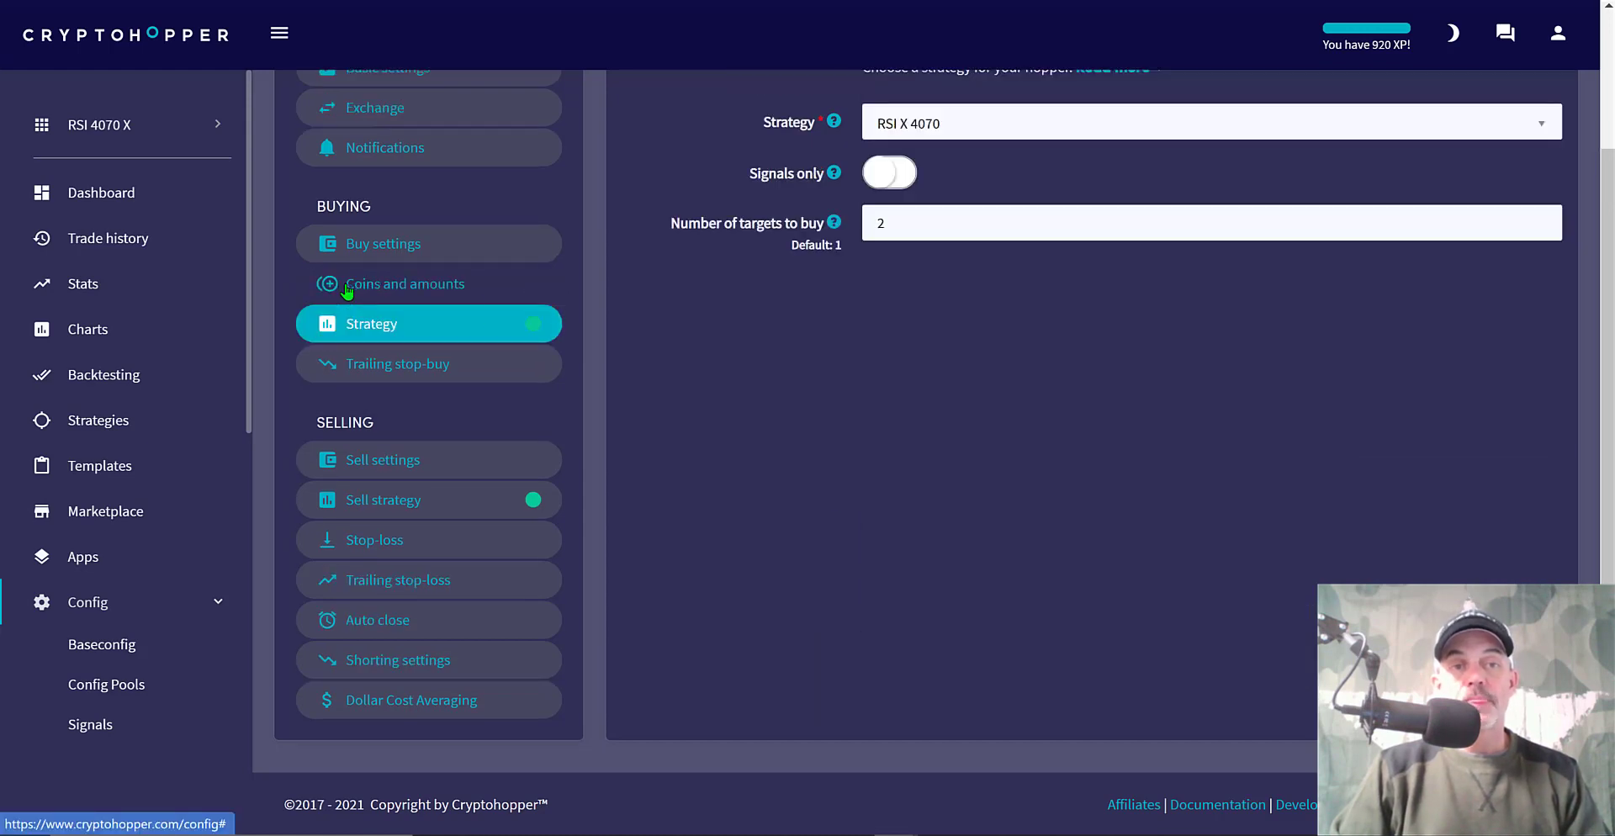
Show My Strategies listing ADX RSIX, Engulf and Ichimoku strategies
{"action": "scroll", "scroll_direction": "up", "scroll_amount": 3}
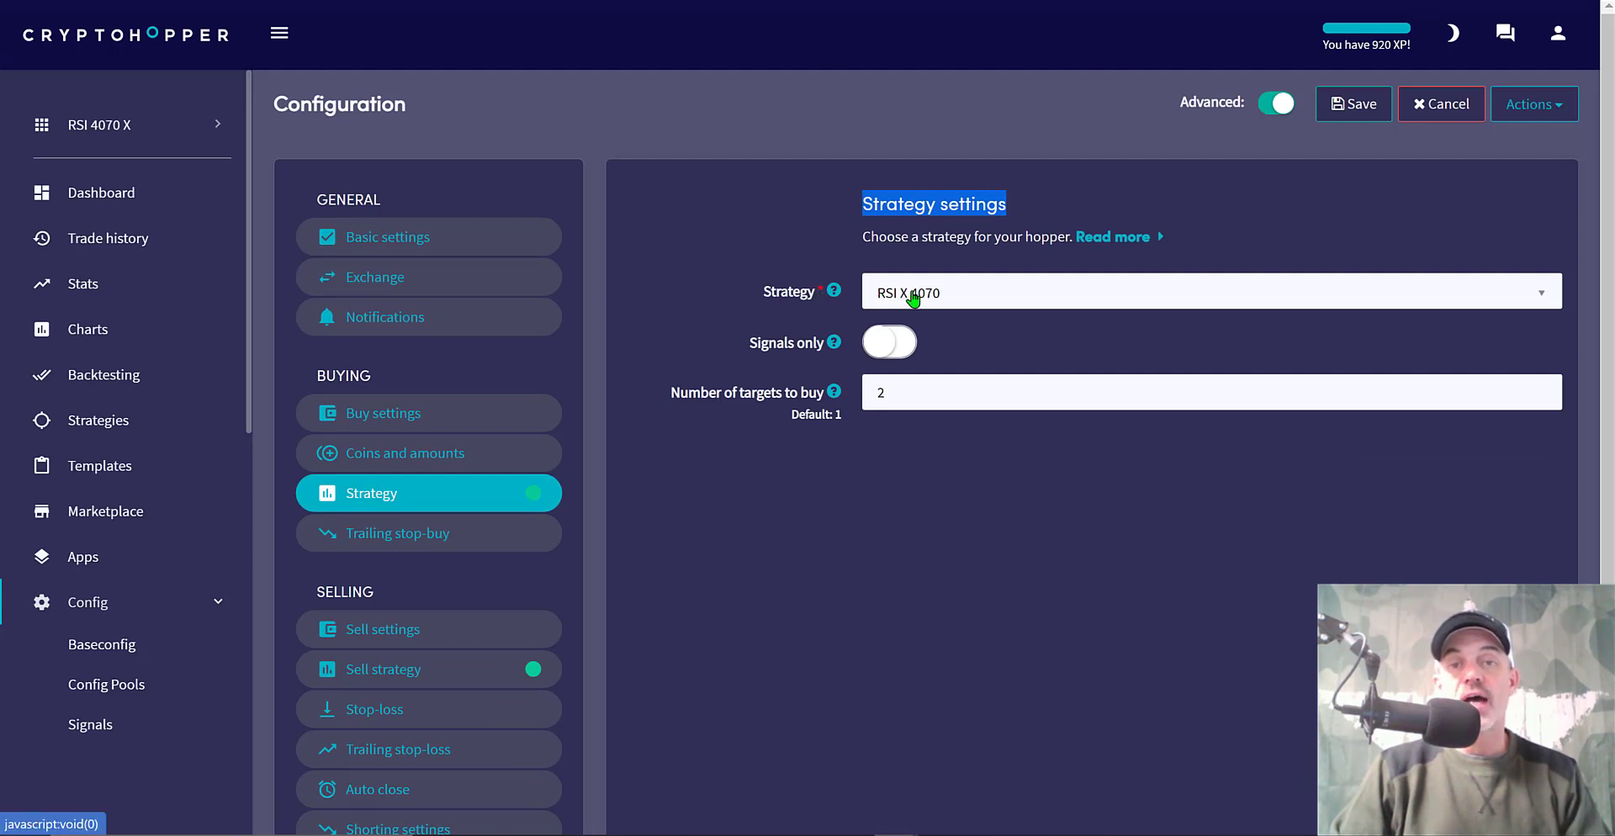
{"action": "mouse_move", "coordinate": [921, 299]}
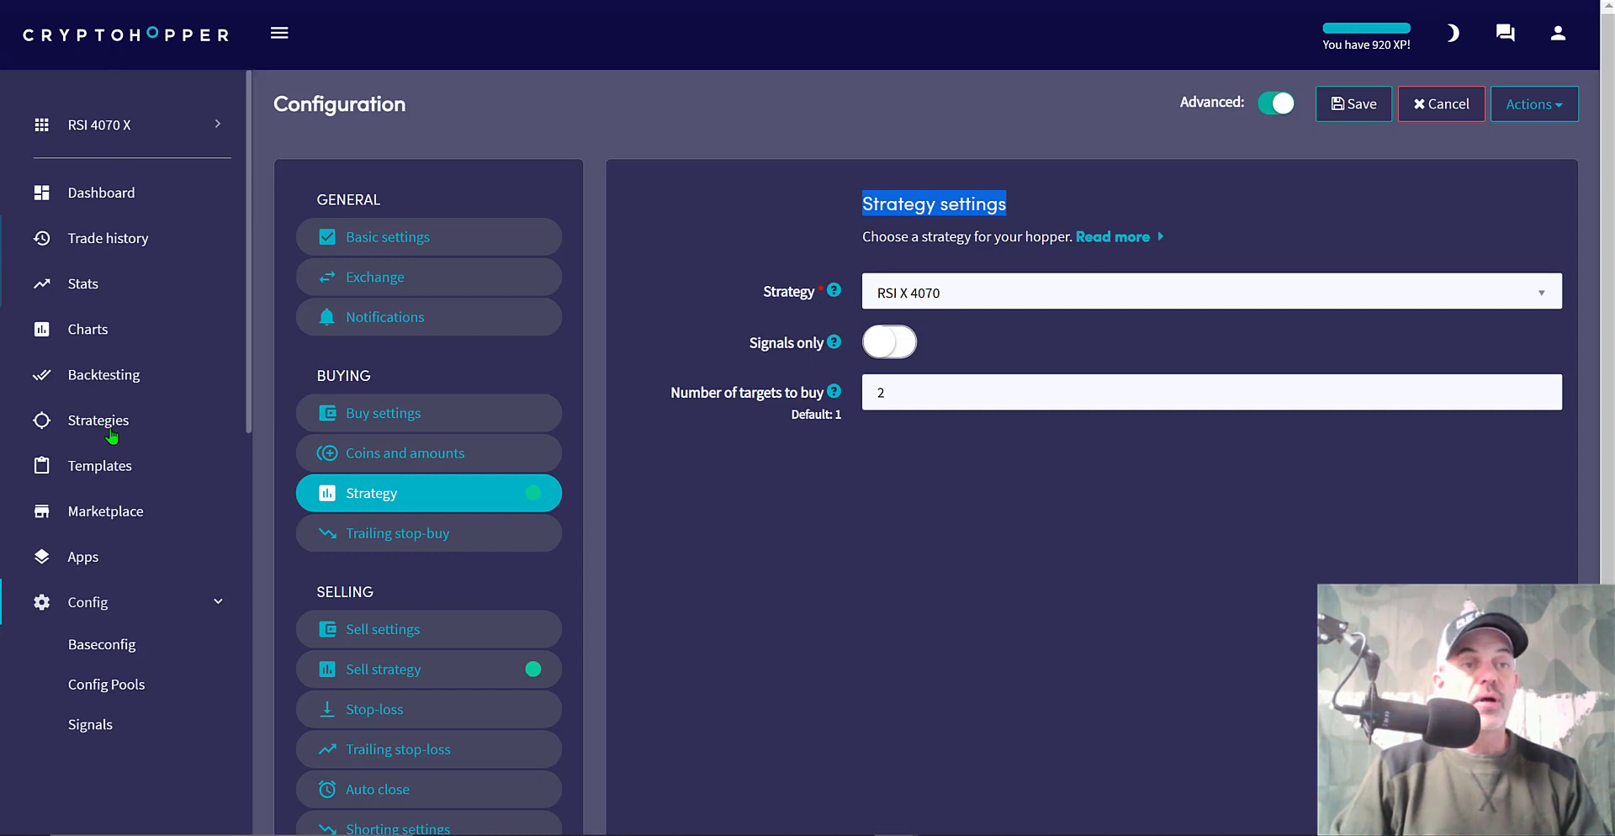
{"action": "mouse_move", "coordinate": [101, 420]}
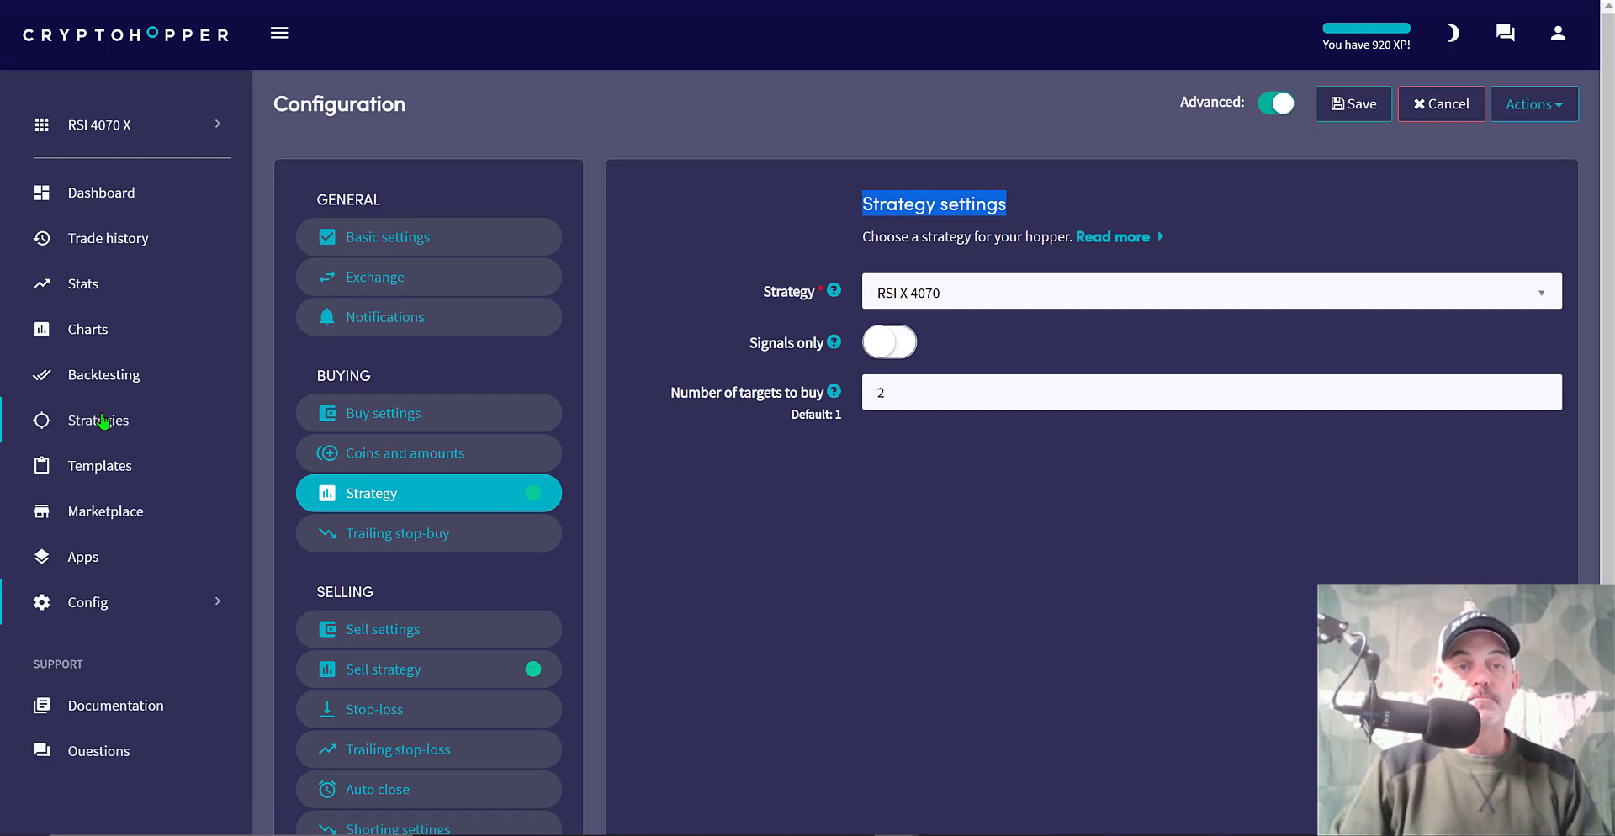
{"action": "left_click", "coordinate": [102, 420]}
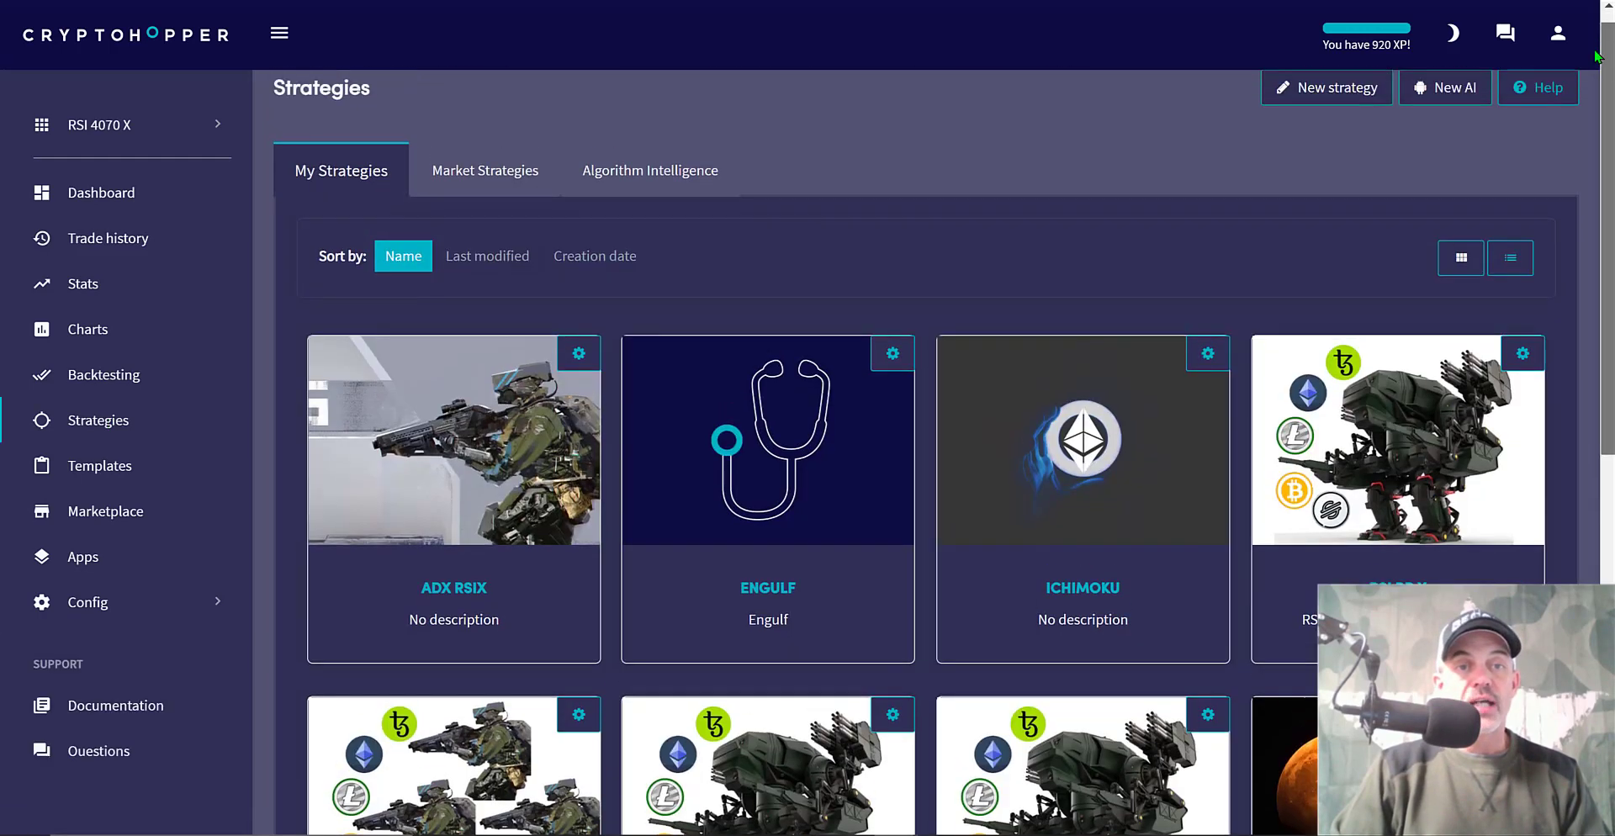
Open the RSI X 4070 strategy editor with its RSI and Absolute Price Oscillator indicators
{"action": "scroll", "scroll_direction": "down", "scroll_amount": 3}
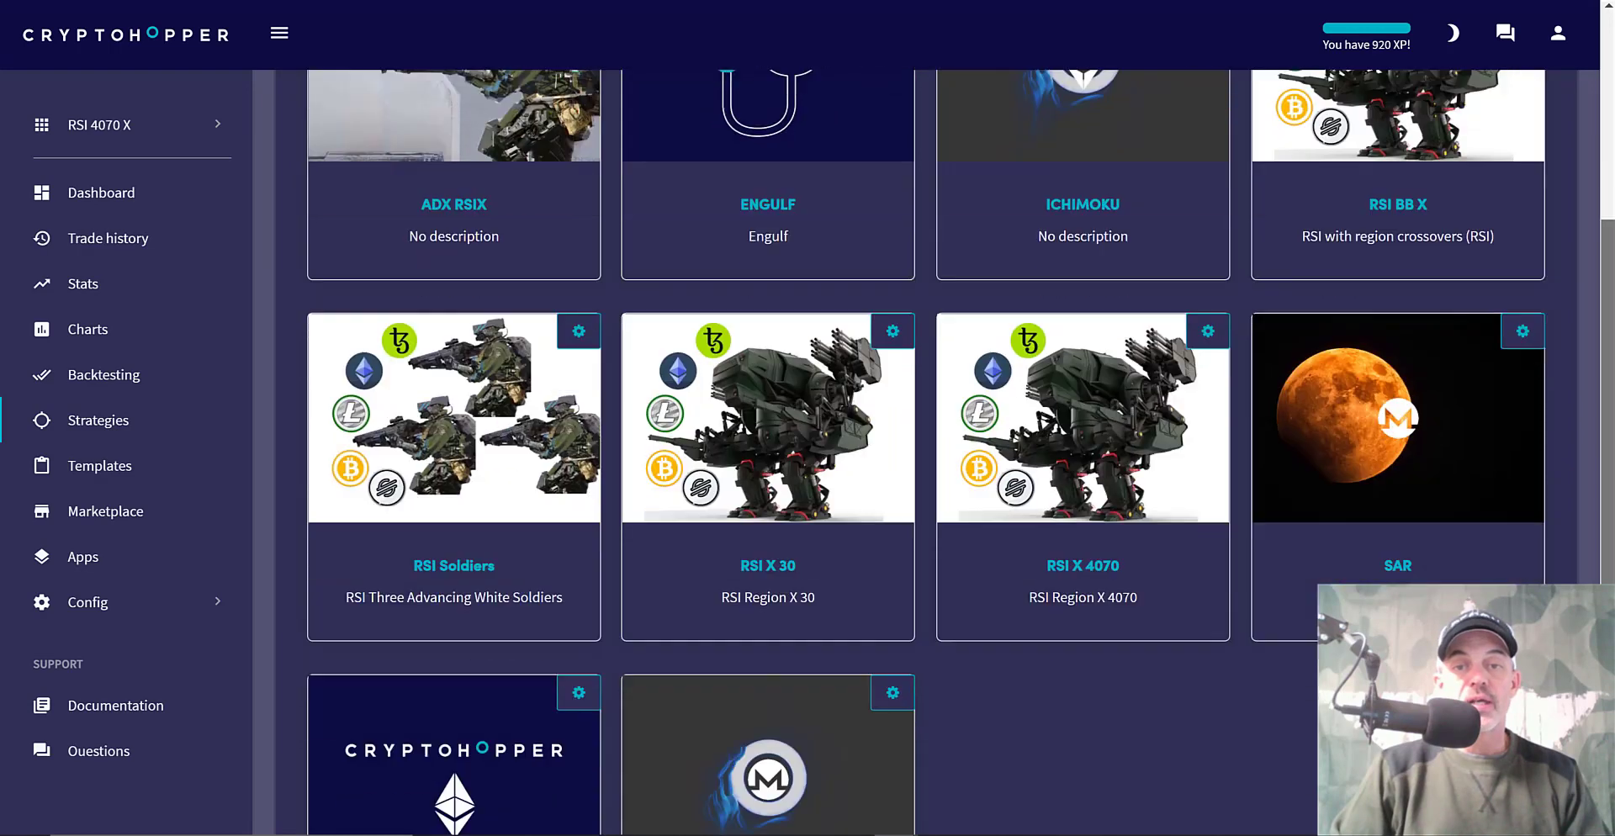
{"action": "scroll", "scroll_direction": "down", "scroll_amount": 3}
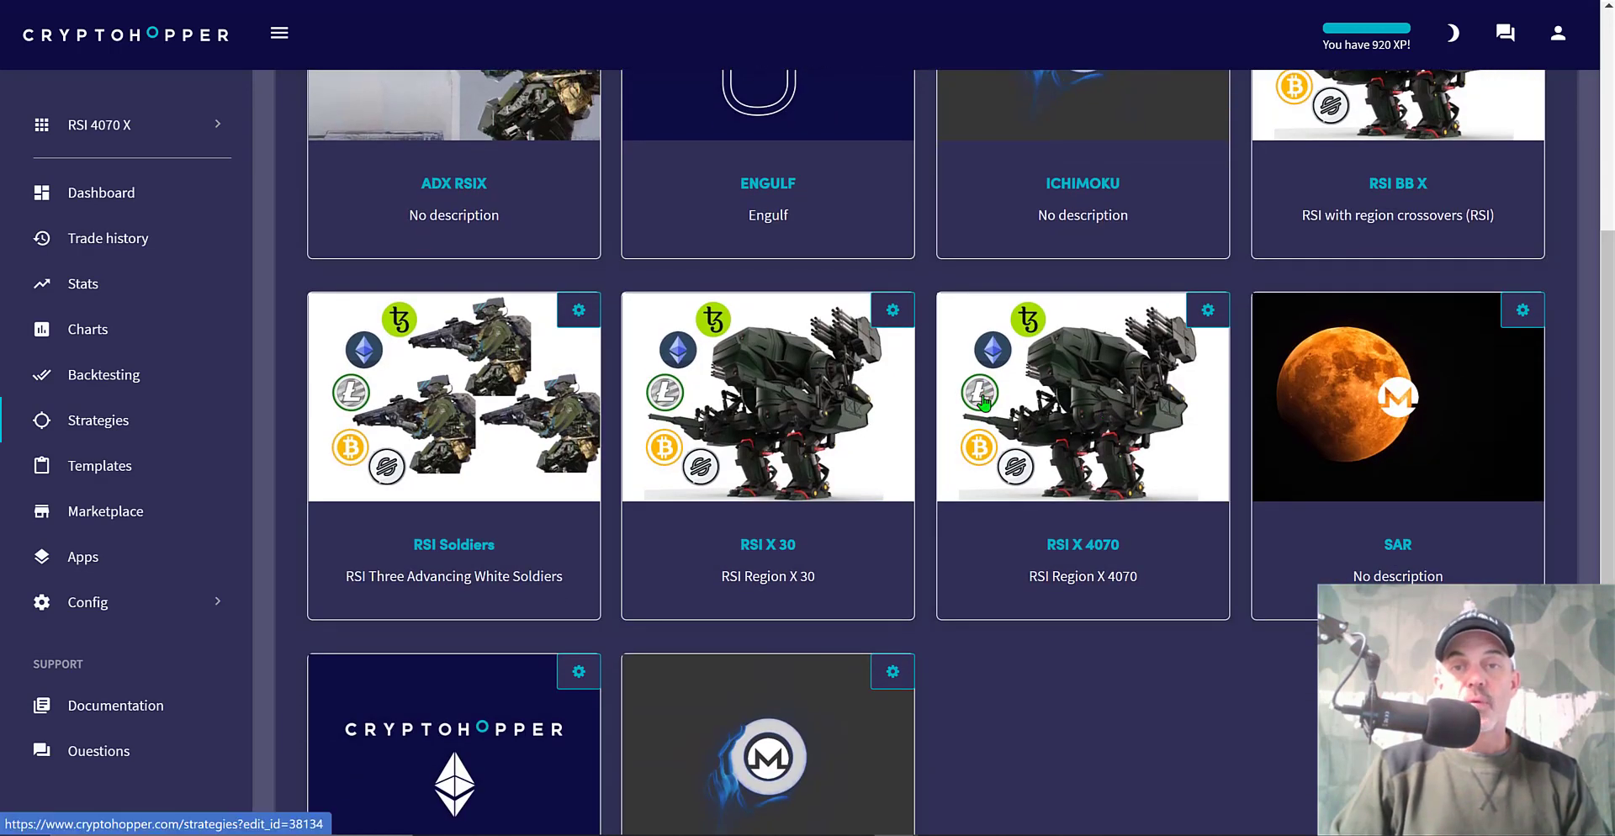
{"action": "mouse_move", "coordinate": [1034, 545]}
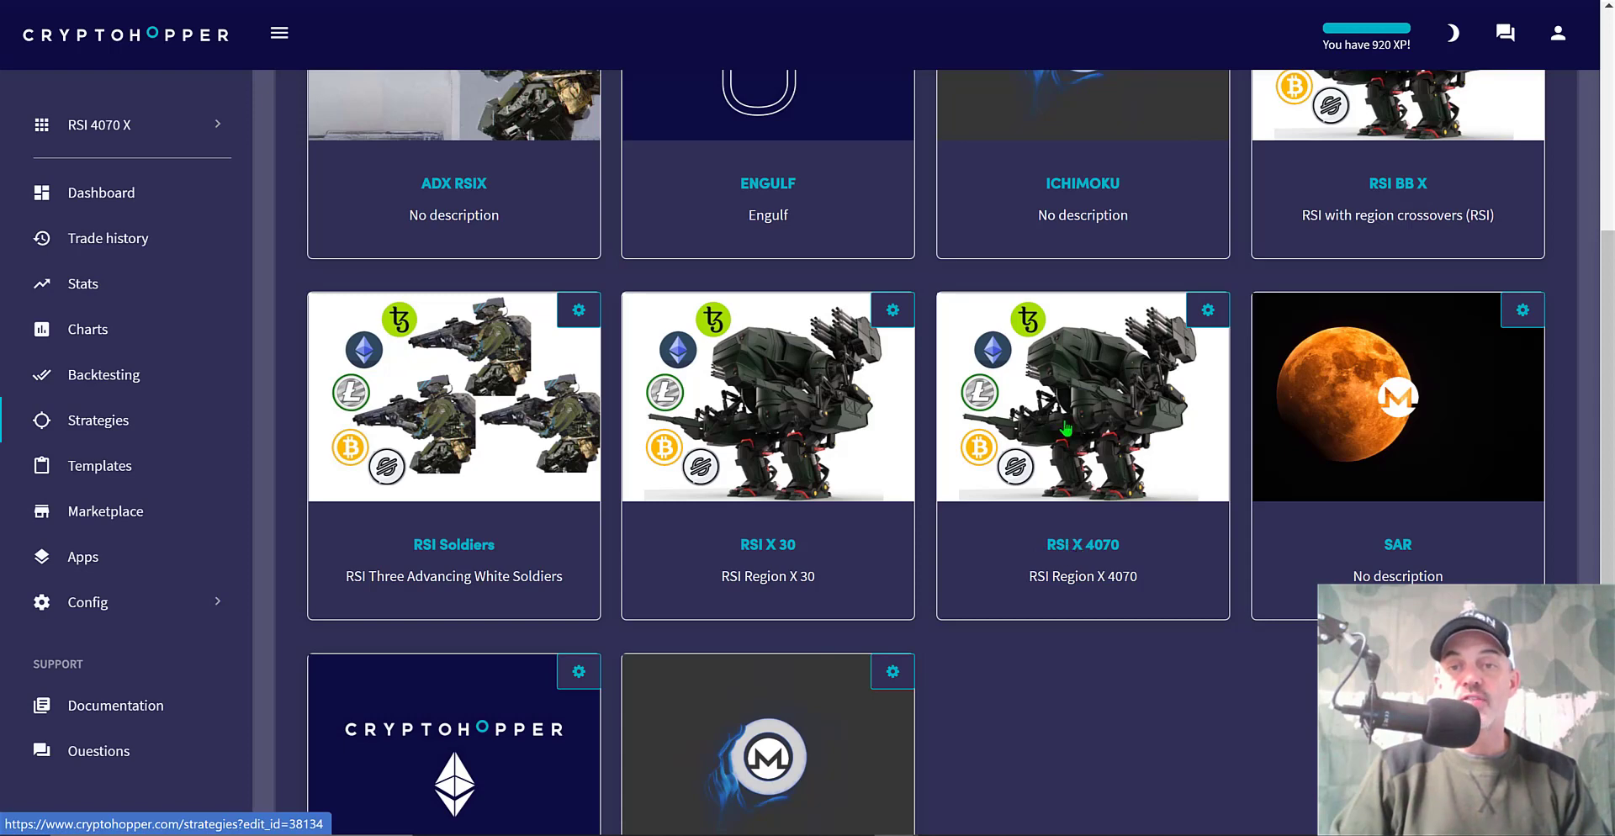
{"action": "left_click", "coordinate": [1081, 397]}
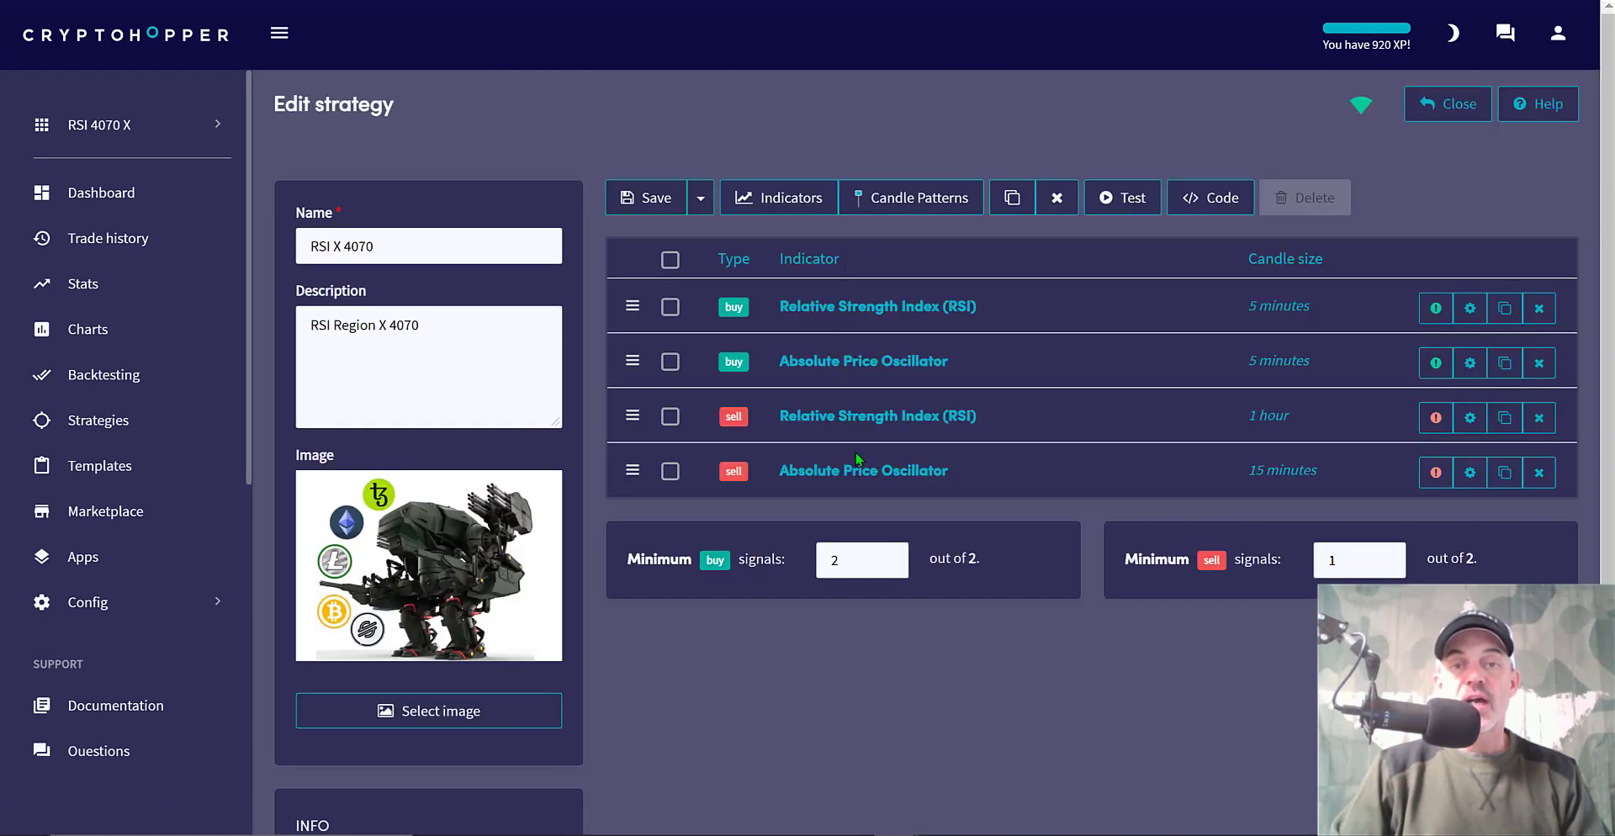
{"action": "mouse_move", "coordinate": [757, 301]}
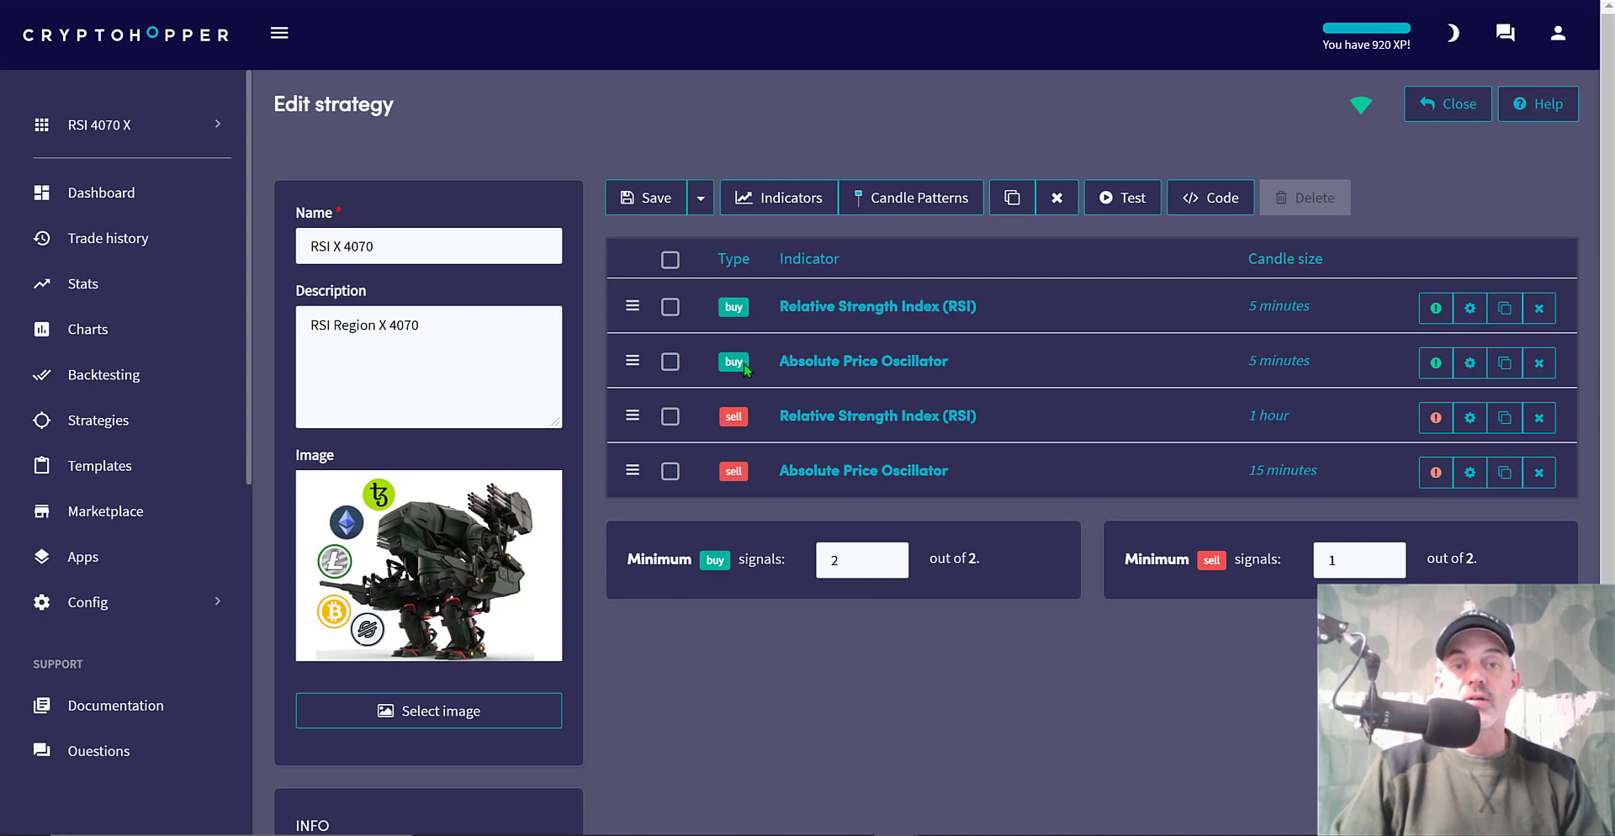
{"action": "mouse_move", "coordinate": [814, 307]}
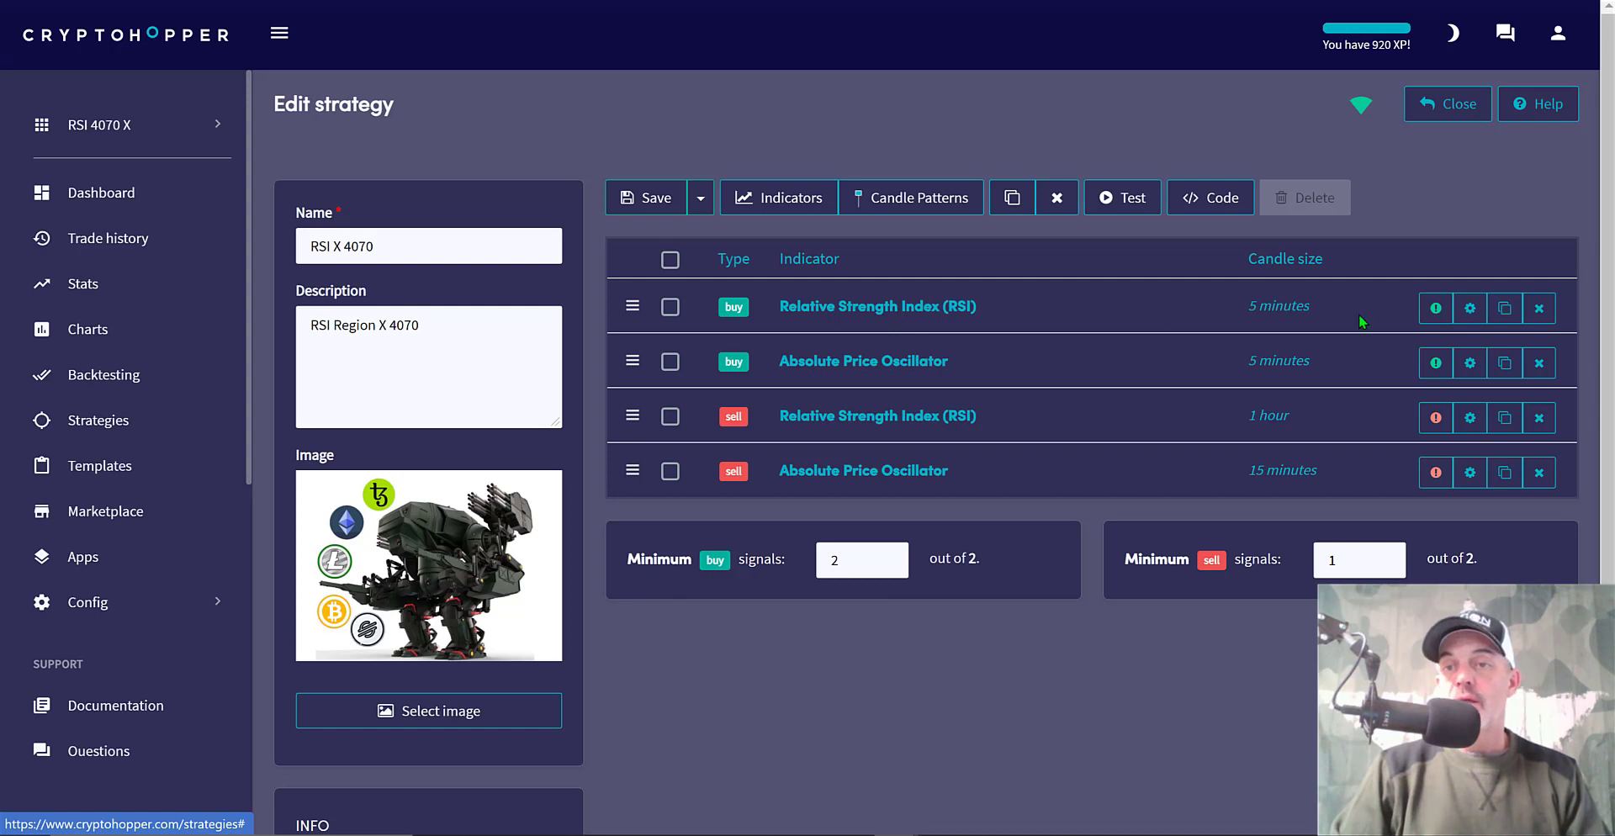
{"action": "mouse_move", "coordinate": [1397, 368]}
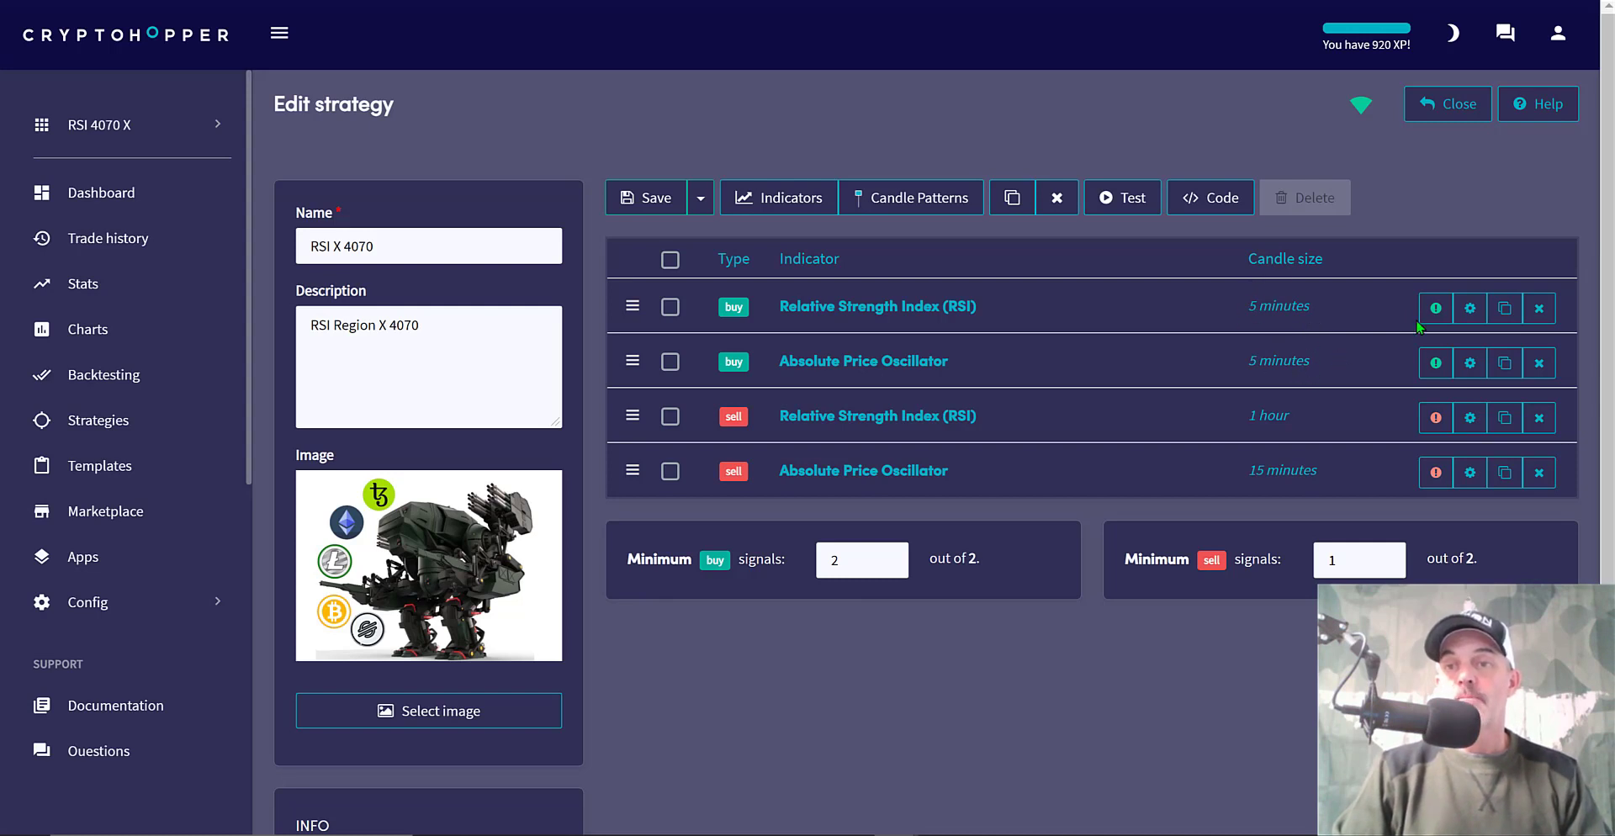
{"action": "mouse_move", "coordinate": [1287, 345]}
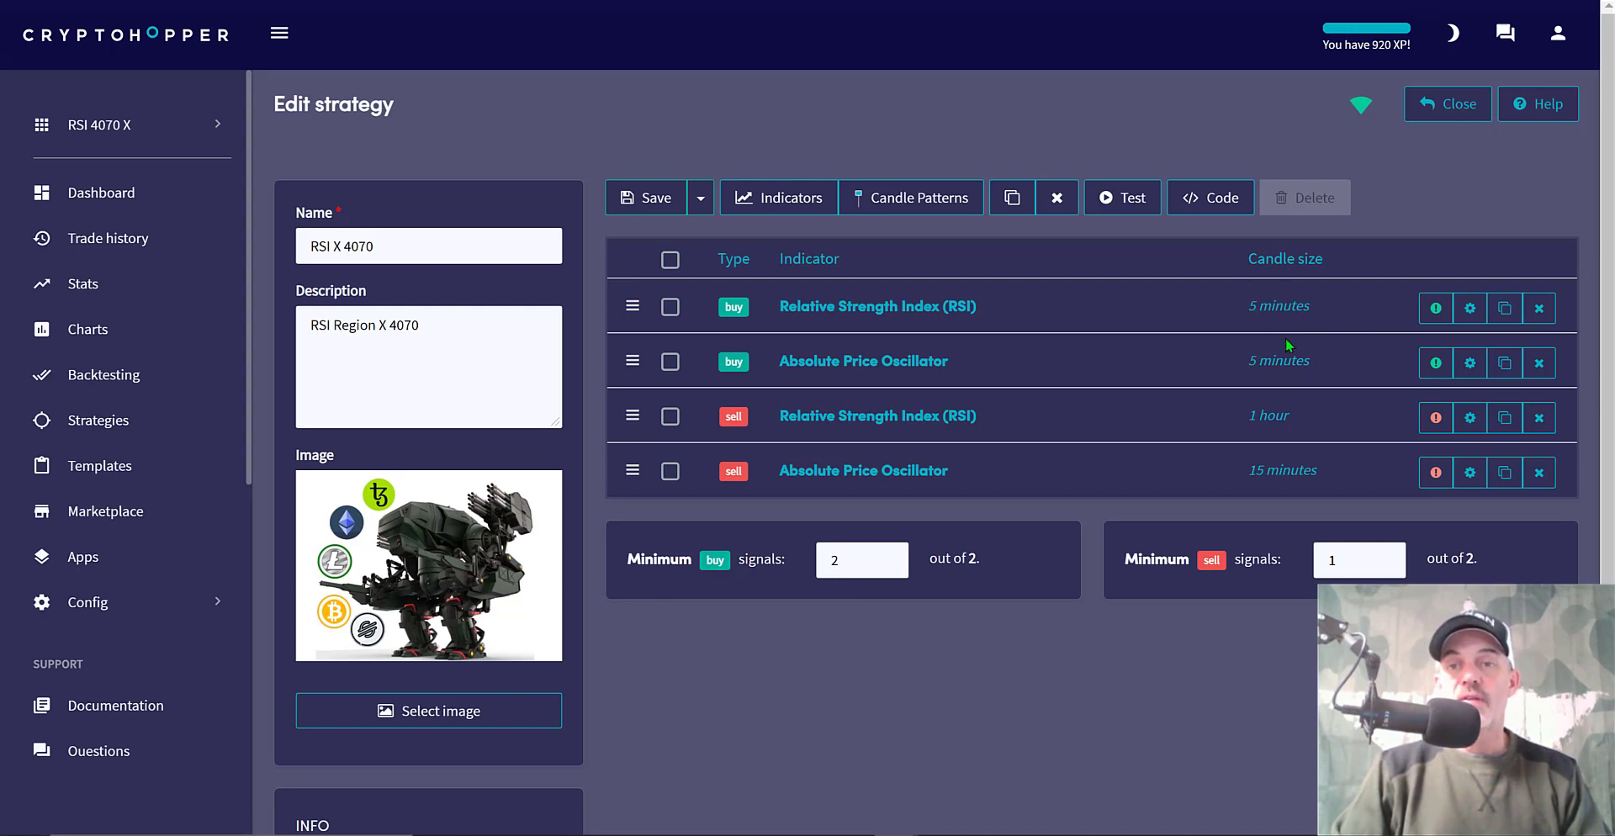
{"action": "mouse_move", "coordinate": [1277, 345]}
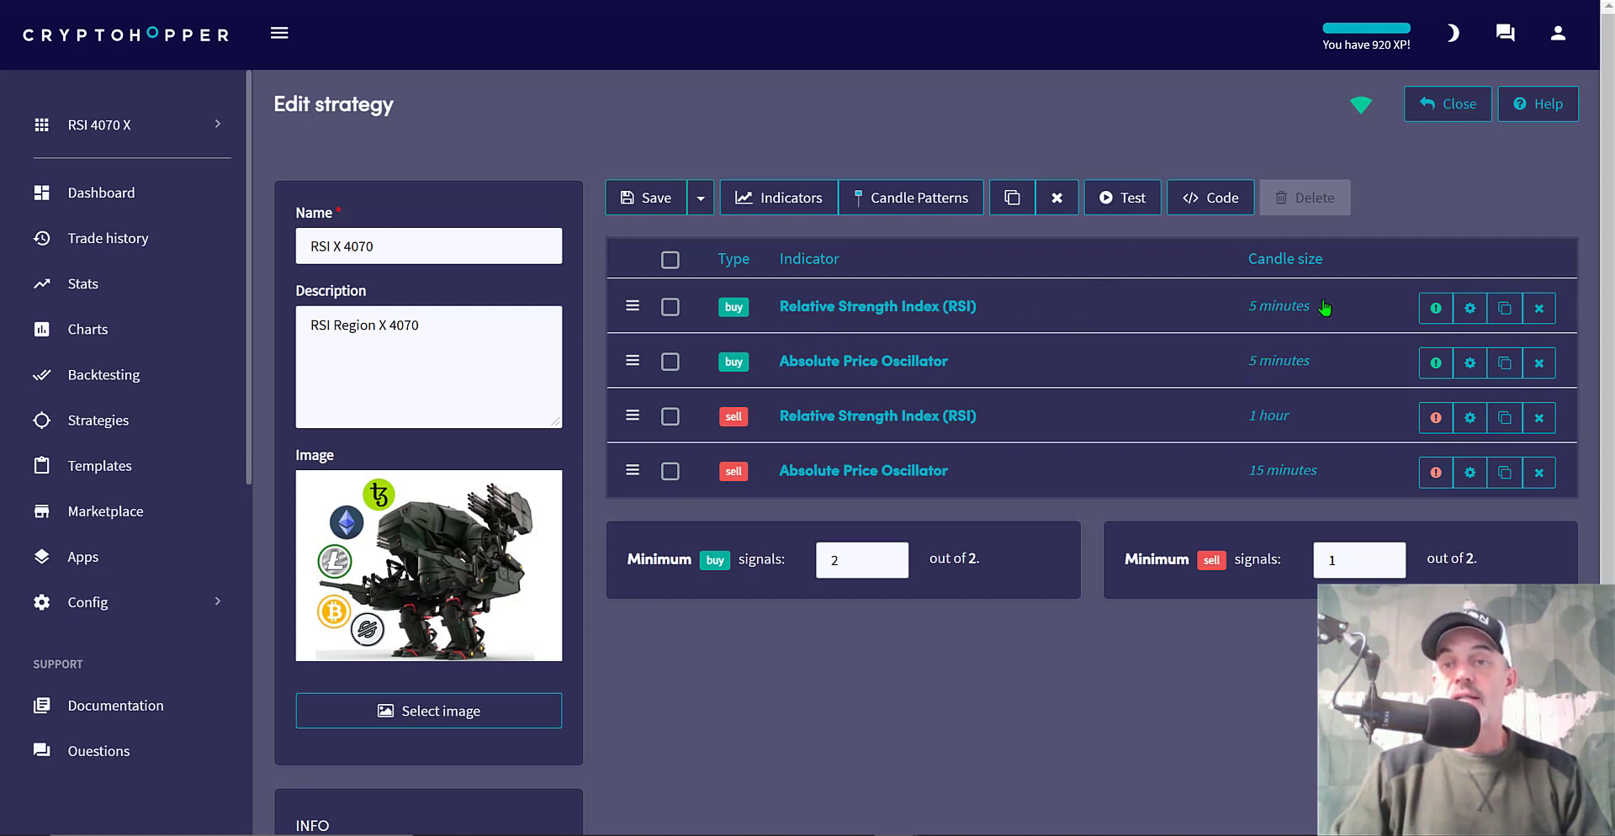
{"action": "left_click", "coordinate": [1470, 306]}
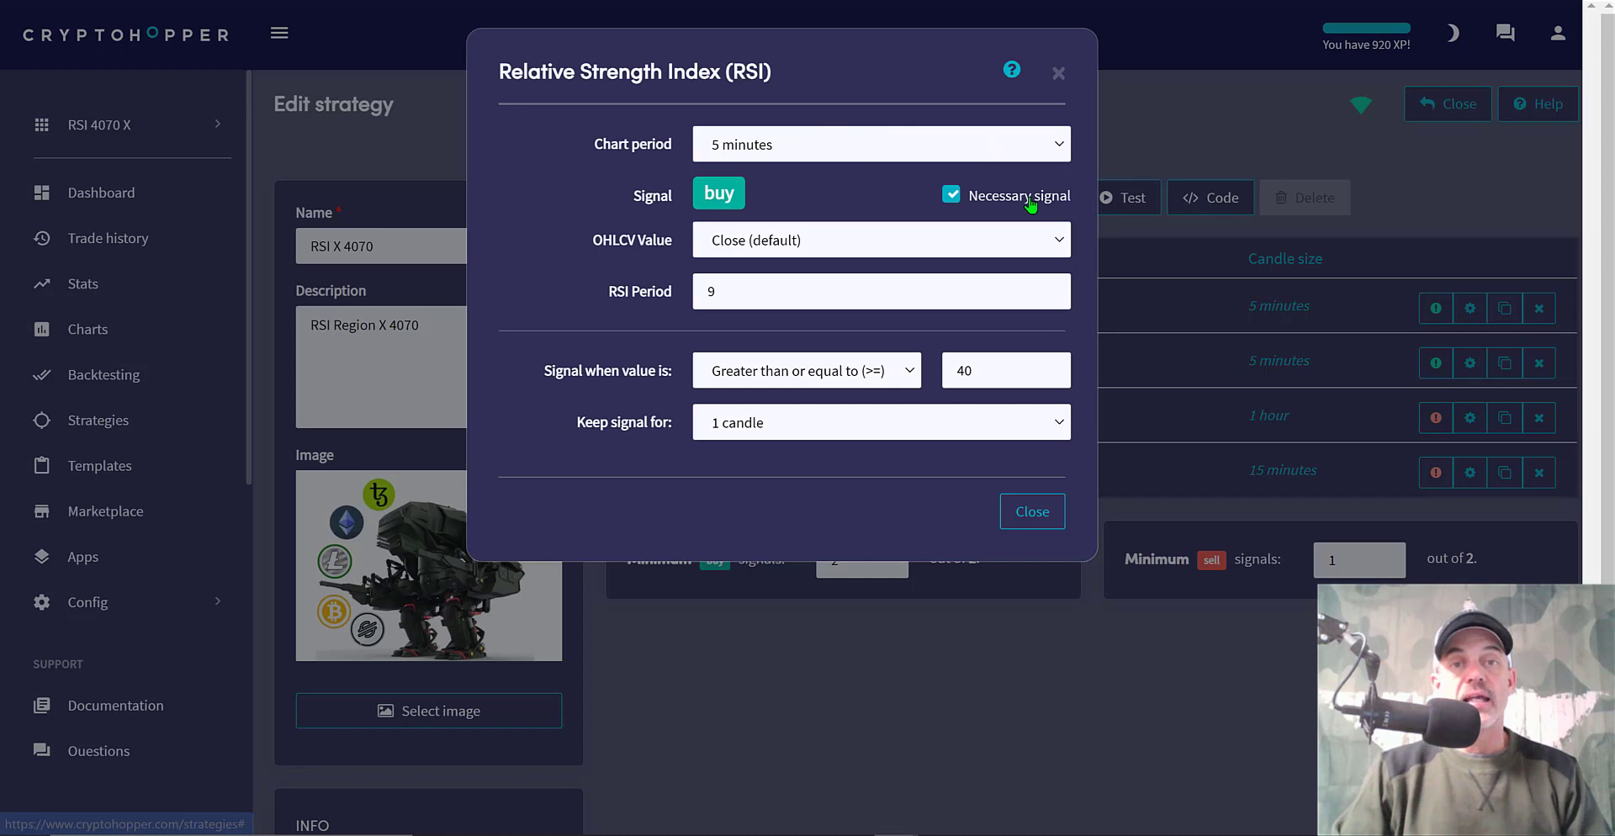
{"action": "mouse_move", "coordinate": [628, 247]}
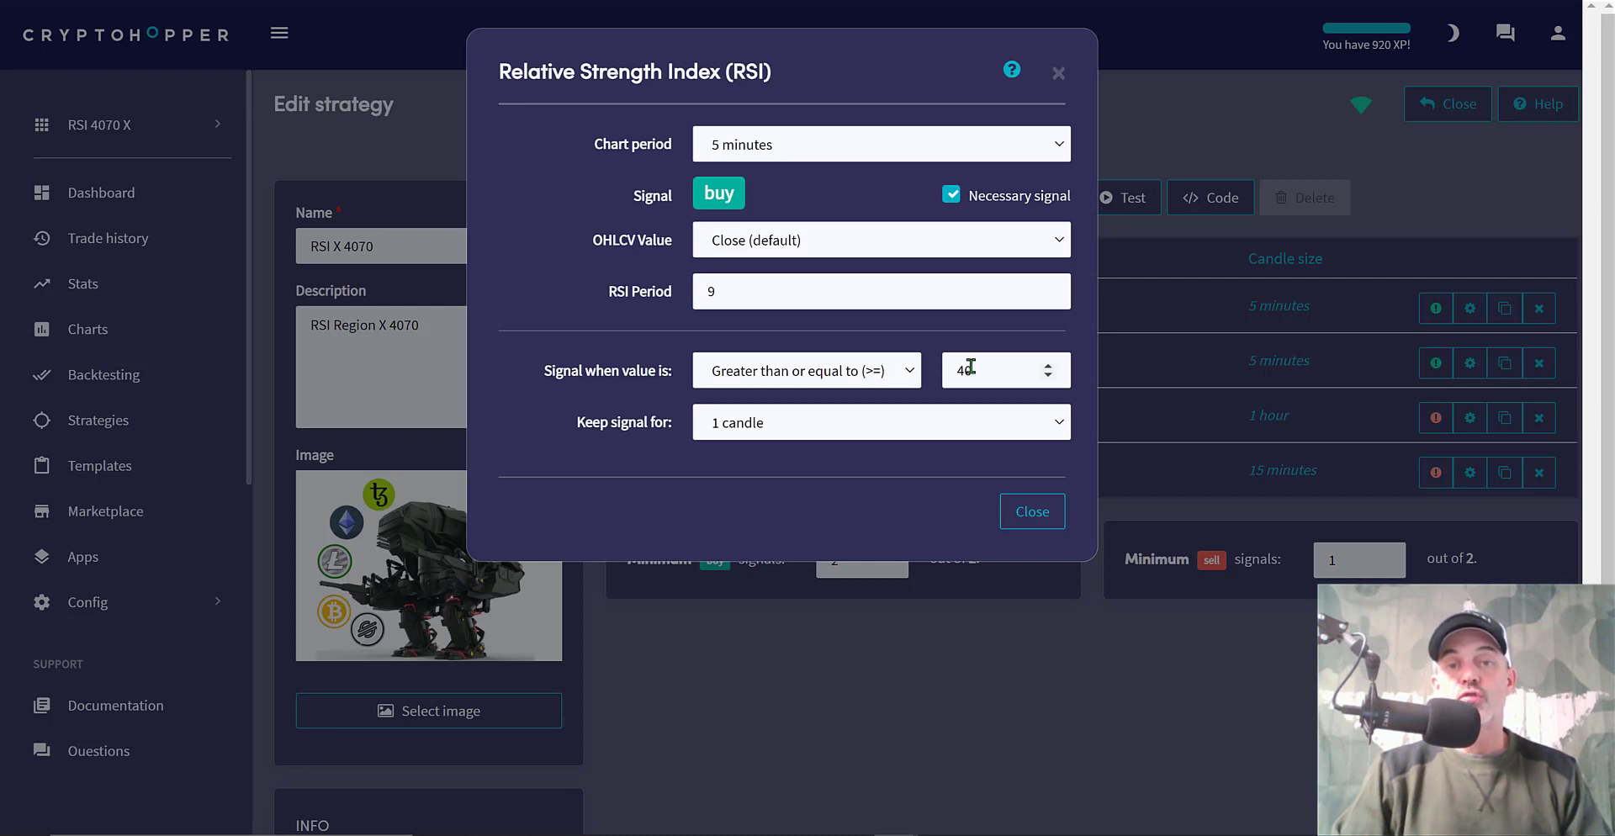
Confirm the buy RSI value of 40, close it, and bring up the buy Absolute Price Oscillator settings
{"action": "type", "text": "0"}
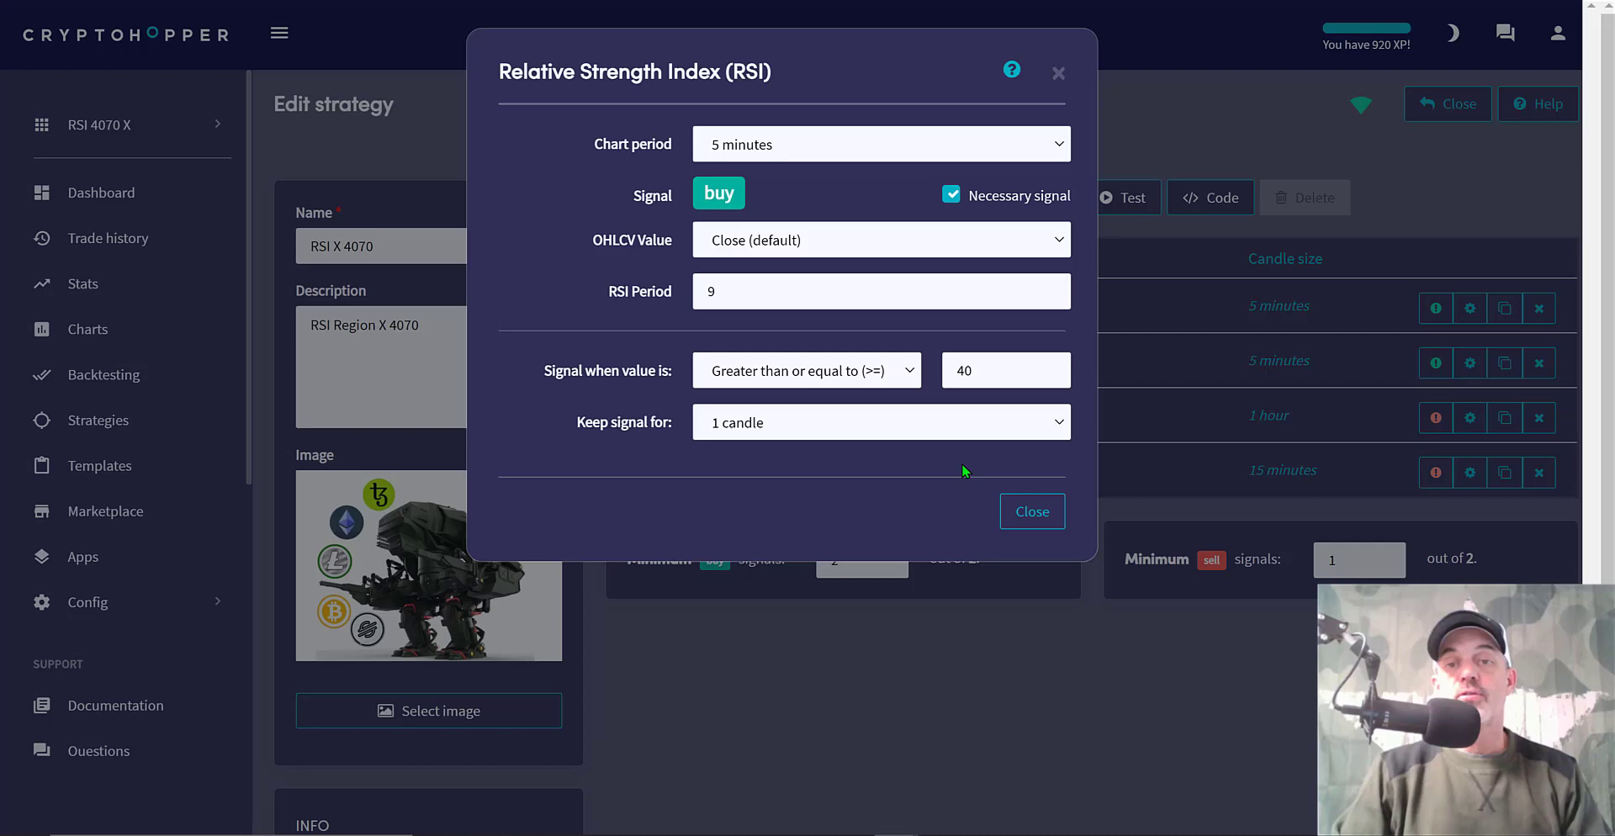
{"action": "left_click", "coordinate": [1031, 512]}
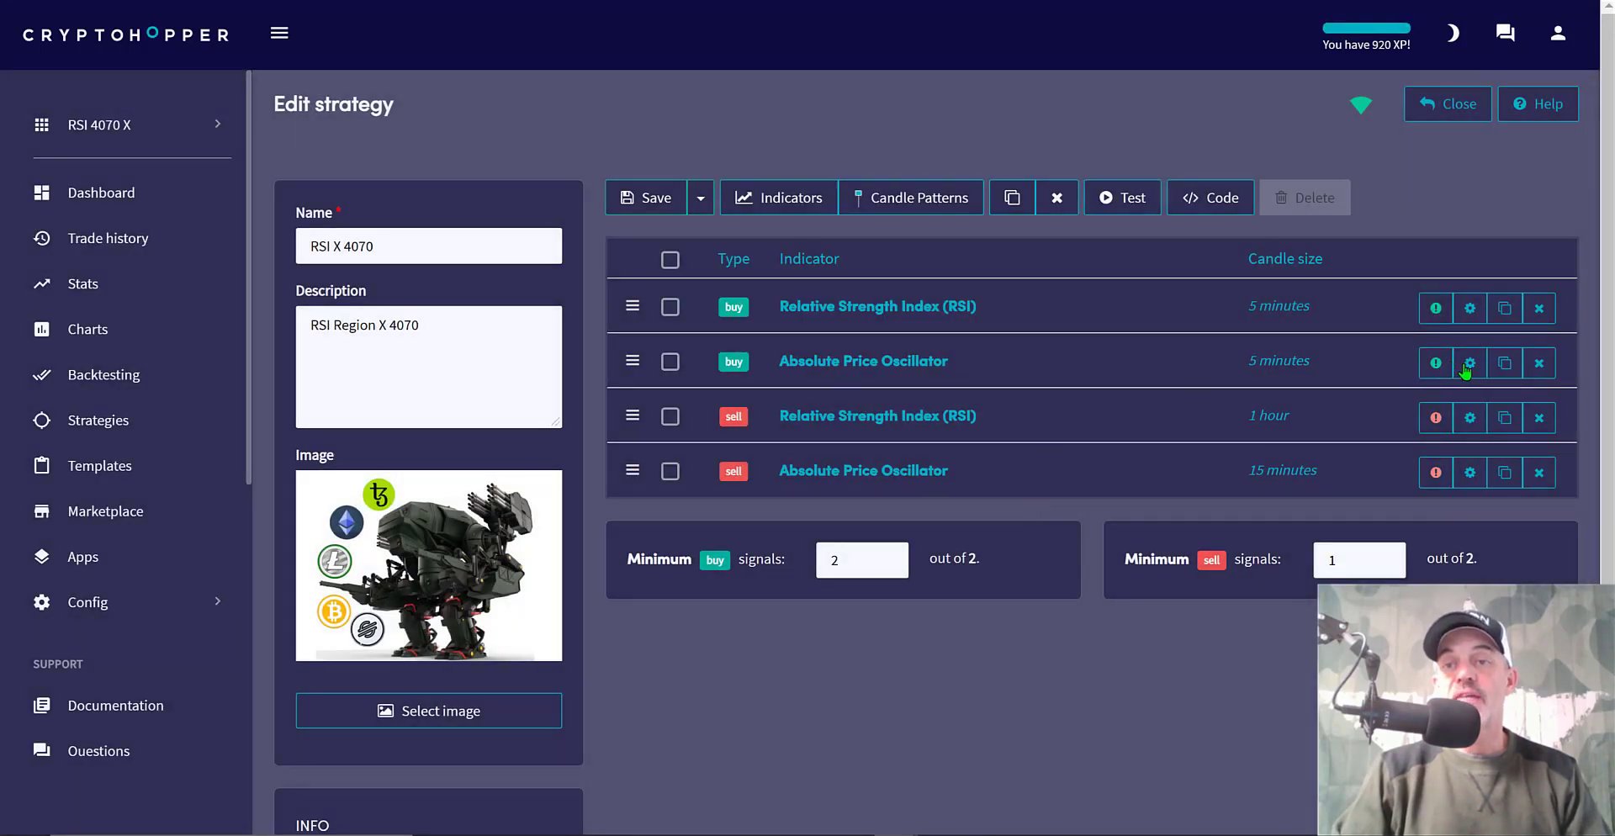
{"action": "left_click", "coordinate": [1470, 362]}
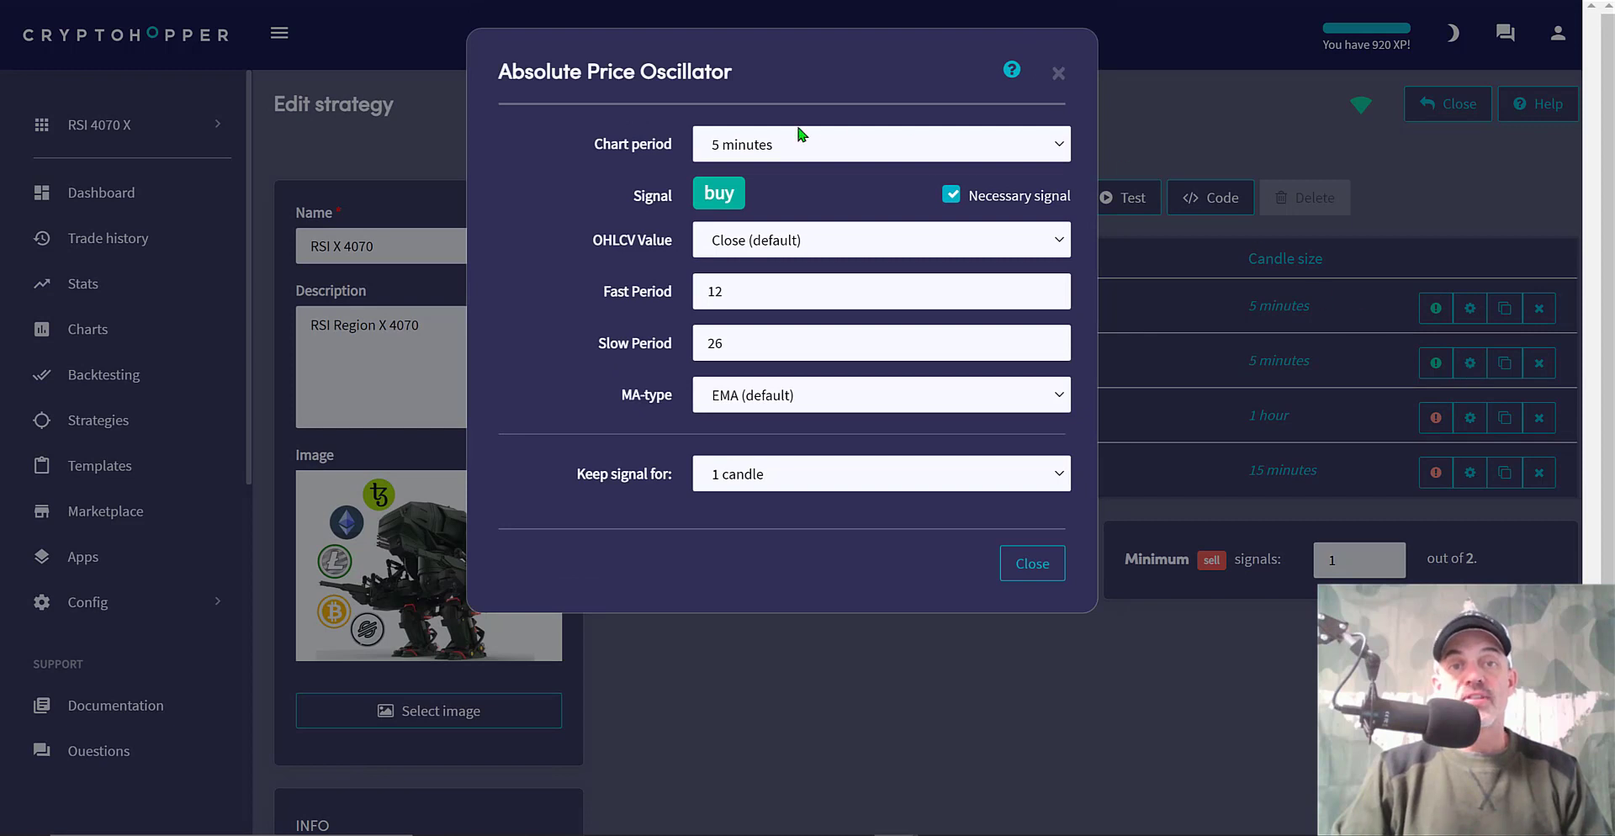
{"action": "mouse_move", "coordinate": [1022, 195]}
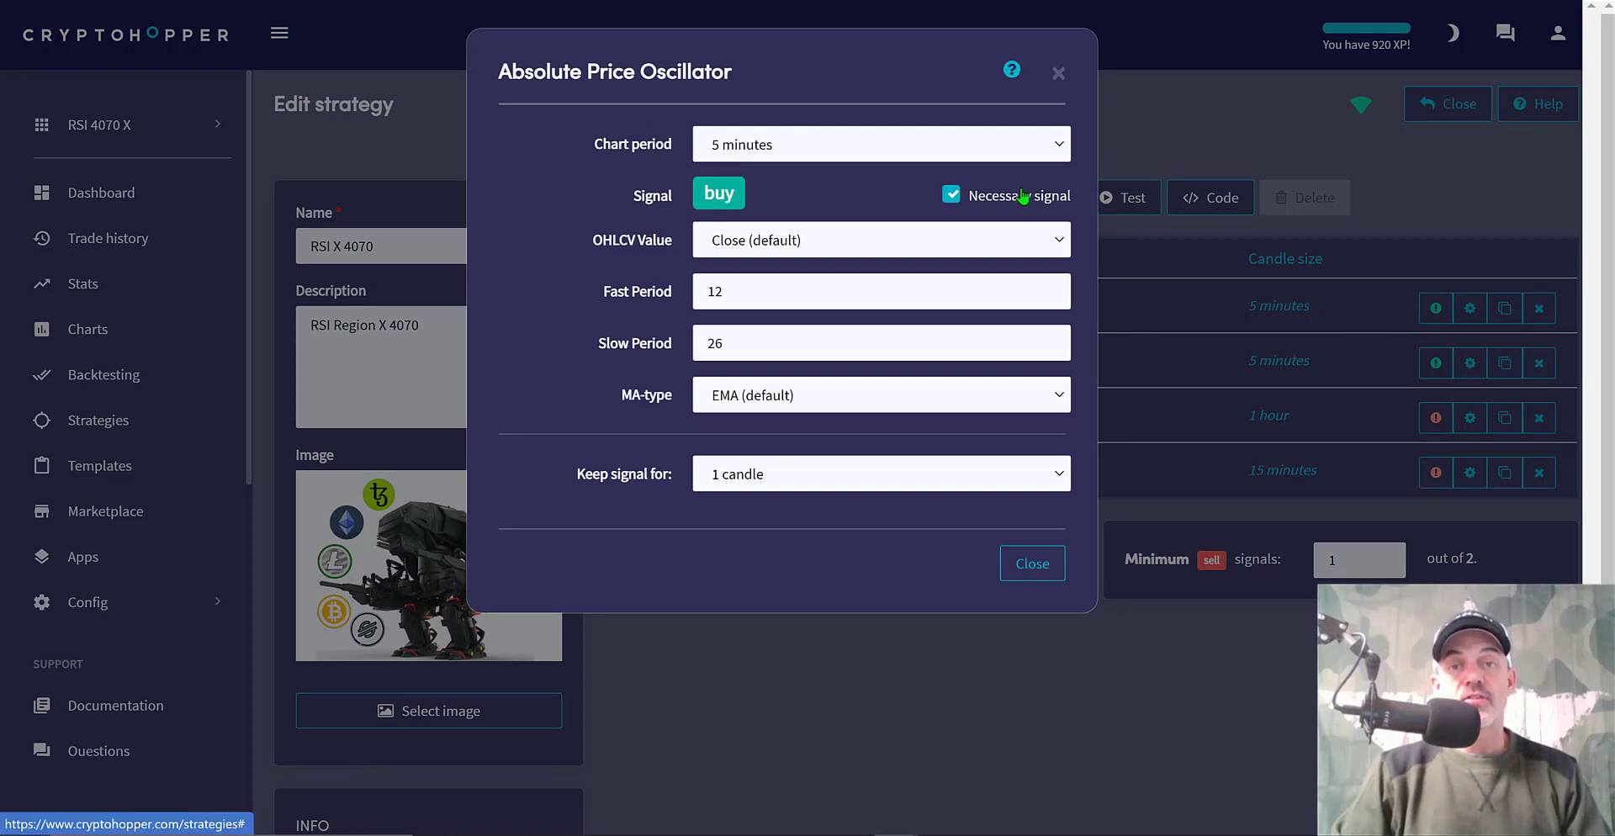
{"action": "mouse_move", "coordinate": [792, 244]}
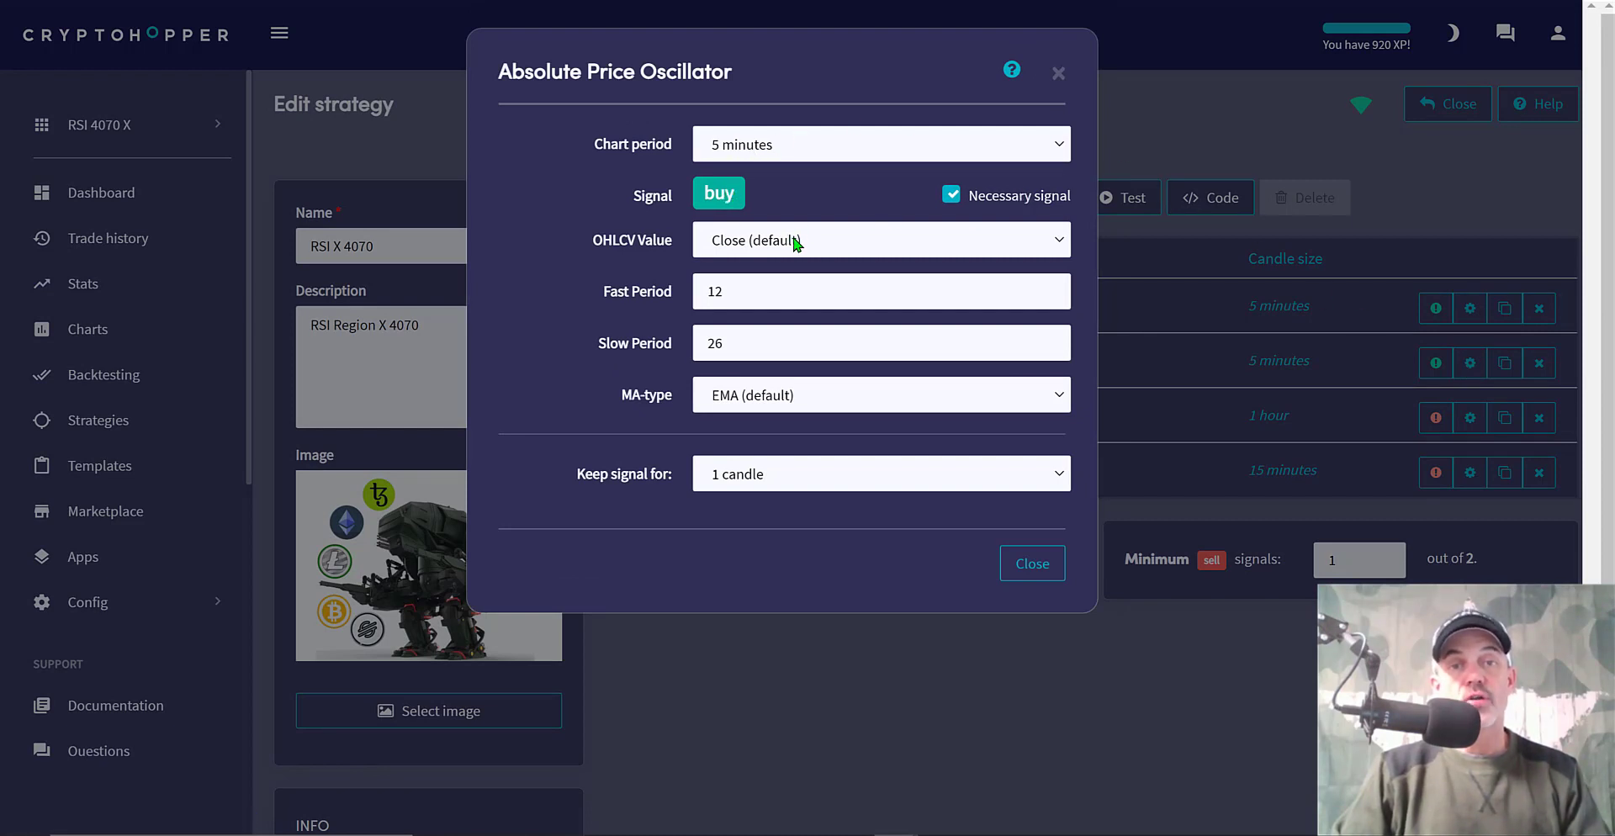
Review the buy oscillator's fast period 12 and slow period 26, then close its settings
{"action": "left_click", "coordinate": [880, 291]}
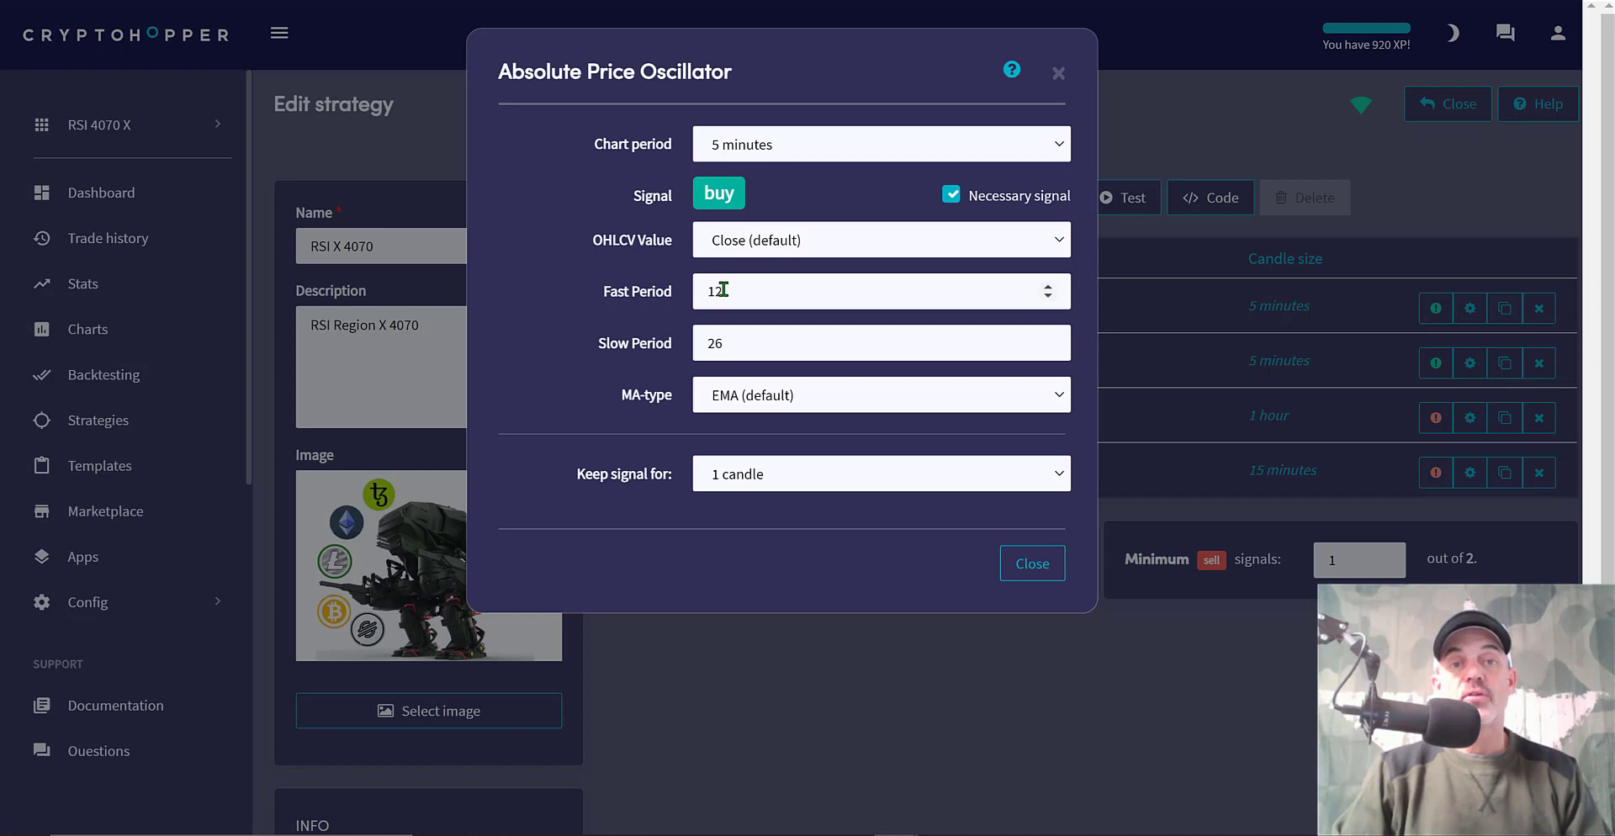
{"action": "mouse_move", "coordinate": [709, 342]}
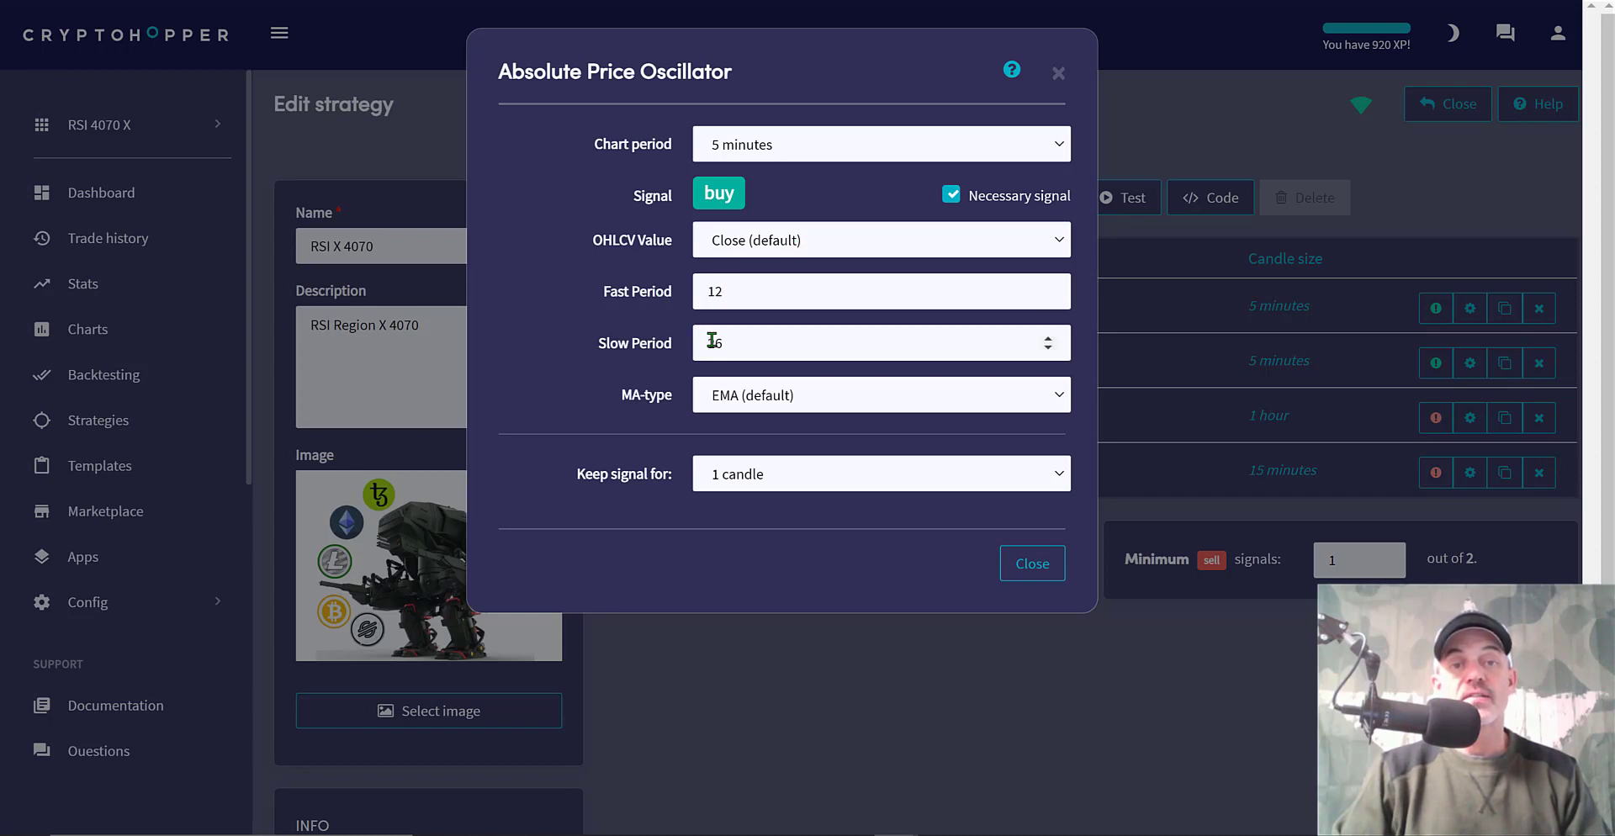
{"action": "type", "text": "26"}
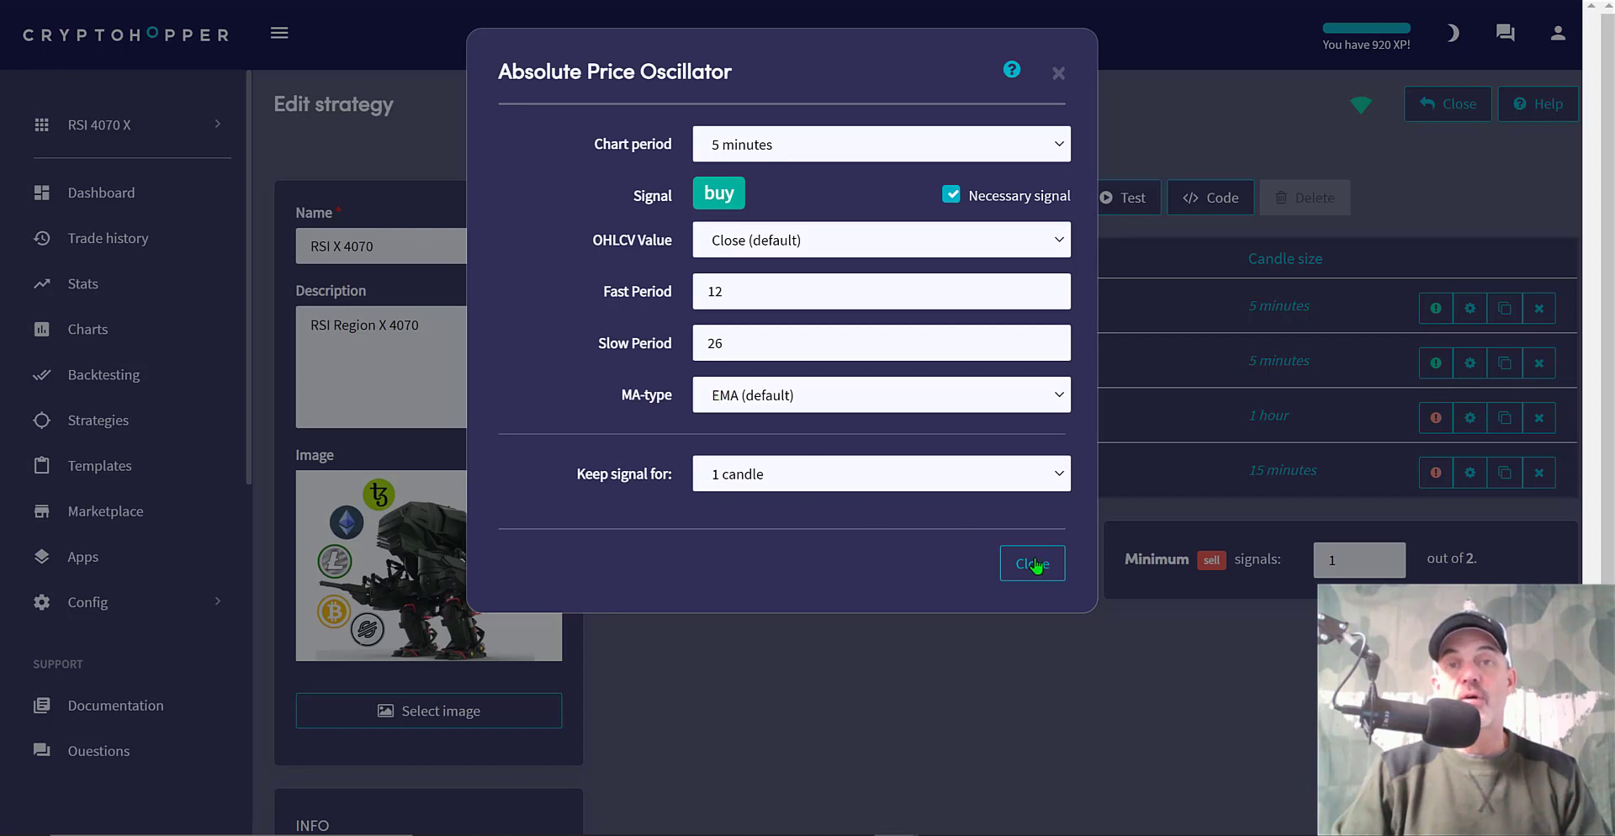
{"action": "left_click", "coordinate": [1031, 563]}
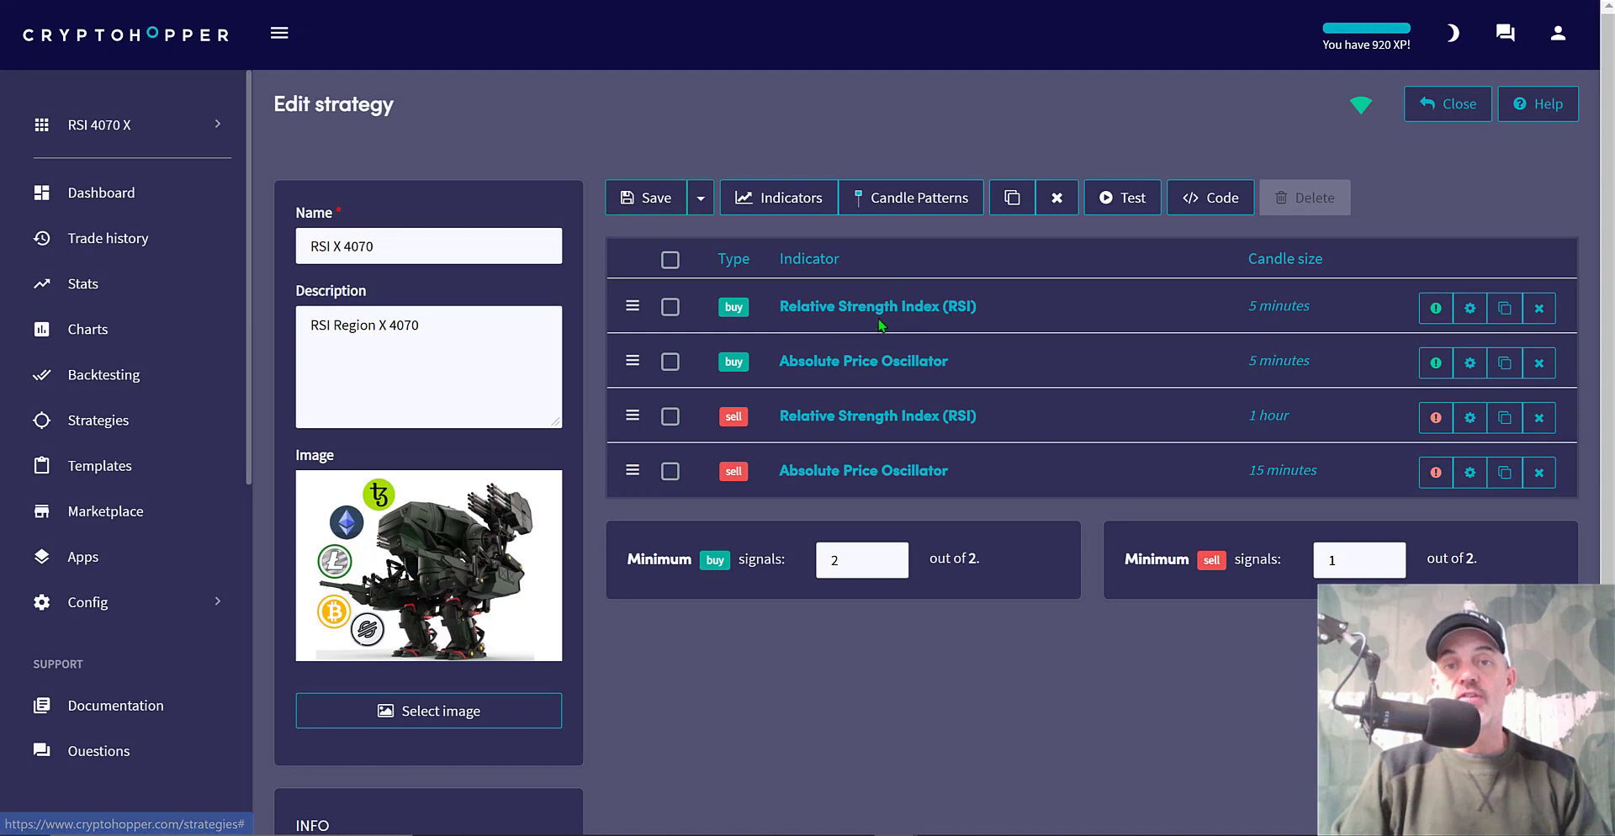
{"action": "mouse_move", "coordinate": [1038, 367]}
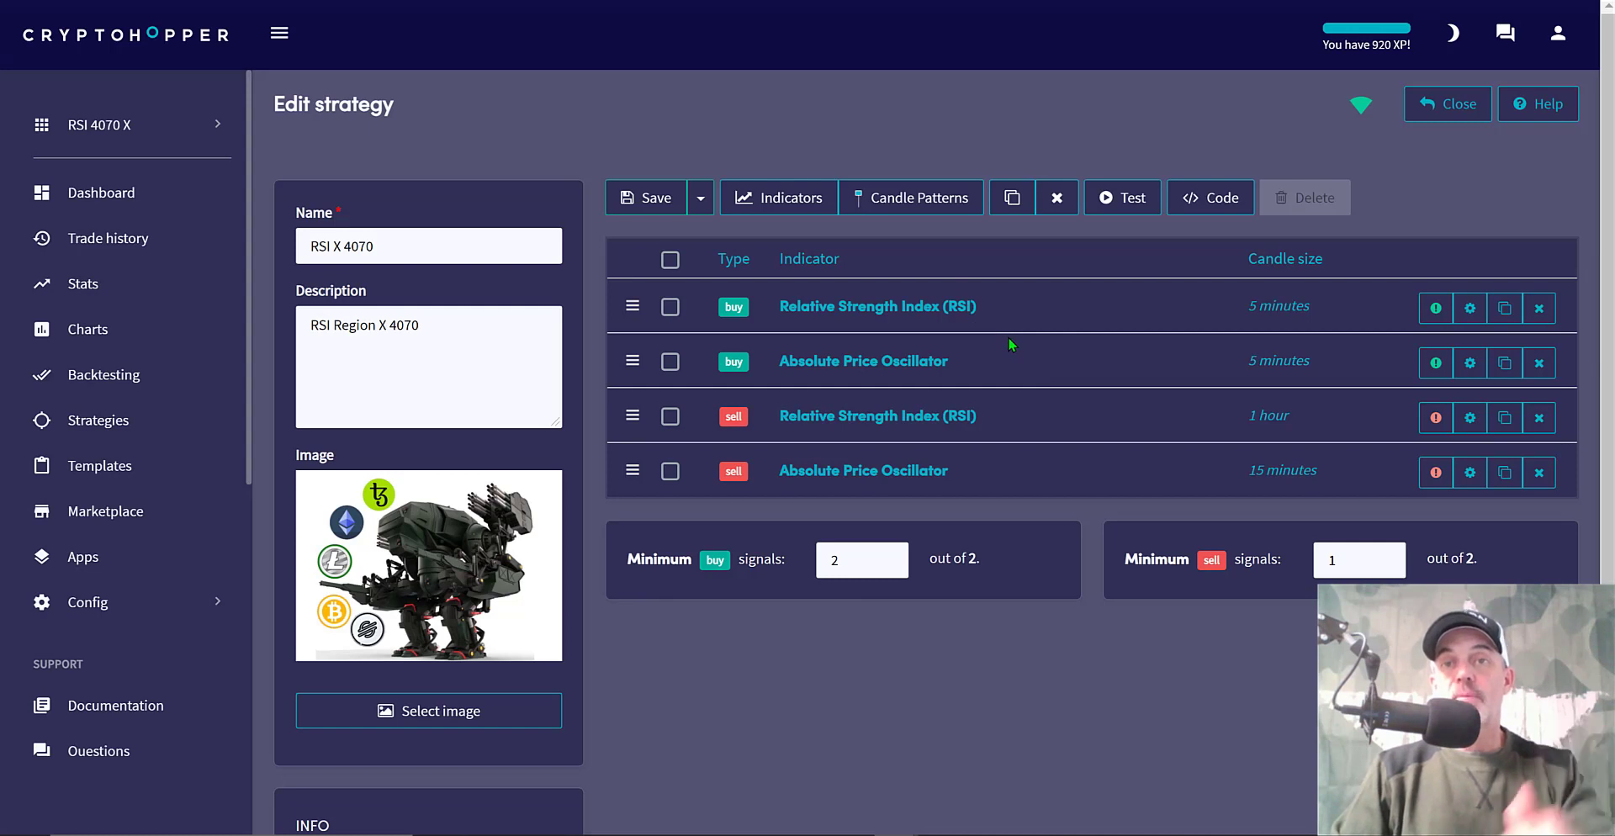
{"action": "mouse_move", "coordinate": [1023, 360]}
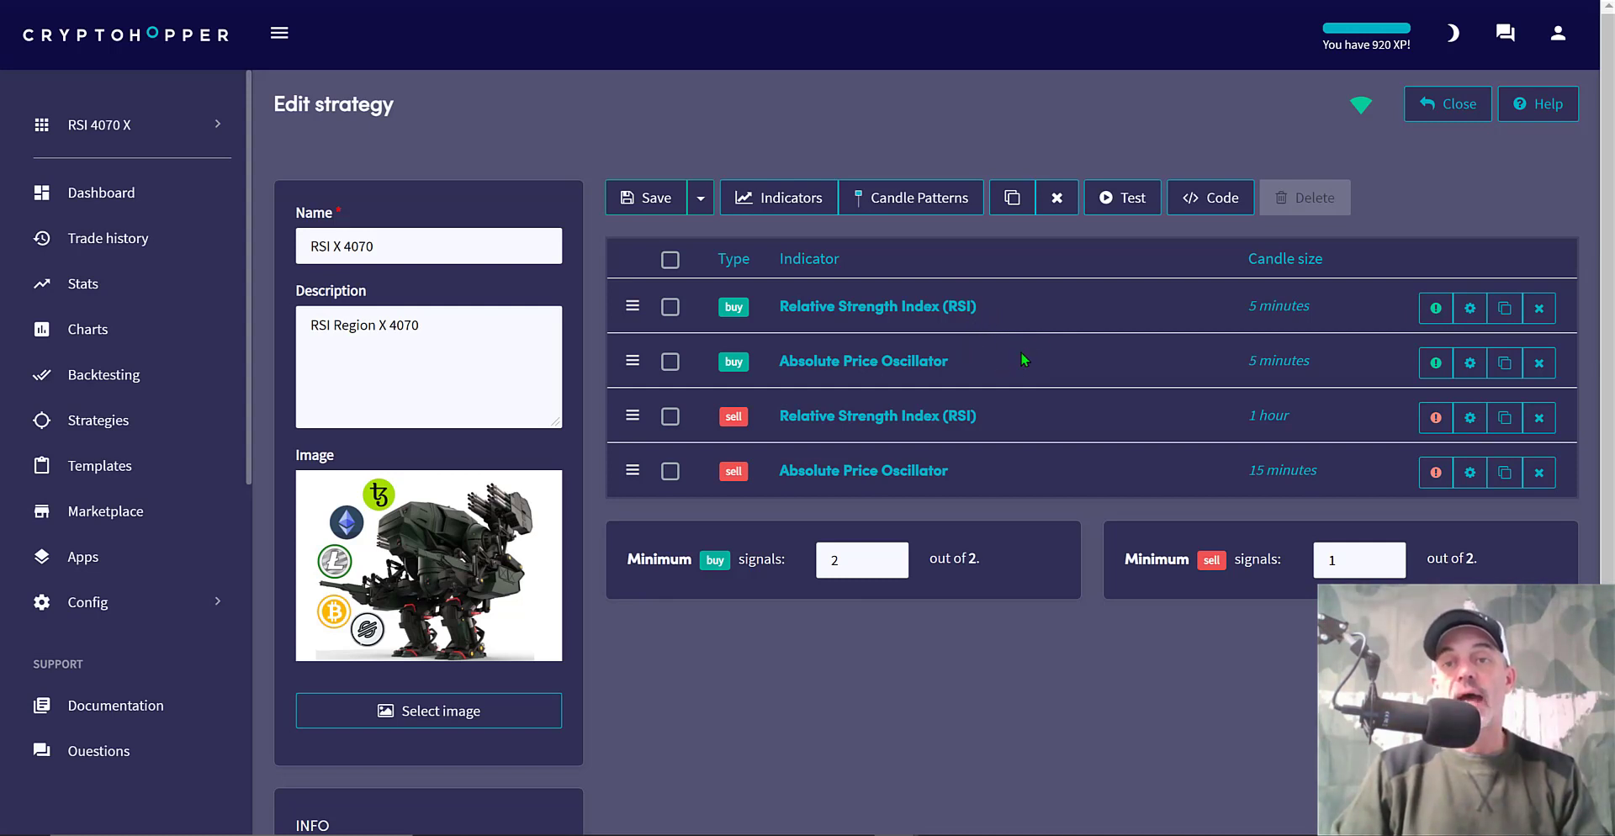
{"action": "mouse_move", "coordinate": [824, 338]}
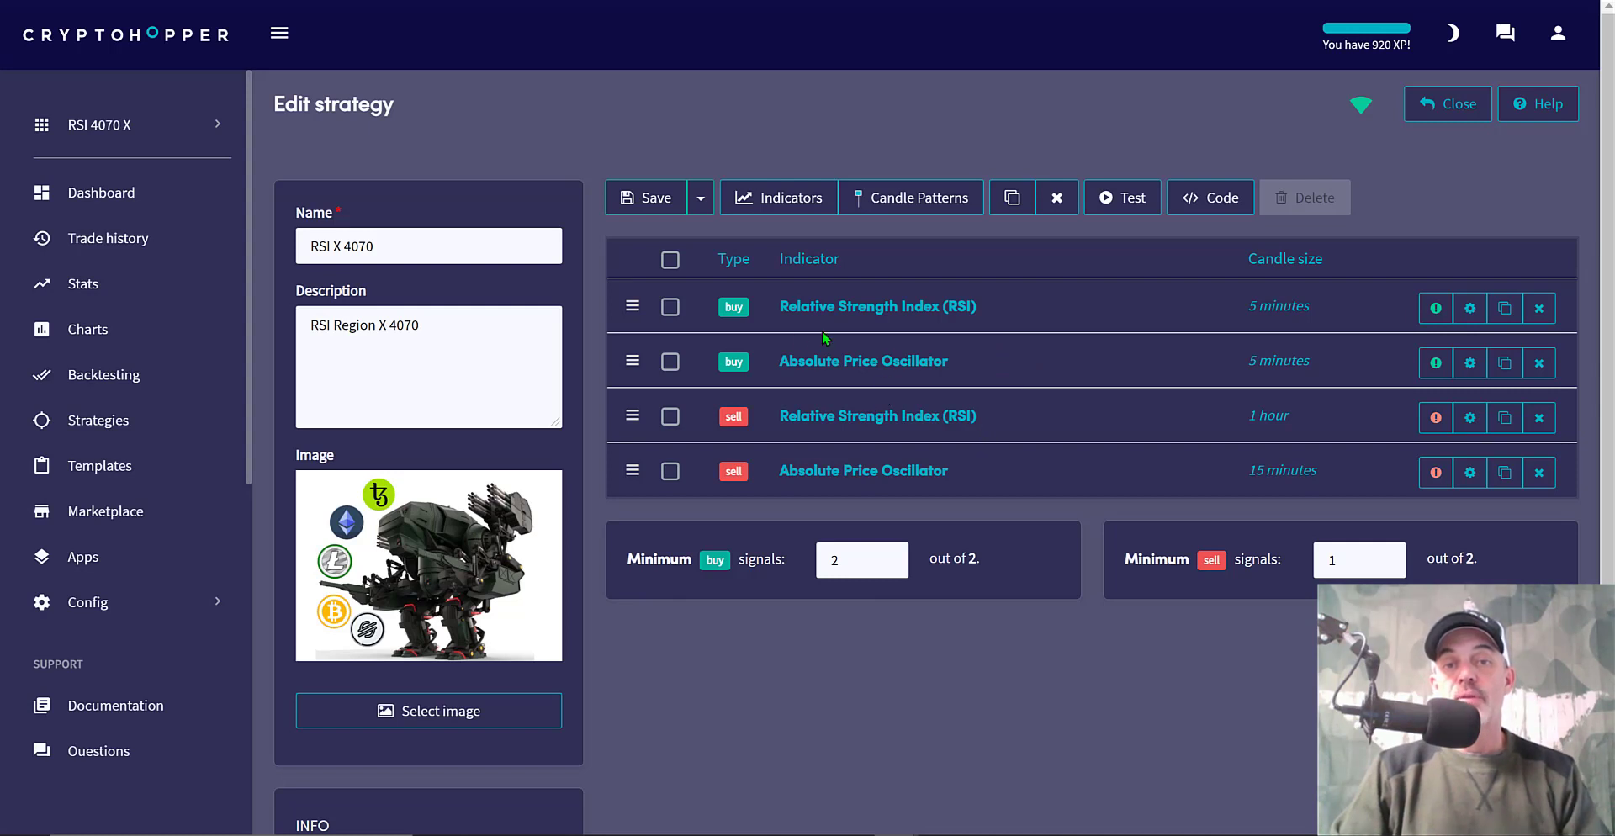
{"action": "mouse_move", "coordinate": [773, 477]}
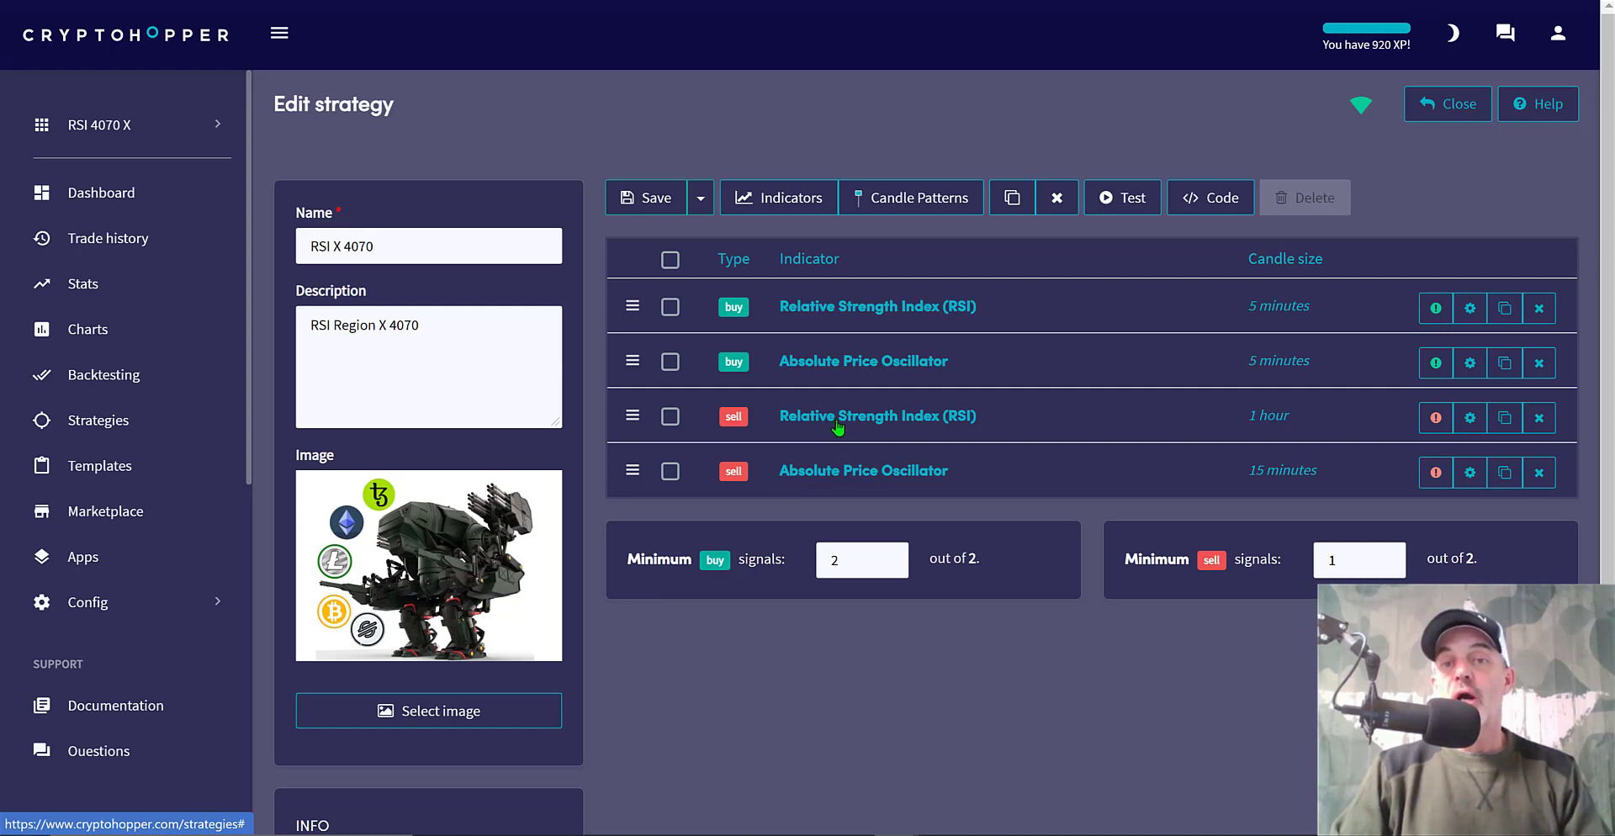
{"action": "mouse_move", "coordinate": [988, 420]}
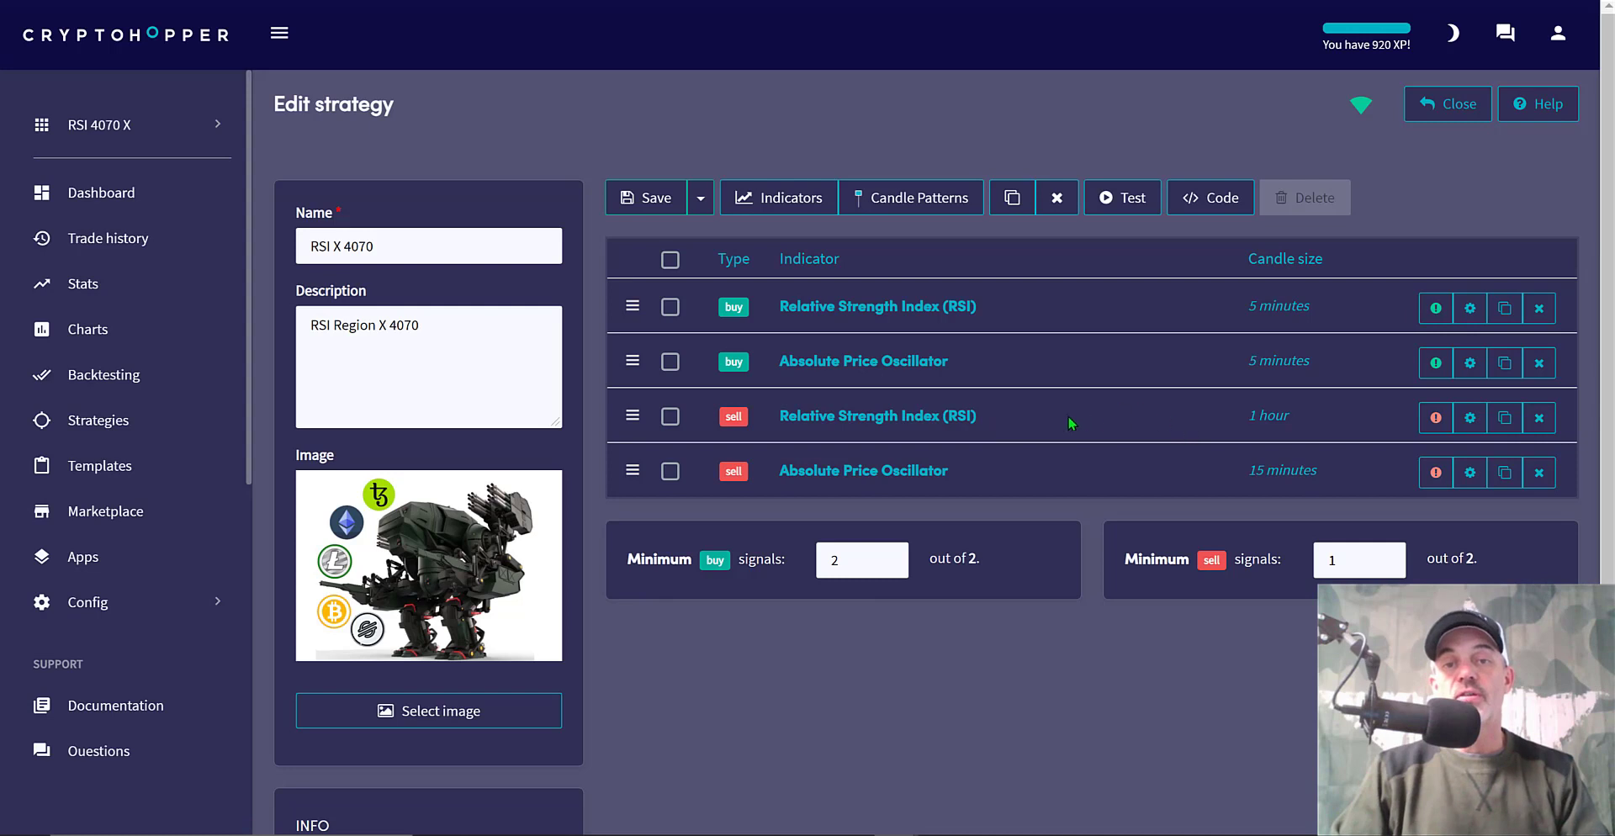
{"action": "mouse_move", "coordinate": [1112, 434]}
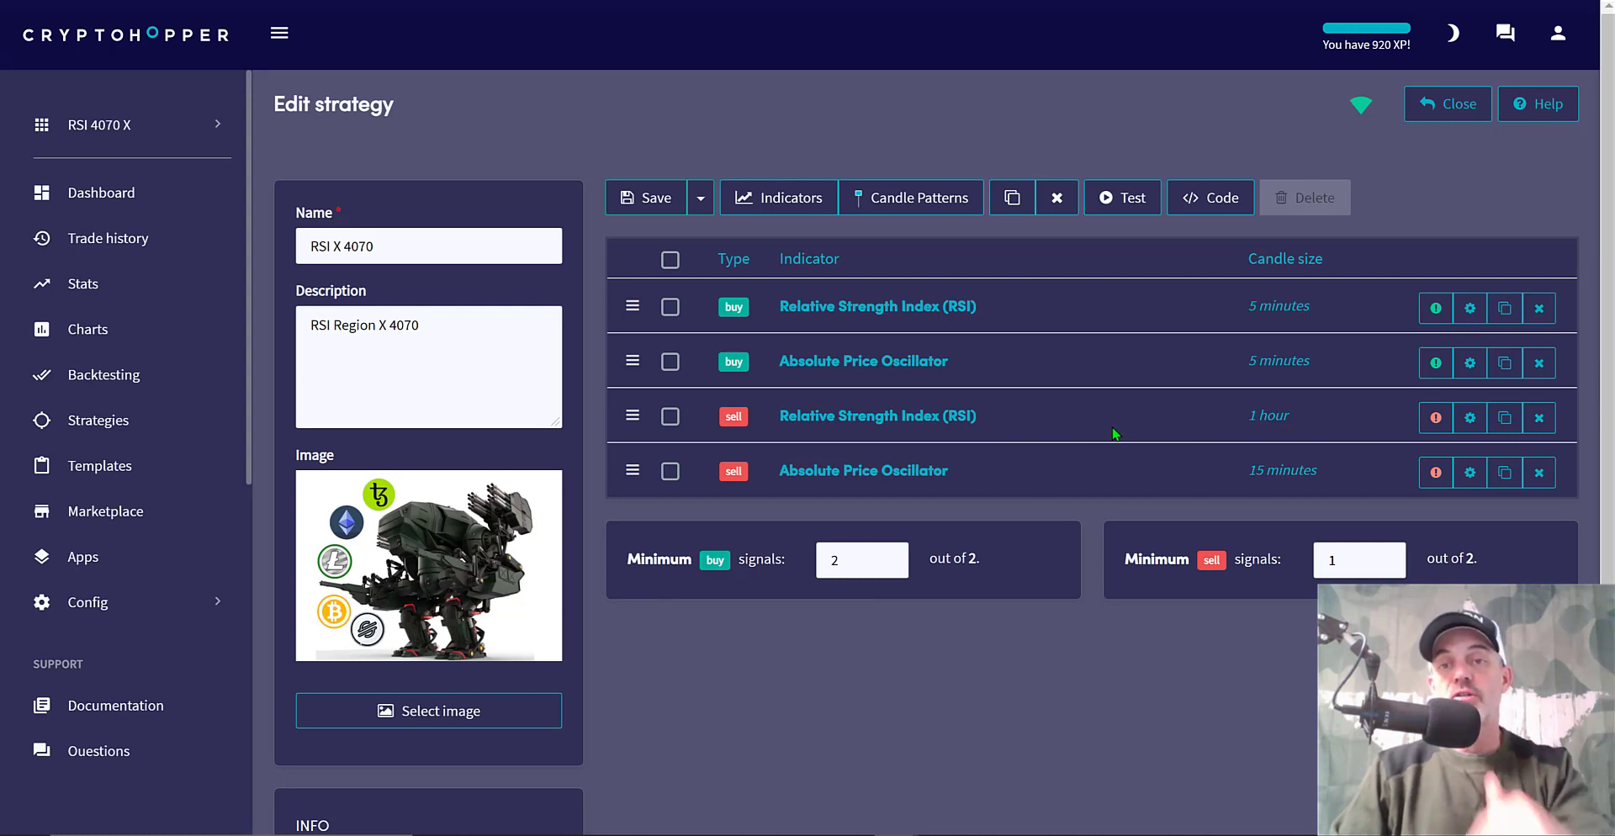
{"action": "mouse_move", "coordinate": [966, 453]}
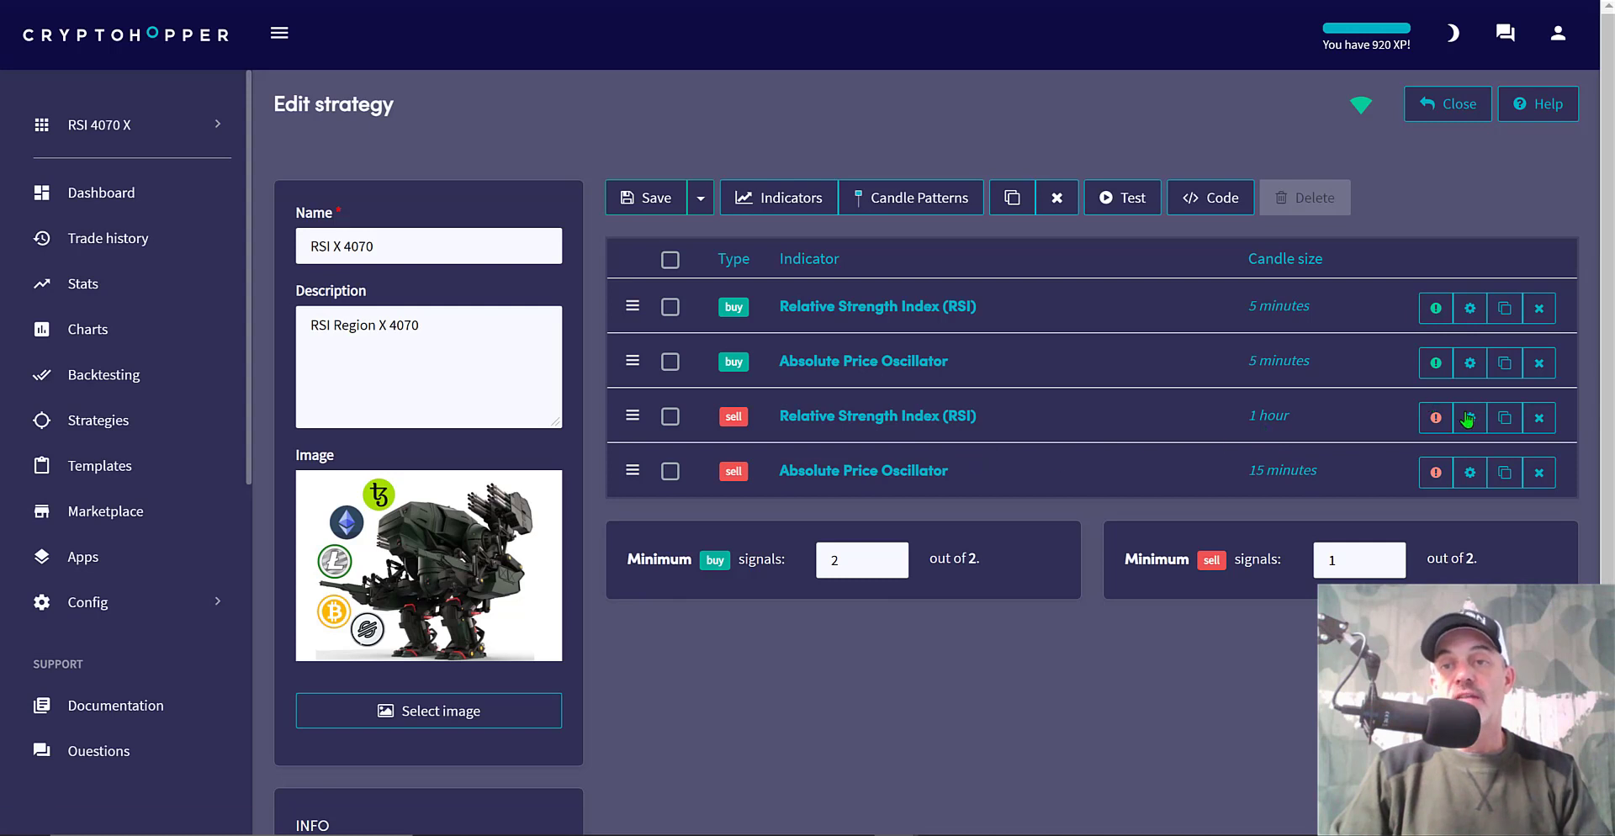
{"action": "mouse_move", "coordinate": [1016, 448]}
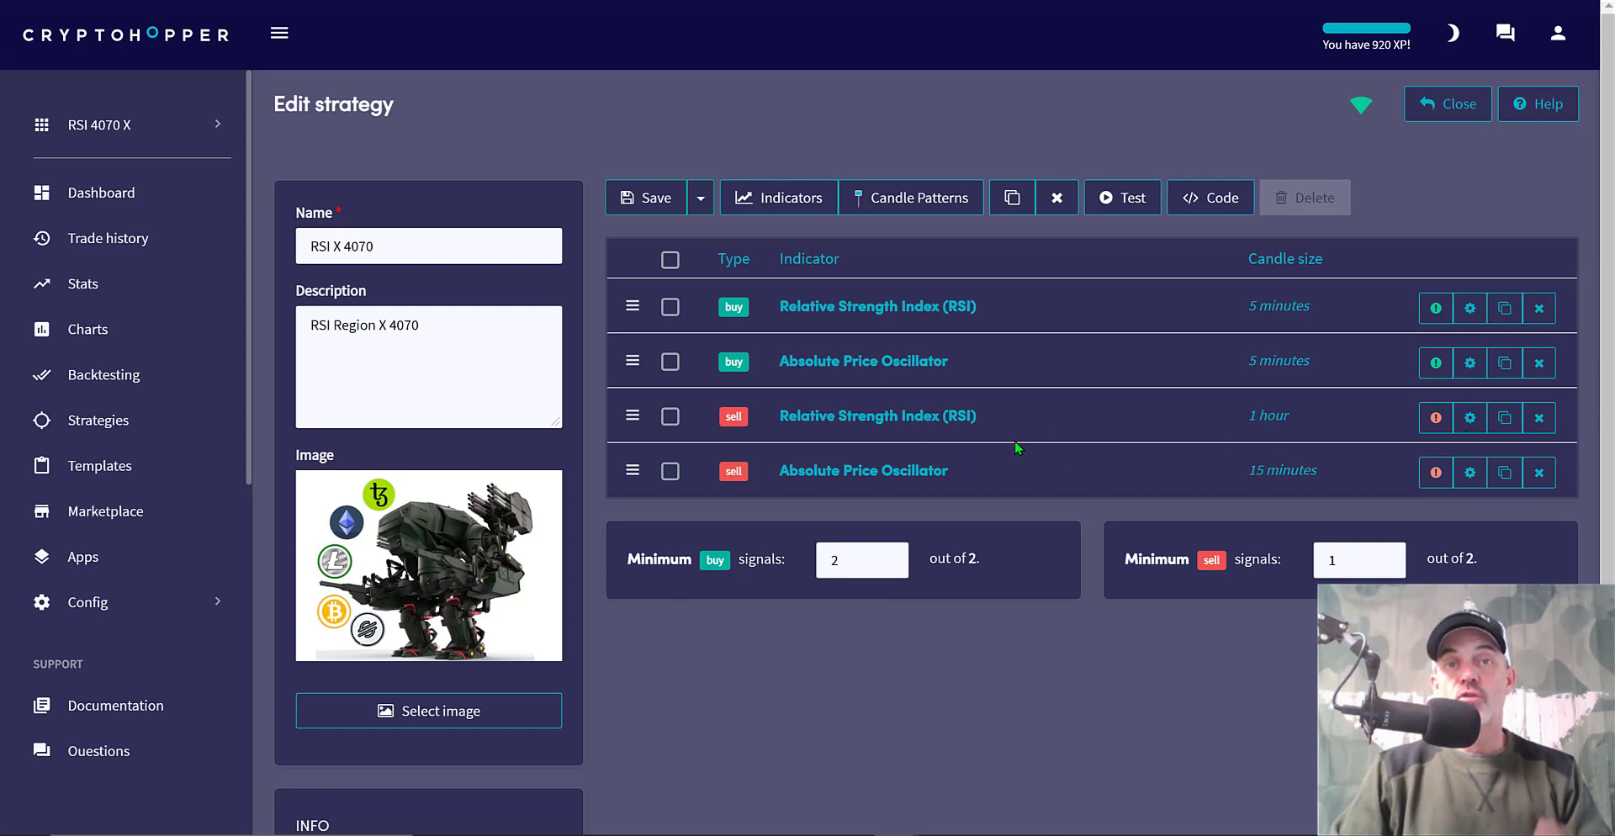
{"action": "mouse_move", "coordinate": [1164, 449]}
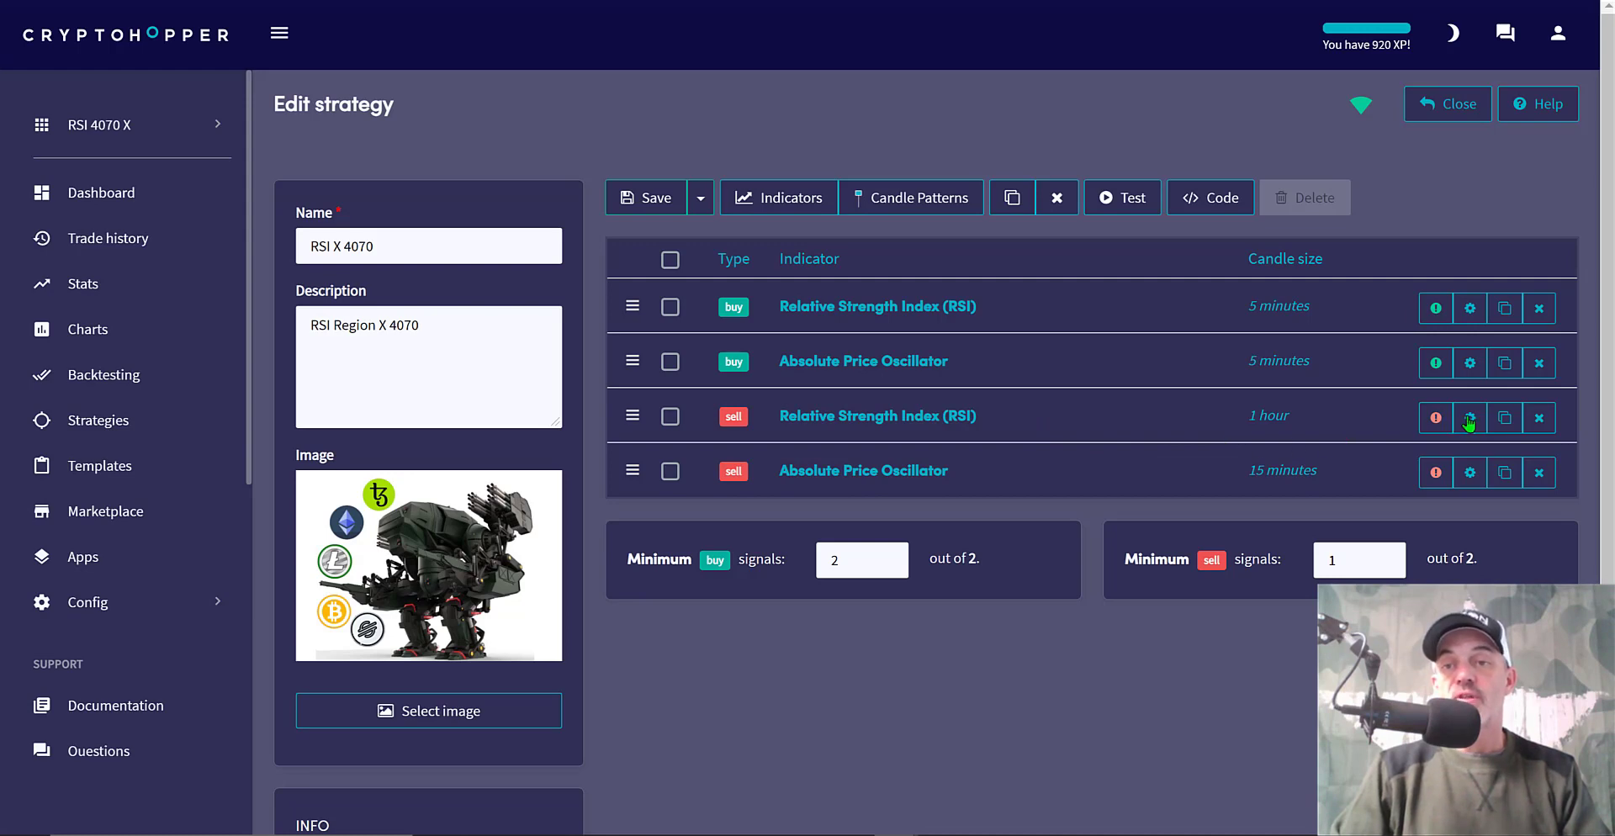
Bring up the sell RSI settings: 1-hour chart, period 14, signal at 70 or above
{"action": "left_click", "coordinate": [1470, 418]}
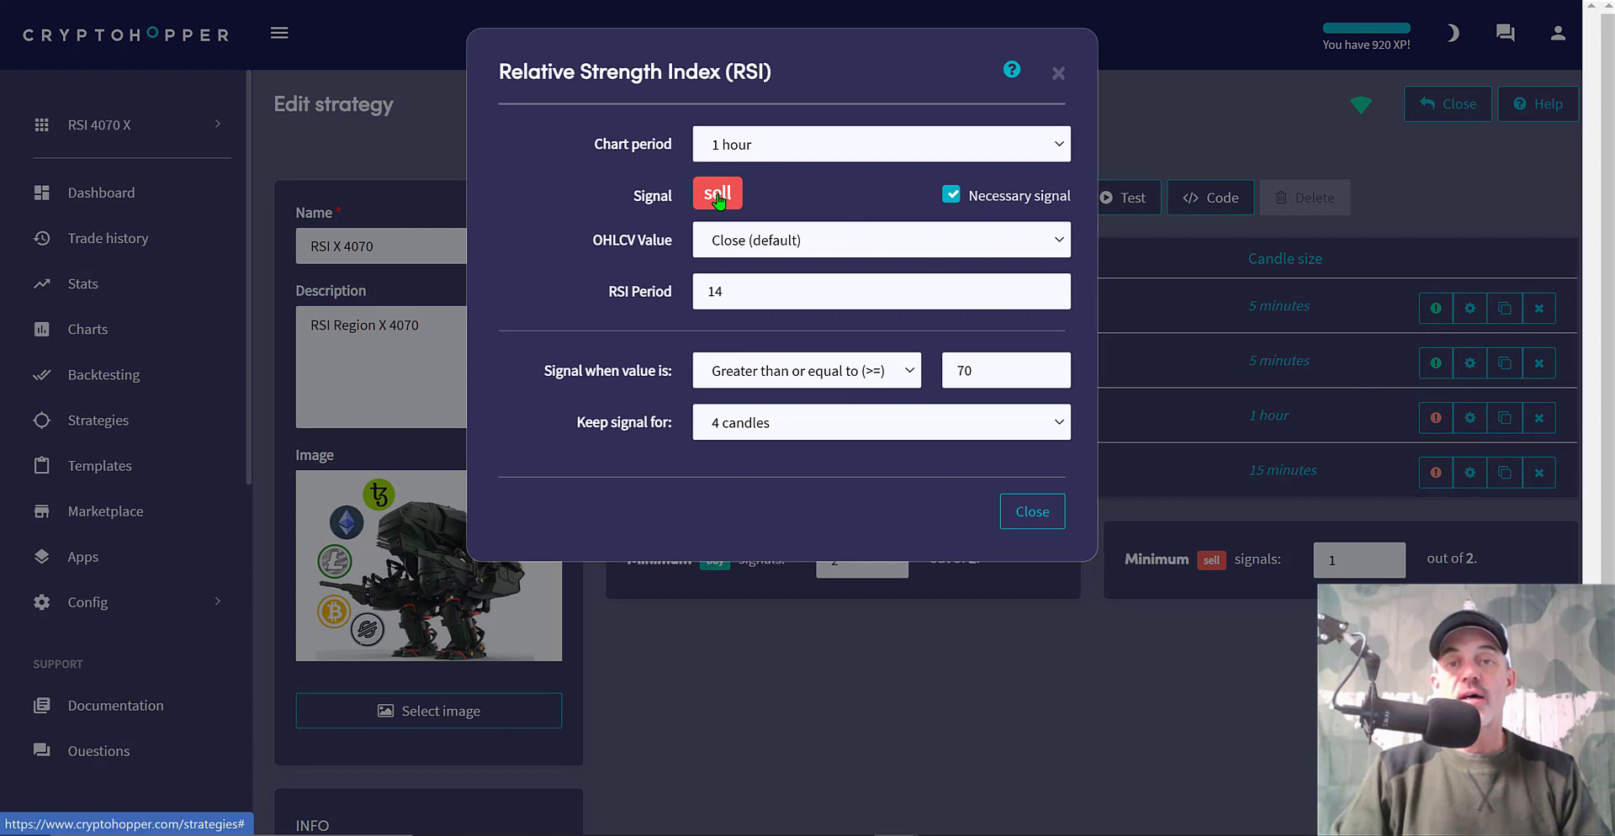
{"action": "mouse_move", "coordinate": [719, 247]}
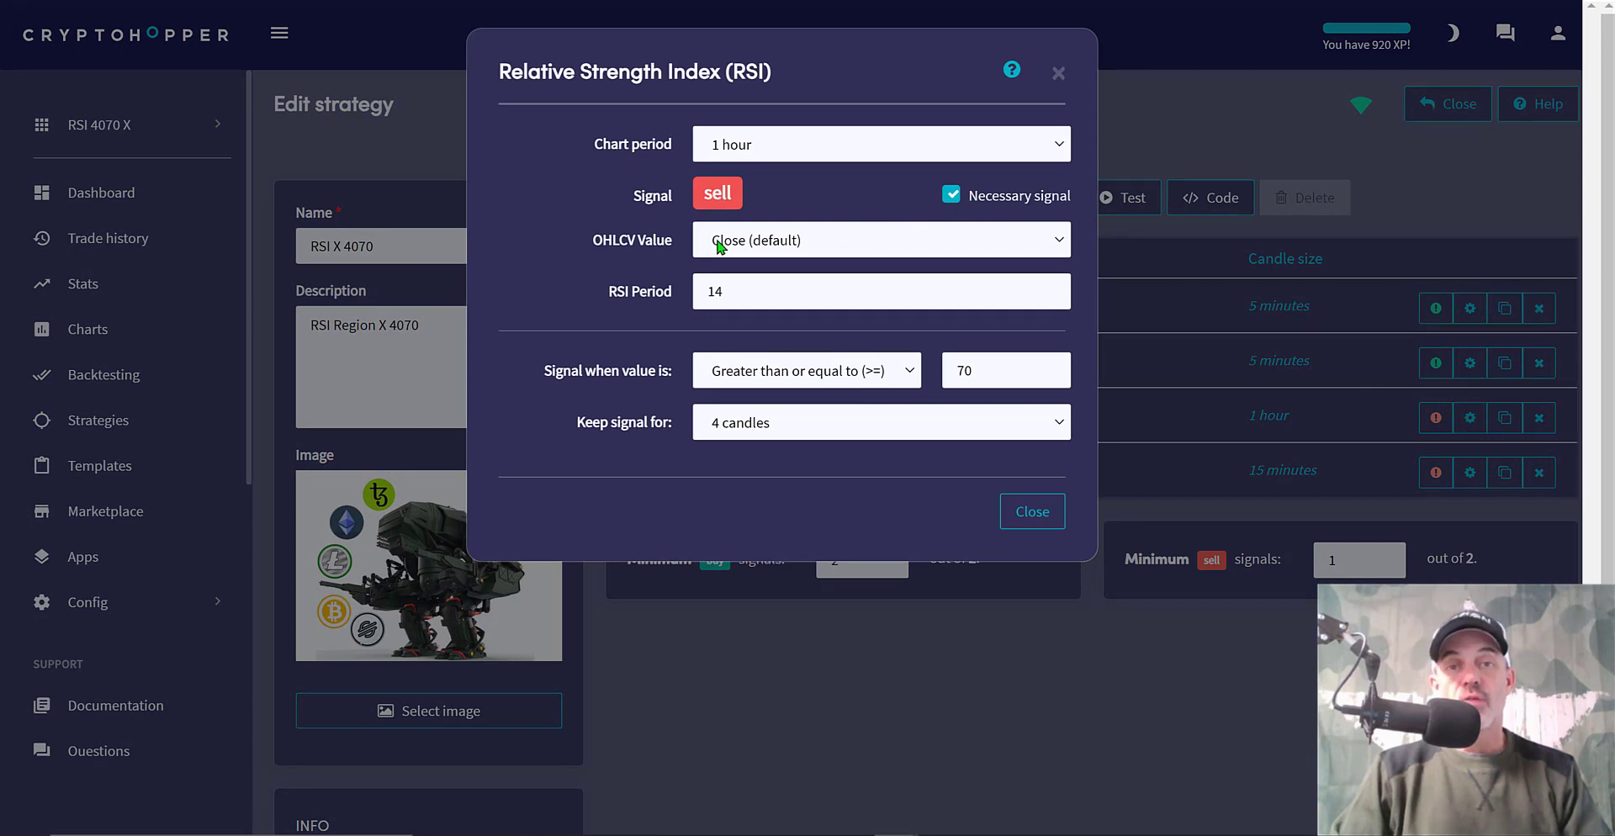
{"action": "mouse_move", "coordinate": [609, 299]}
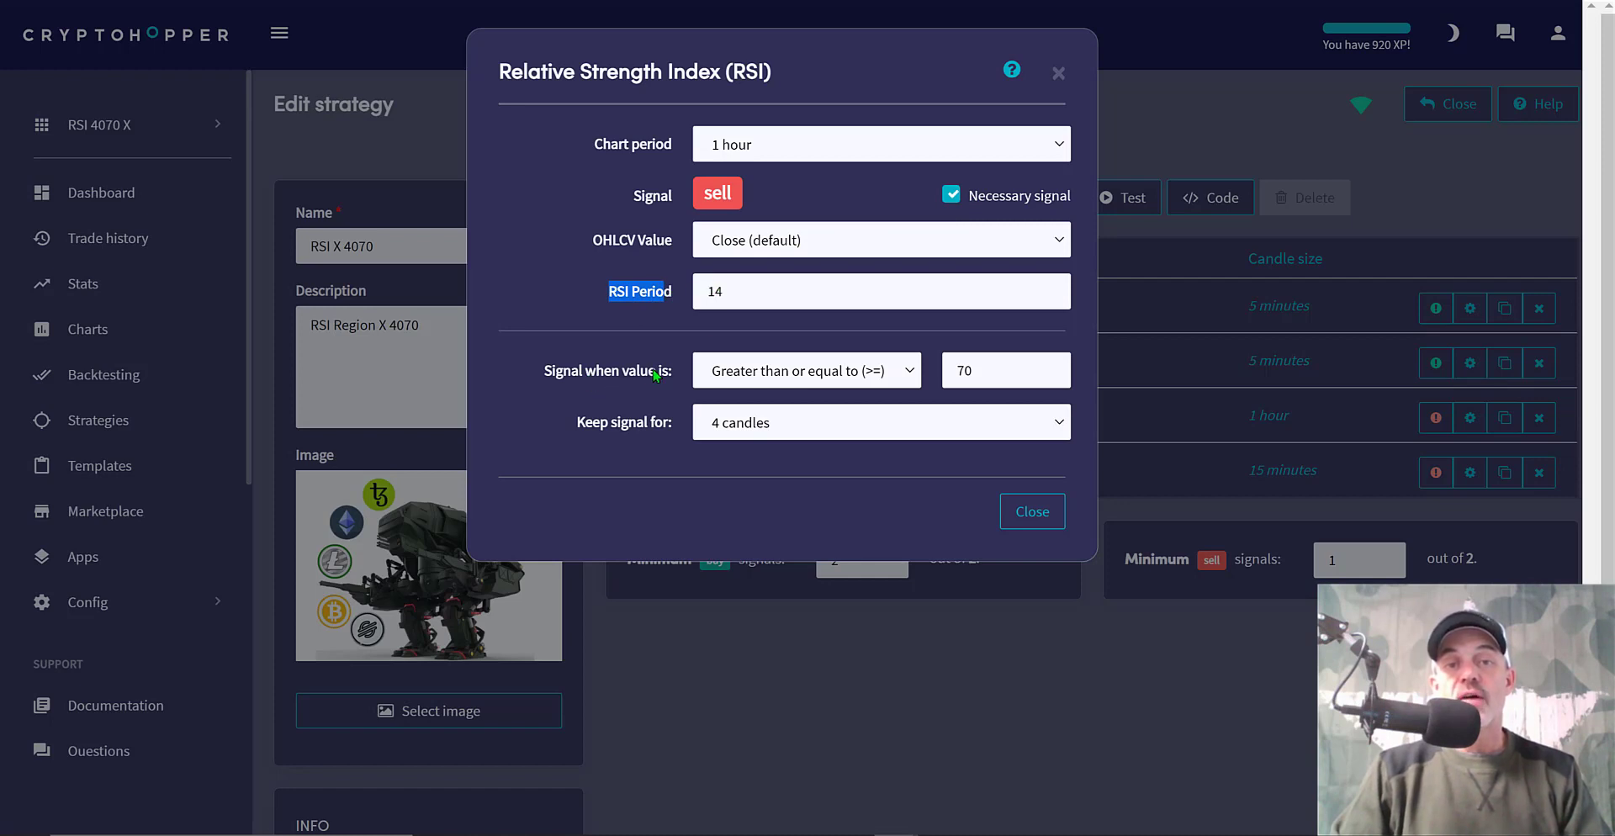
{"action": "mouse_move", "coordinate": [814, 375]}
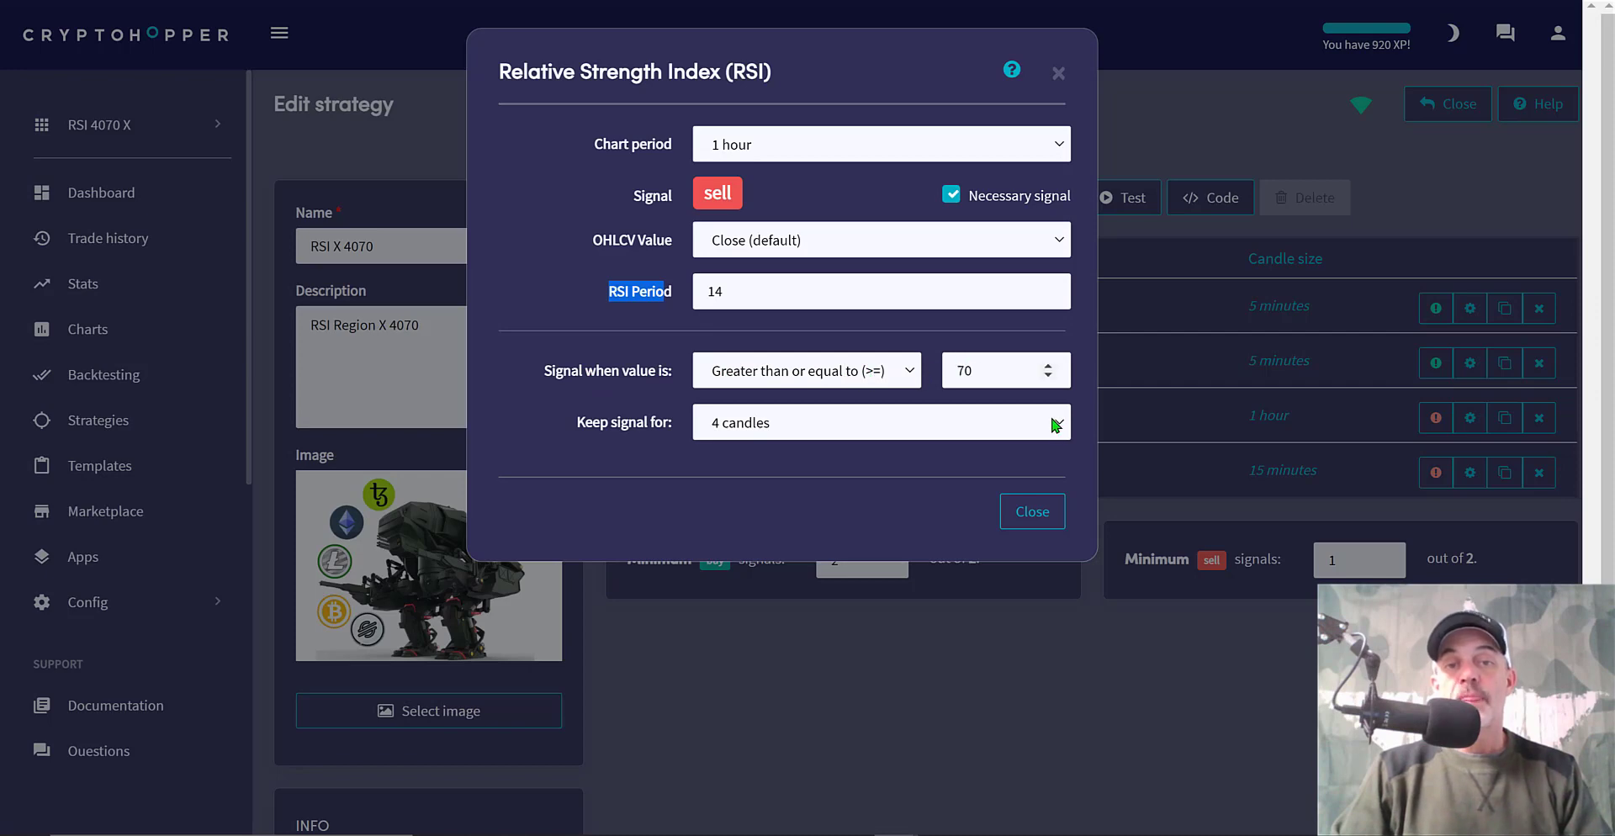
{"action": "mouse_move", "coordinate": [990, 493]}
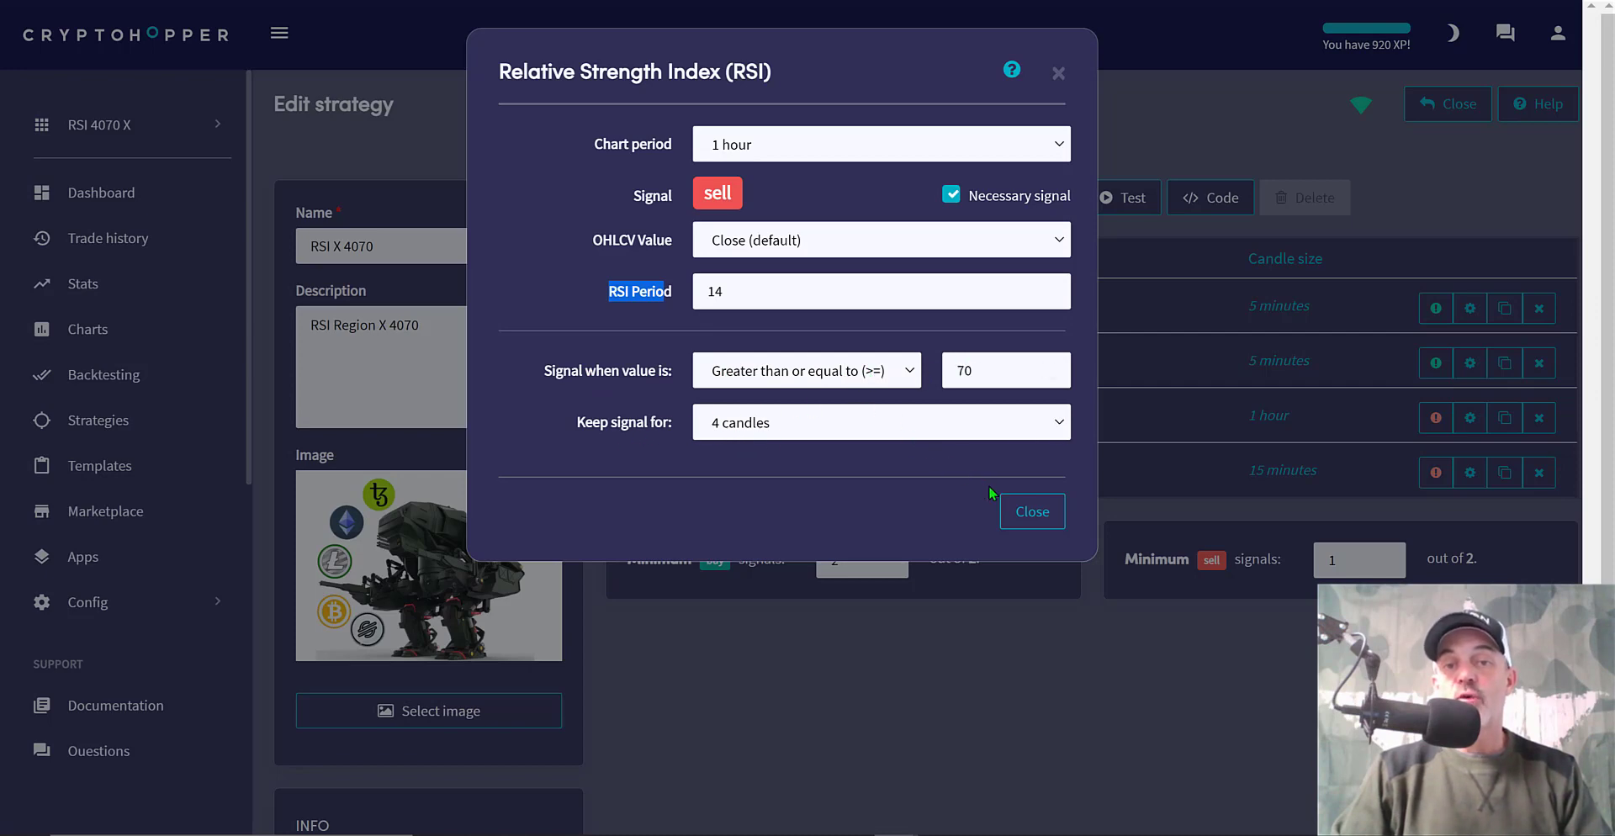
Close the sell RSI settings to move on to the sell Absolute Price Oscillator
{"action": "left_click", "coordinate": [1032, 511]}
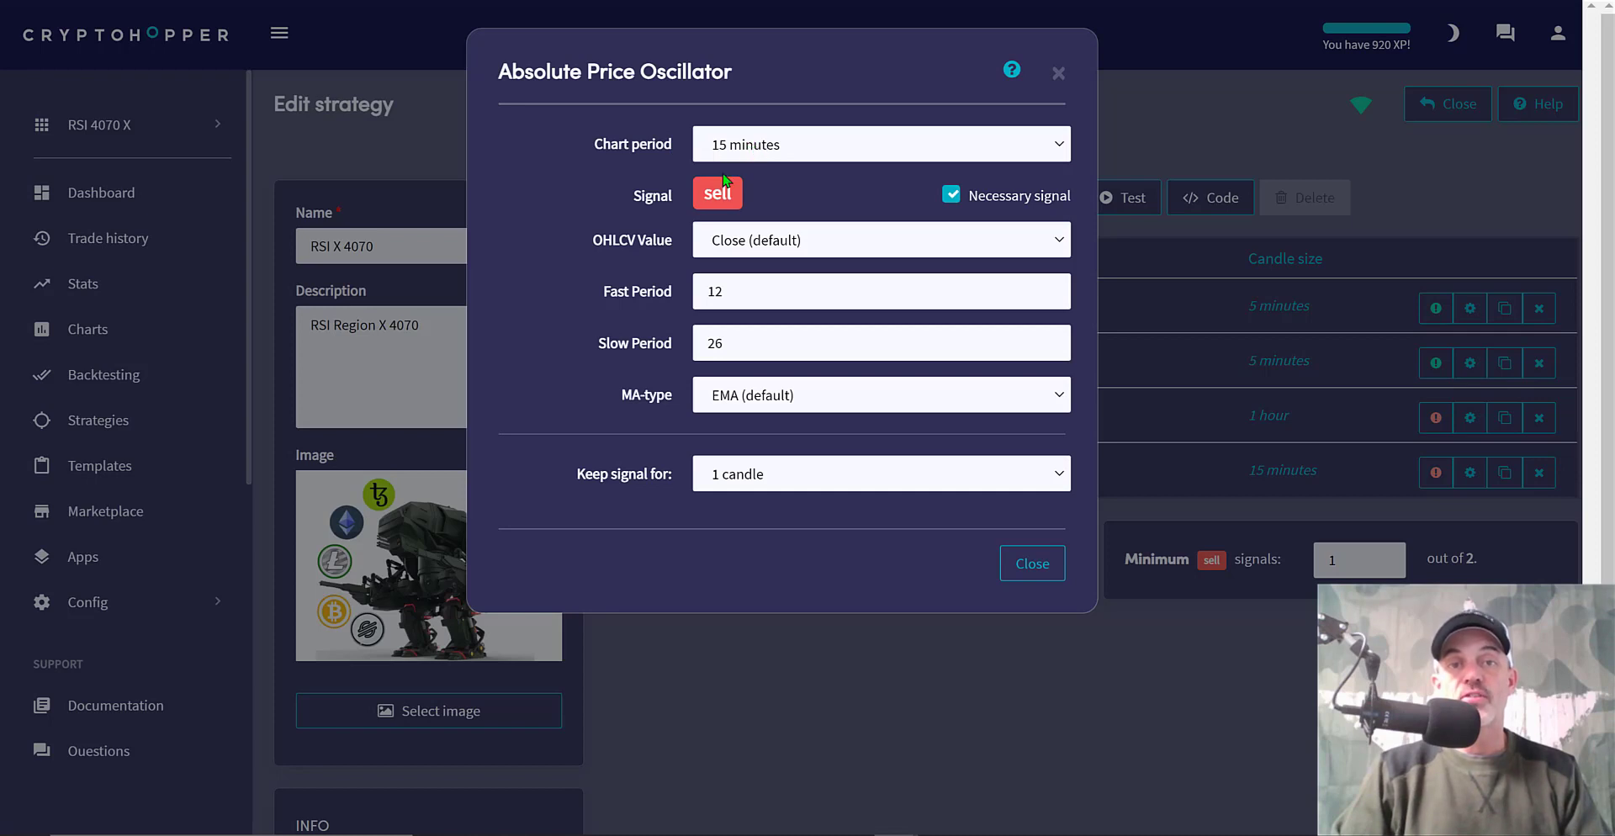
{"action": "mouse_move", "coordinate": [622, 260]}
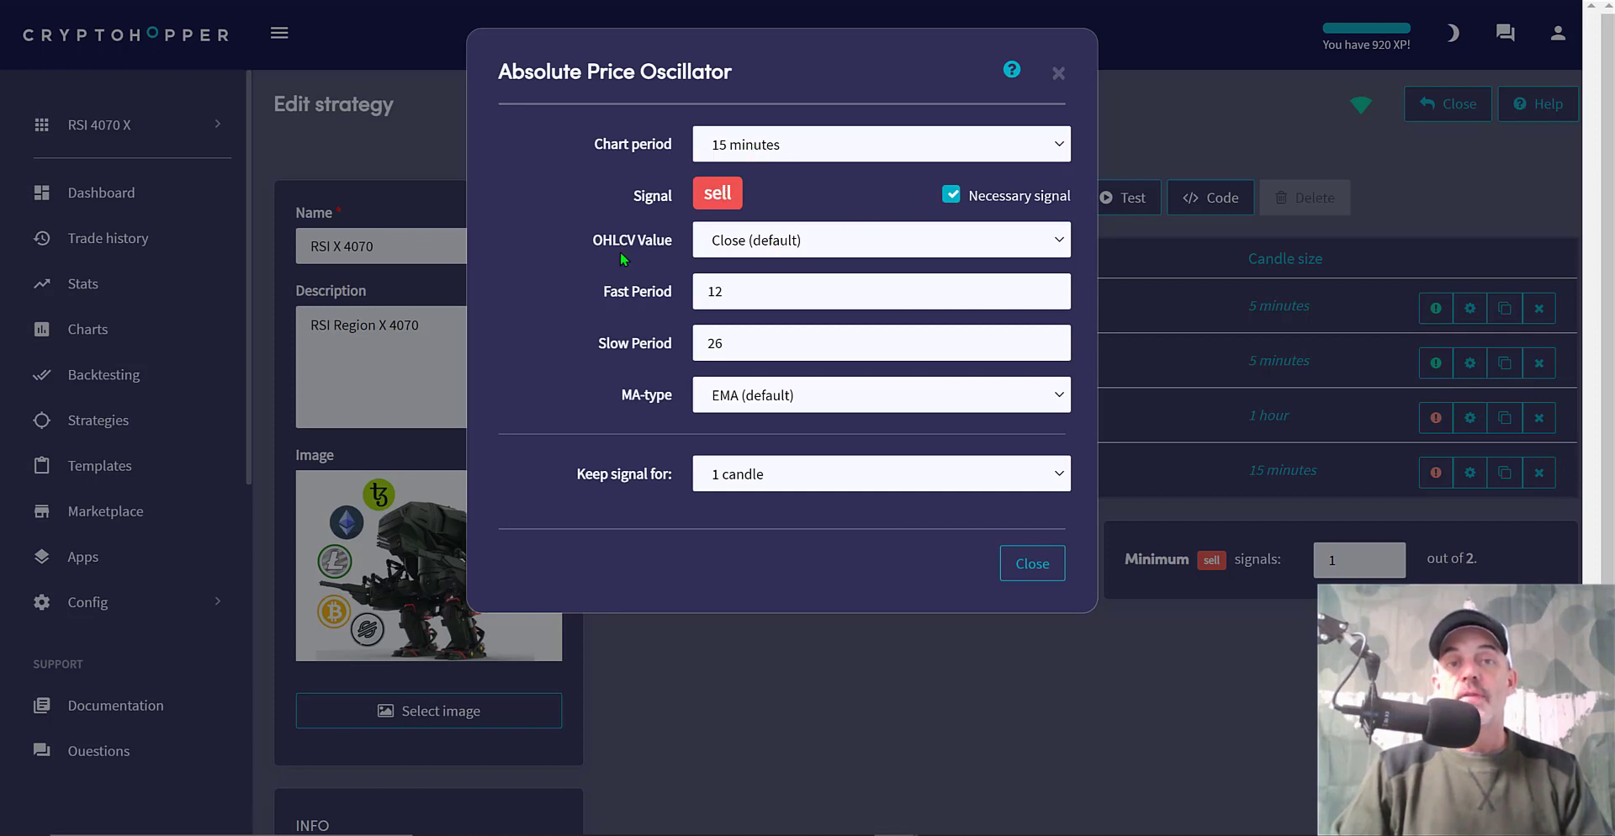
{"action": "mouse_move", "coordinate": [764, 254]}
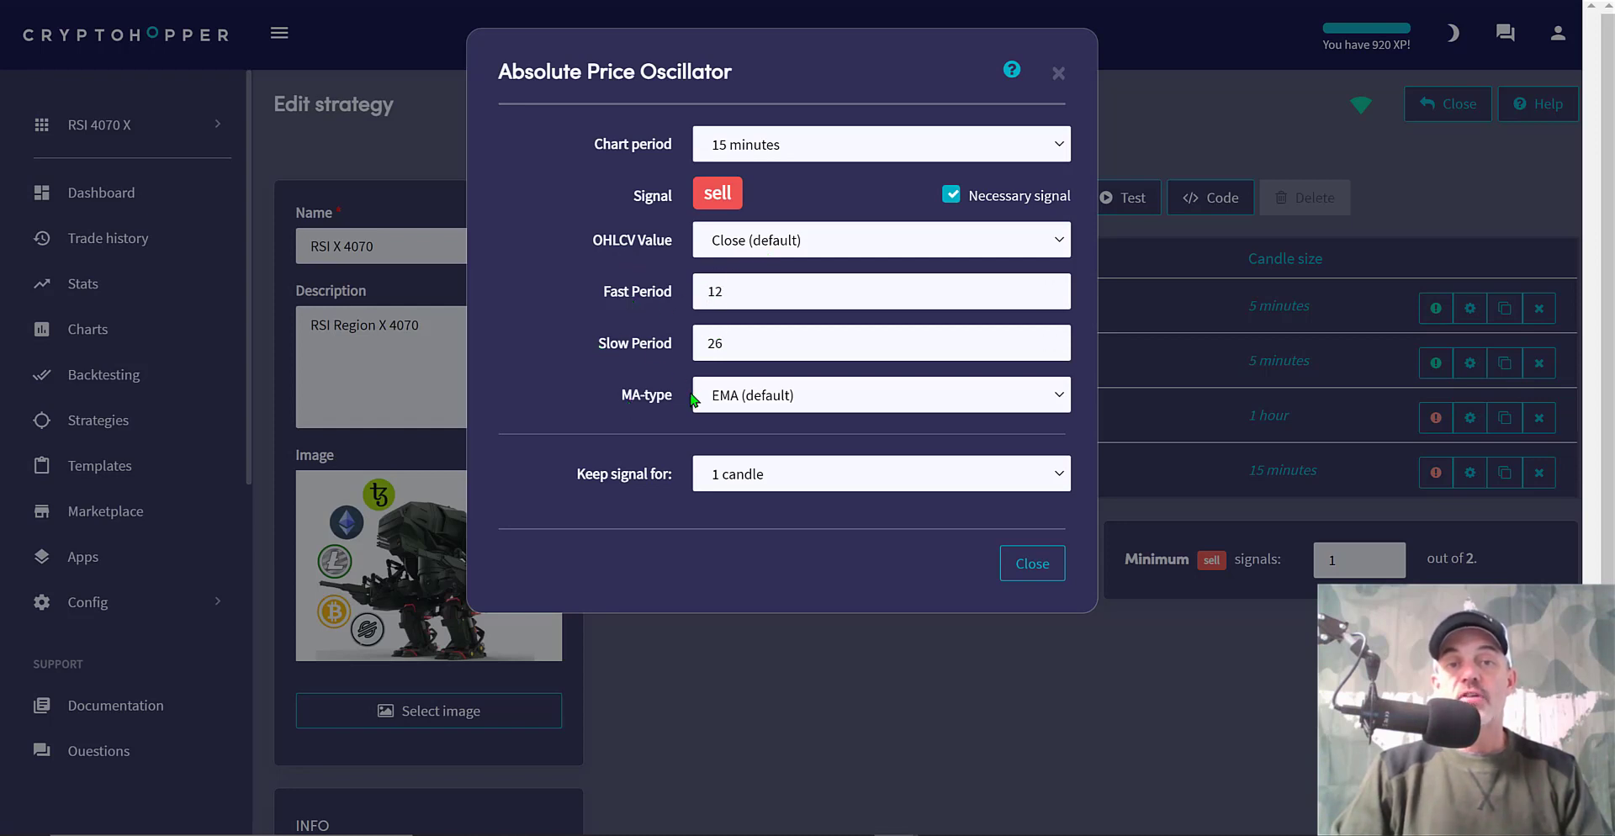
{"action": "mouse_move", "coordinate": [853, 486]}
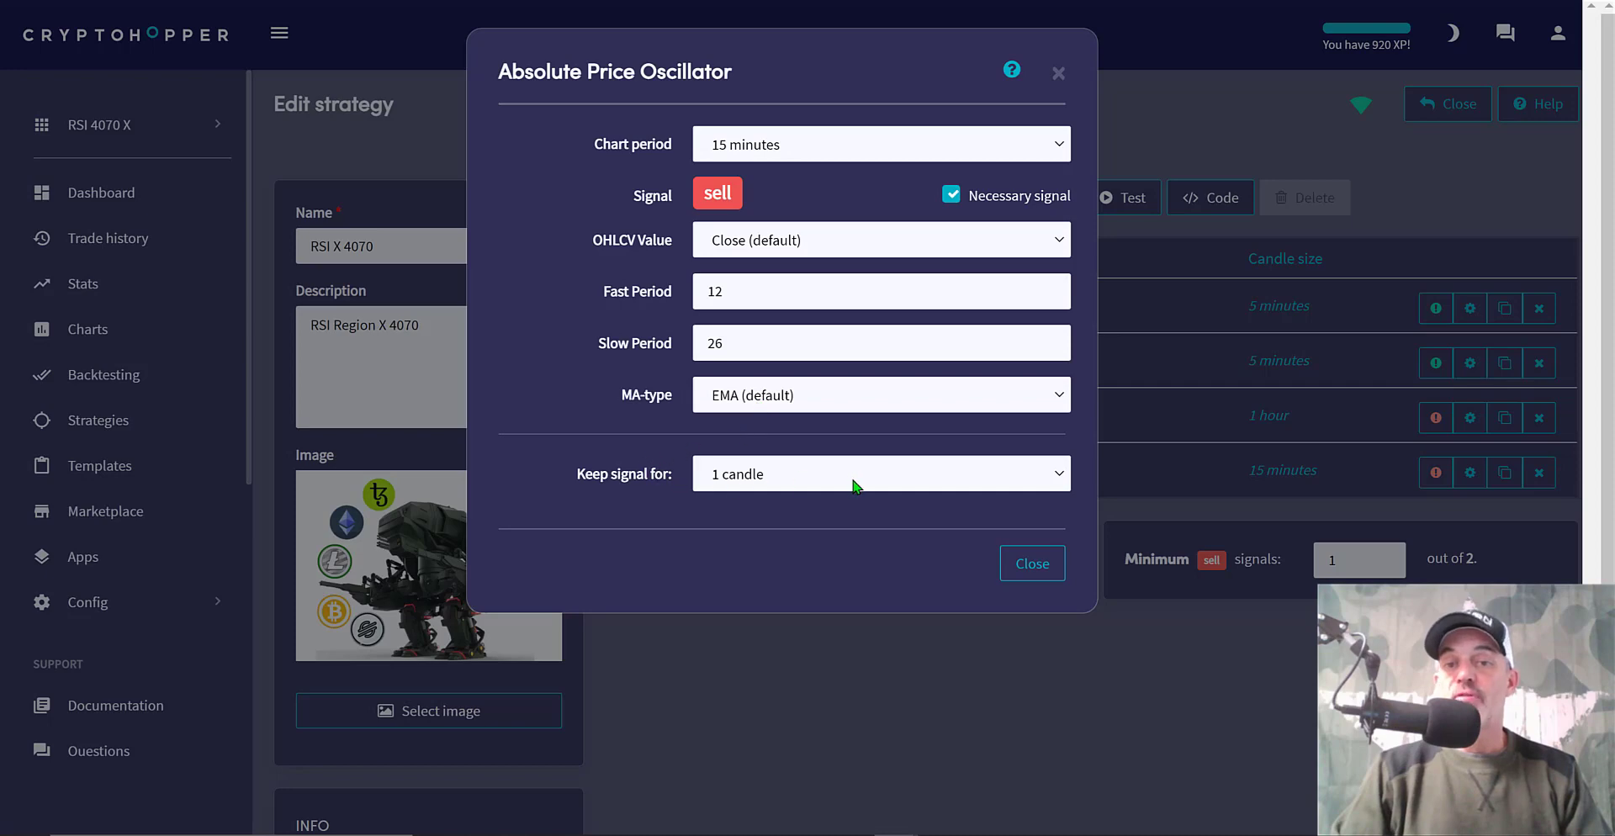
Close the sell oscillator settings and add a MACD indicator found by searching 'macd'
{"action": "left_click", "coordinate": [1031, 564]}
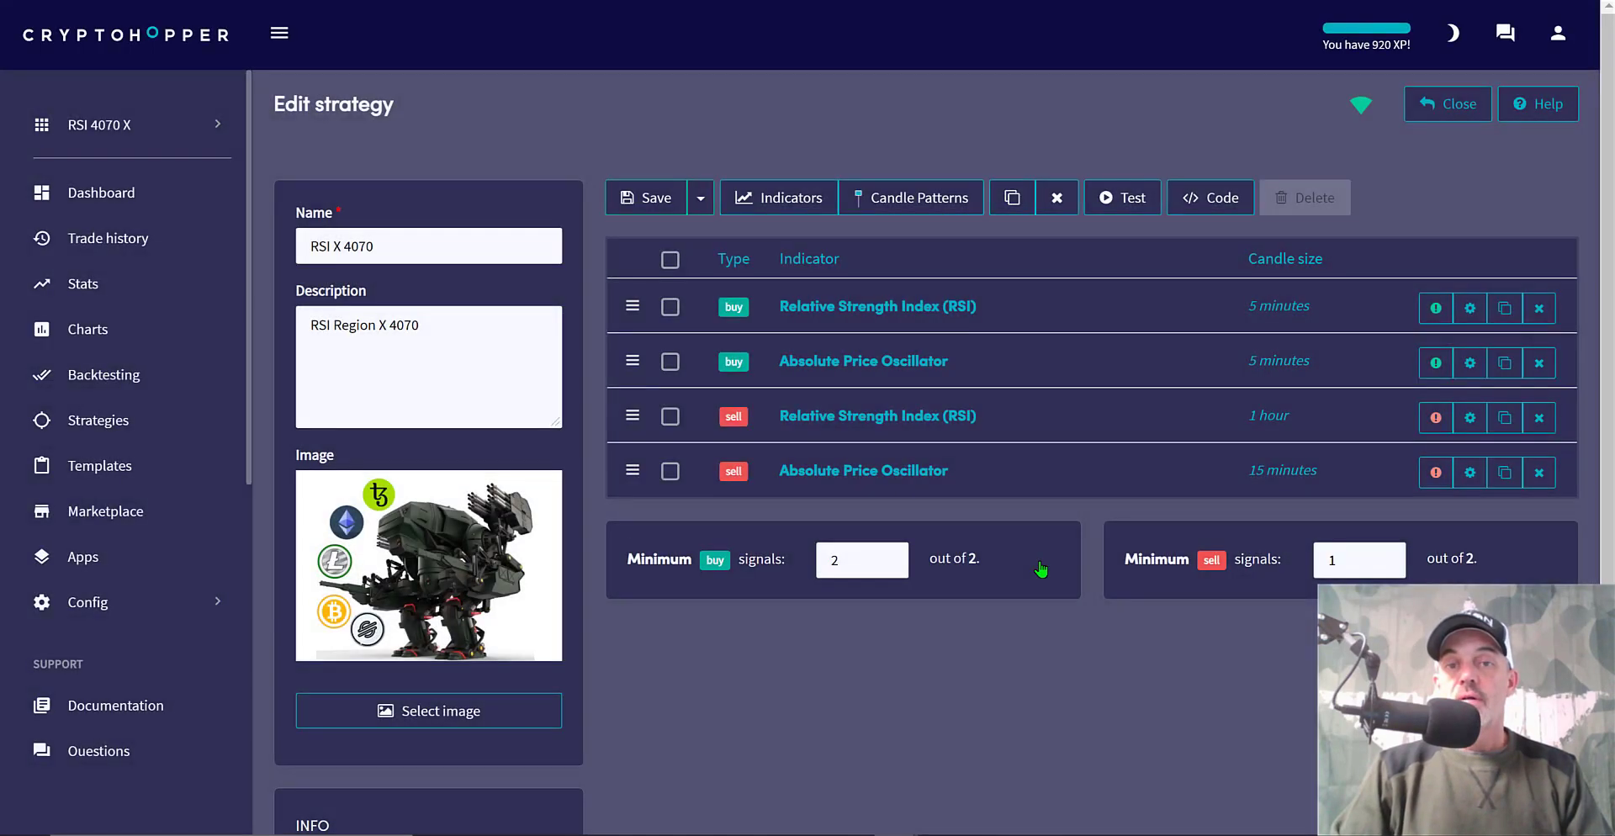
{"action": "mouse_move", "coordinate": [947, 359]}
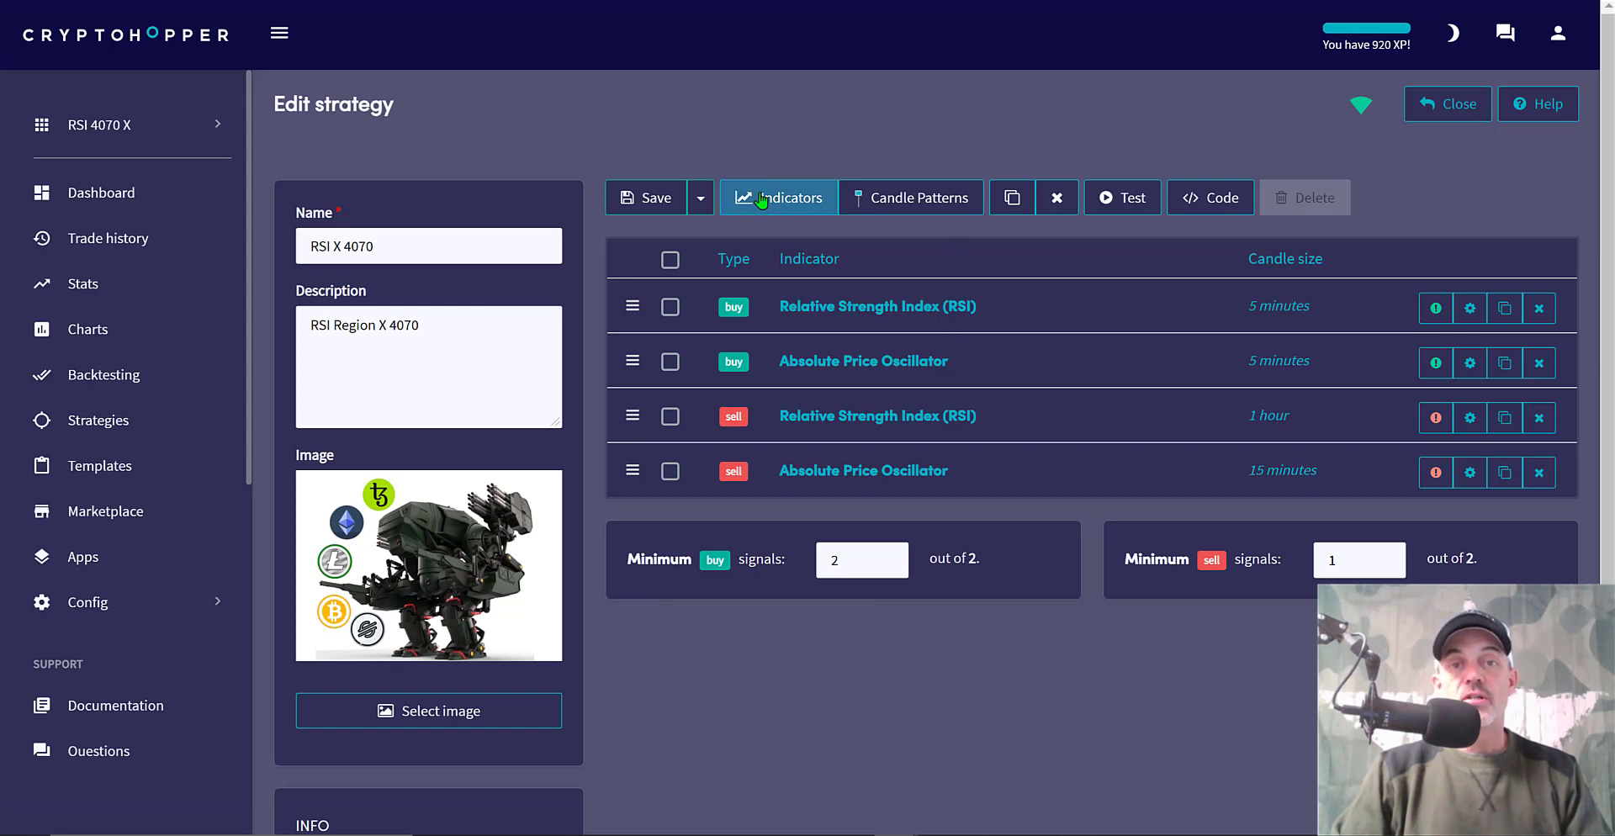
{"action": "mouse_move", "coordinate": [779, 196]}
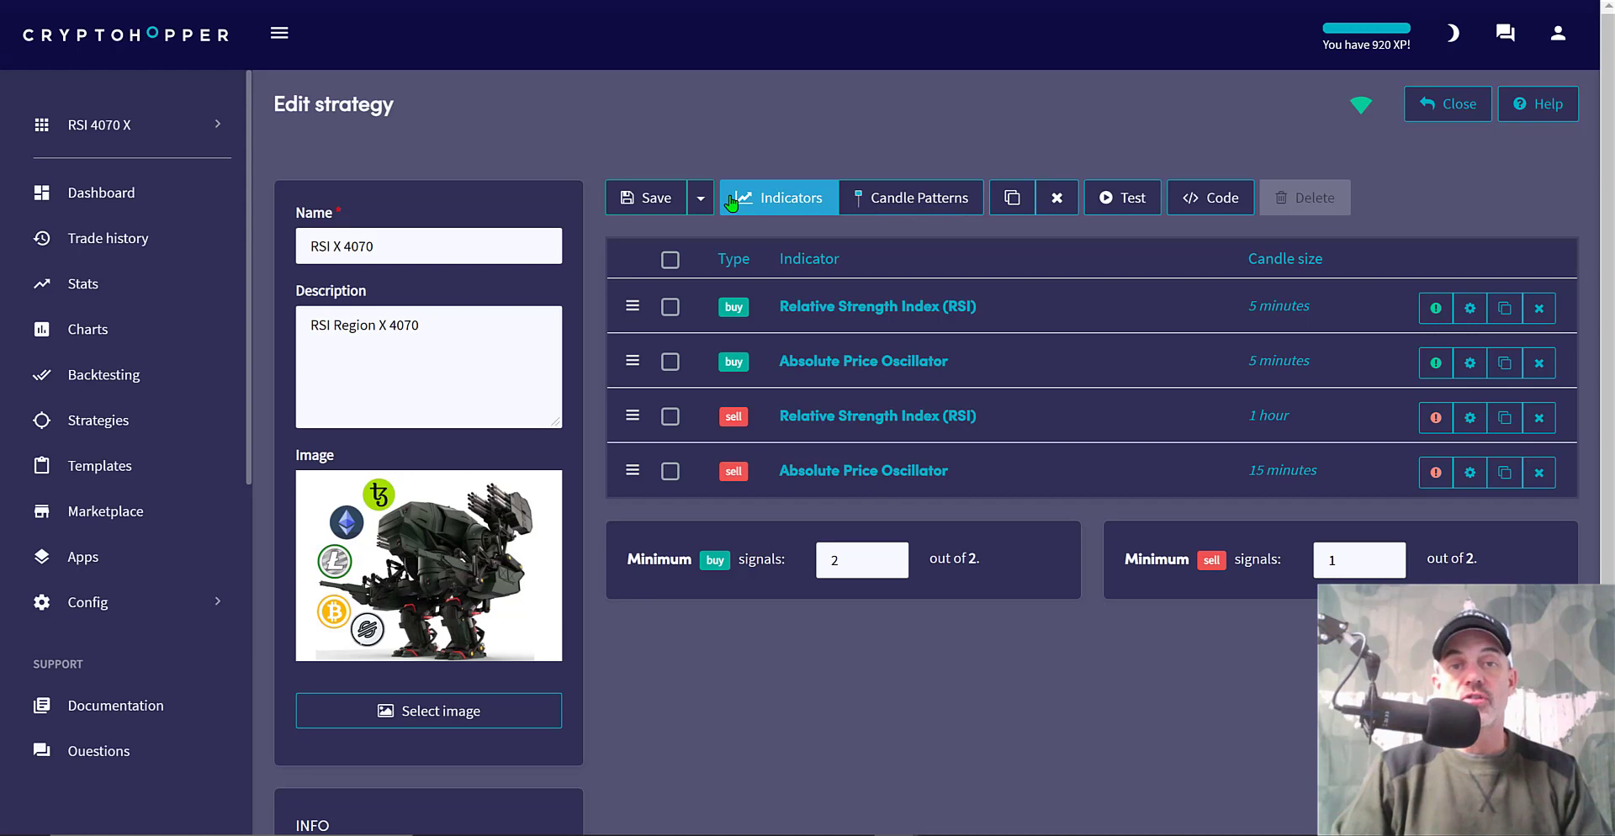
{"action": "left_click", "coordinate": [791, 196]}
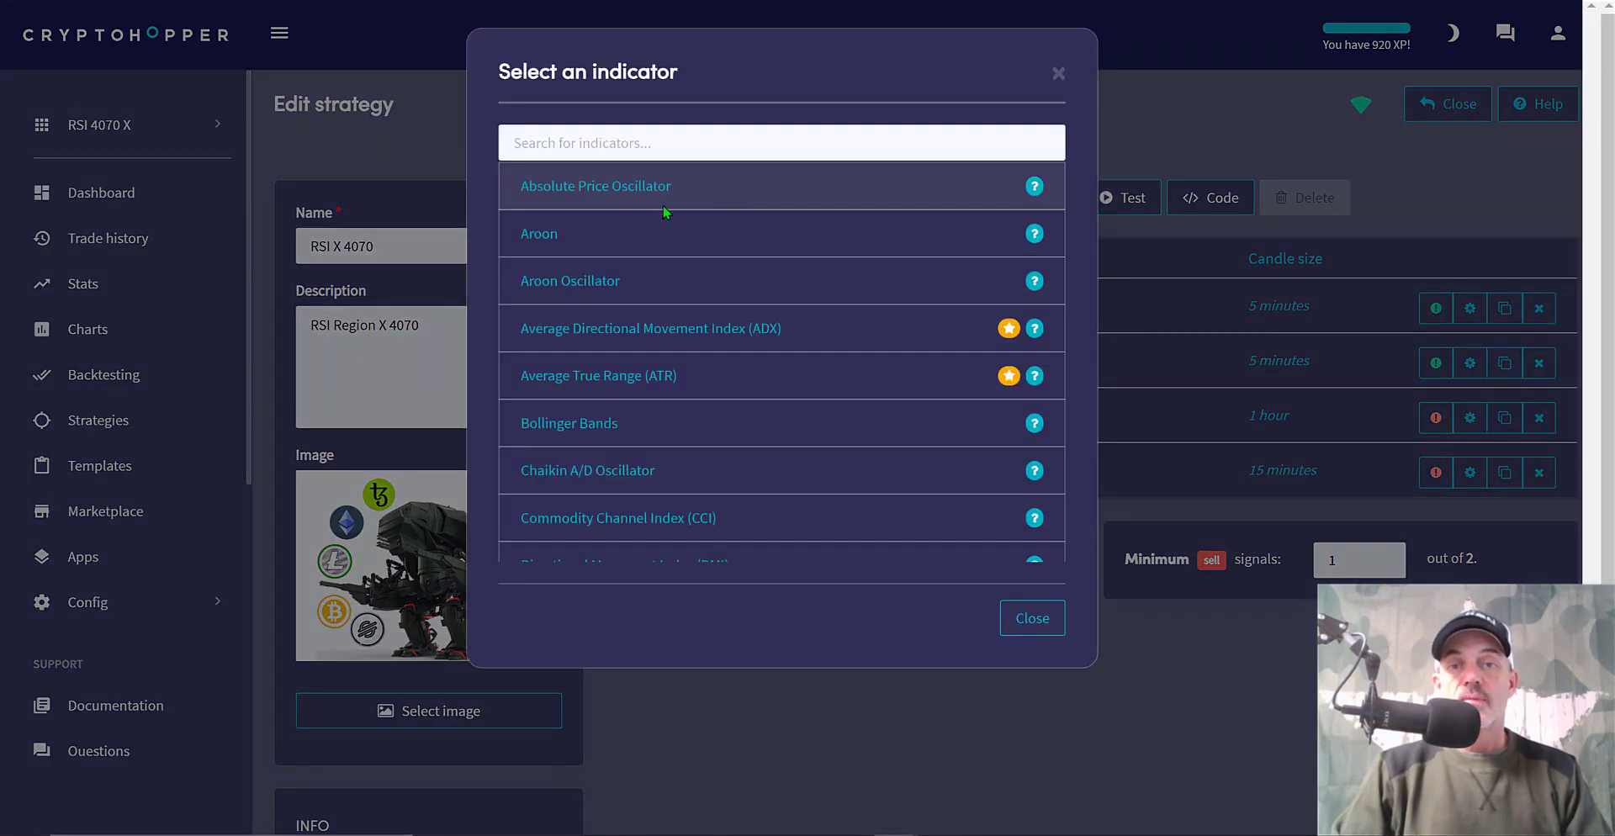
{"action": "mouse_move", "coordinate": [824, 425]}
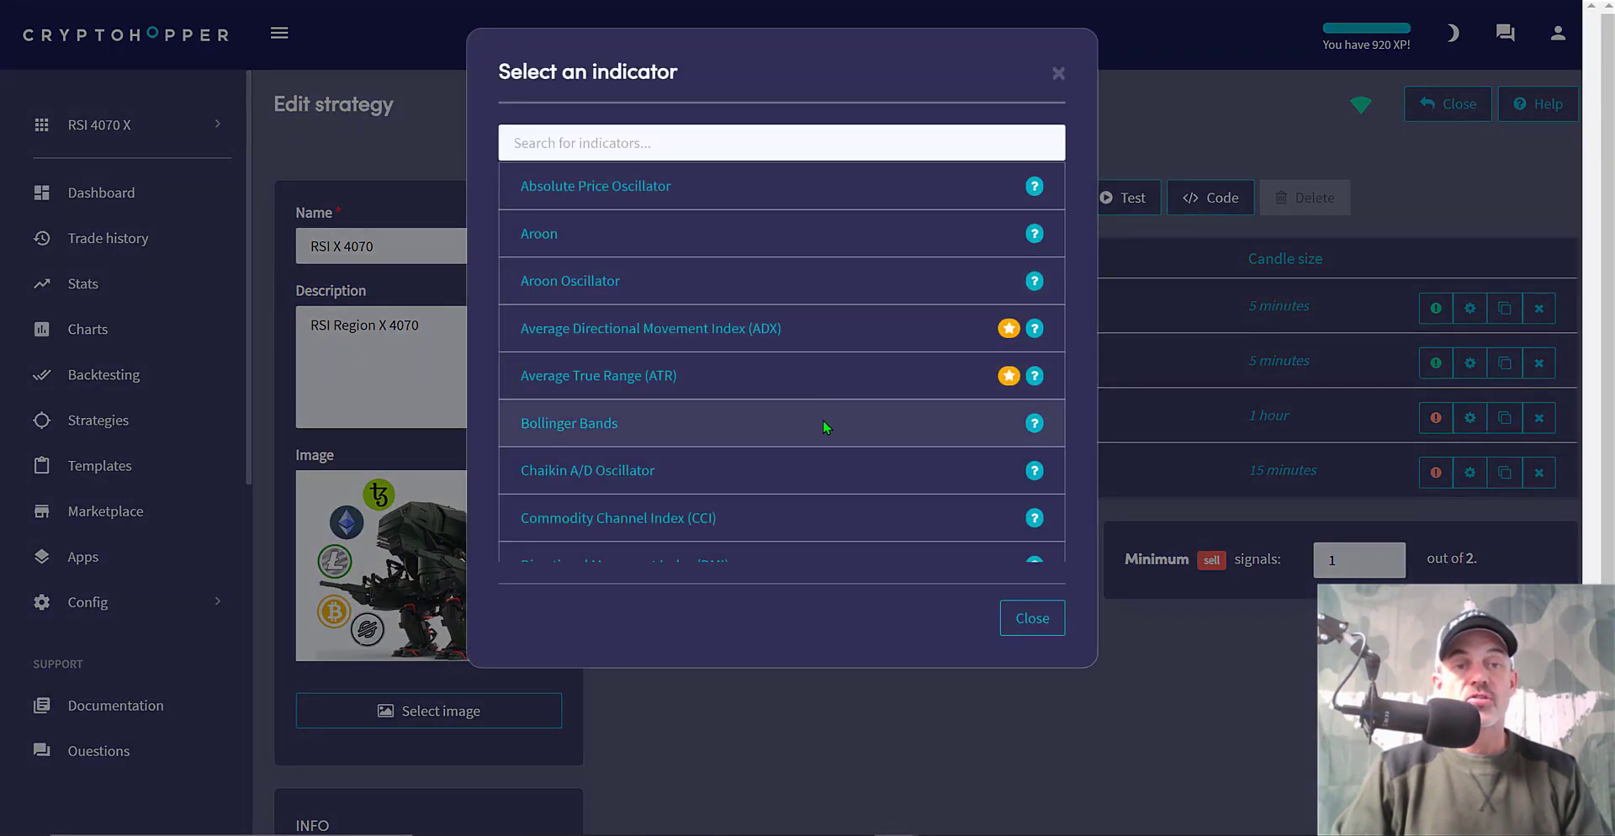
{"action": "mouse_move", "coordinate": [568, 424]}
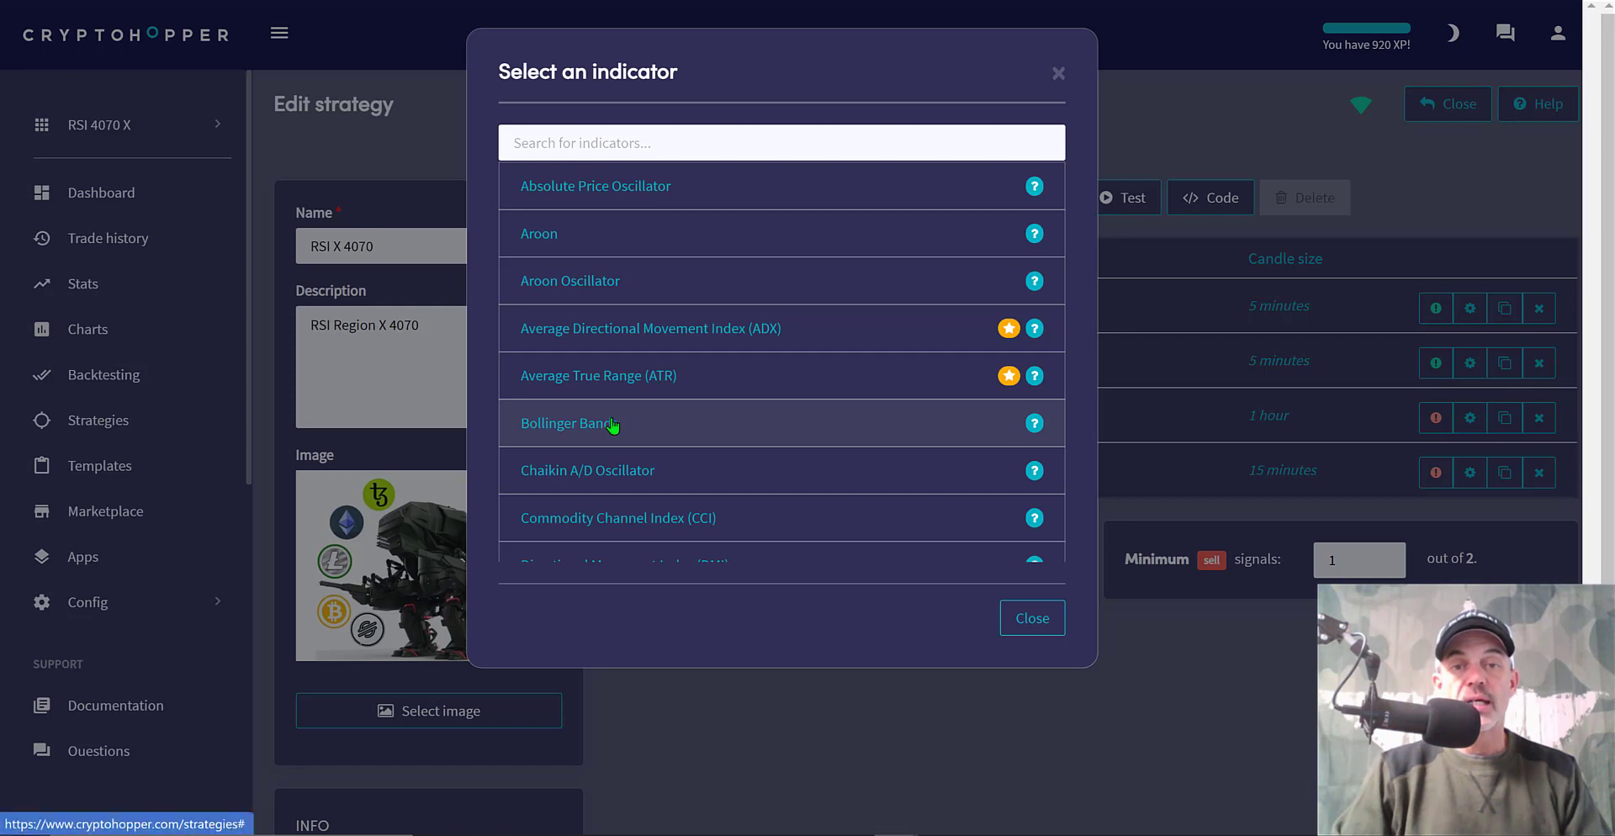
{"action": "mouse_move", "coordinate": [679, 195]}
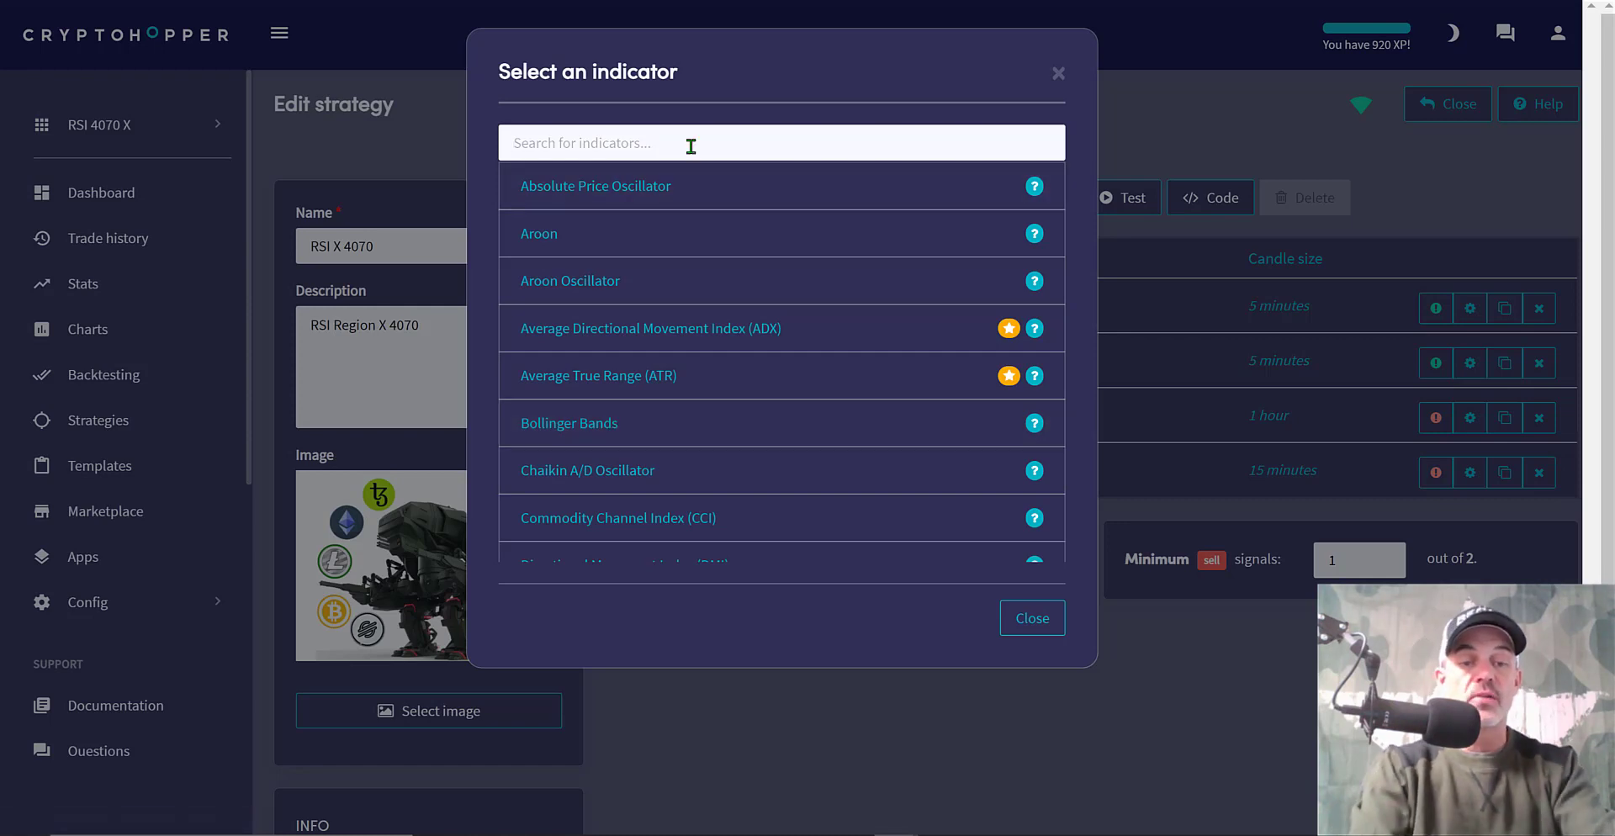
{"action": "type", "text": "rsi"}
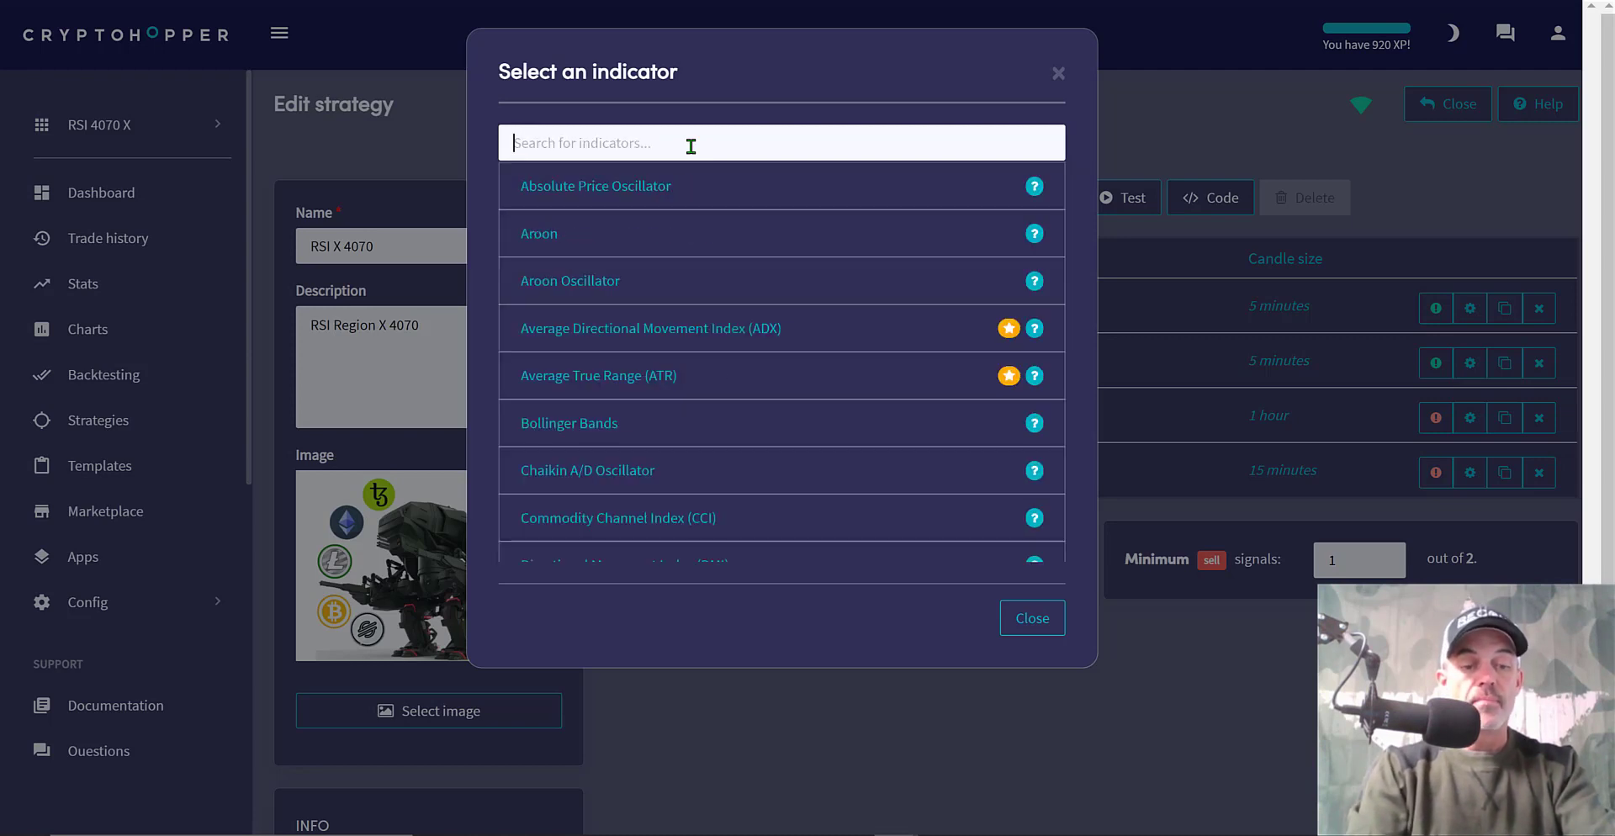
{"action": "type", "text": "macd"}
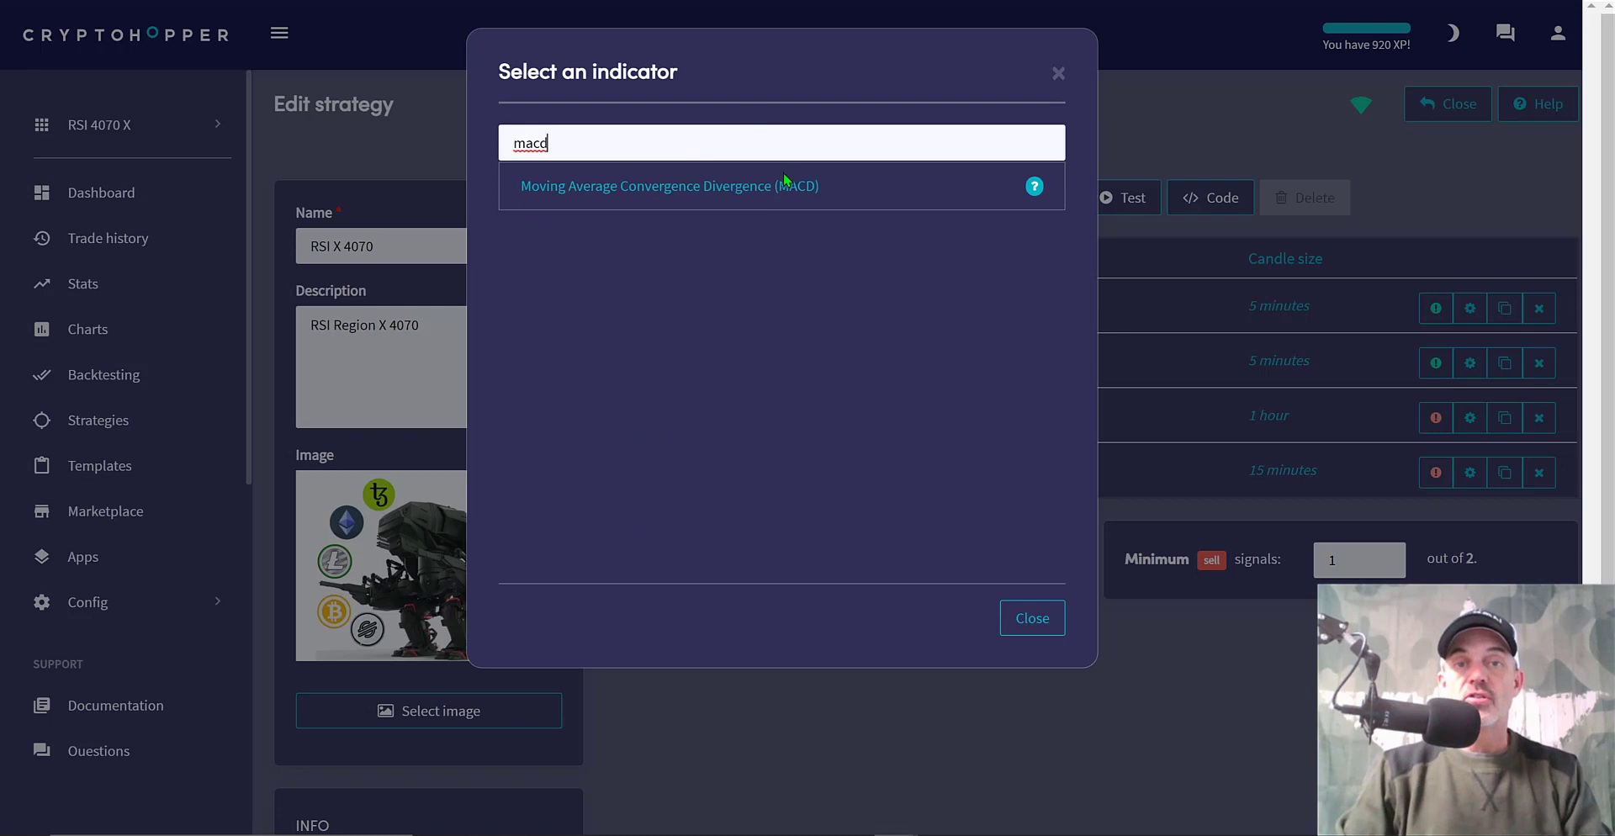
{"action": "left_click", "coordinate": [668, 187]}
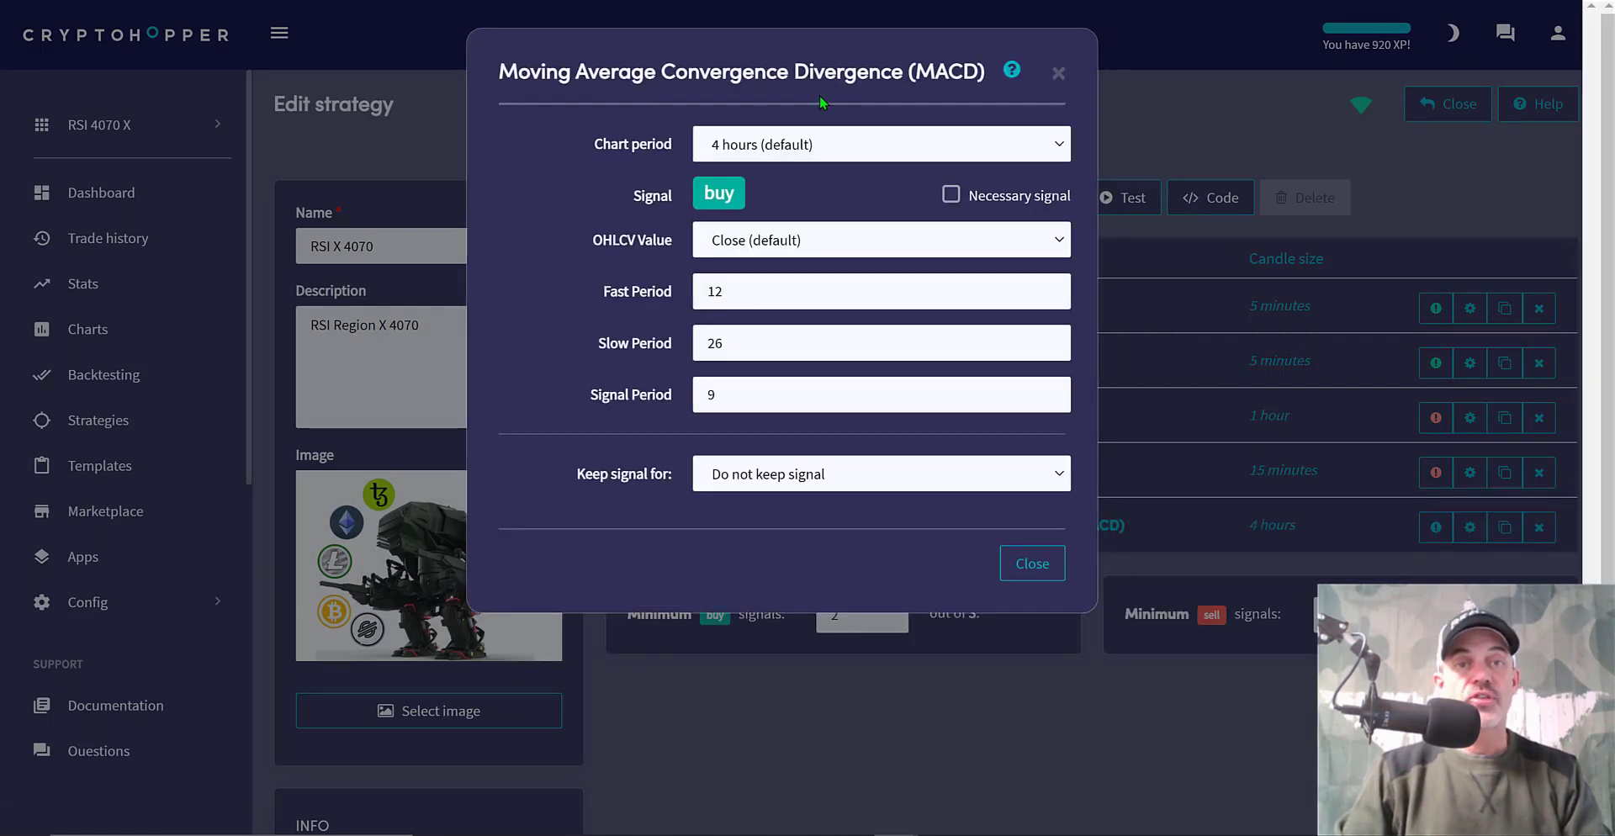
{"action": "mouse_move", "coordinate": [979, 518]}
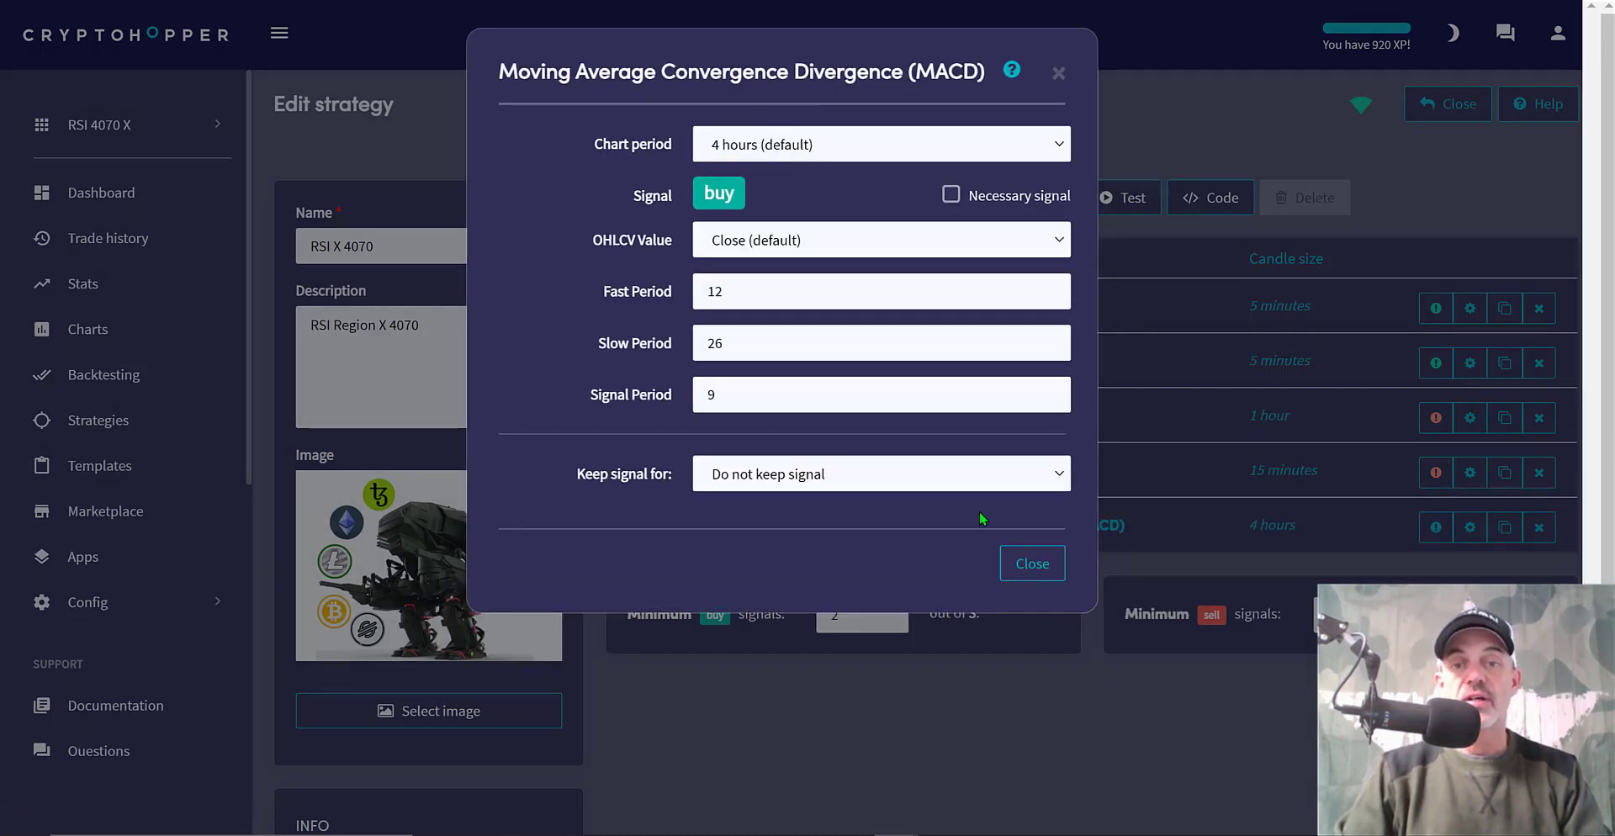
Close the MACD settings and delete the MACD row, restoring the original four indicators
{"action": "left_click", "coordinate": [1031, 564]}
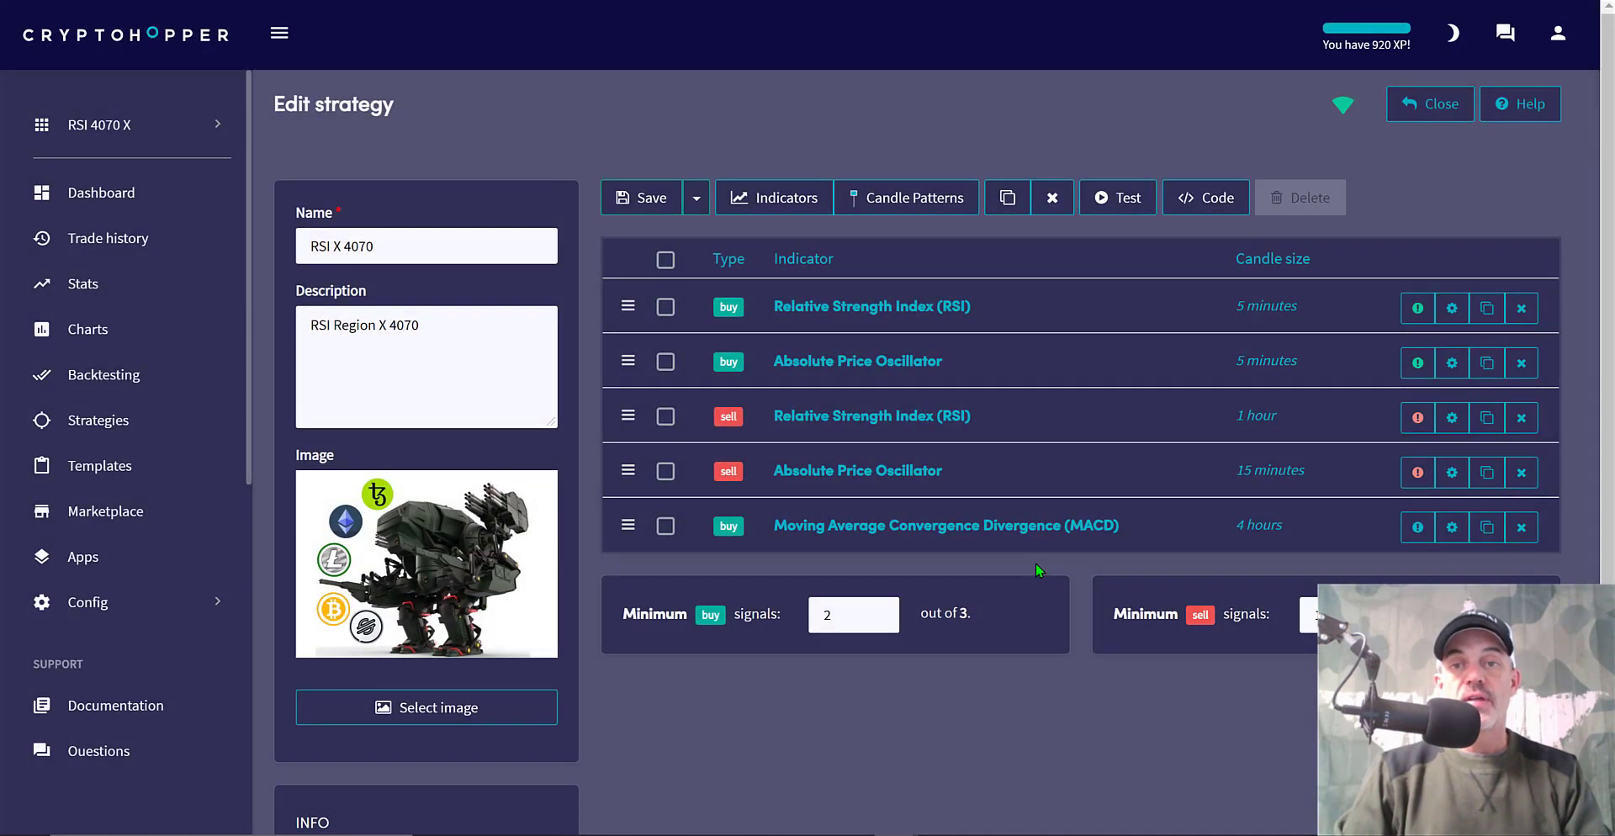
{"action": "mouse_move", "coordinate": [841, 507]}
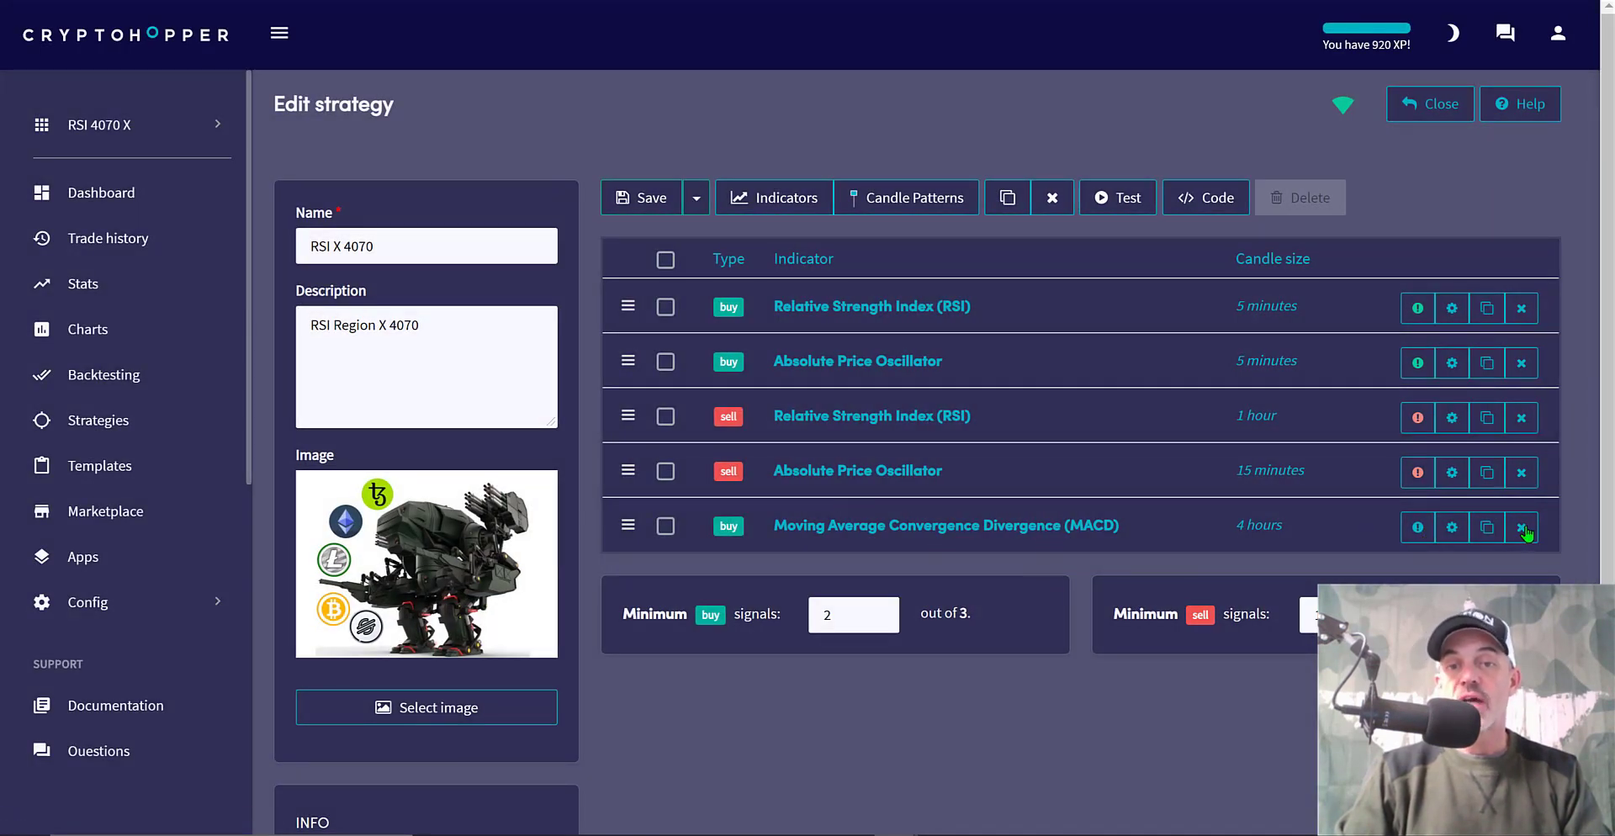
{"action": "left_click", "coordinate": [1521, 526]}
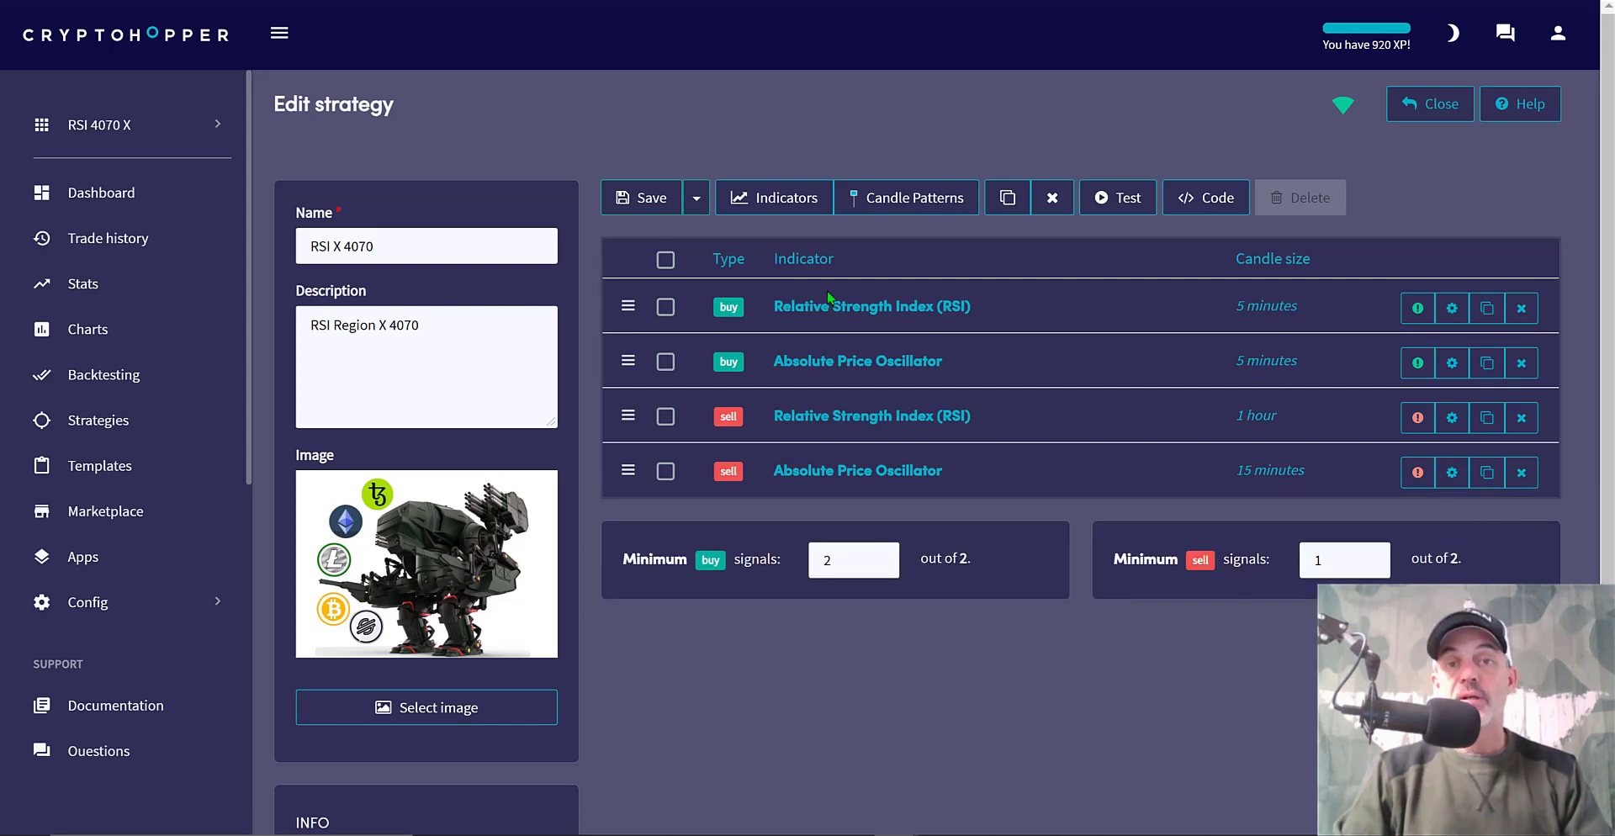
{"action": "mouse_move", "coordinate": [1008, 375]}
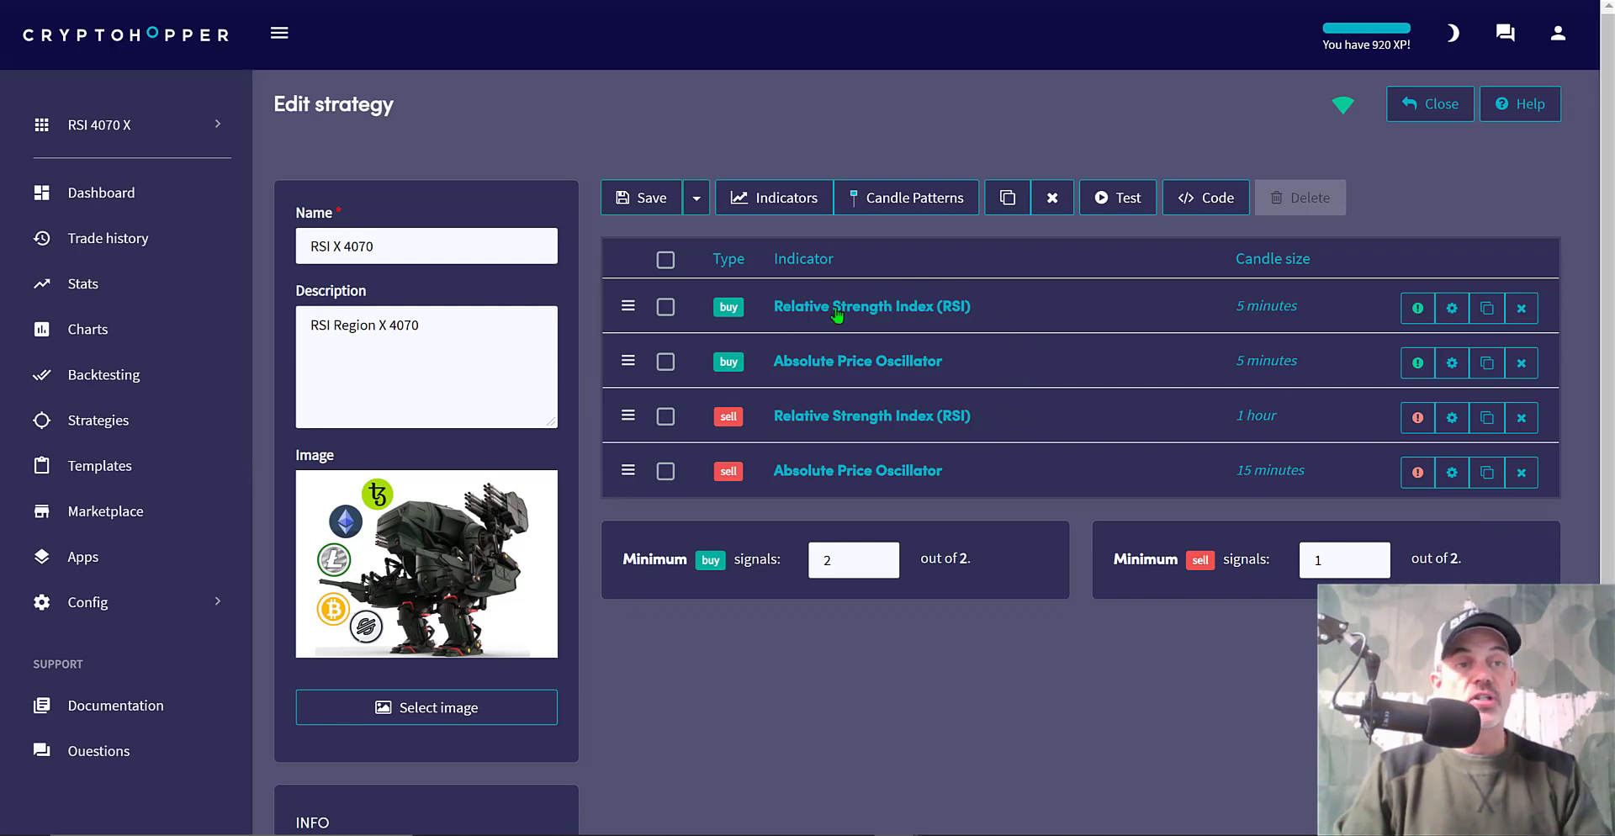
{"action": "mouse_move", "coordinate": [101, 421]}
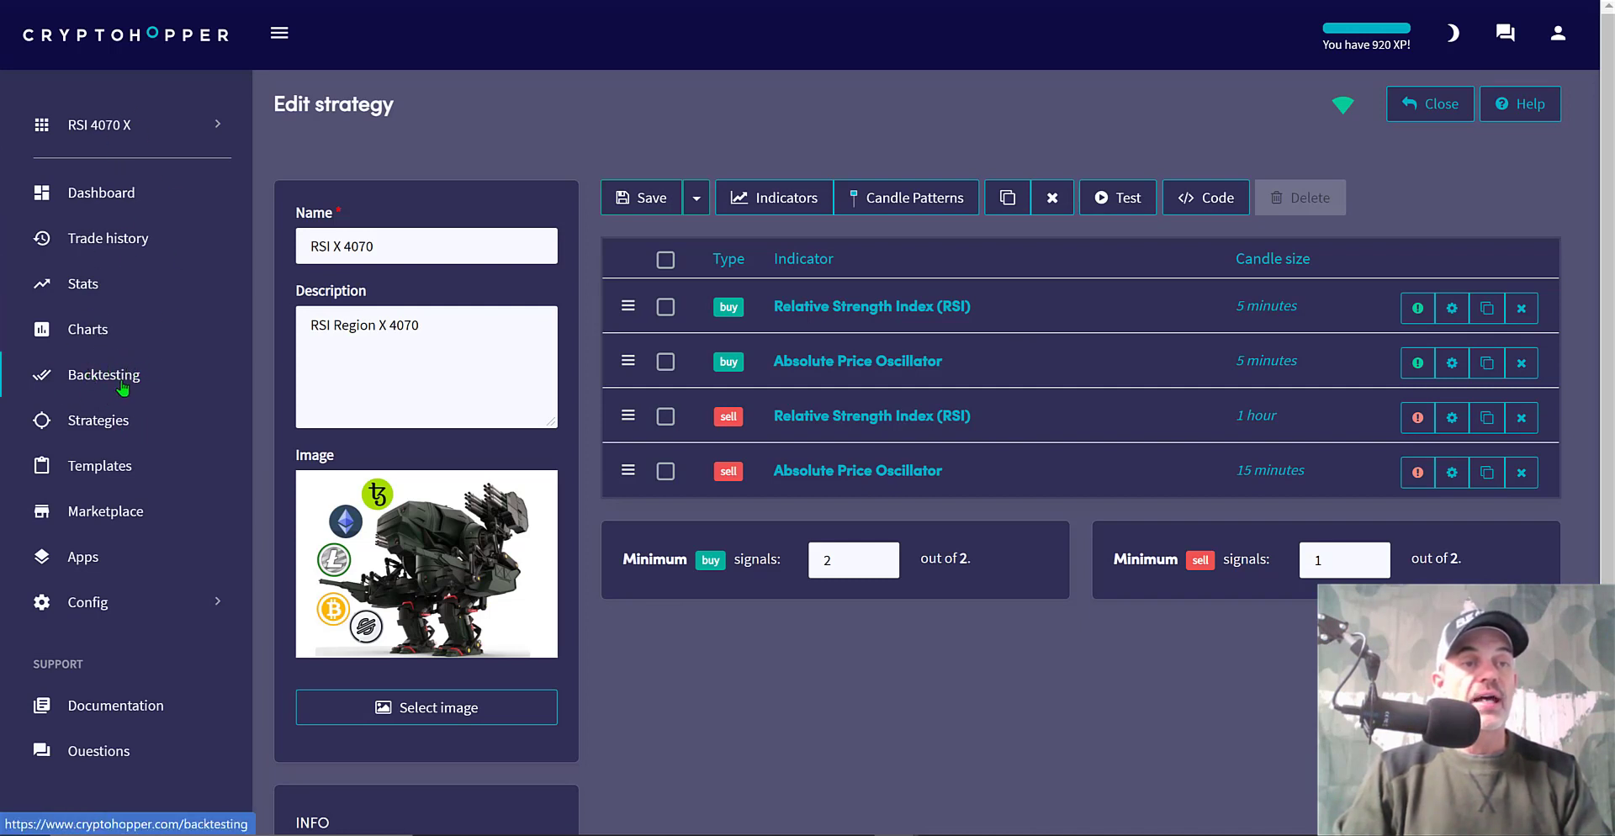
{"action": "mouse_move", "coordinate": [111, 388]}
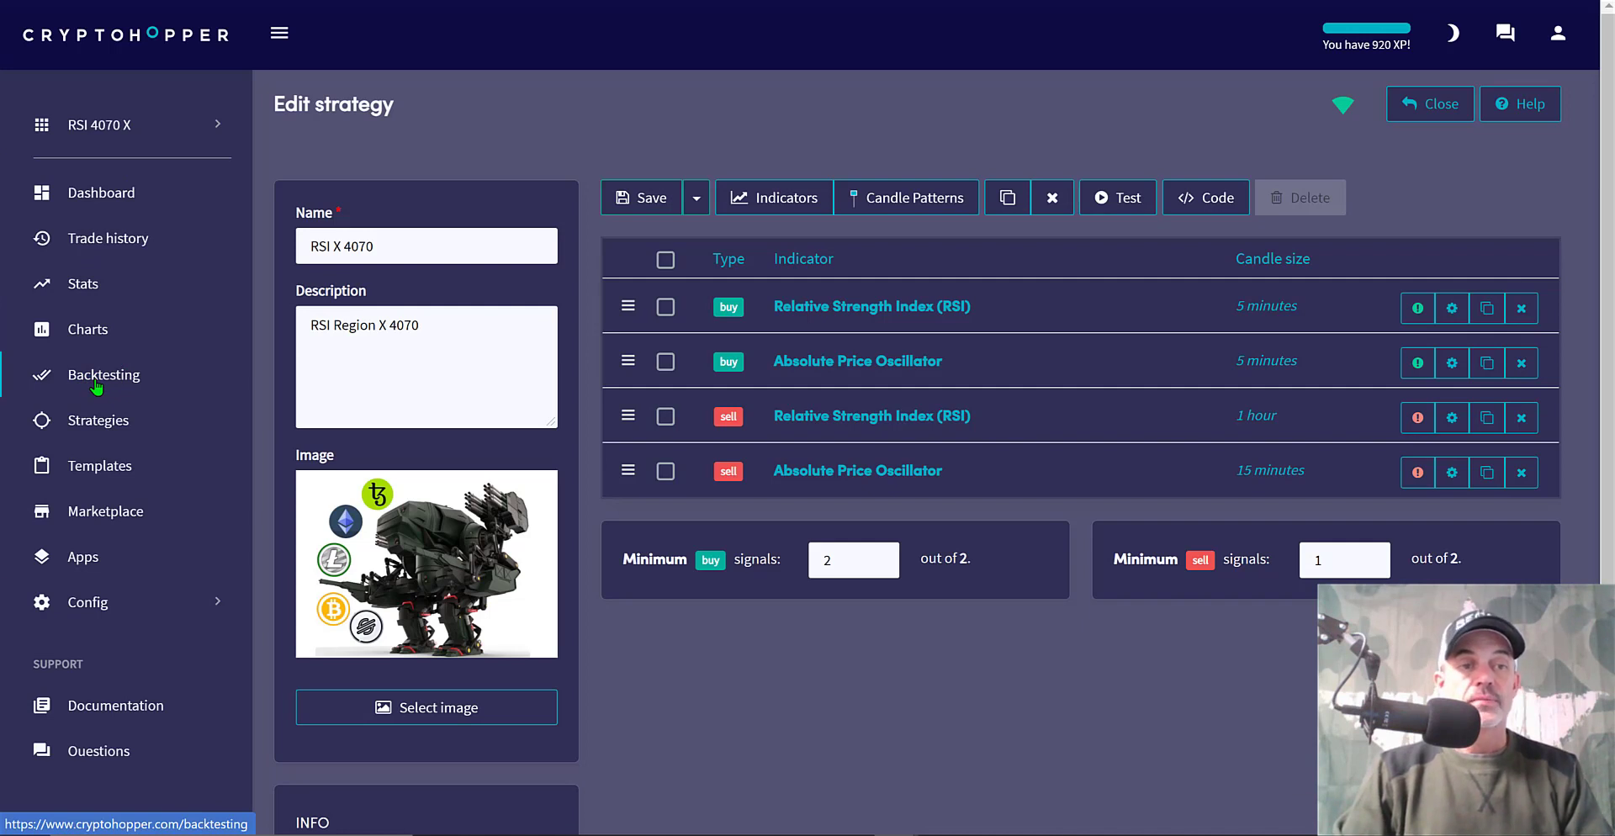
Go to the hopper's Config and view the Sell settings: take profit 40, market orders, max open time 3
{"action": "left_click", "coordinate": [85, 602]}
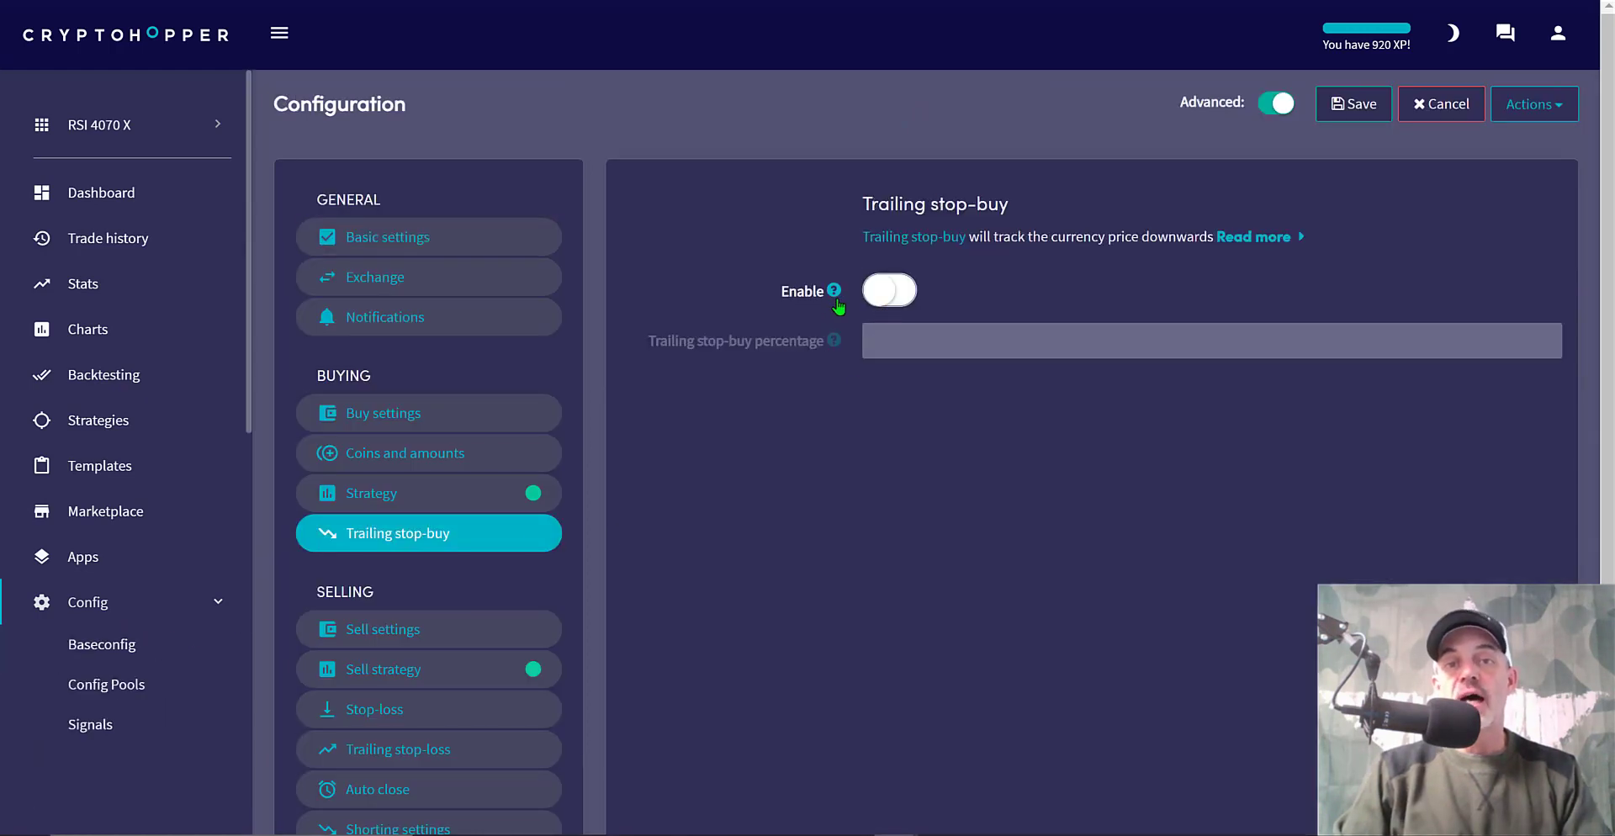
{"action": "mouse_move", "coordinate": [879, 351]}
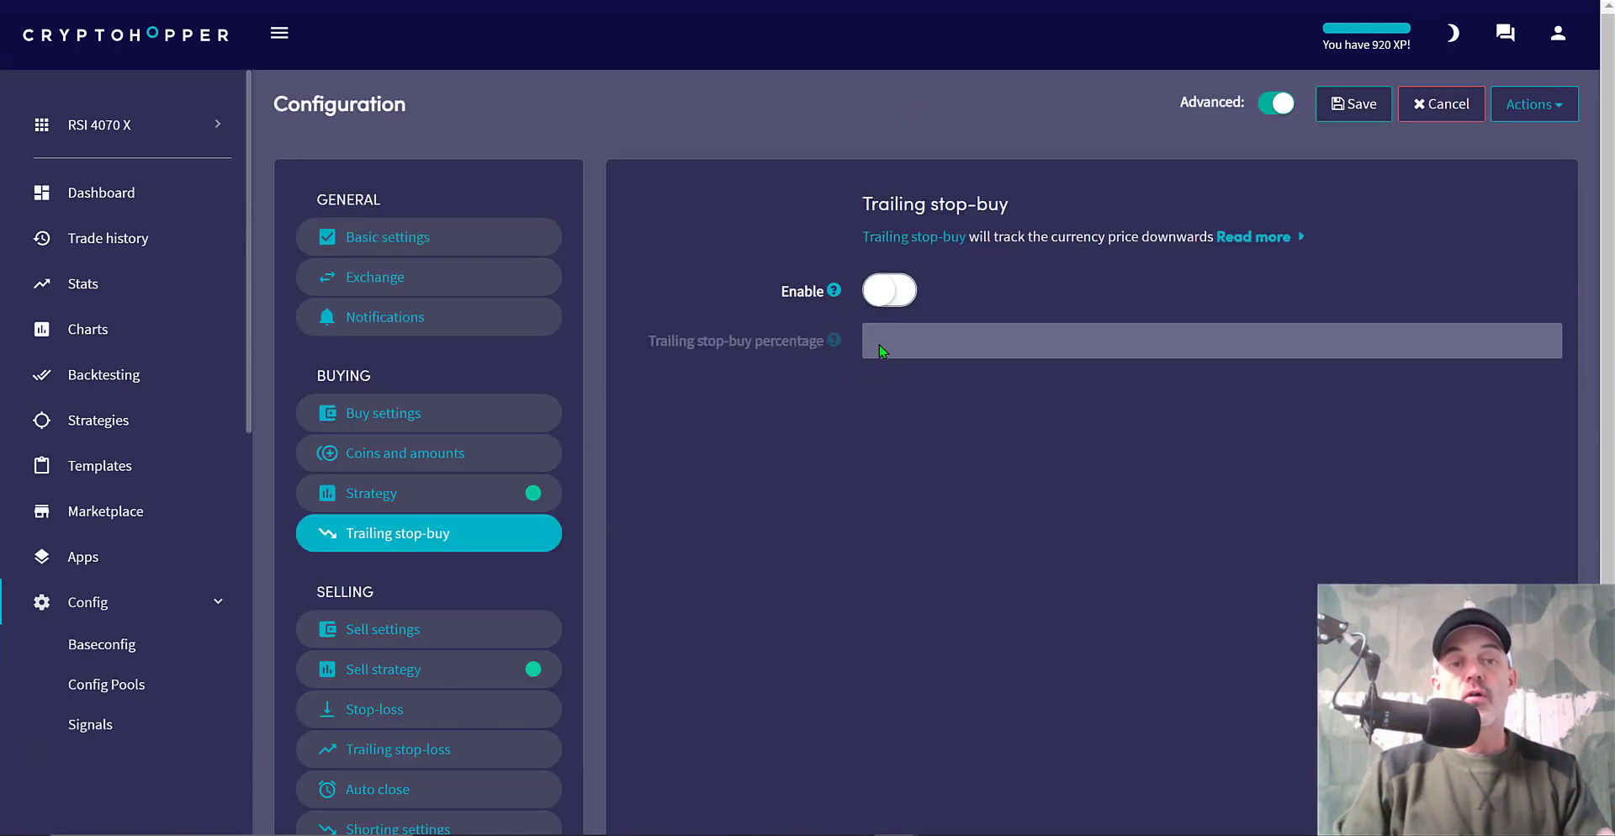
{"action": "left_click", "coordinate": [382, 629]}
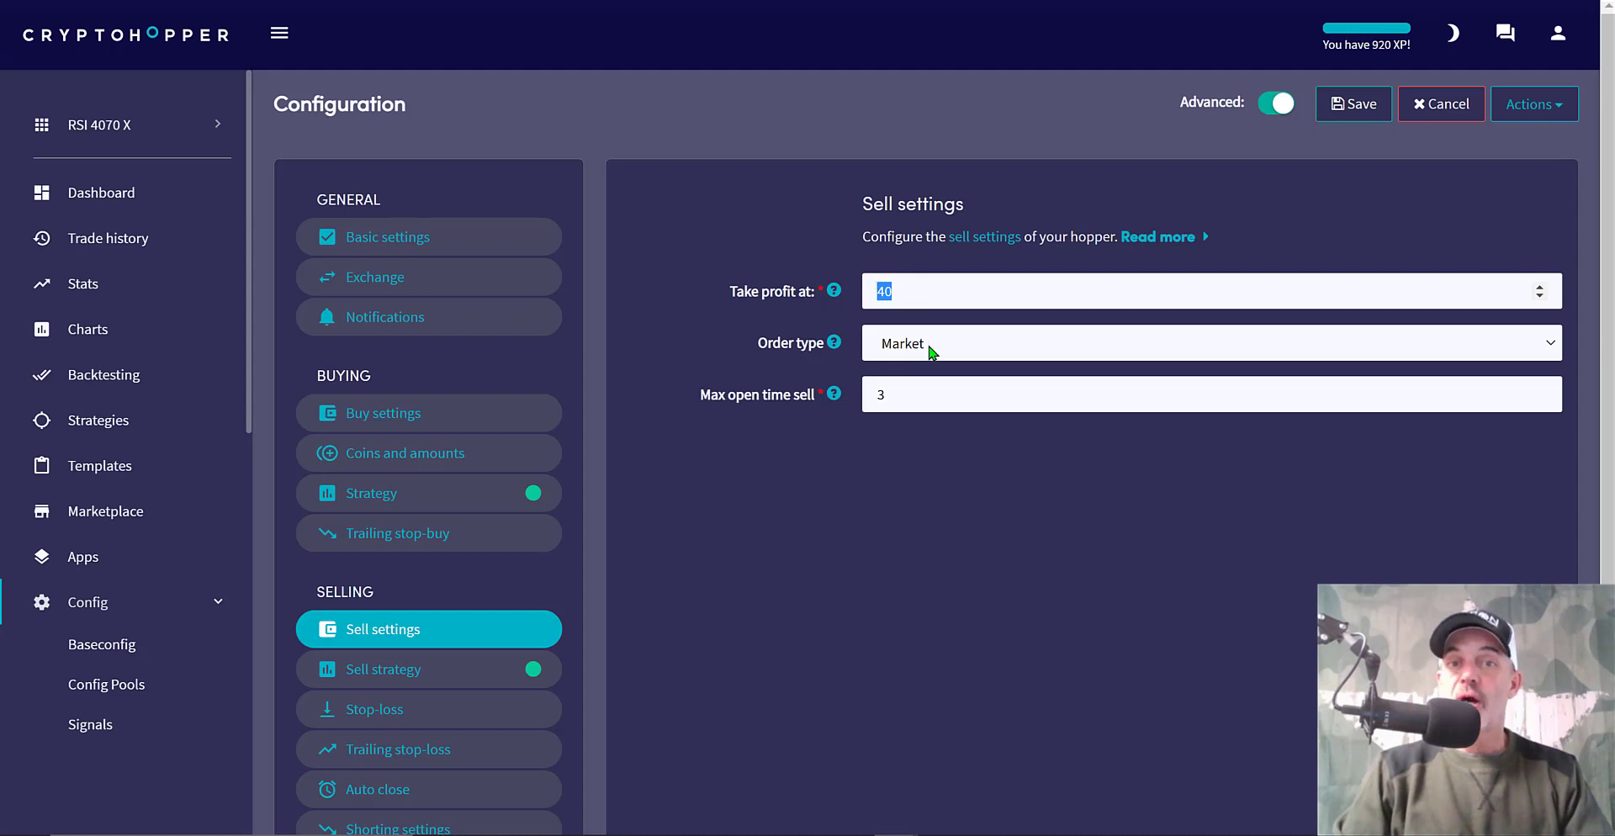
{"action": "mouse_move", "coordinate": [944, 353]}
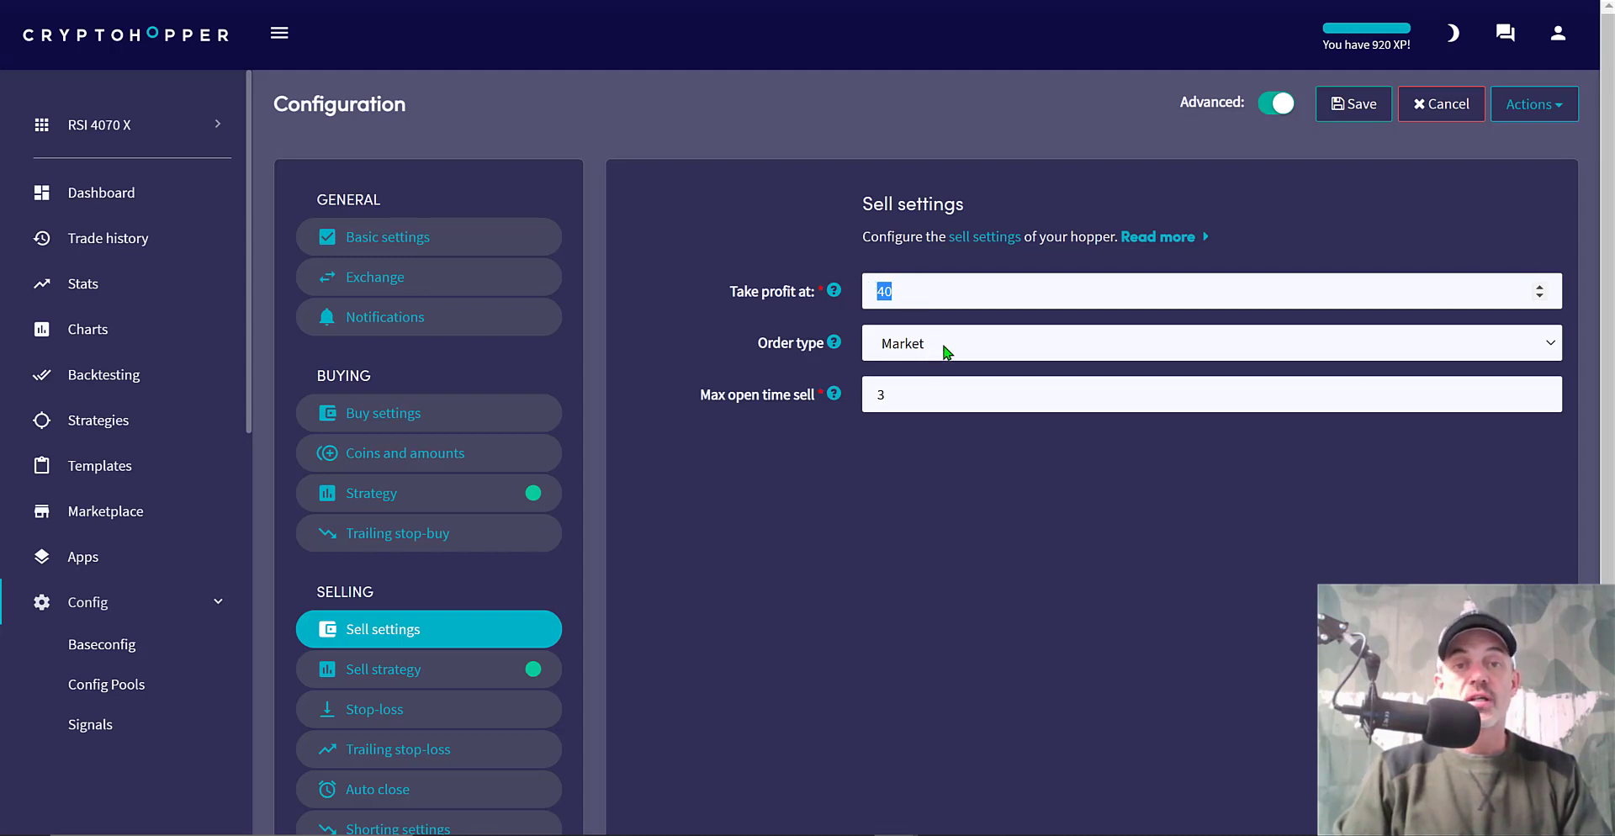
{"action": "mouse_move", "coordinate": [933, 345]}
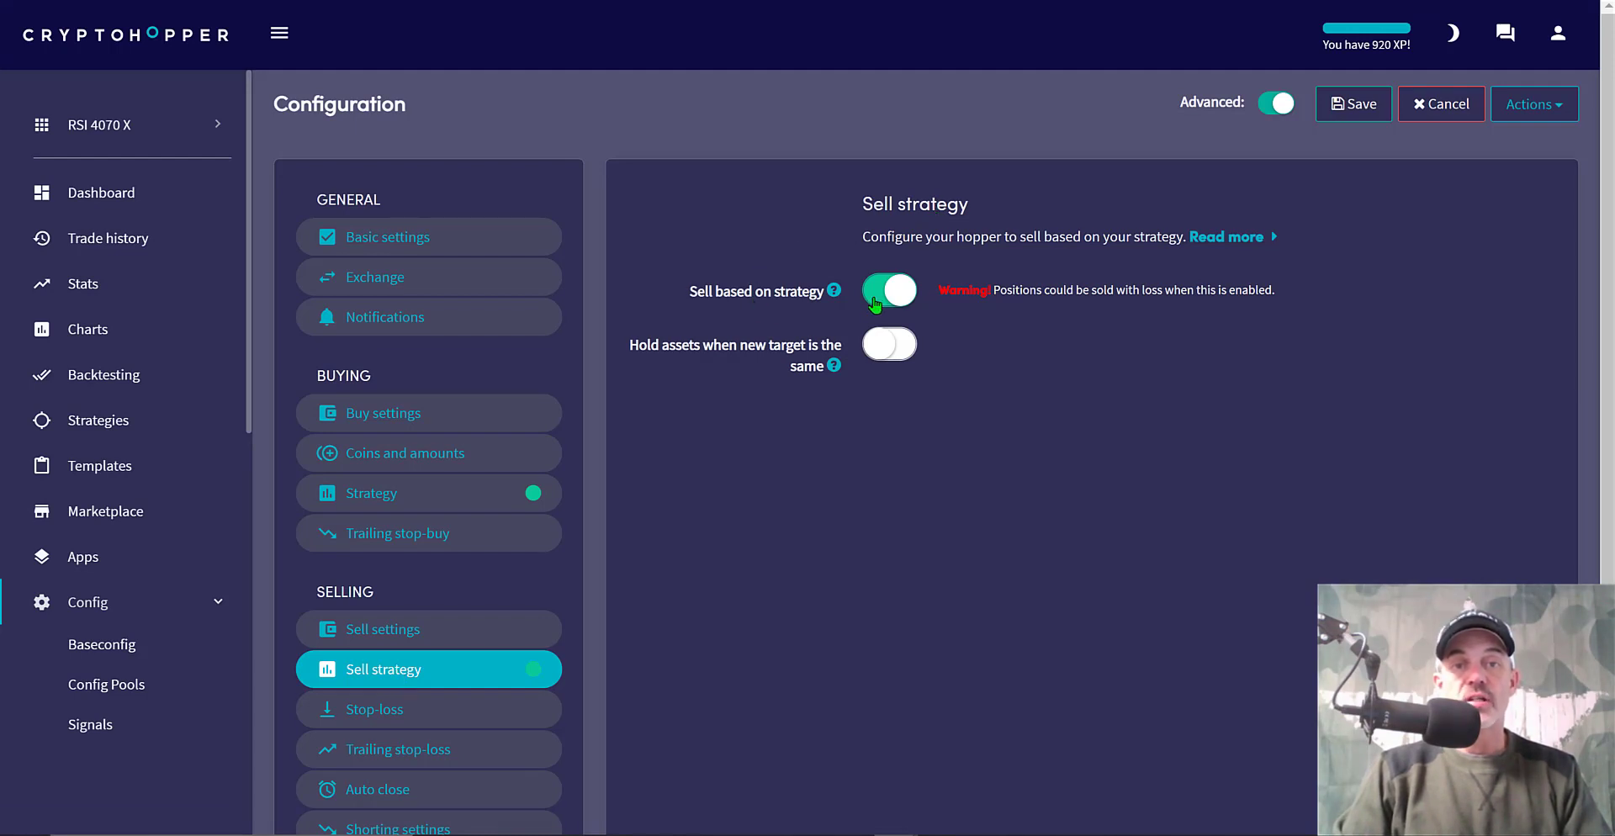
{"action": "mouse_move", "coordinate": [811, 525]}
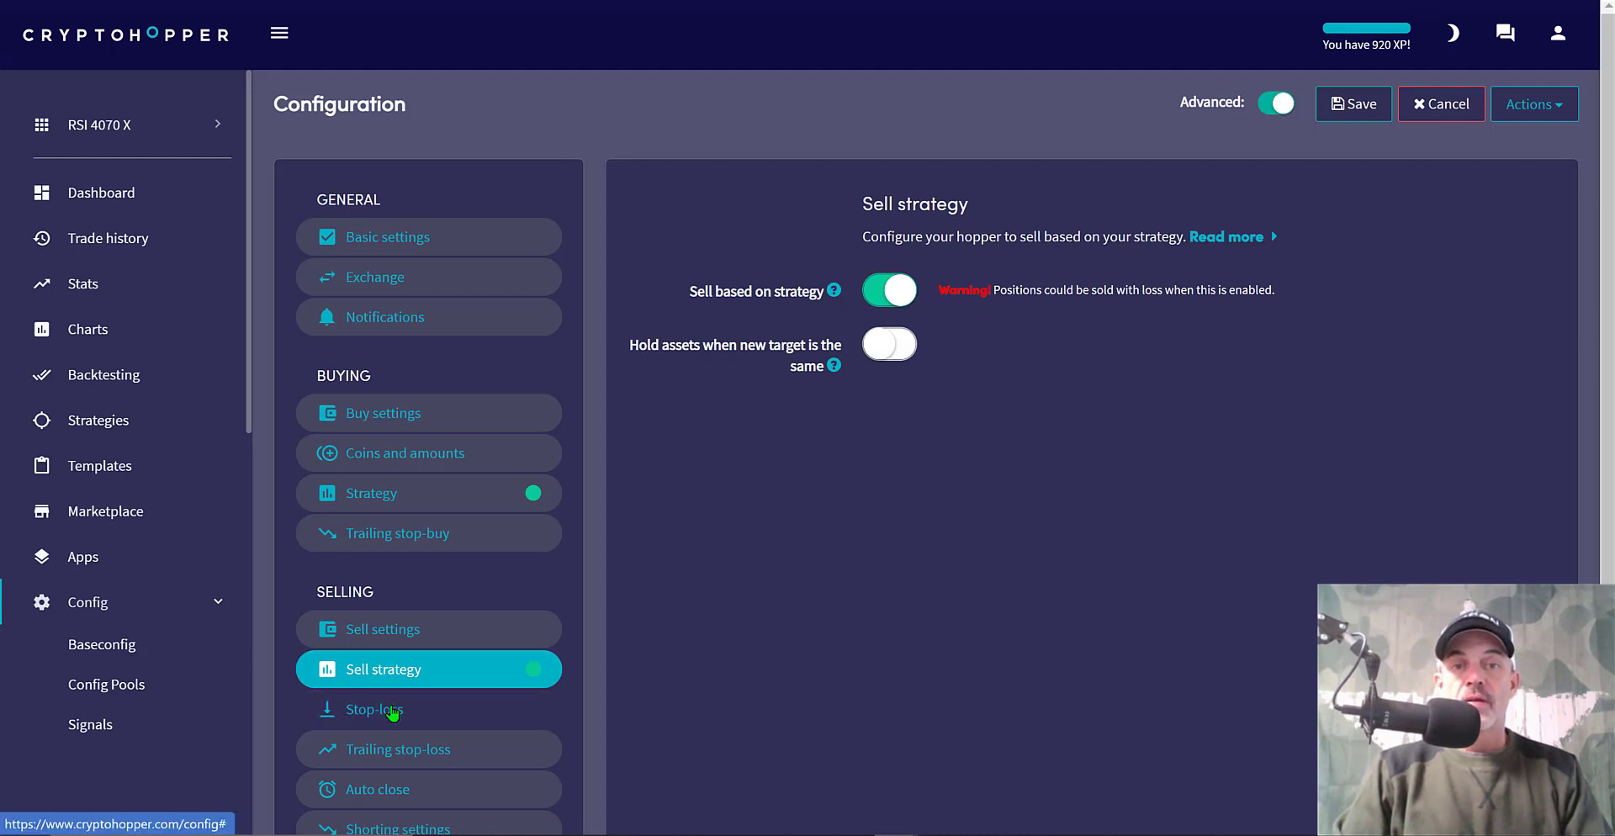
View the disabled Stop-loss, then the disabled Trailing stop-loss at 1.5 percent, arm at 3
{"action": "left_click", "coordinate": [375, 708]}
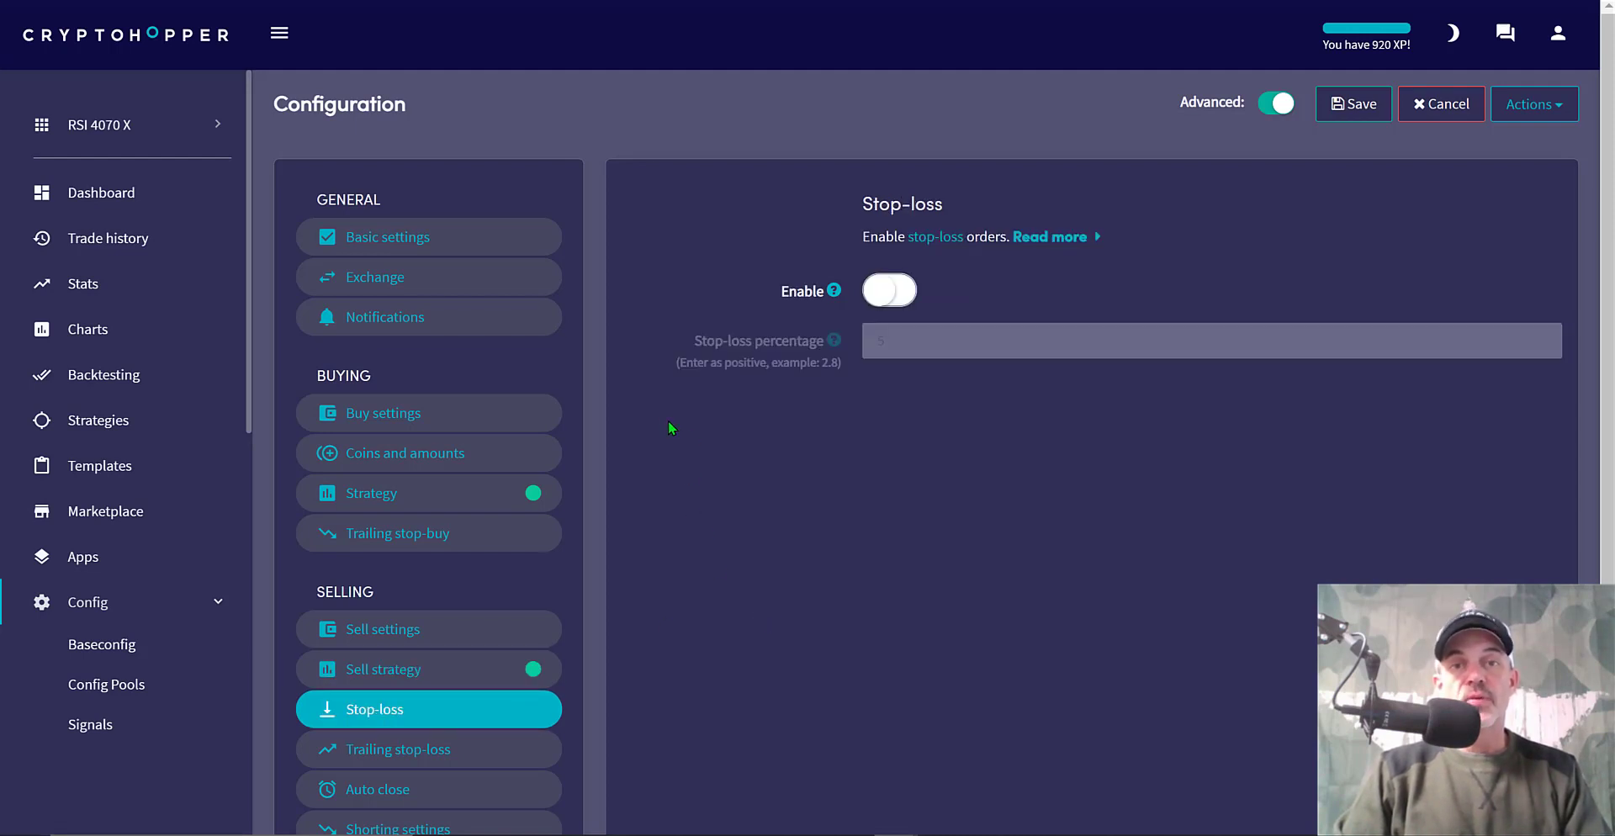
{"action": "mouse_move", "coordinate": [920, 474]}
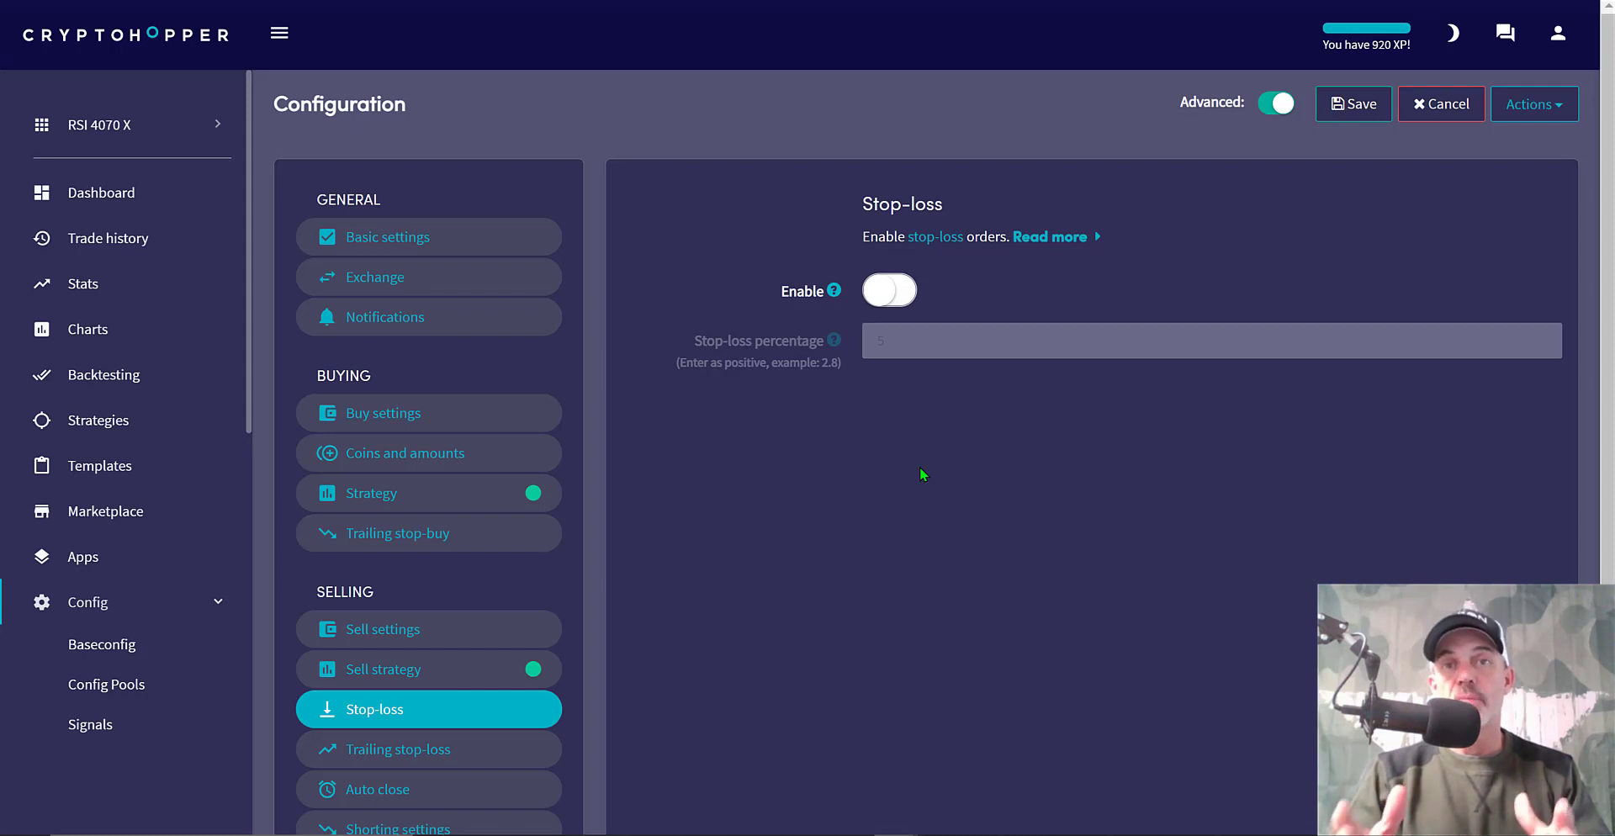
{"action": "mouse_move", "coordinate": [832, 266]}
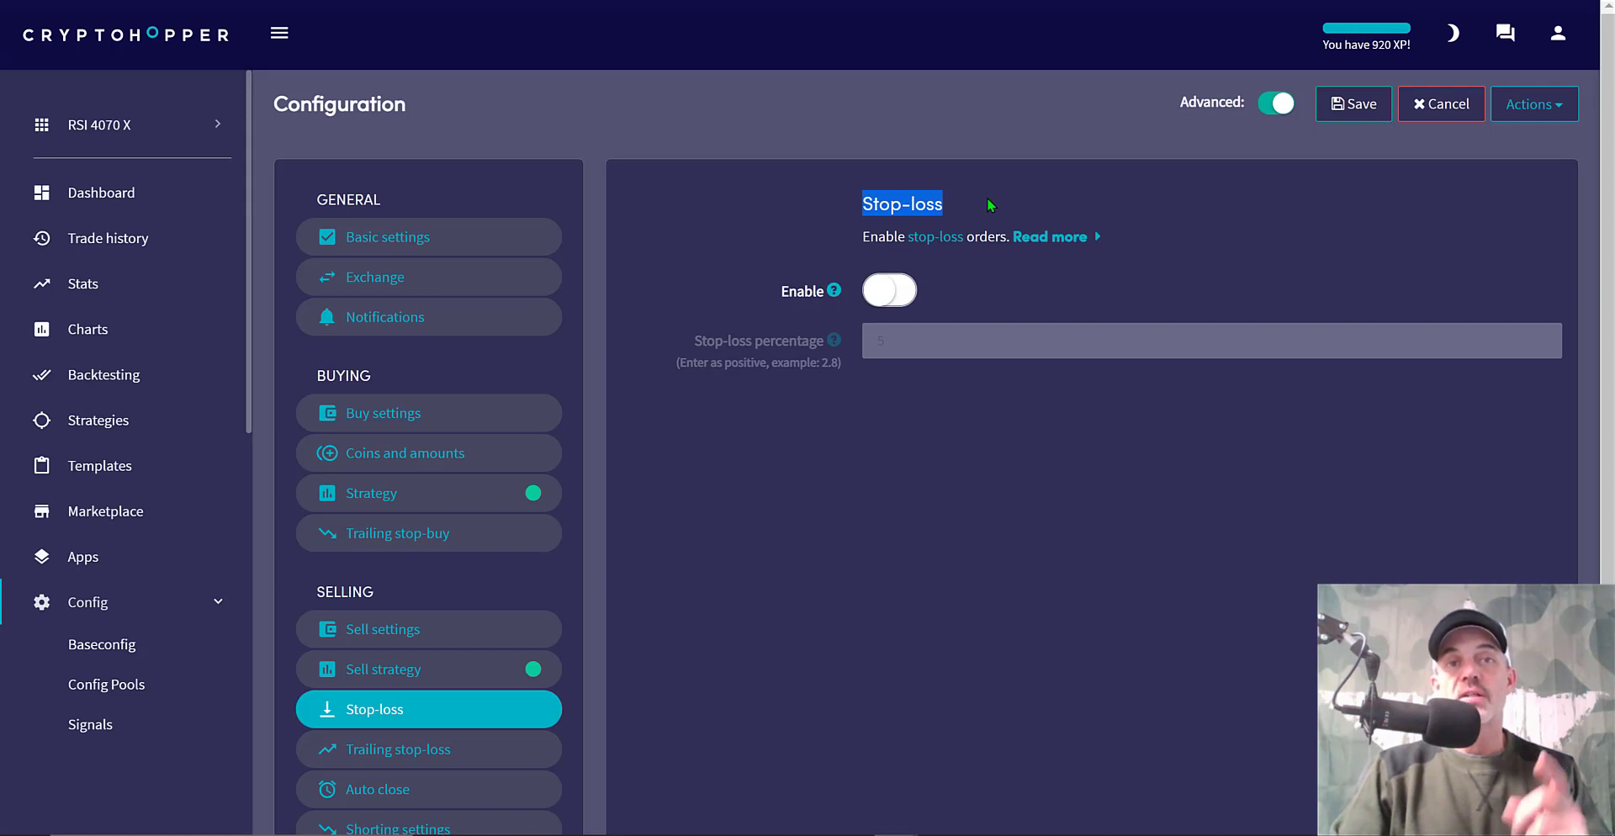
{"action": "mouse_move", "coordinate": [962, 210]}
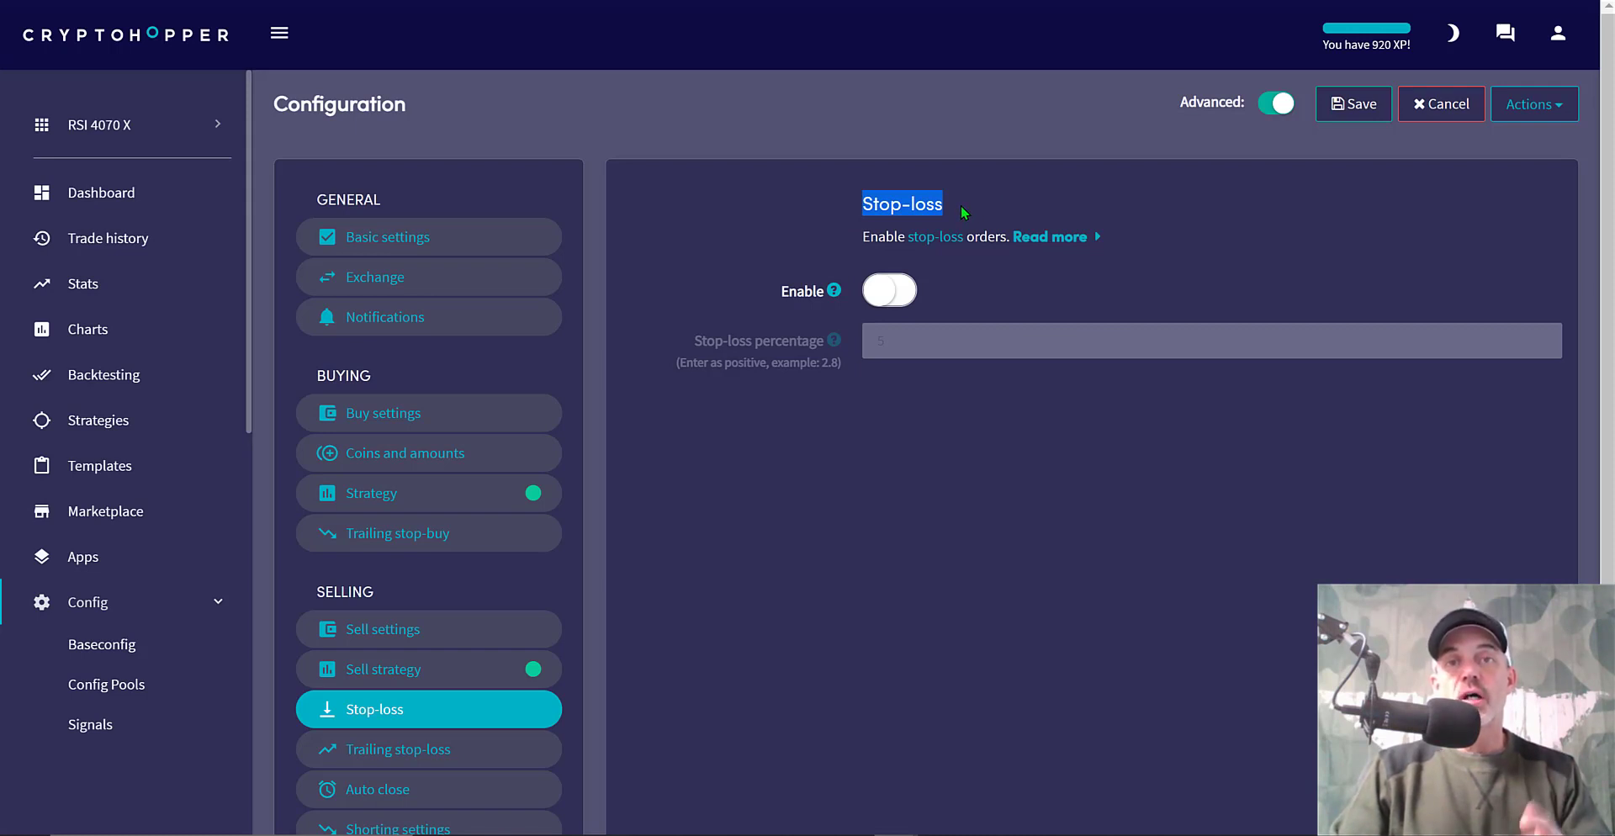
{"action": "mouse_move", "coordinate": [777, 577]}
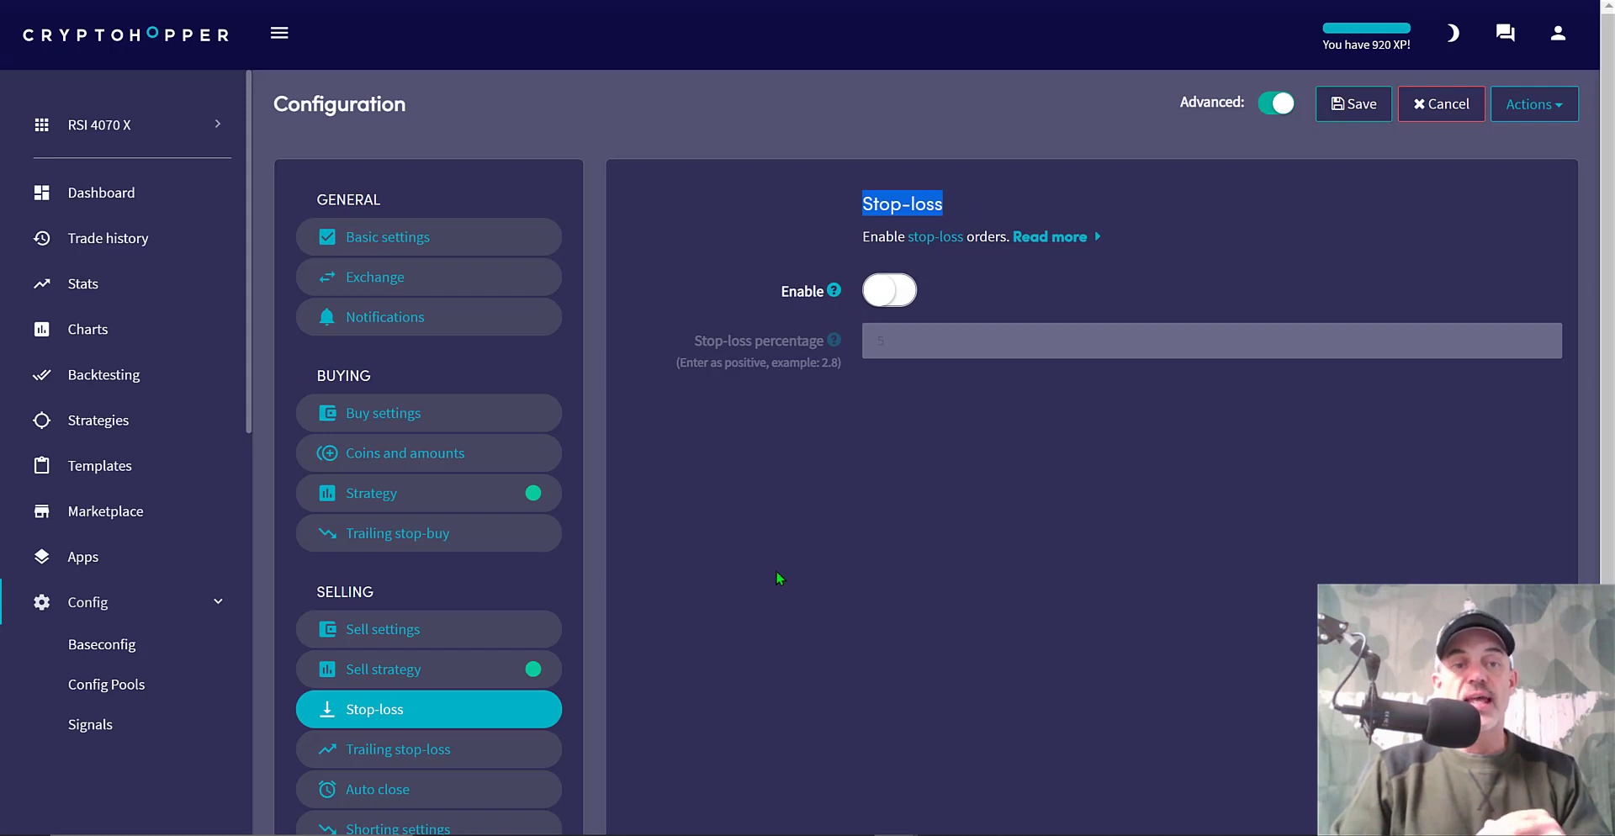
{"action": "left_click", "coordinate": [397, 749]}
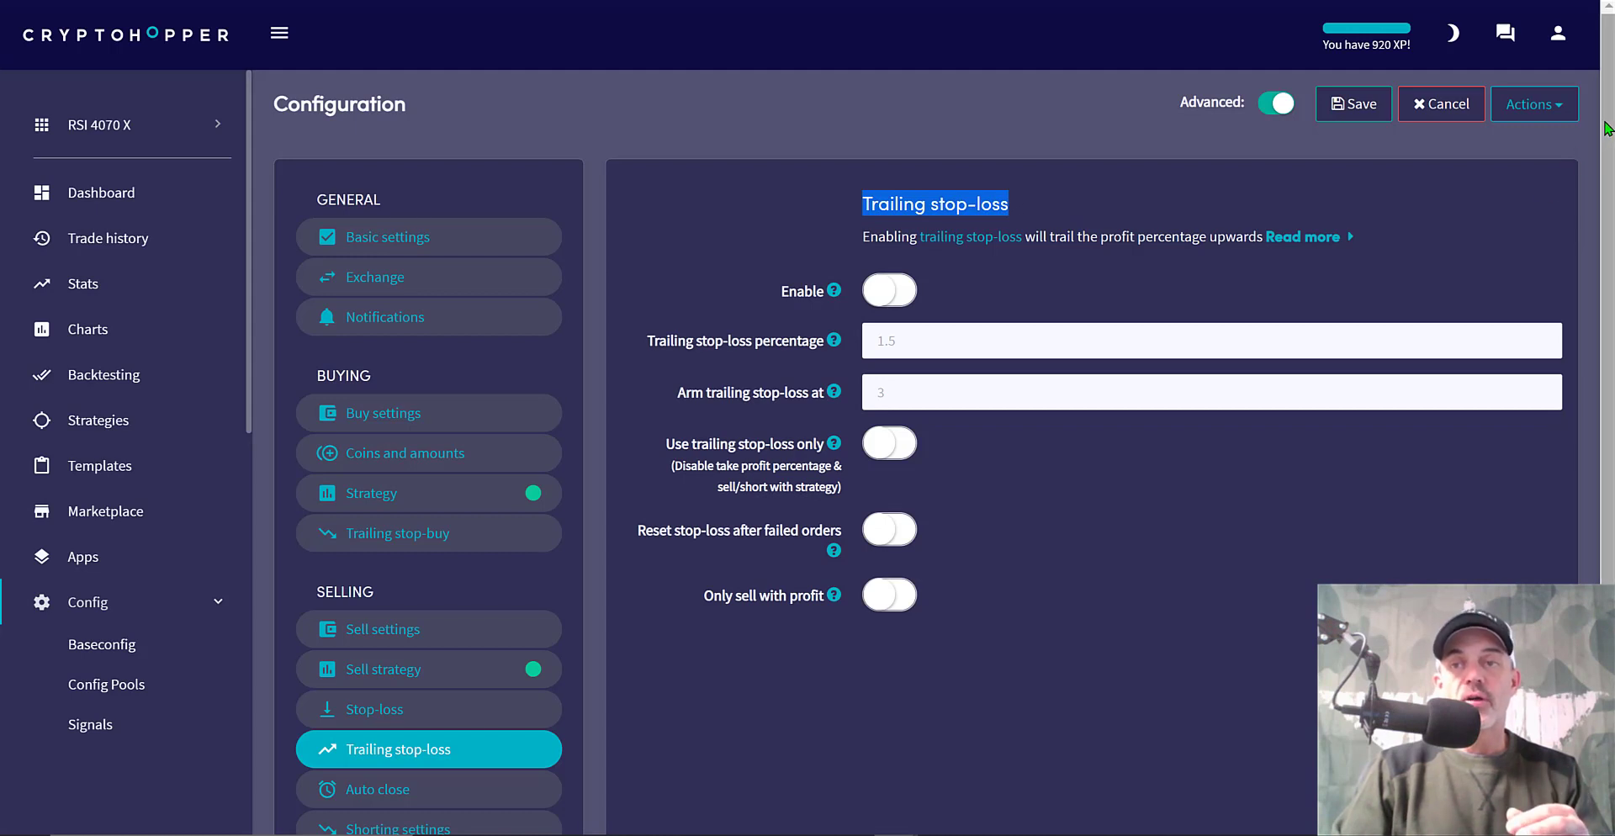
{"action": "scroll", "scroll_direction": "down", "scroll_amount": 3}
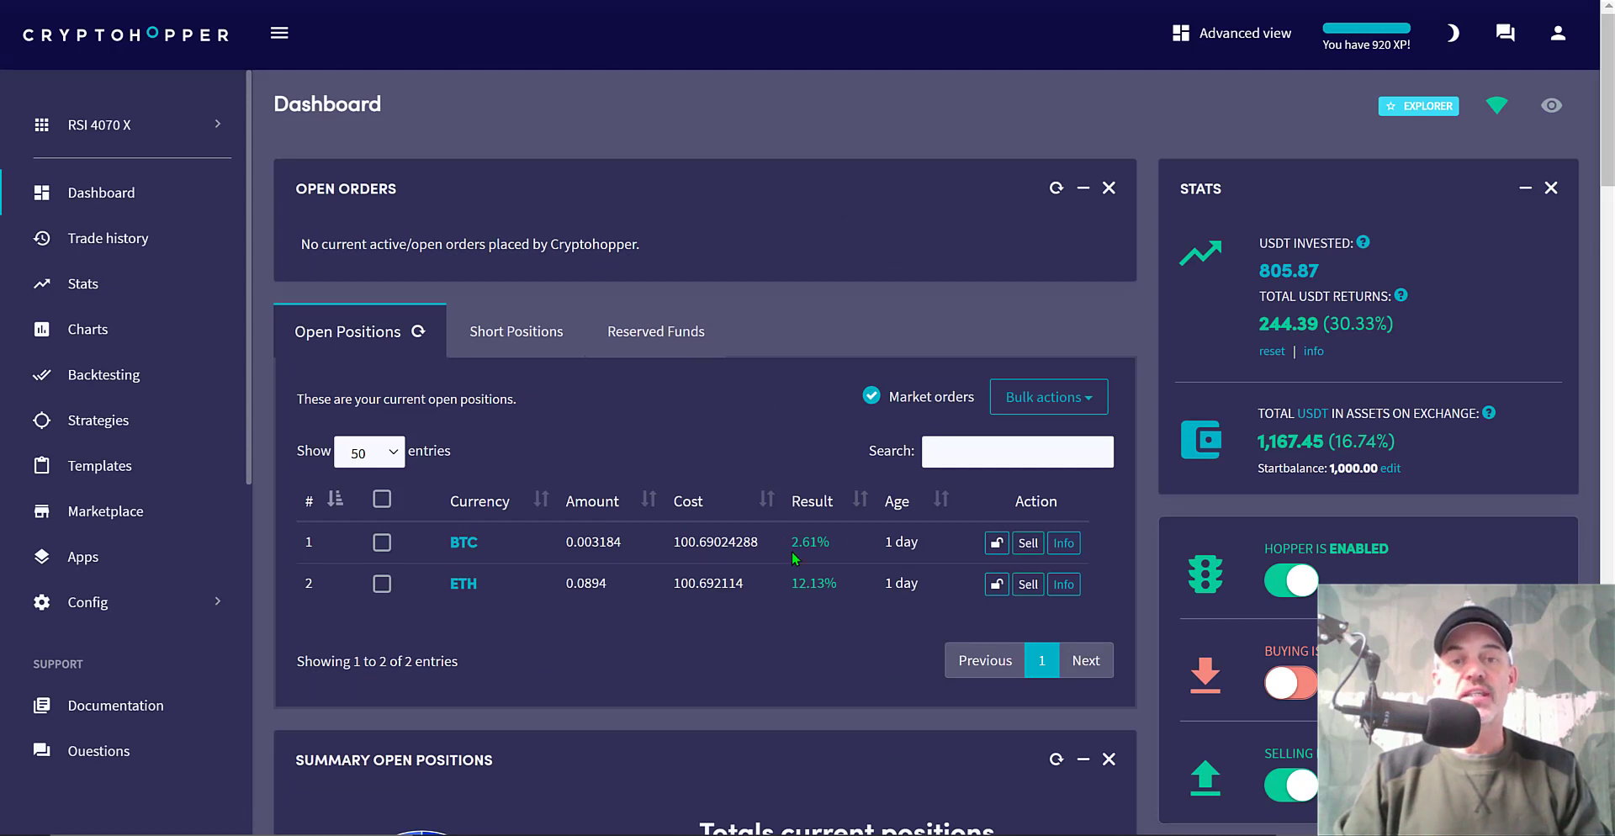
{"action": "mouse_move", "coordinate": [786, 587]}
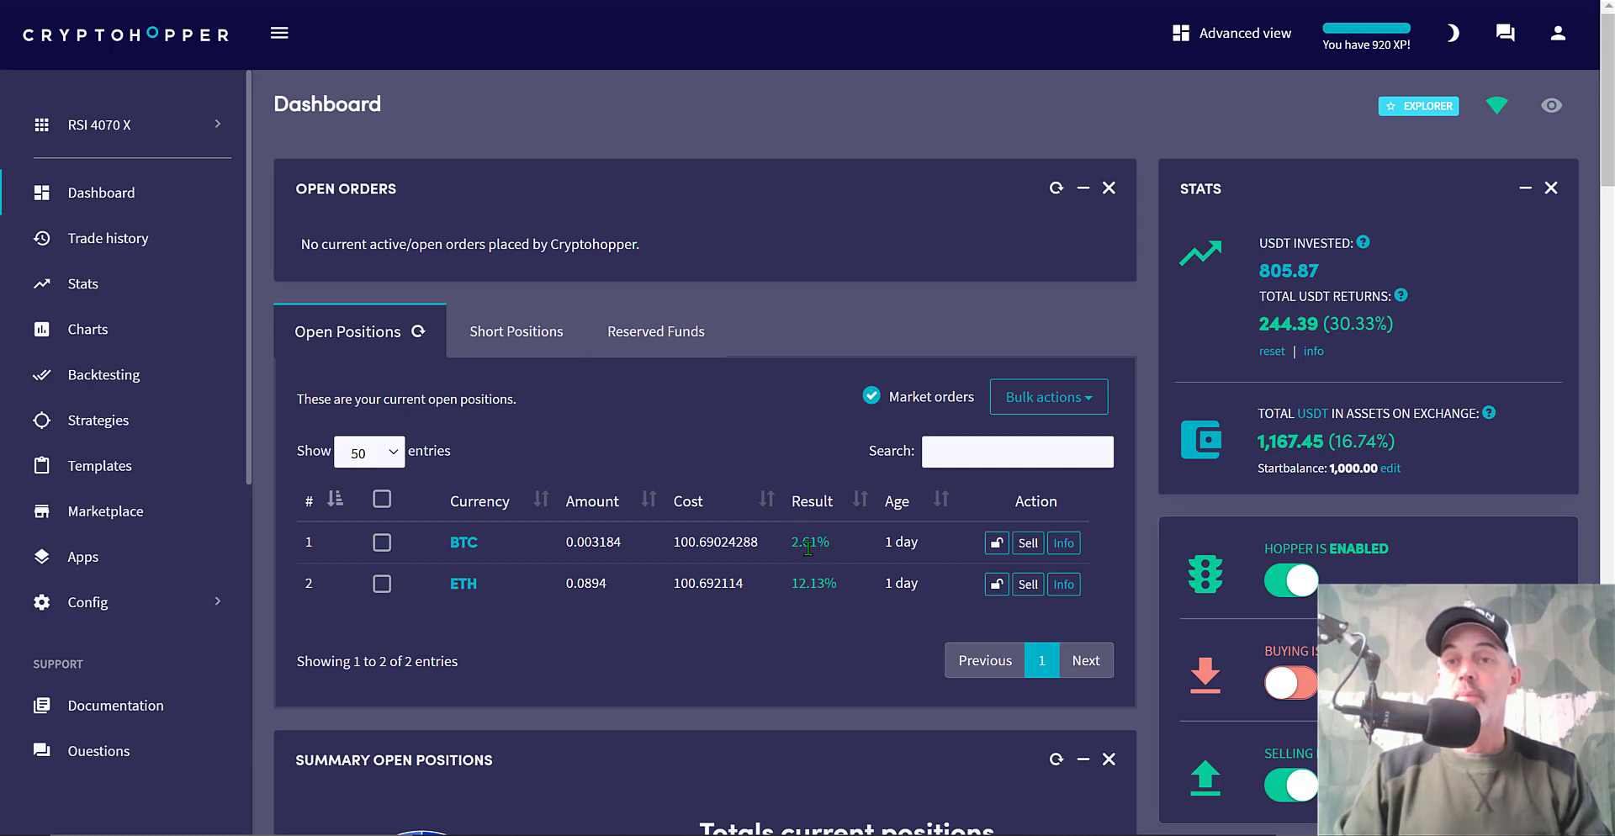
{"action": "mouse_move", "coordinate": [787, 308]}
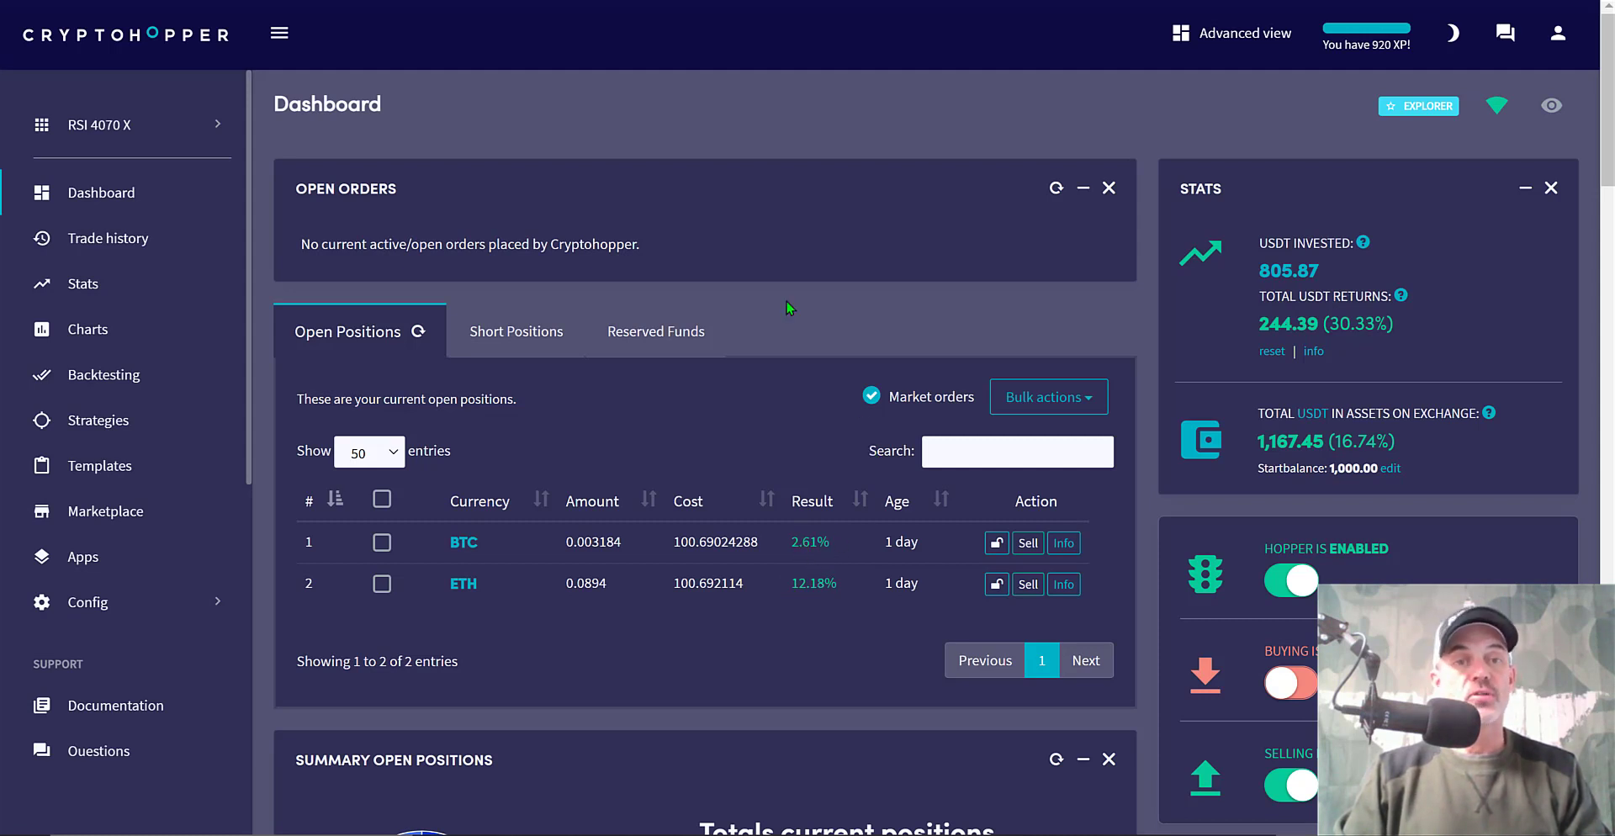
{"action": "mouse_move", "coordinate": [708, 449]}
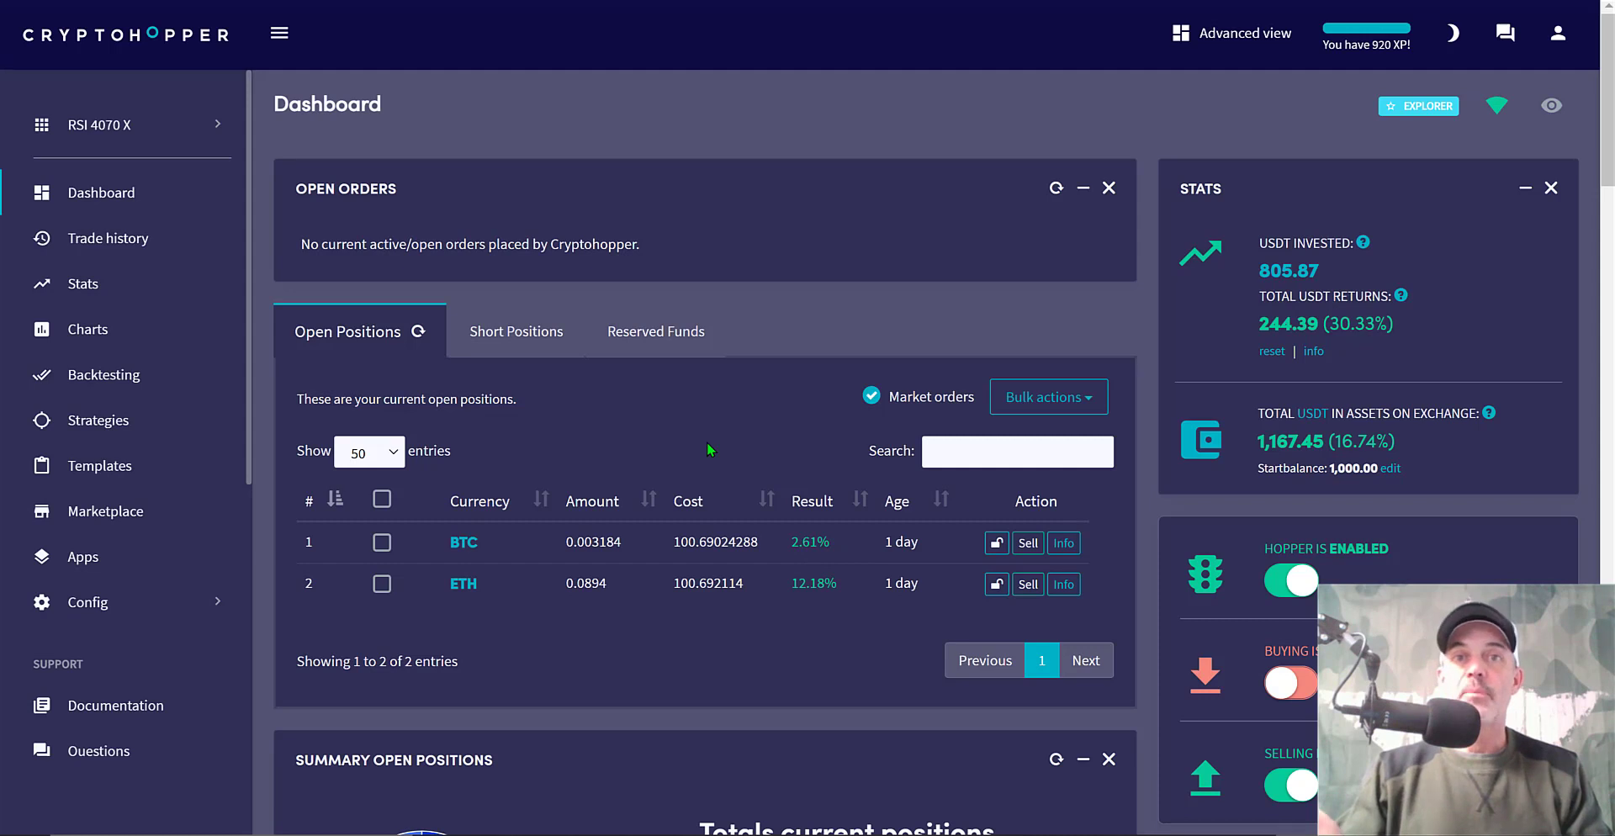